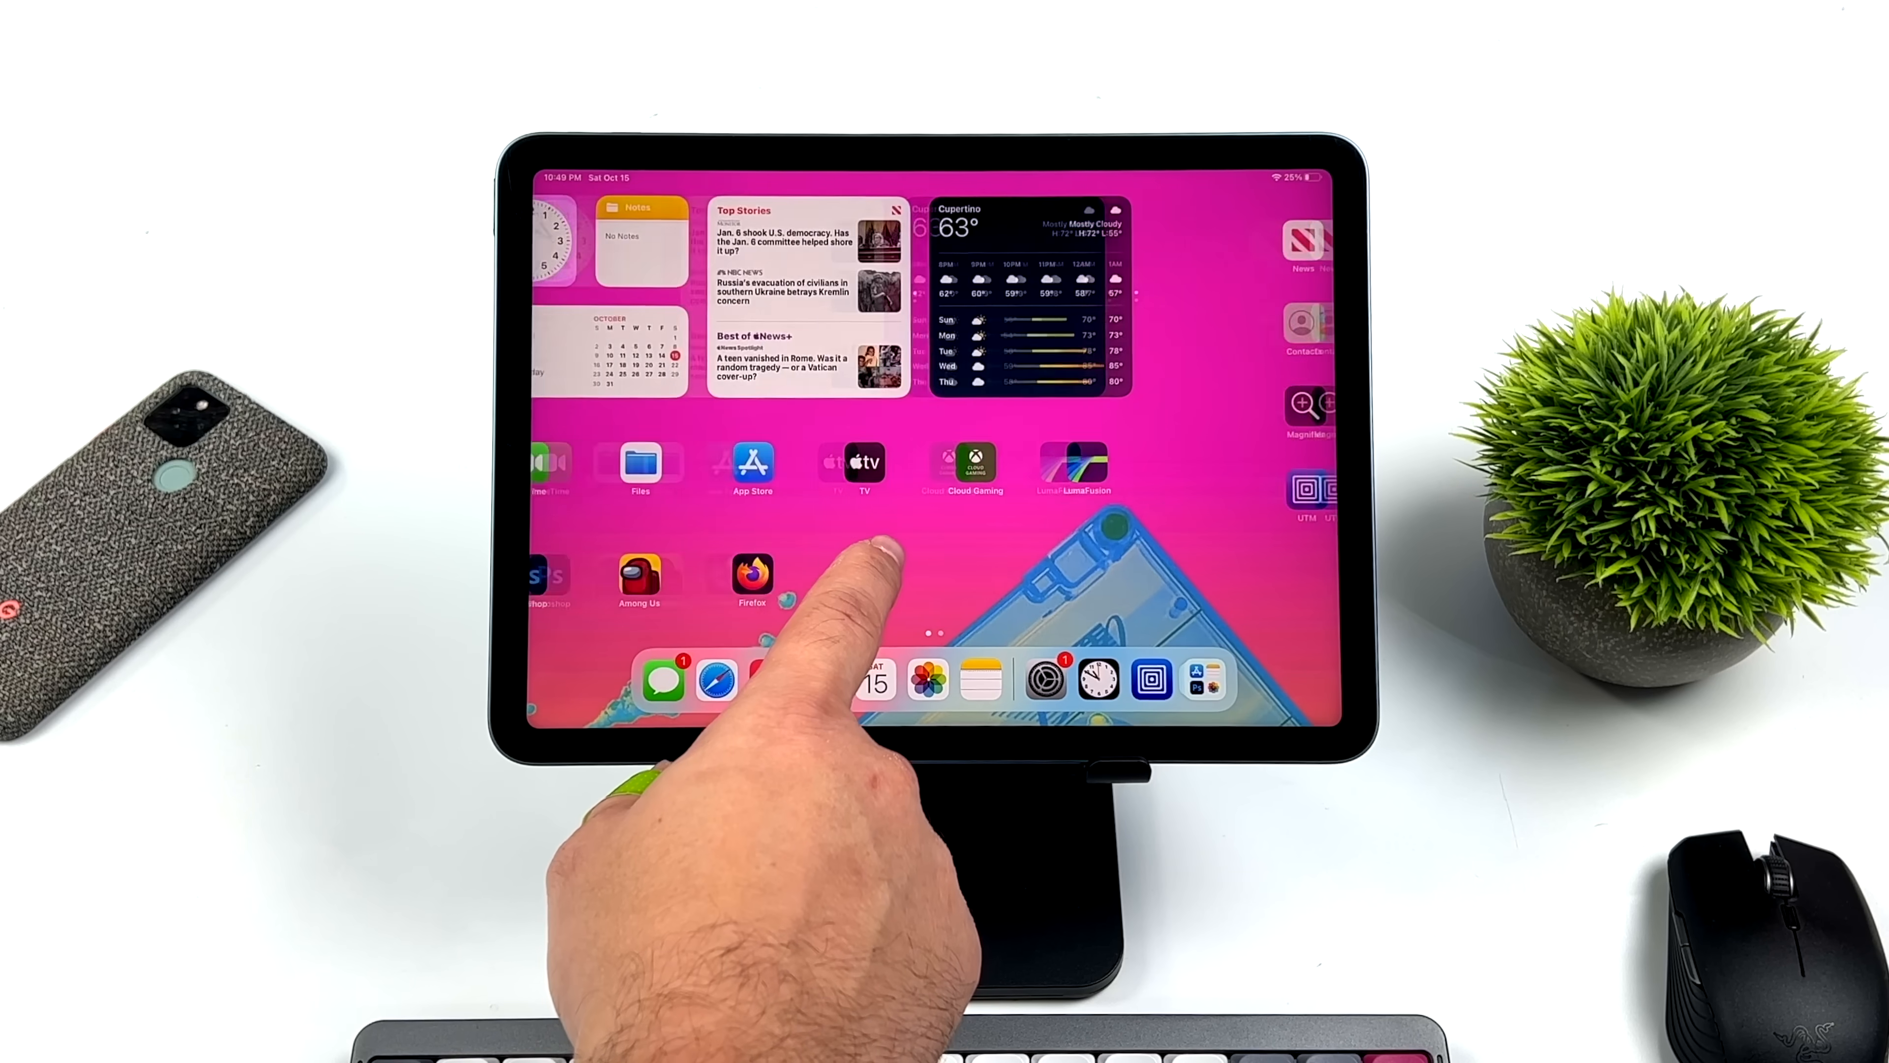
Browse the iPad app library and look over the apps offered in AltStore.
left_click(1305, 494)
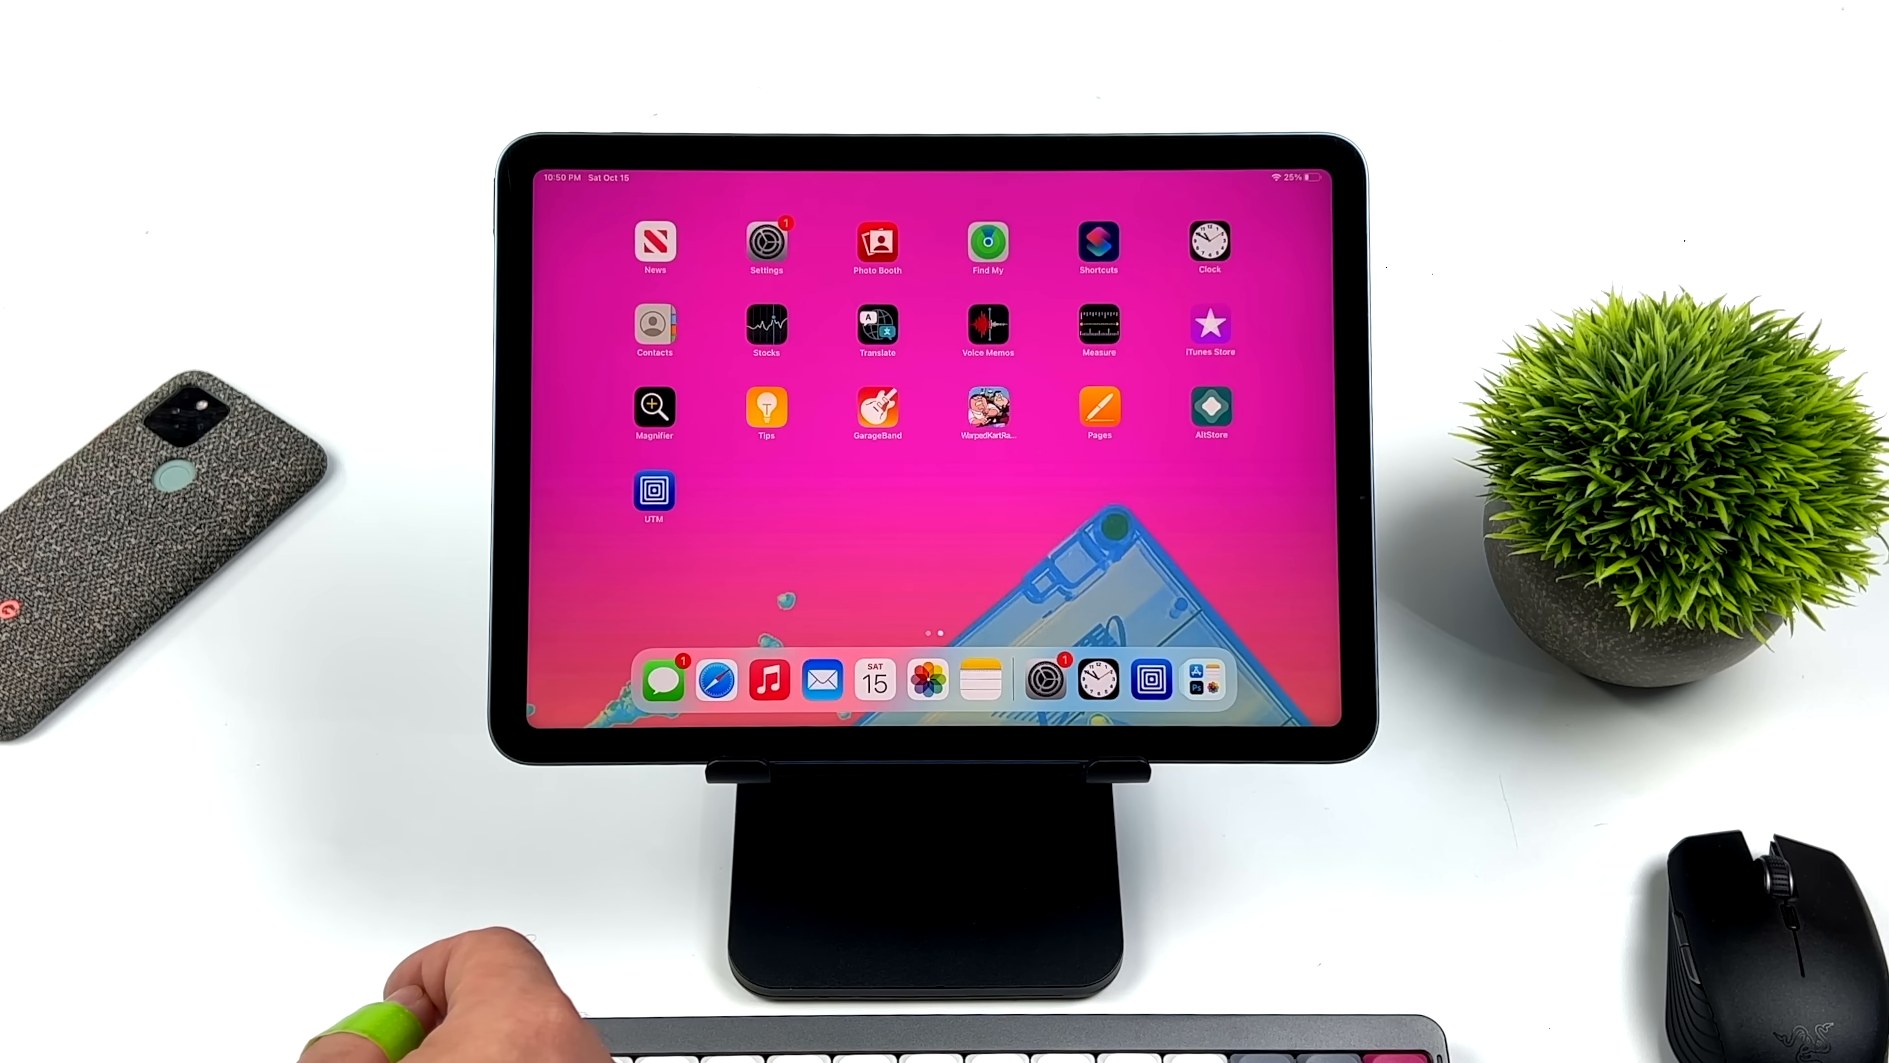
scroll("left", 3)
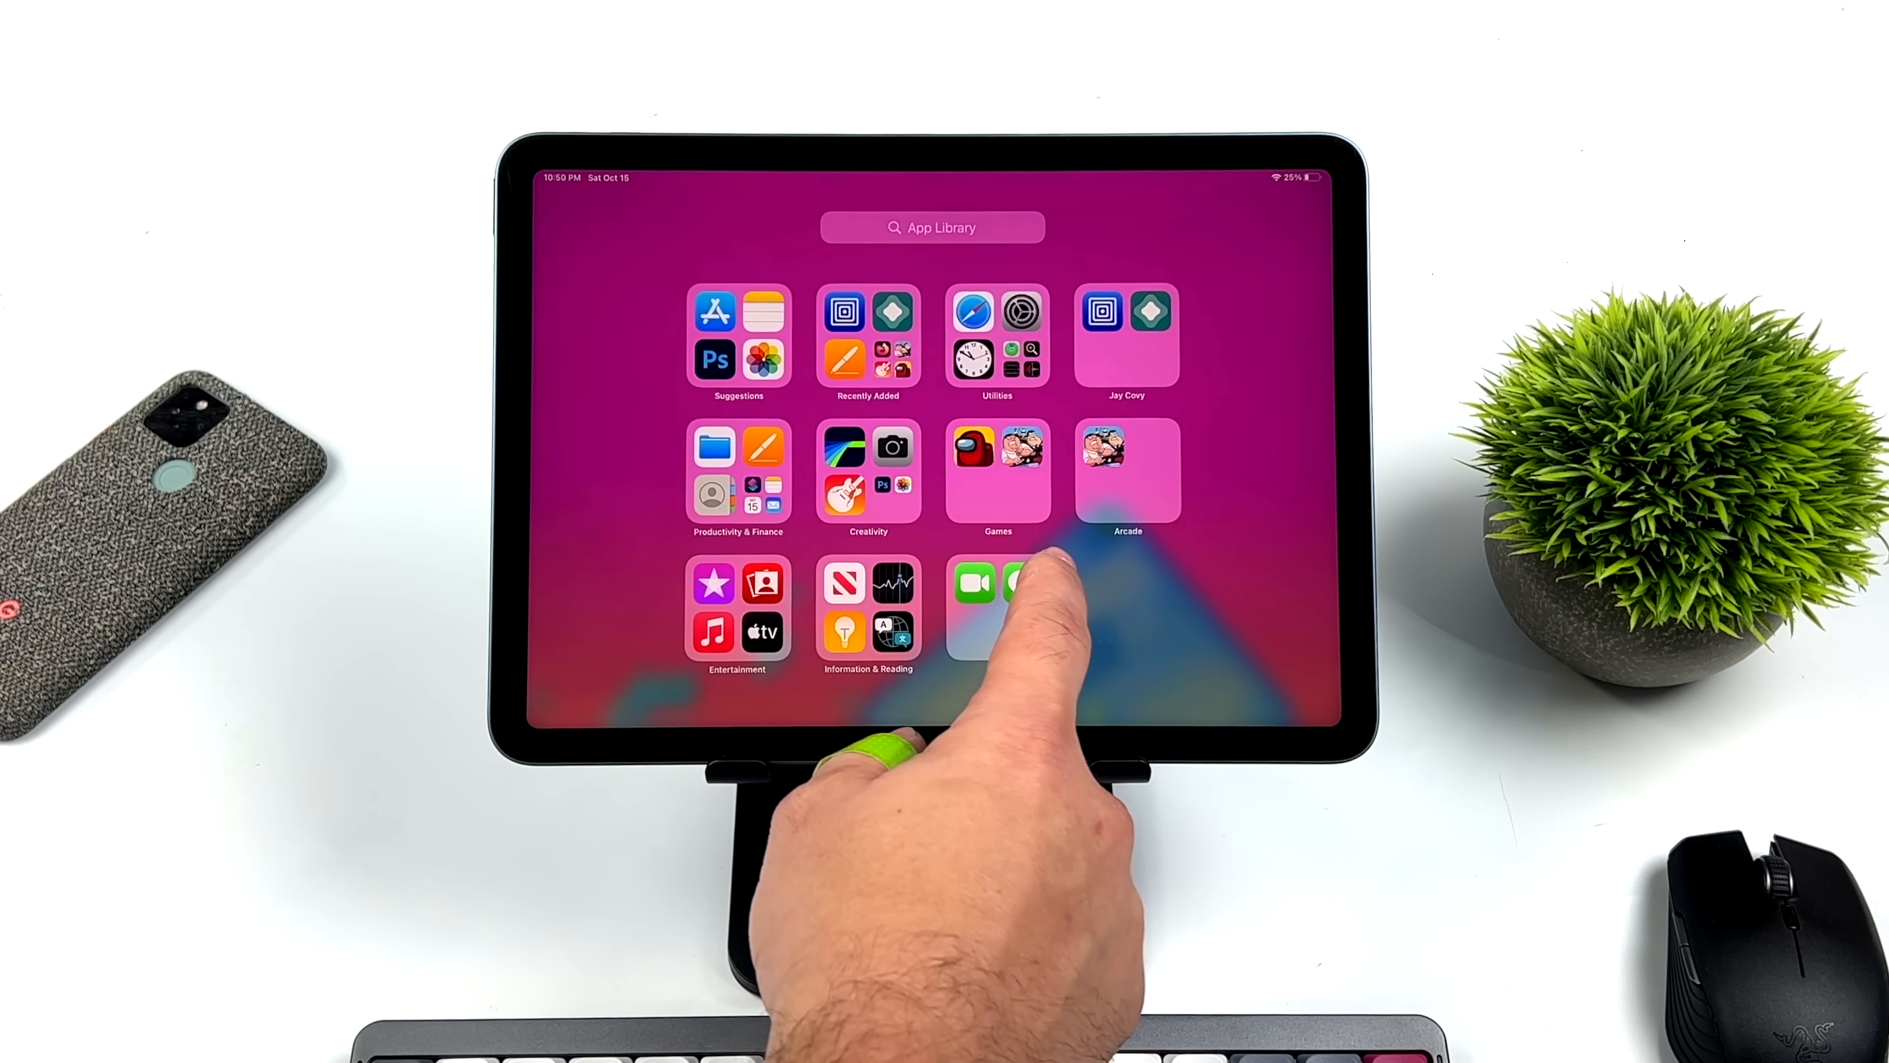
left_click(976, 586)
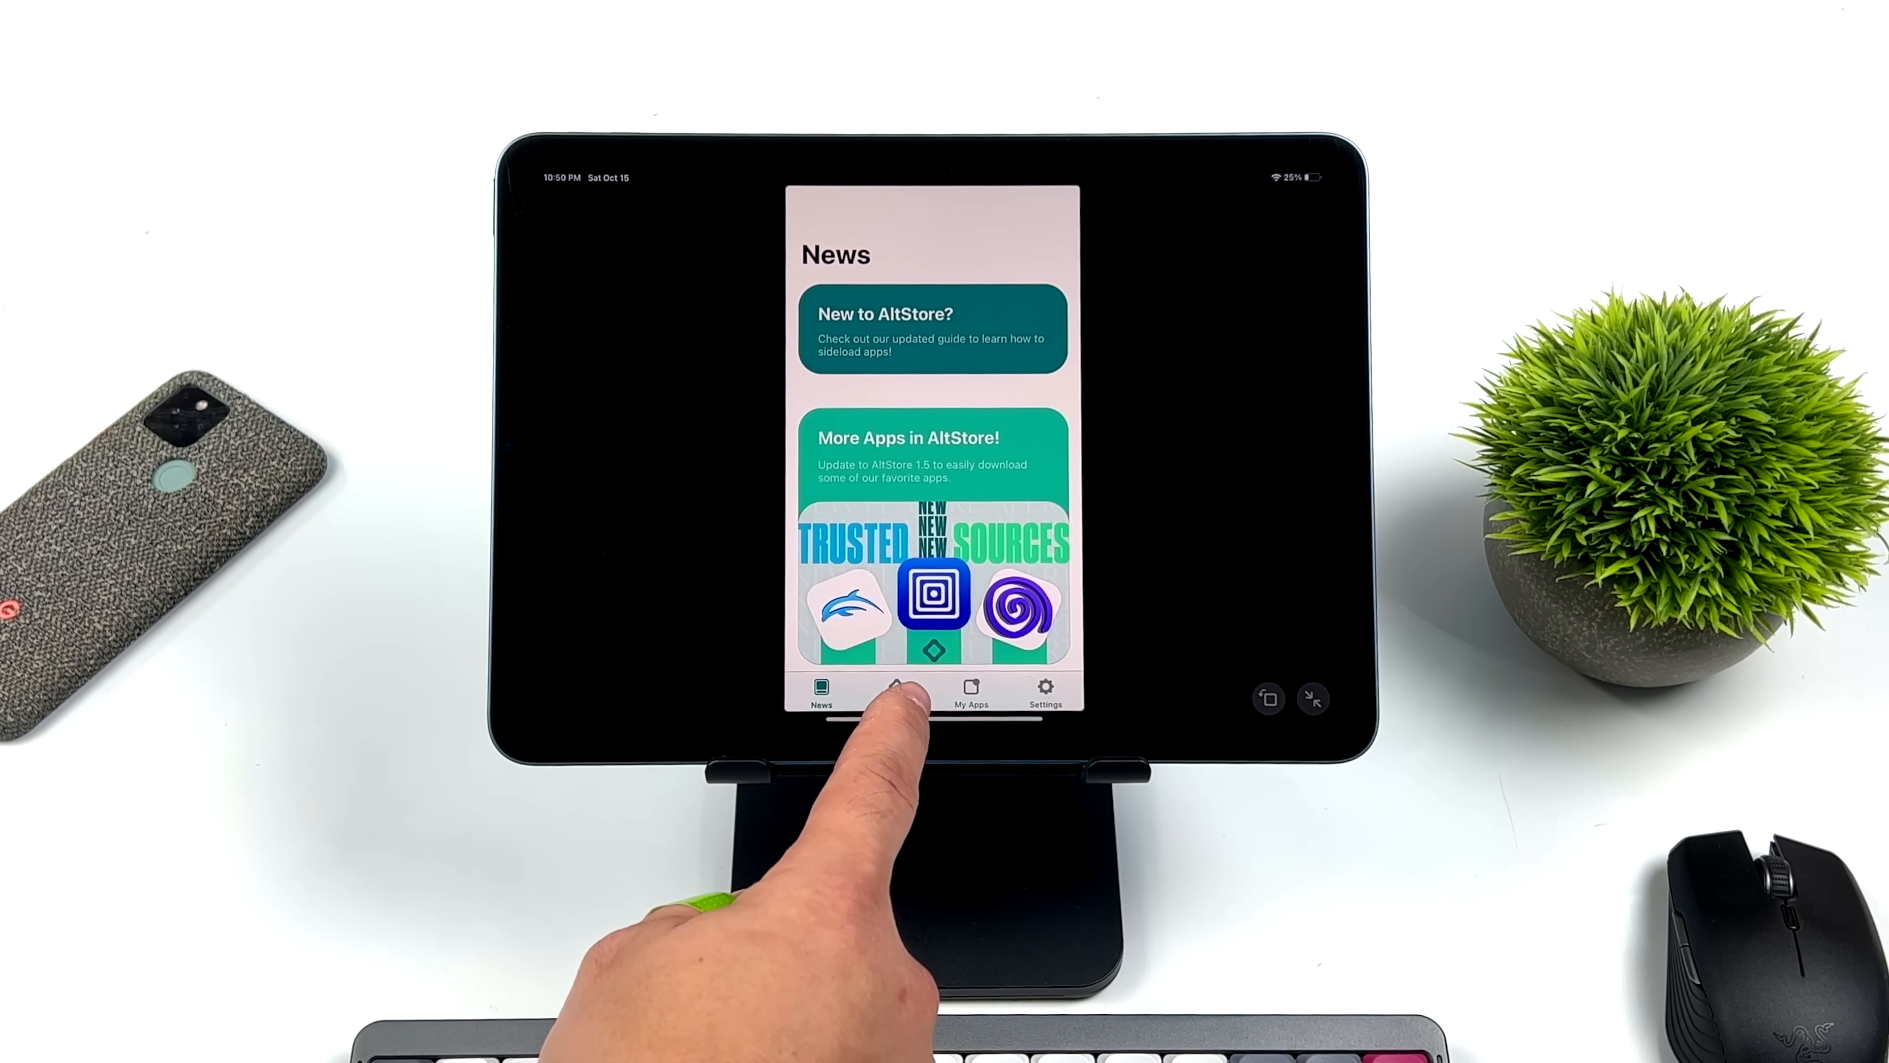
left_click(895, 689)
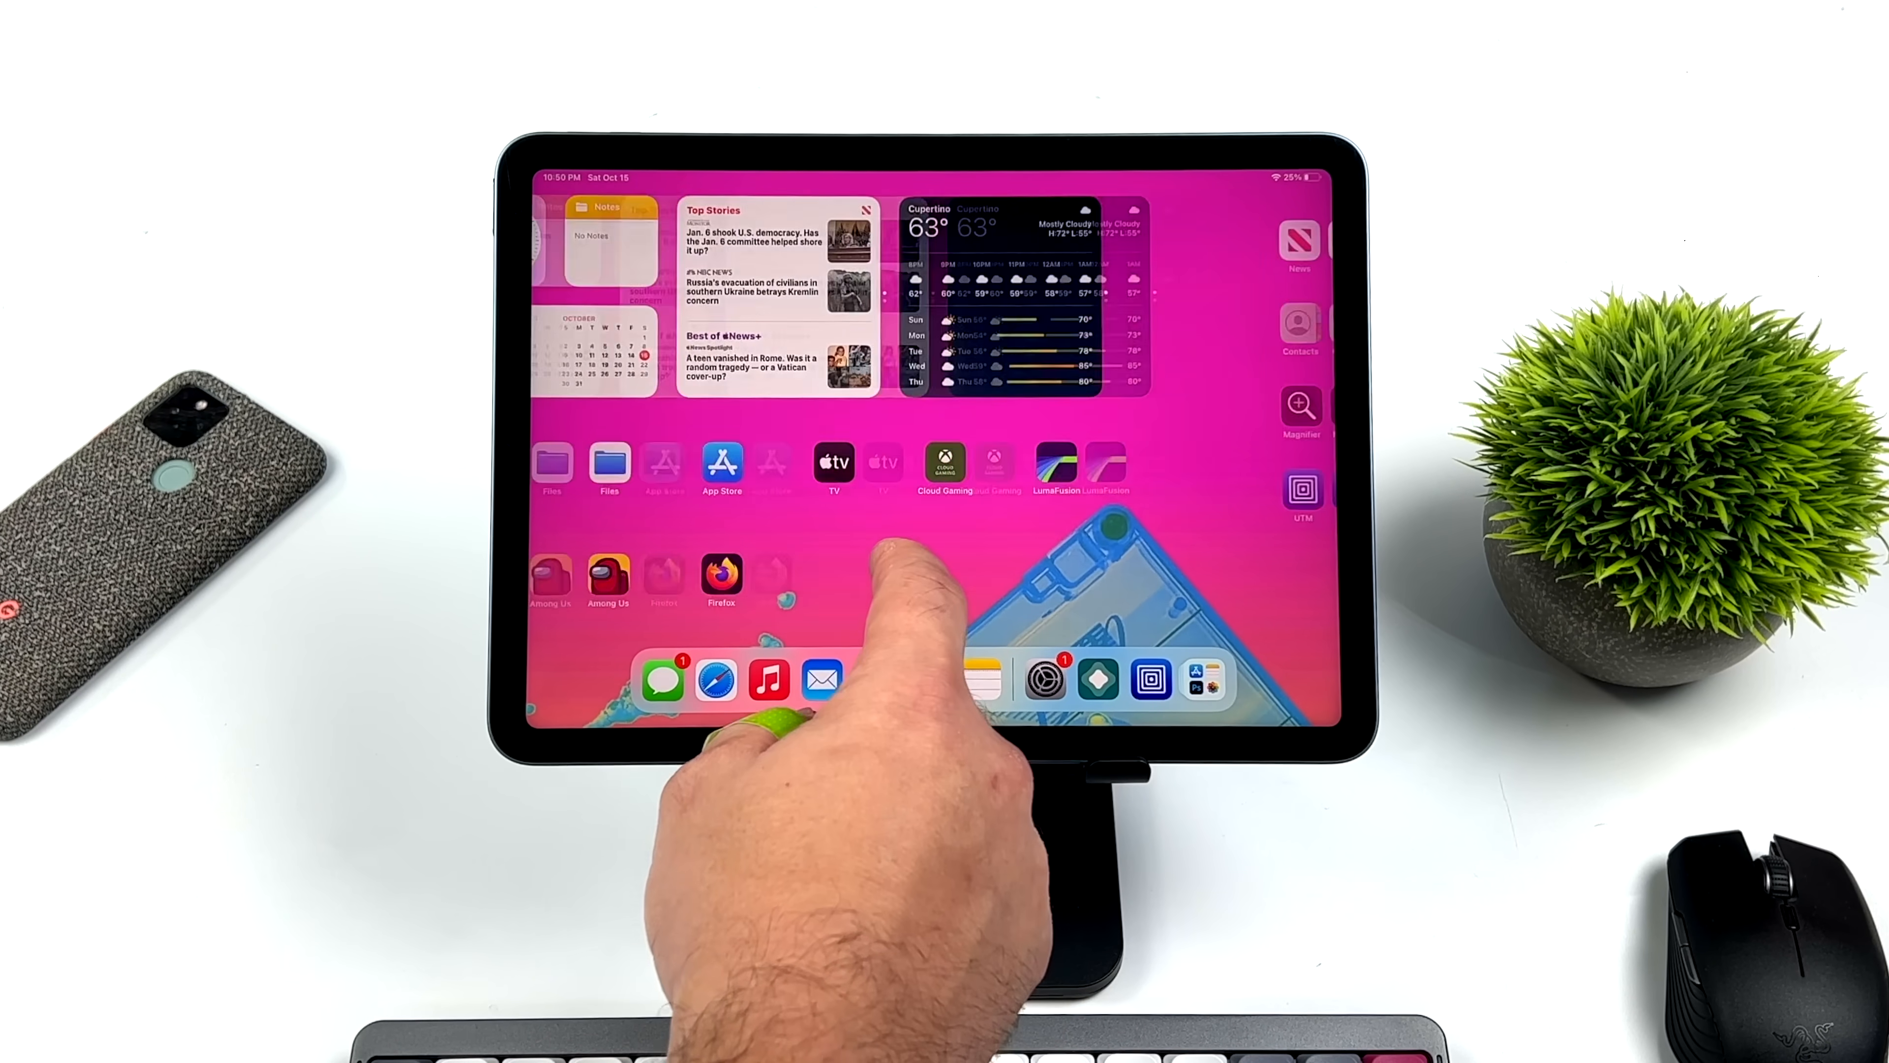
Launch UTM, start the Windows XP VM and dismiss the display settings notification on its desktop.
left_click(1301, 489)
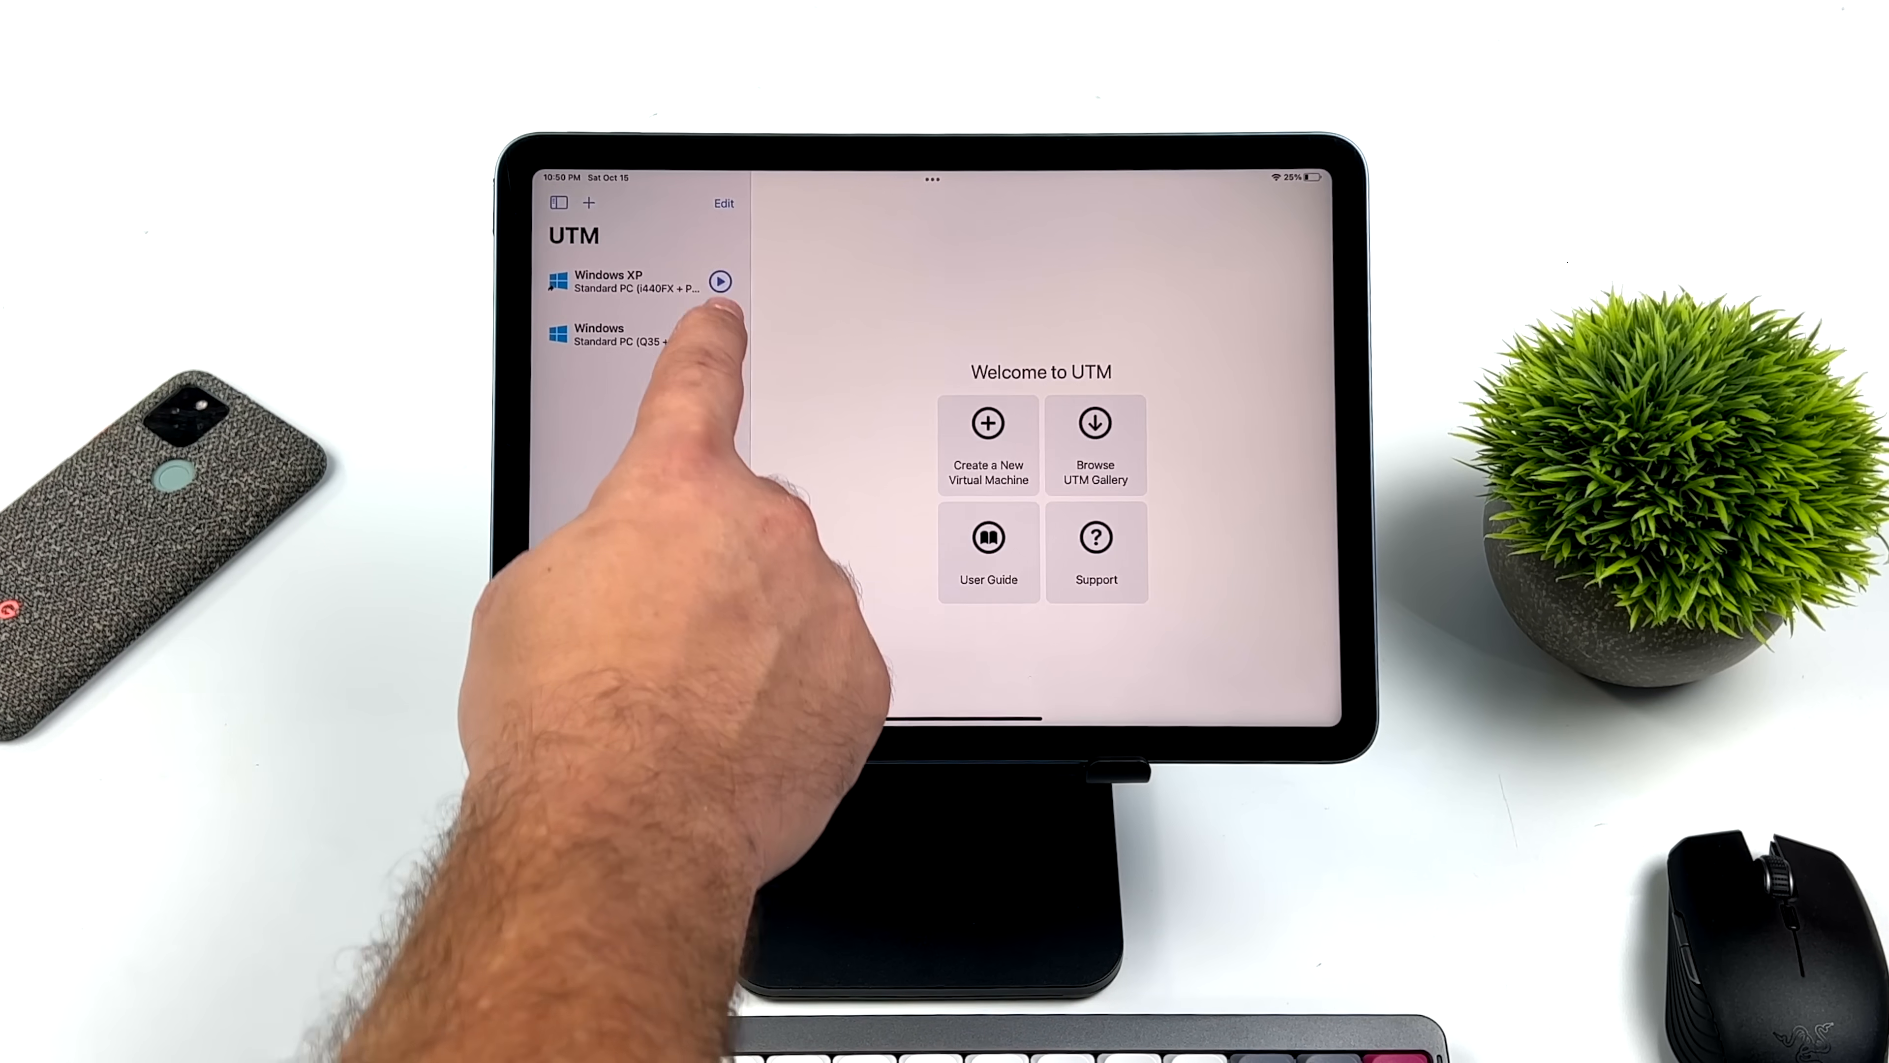
left_click(719, 280)
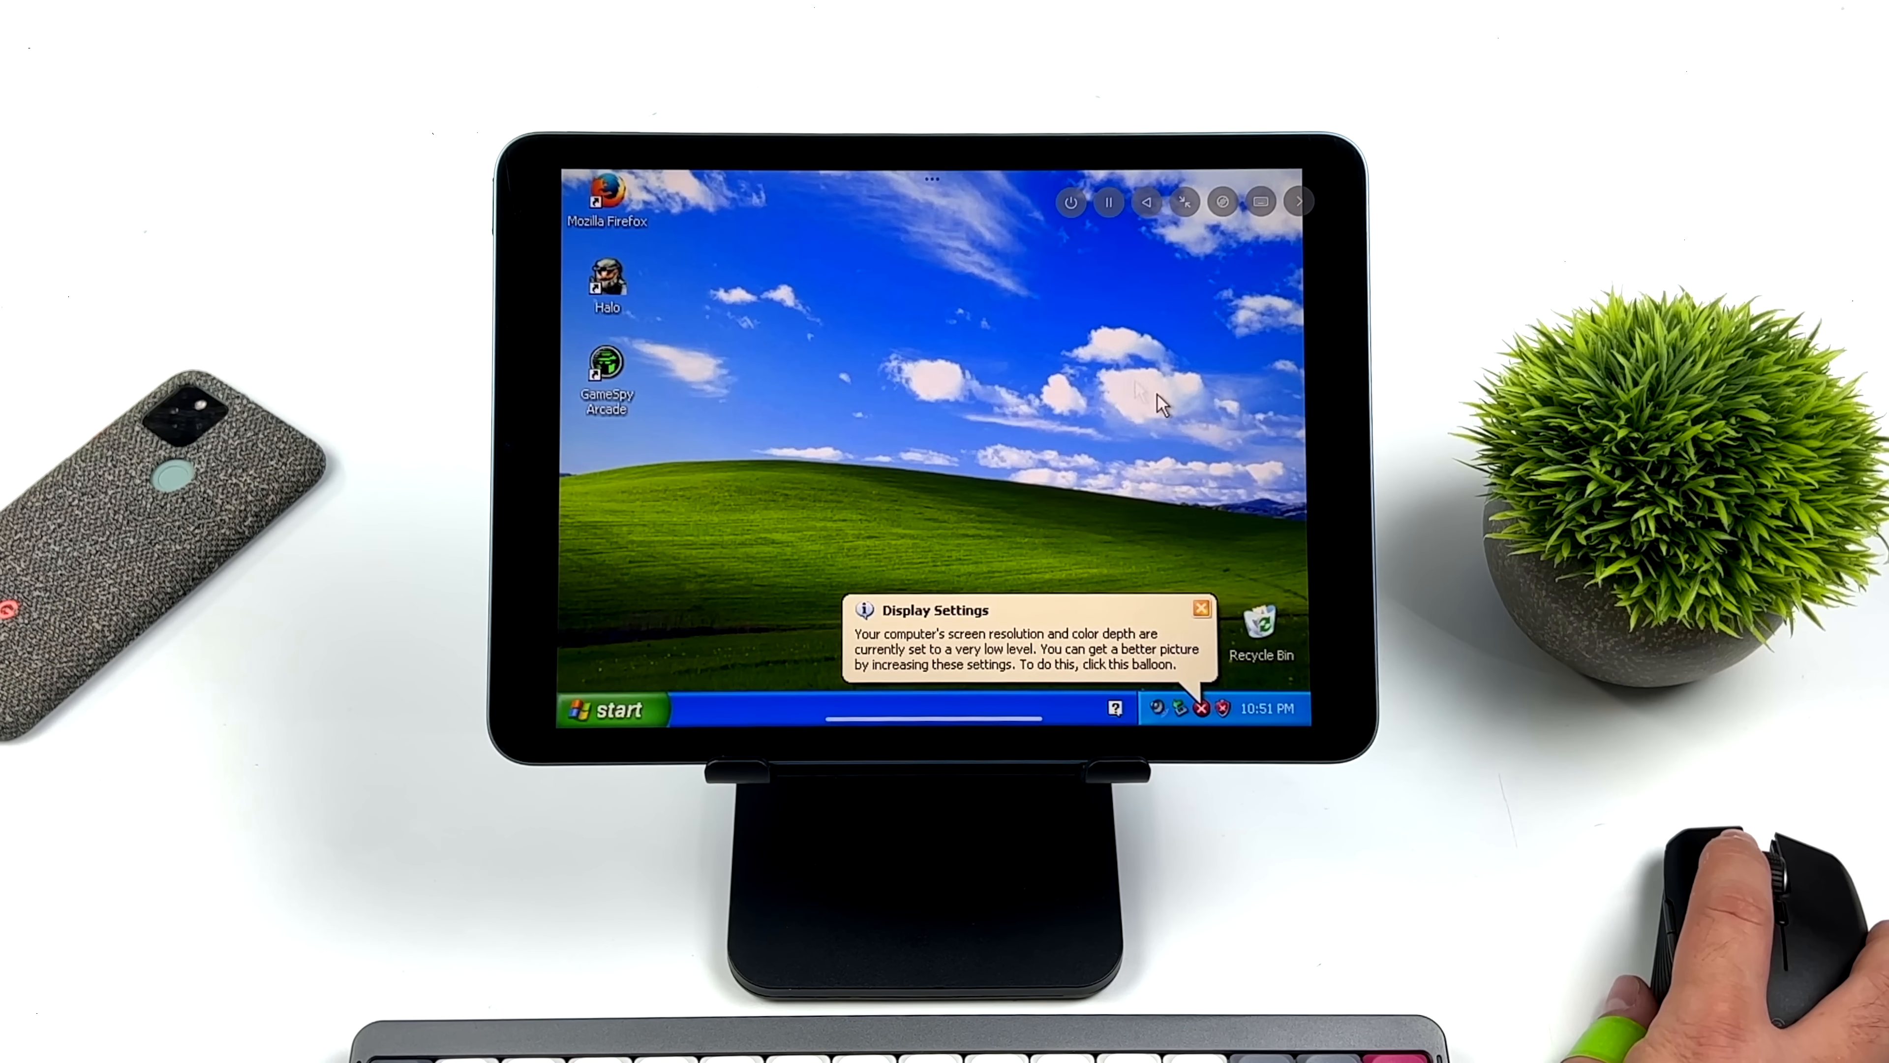
left_click(1202, 606)
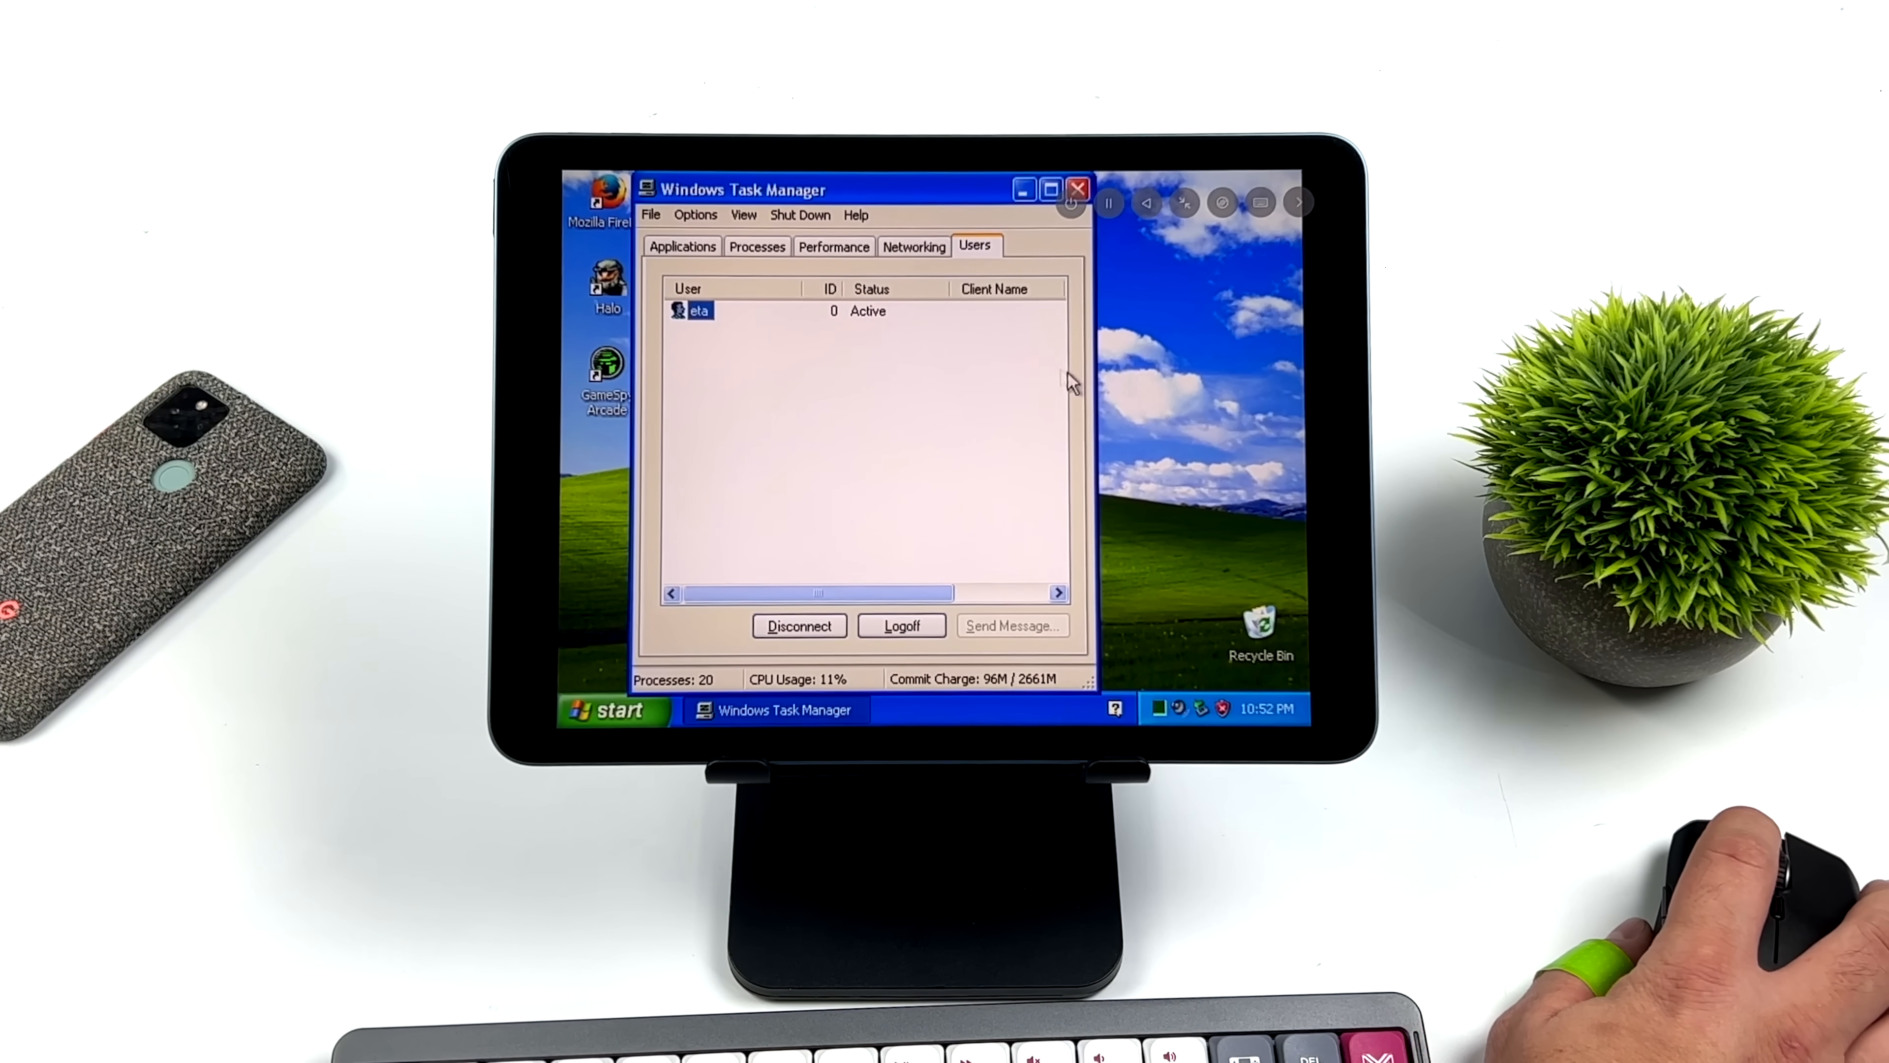
Review the Performance graphs and Processes list in Task Manager, then close it.
left_click(833, 246)
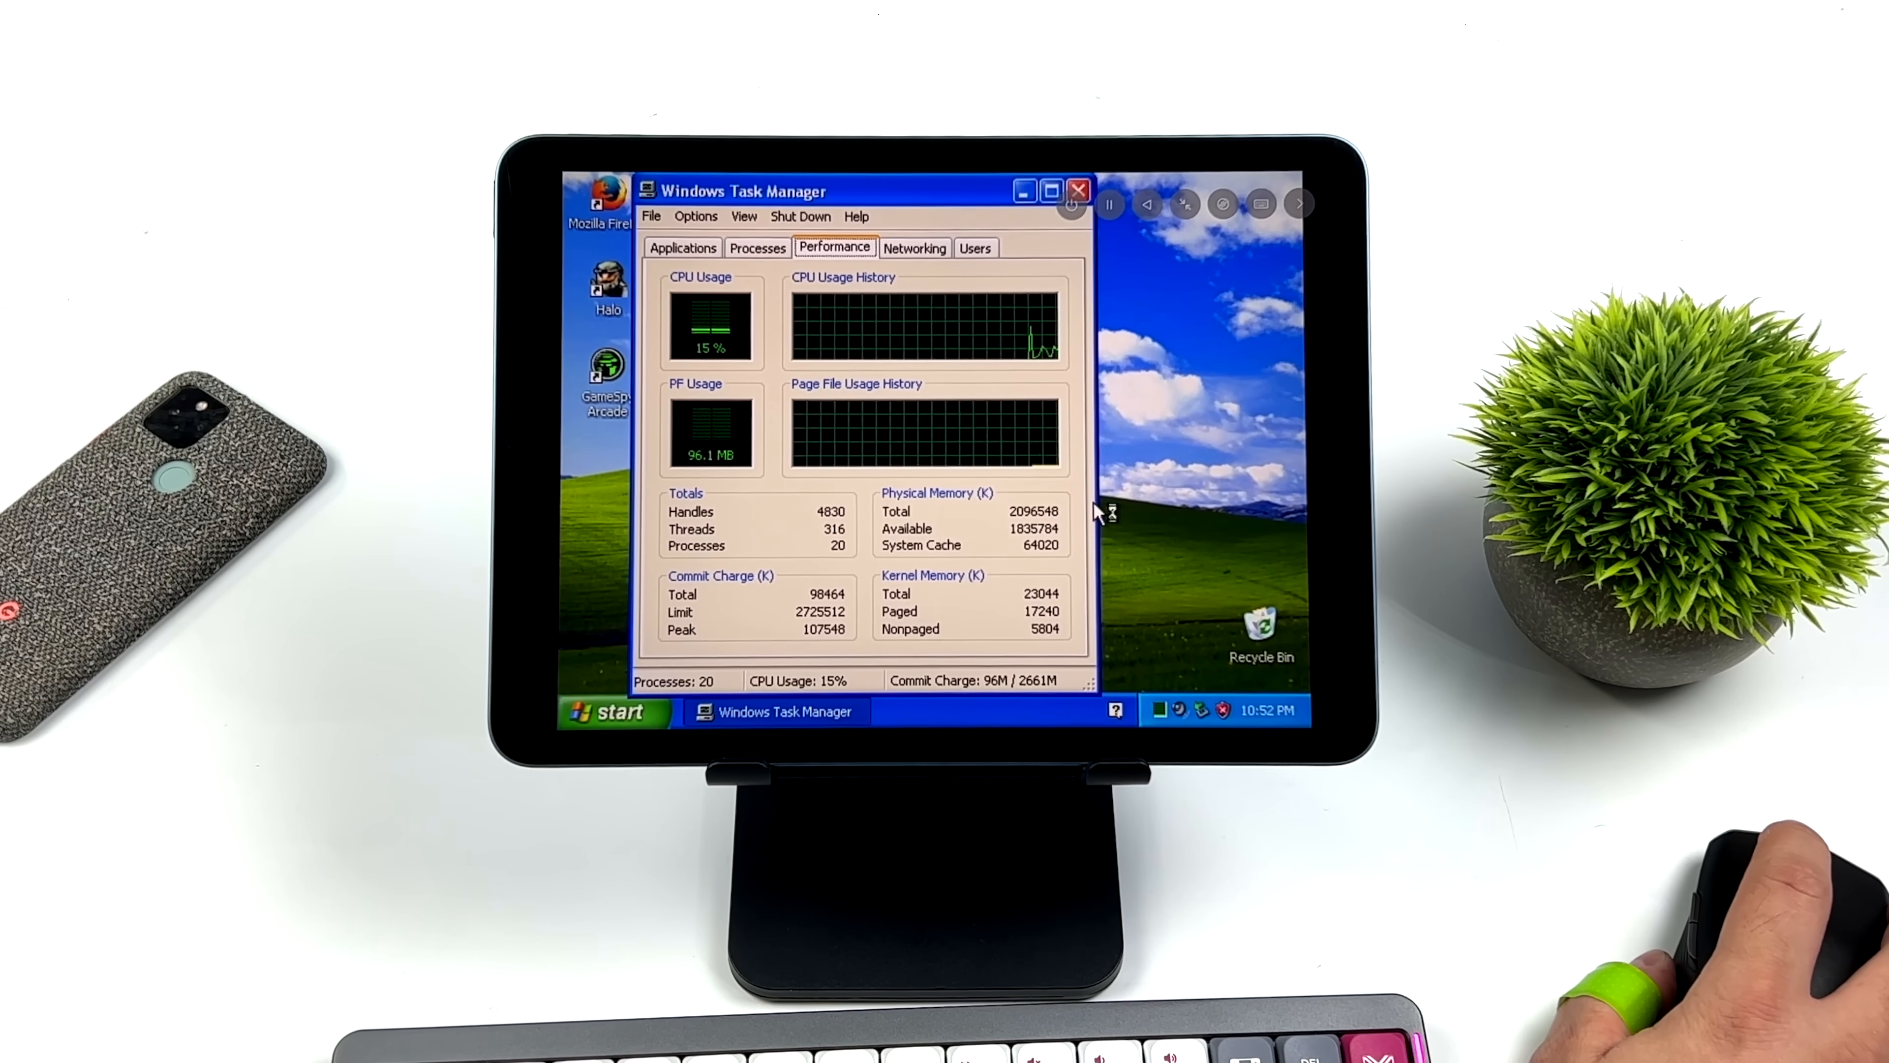
left_click(757, 247)
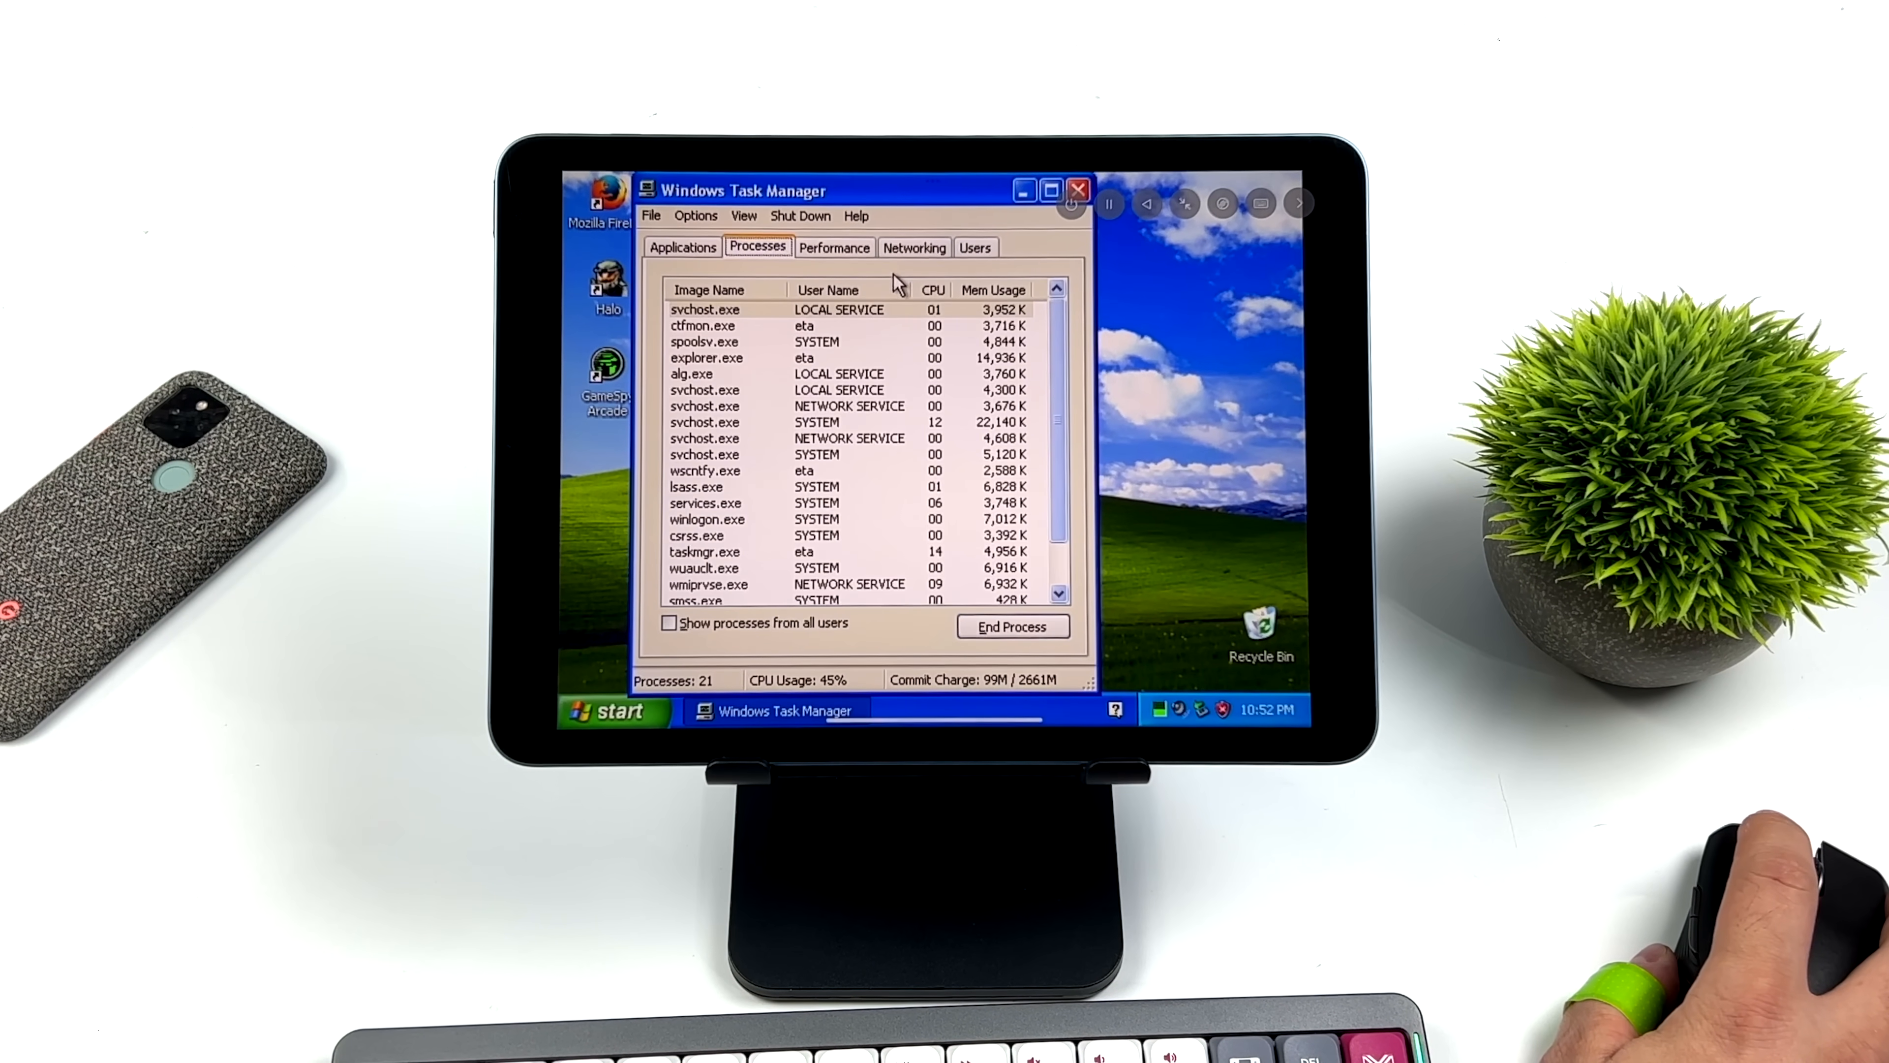
left_click(834, 247)
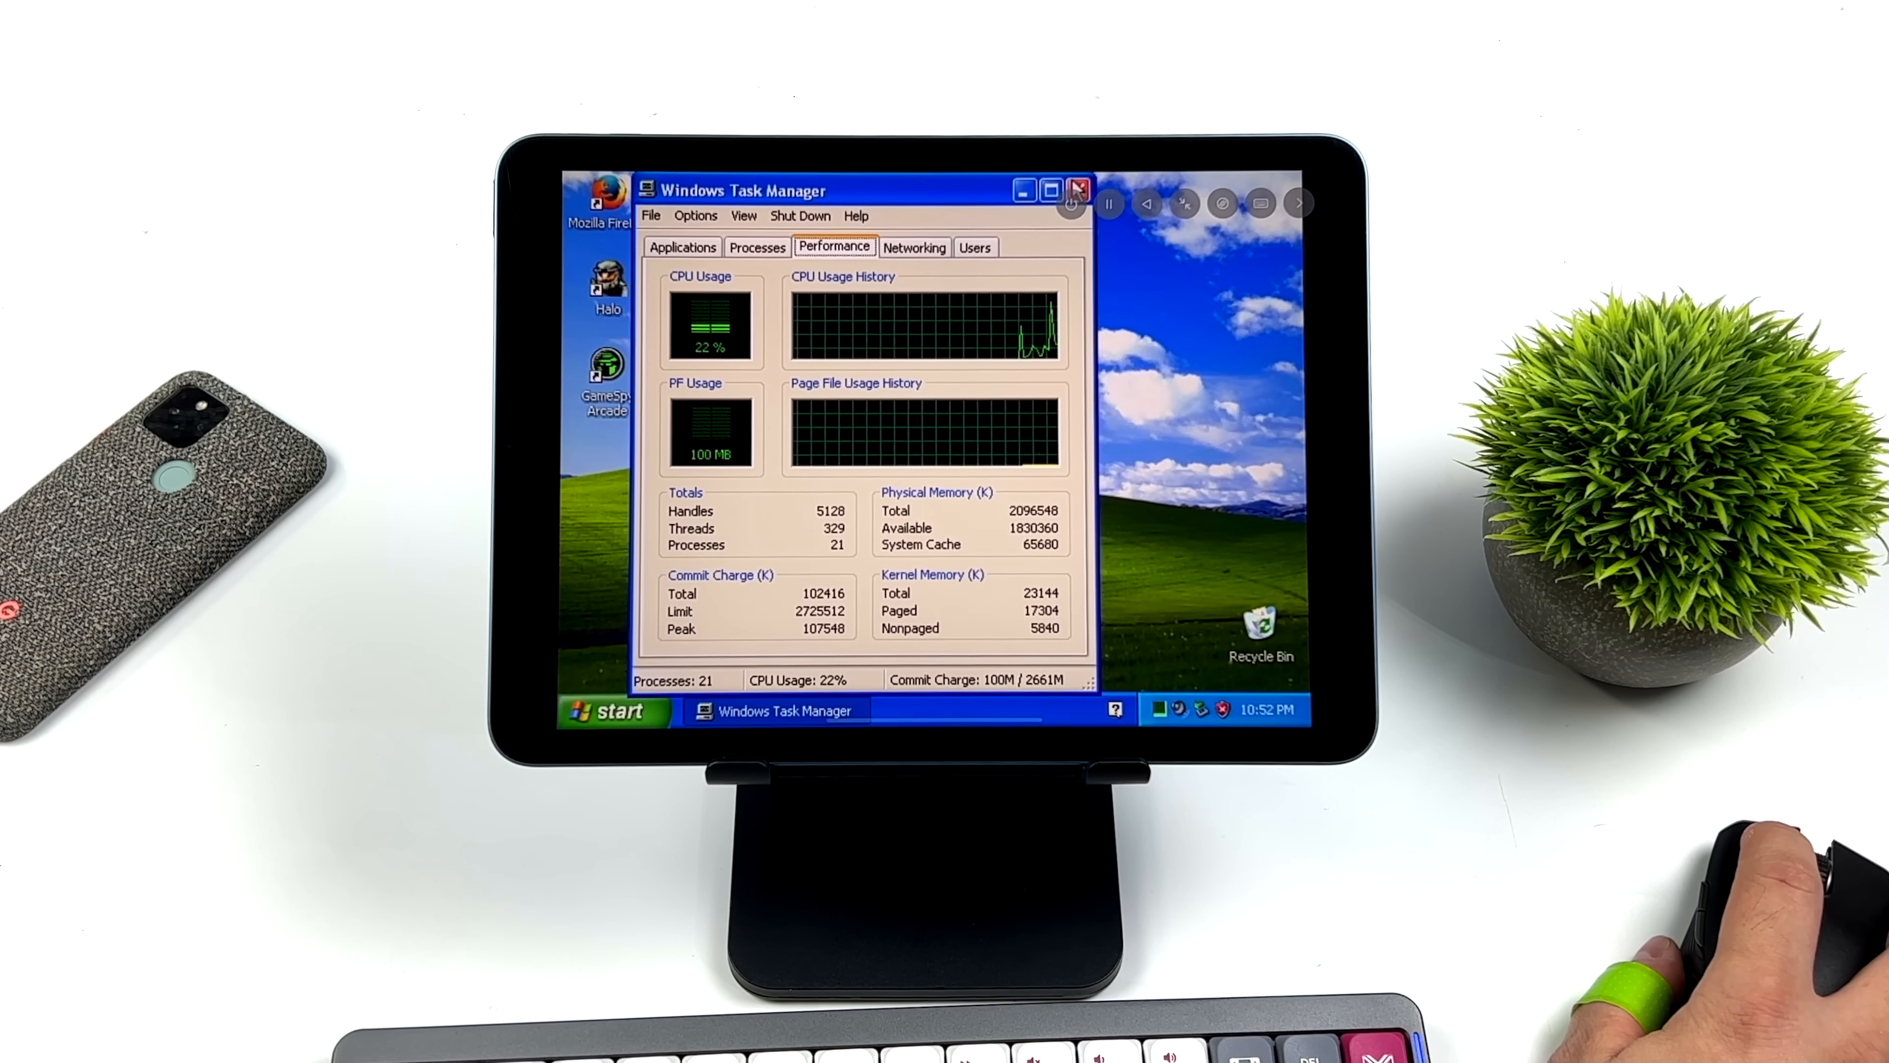
left_click(1078, 189)
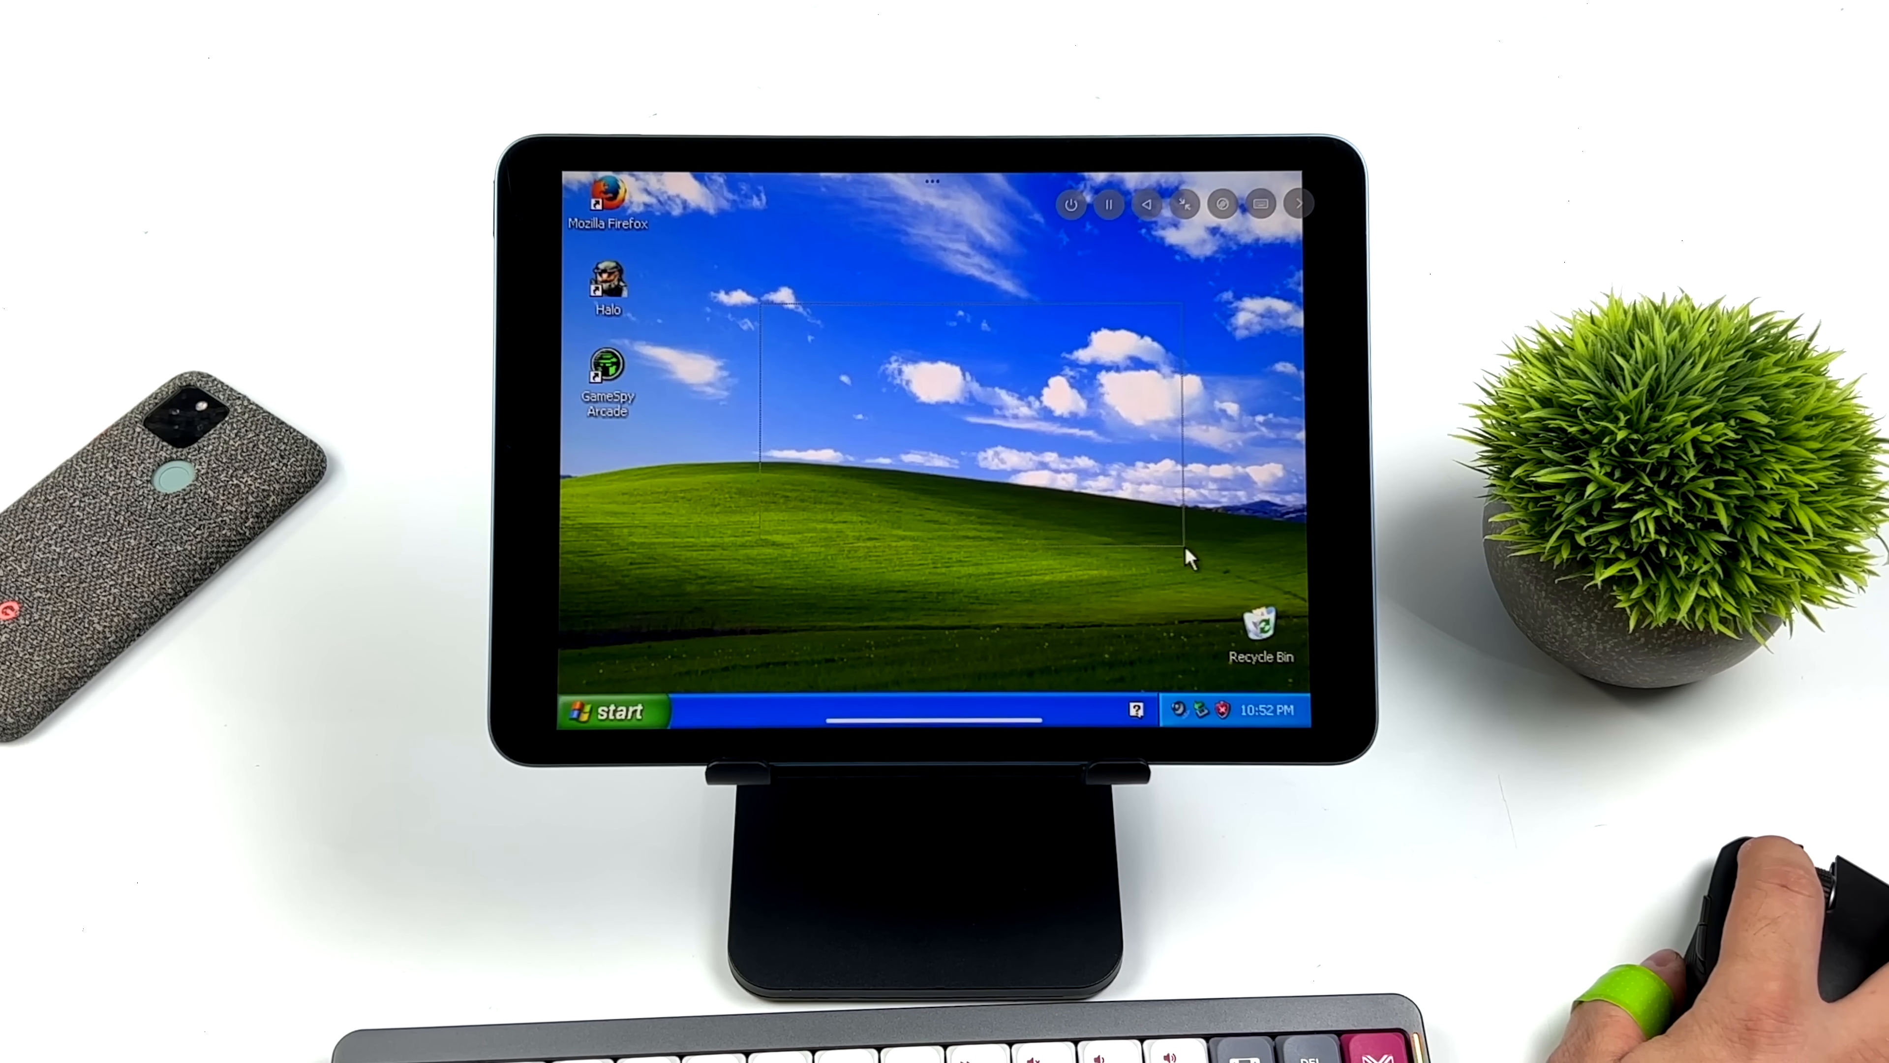
Launch Calculator from Start > All Programs > Accessories, then close it.
left_click(611, 709)
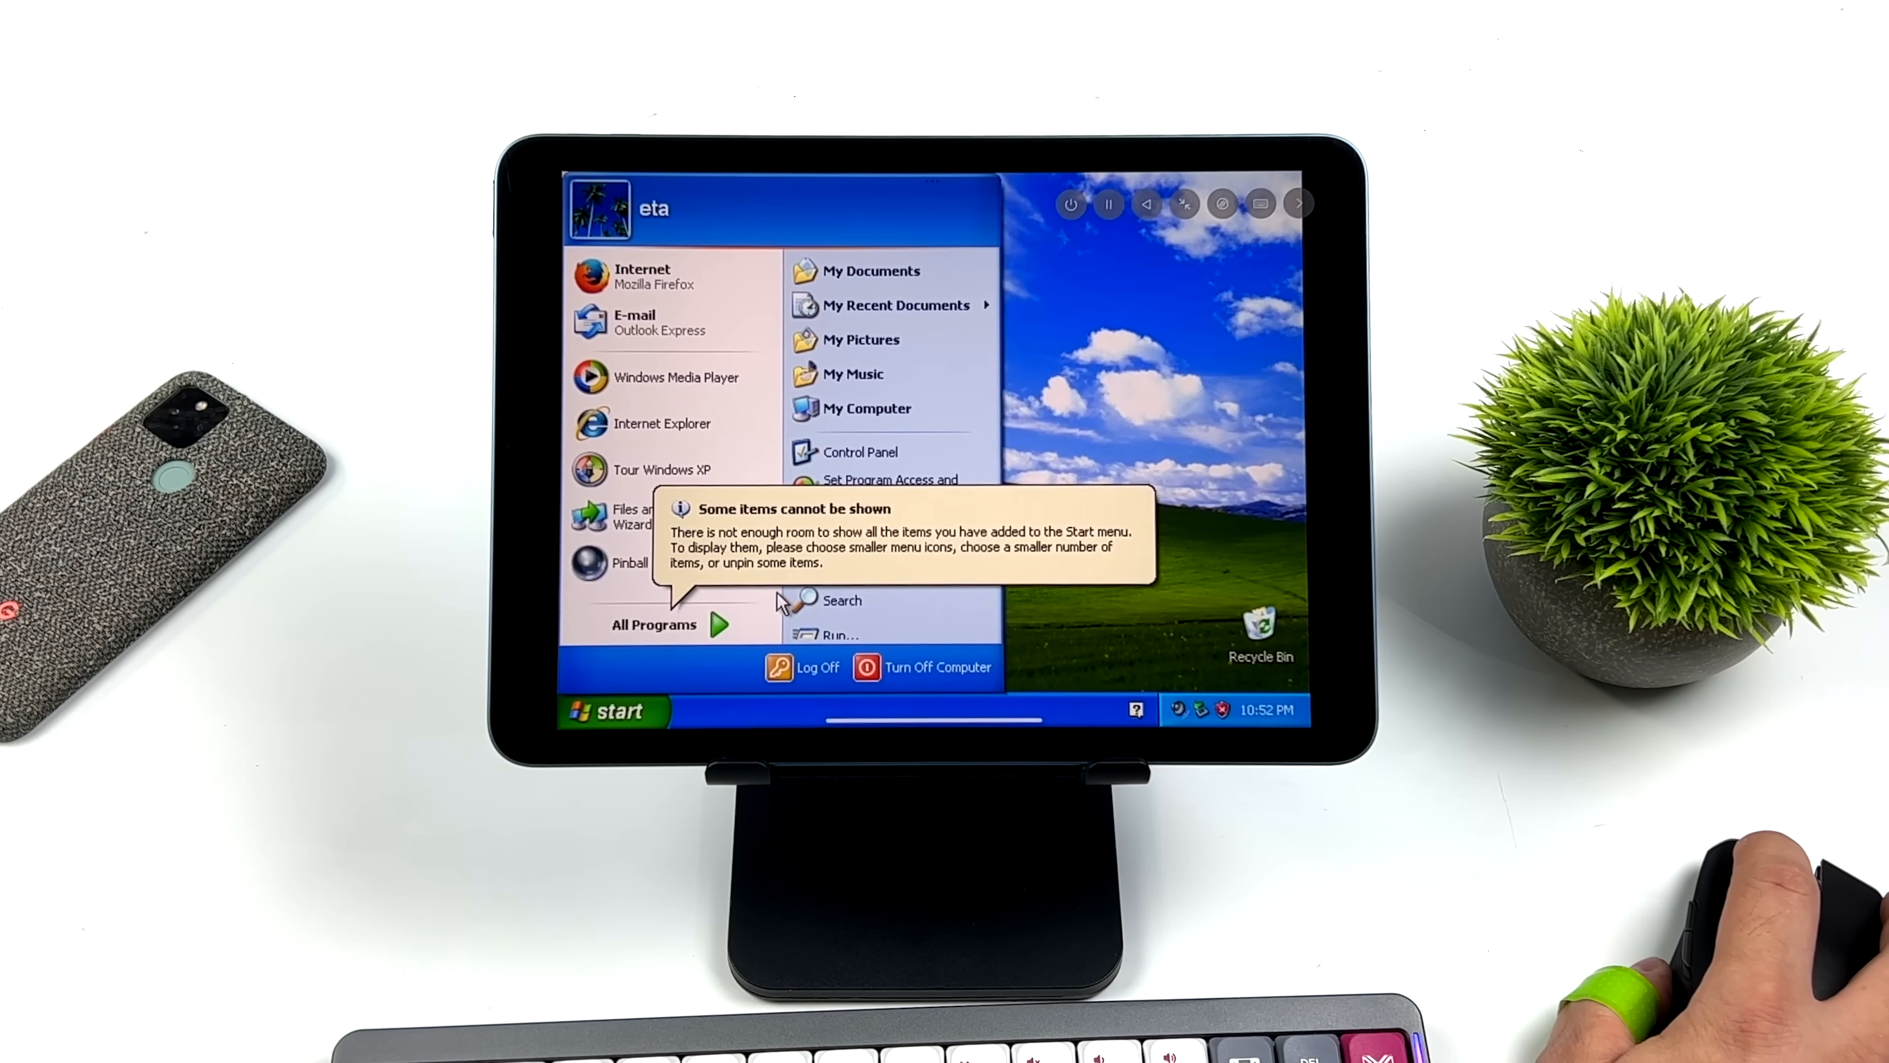
left_click(654, 624)
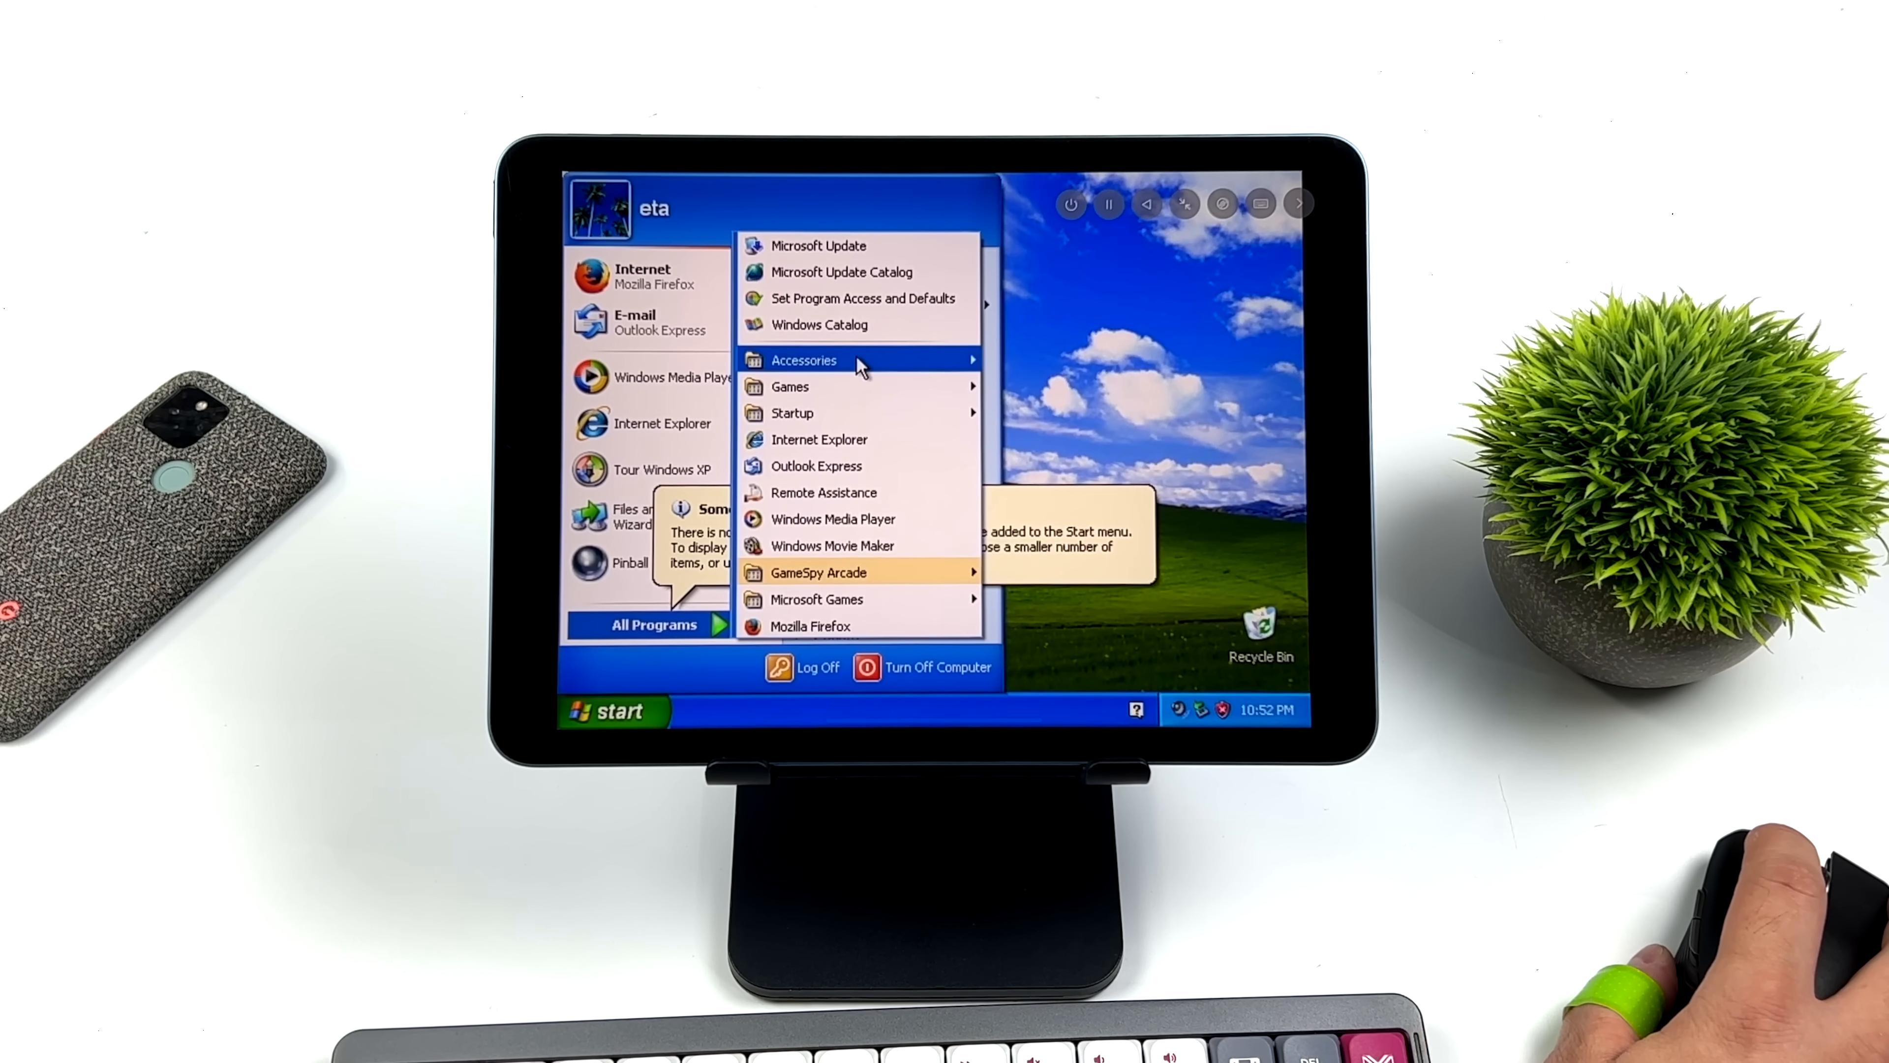
mouse_move(823, 492)
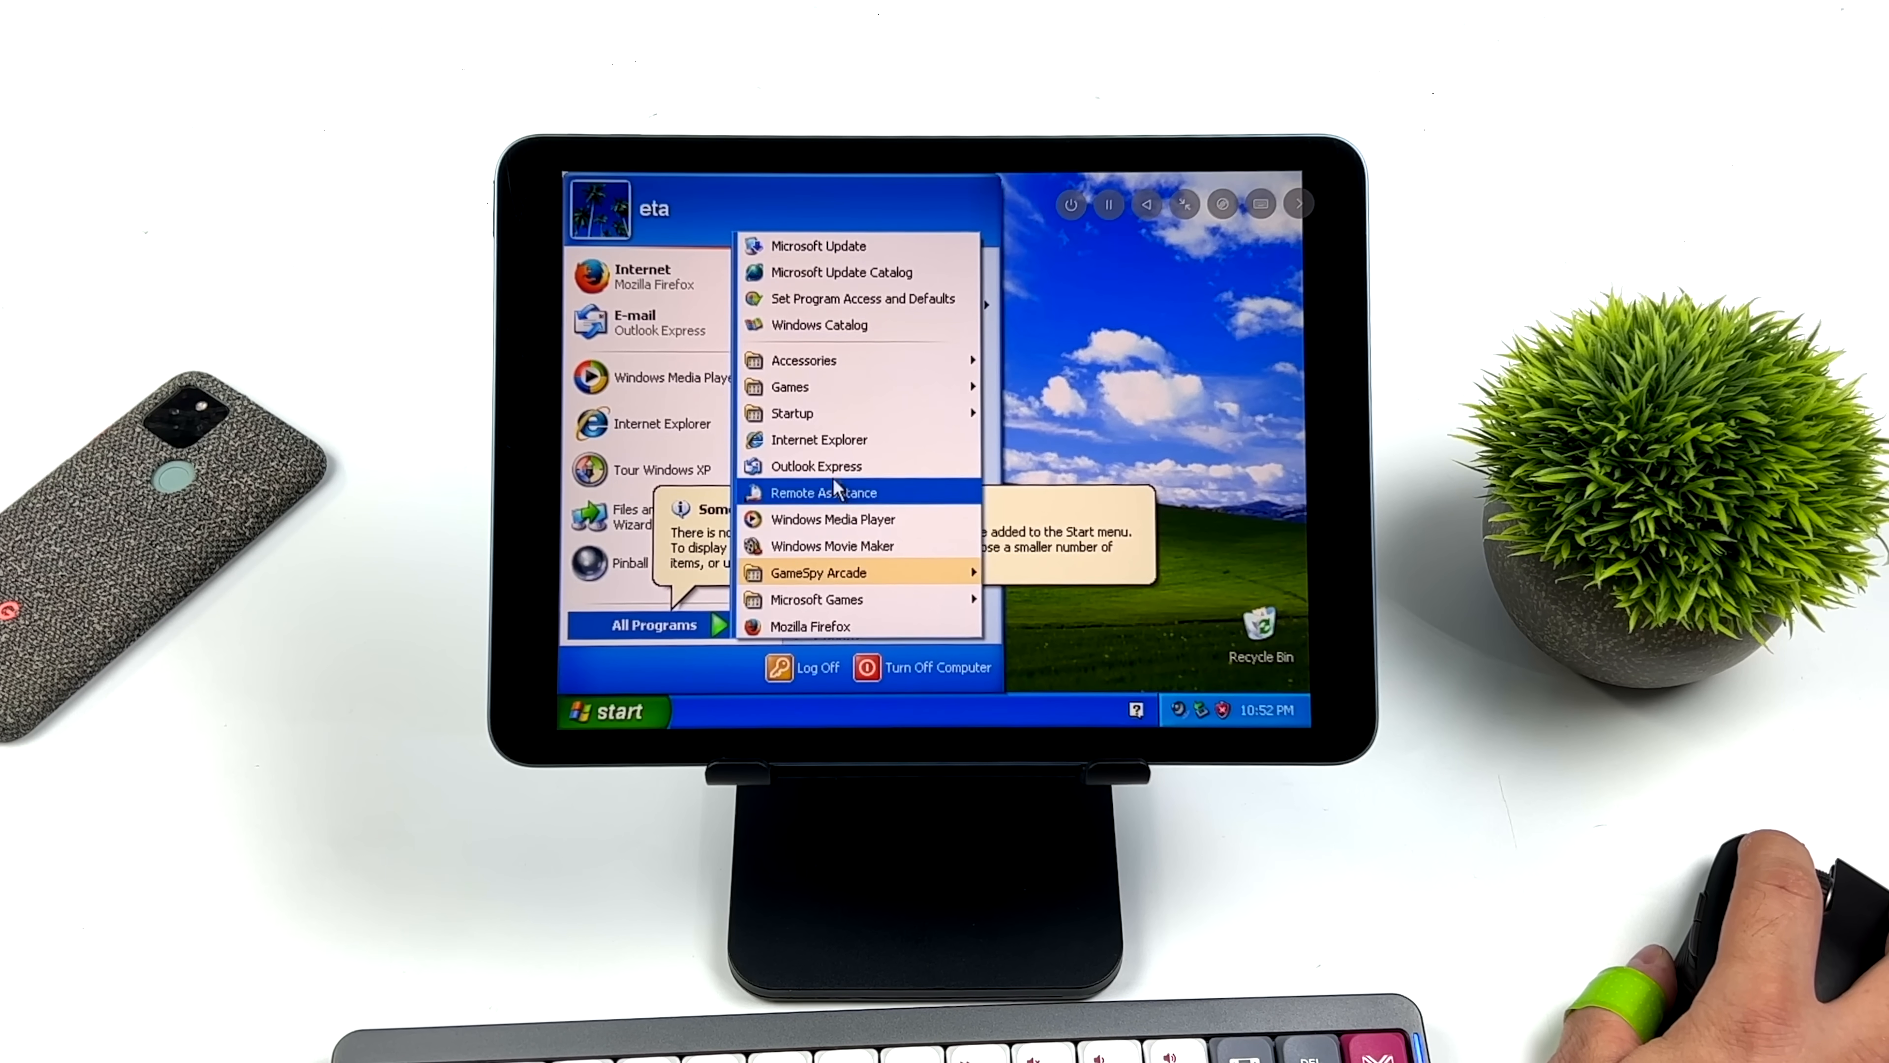
mouse_move(790, 385)
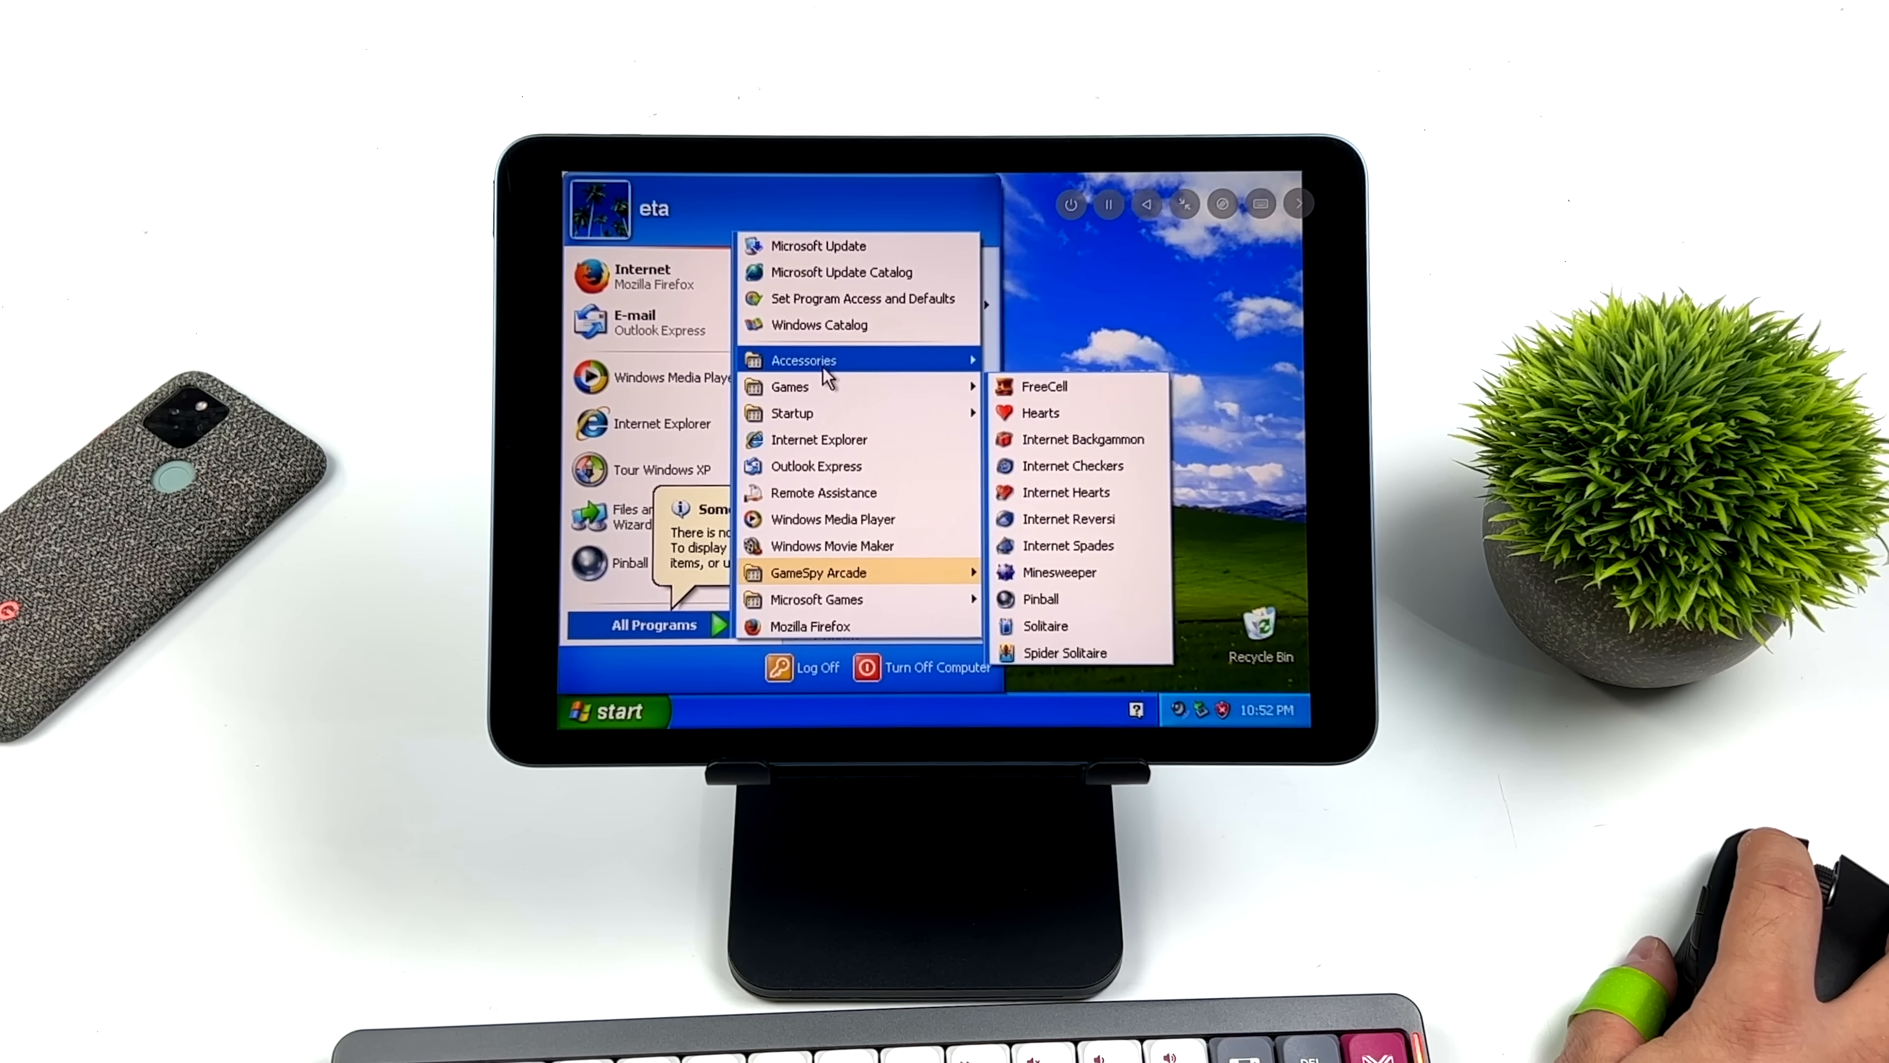
mouse_move(804, 360)
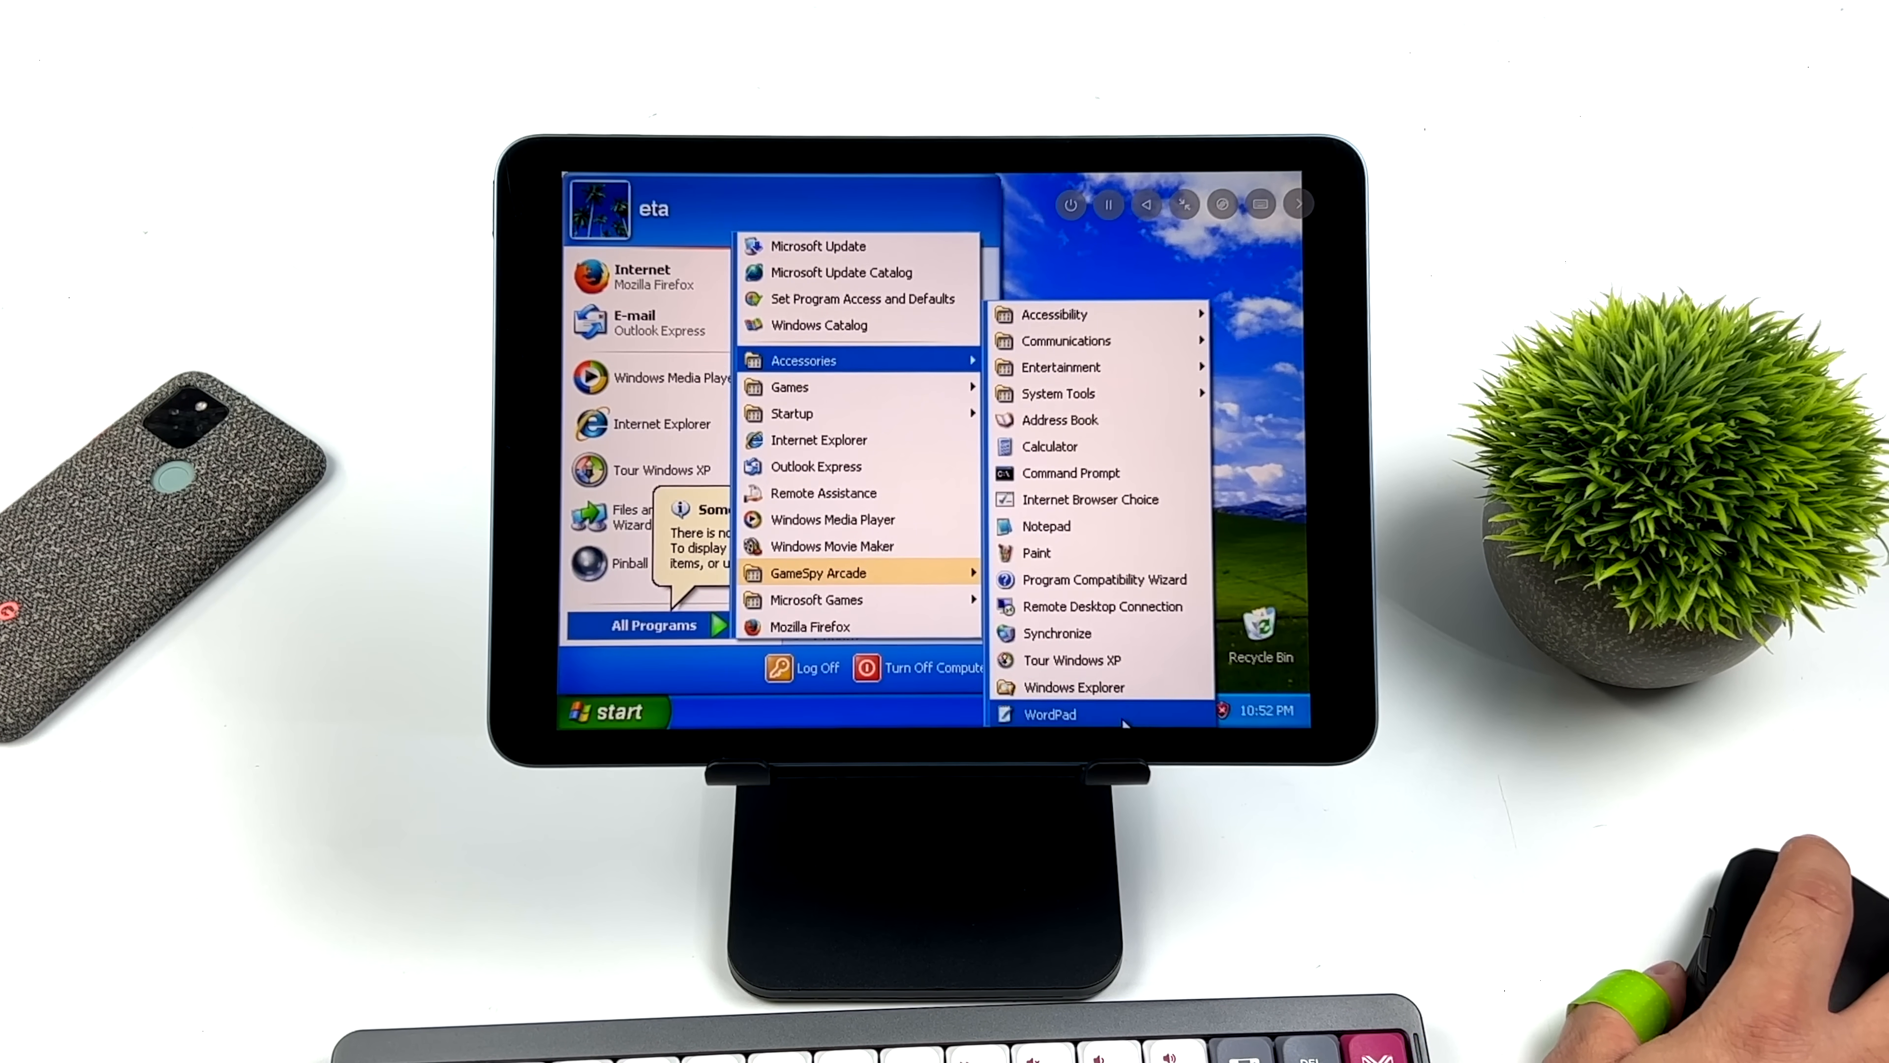
left_click(1050, 446)
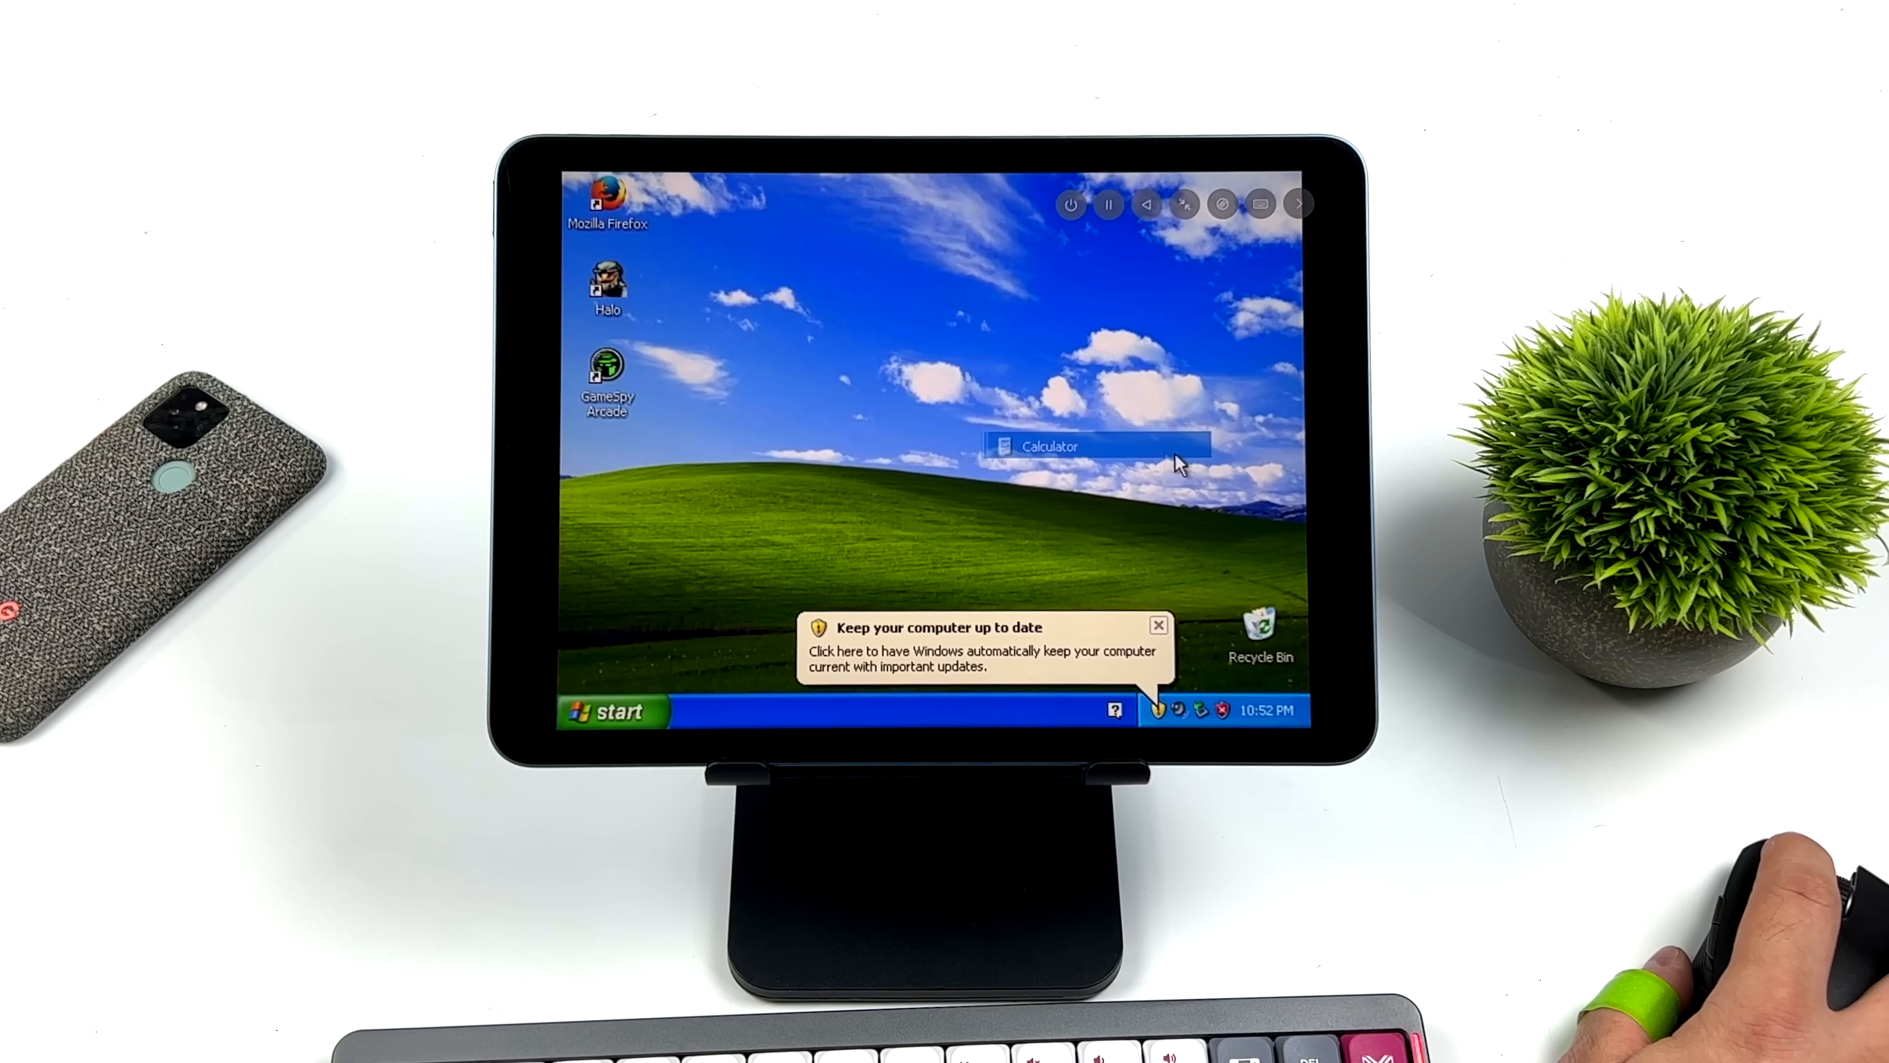
left_click(1050, 446)
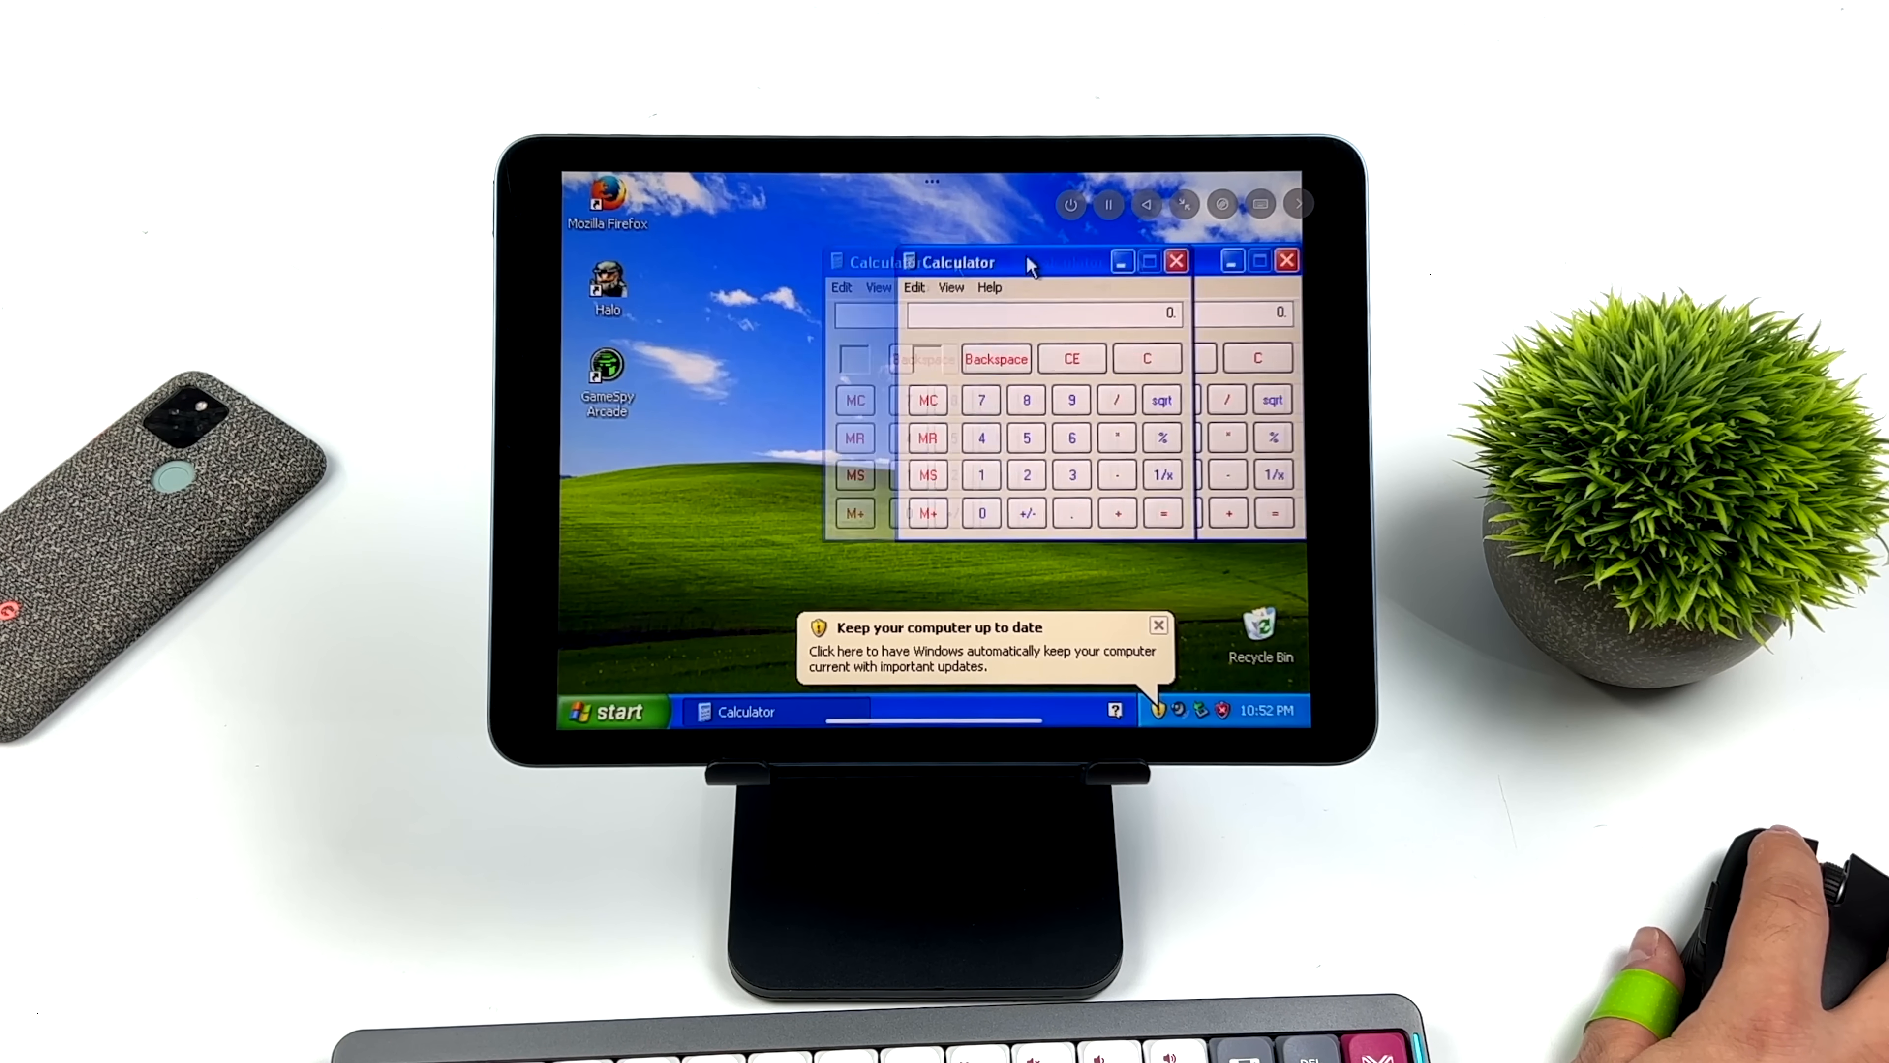
left_click(1175, 260)
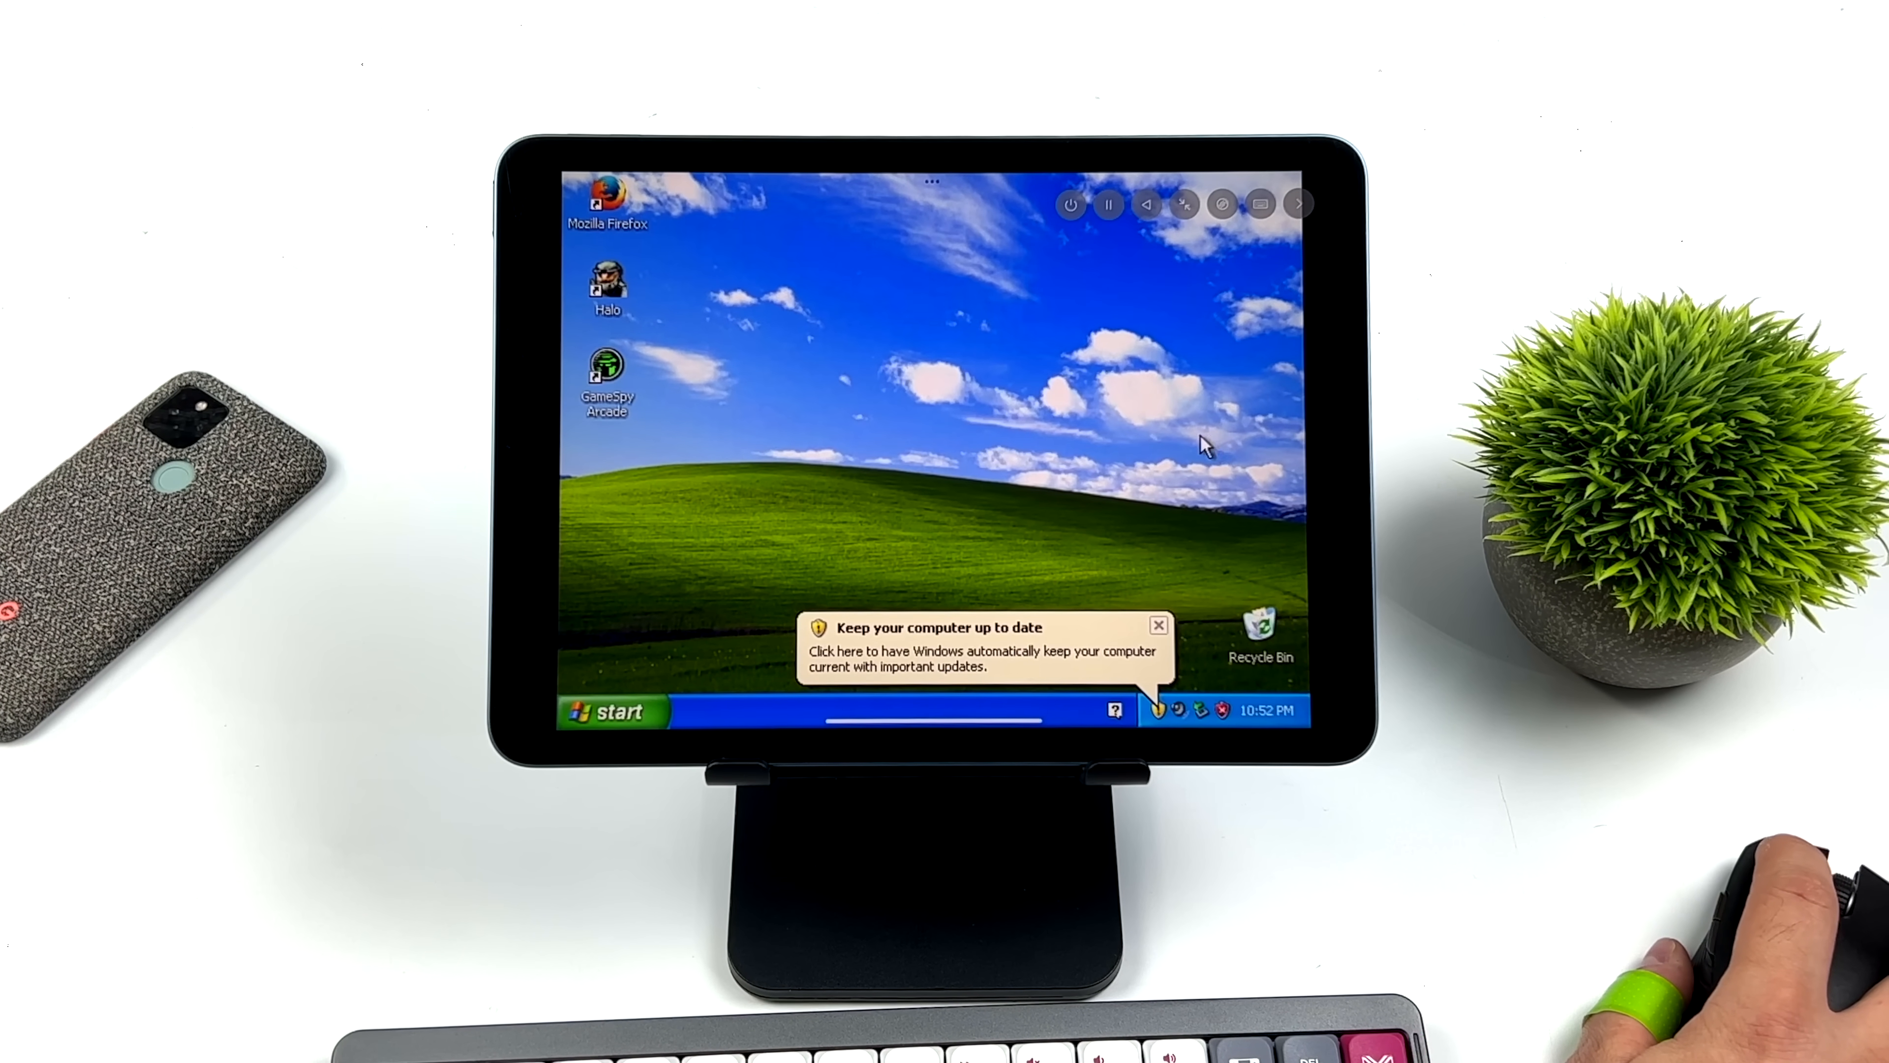
left_click(1159, 626)
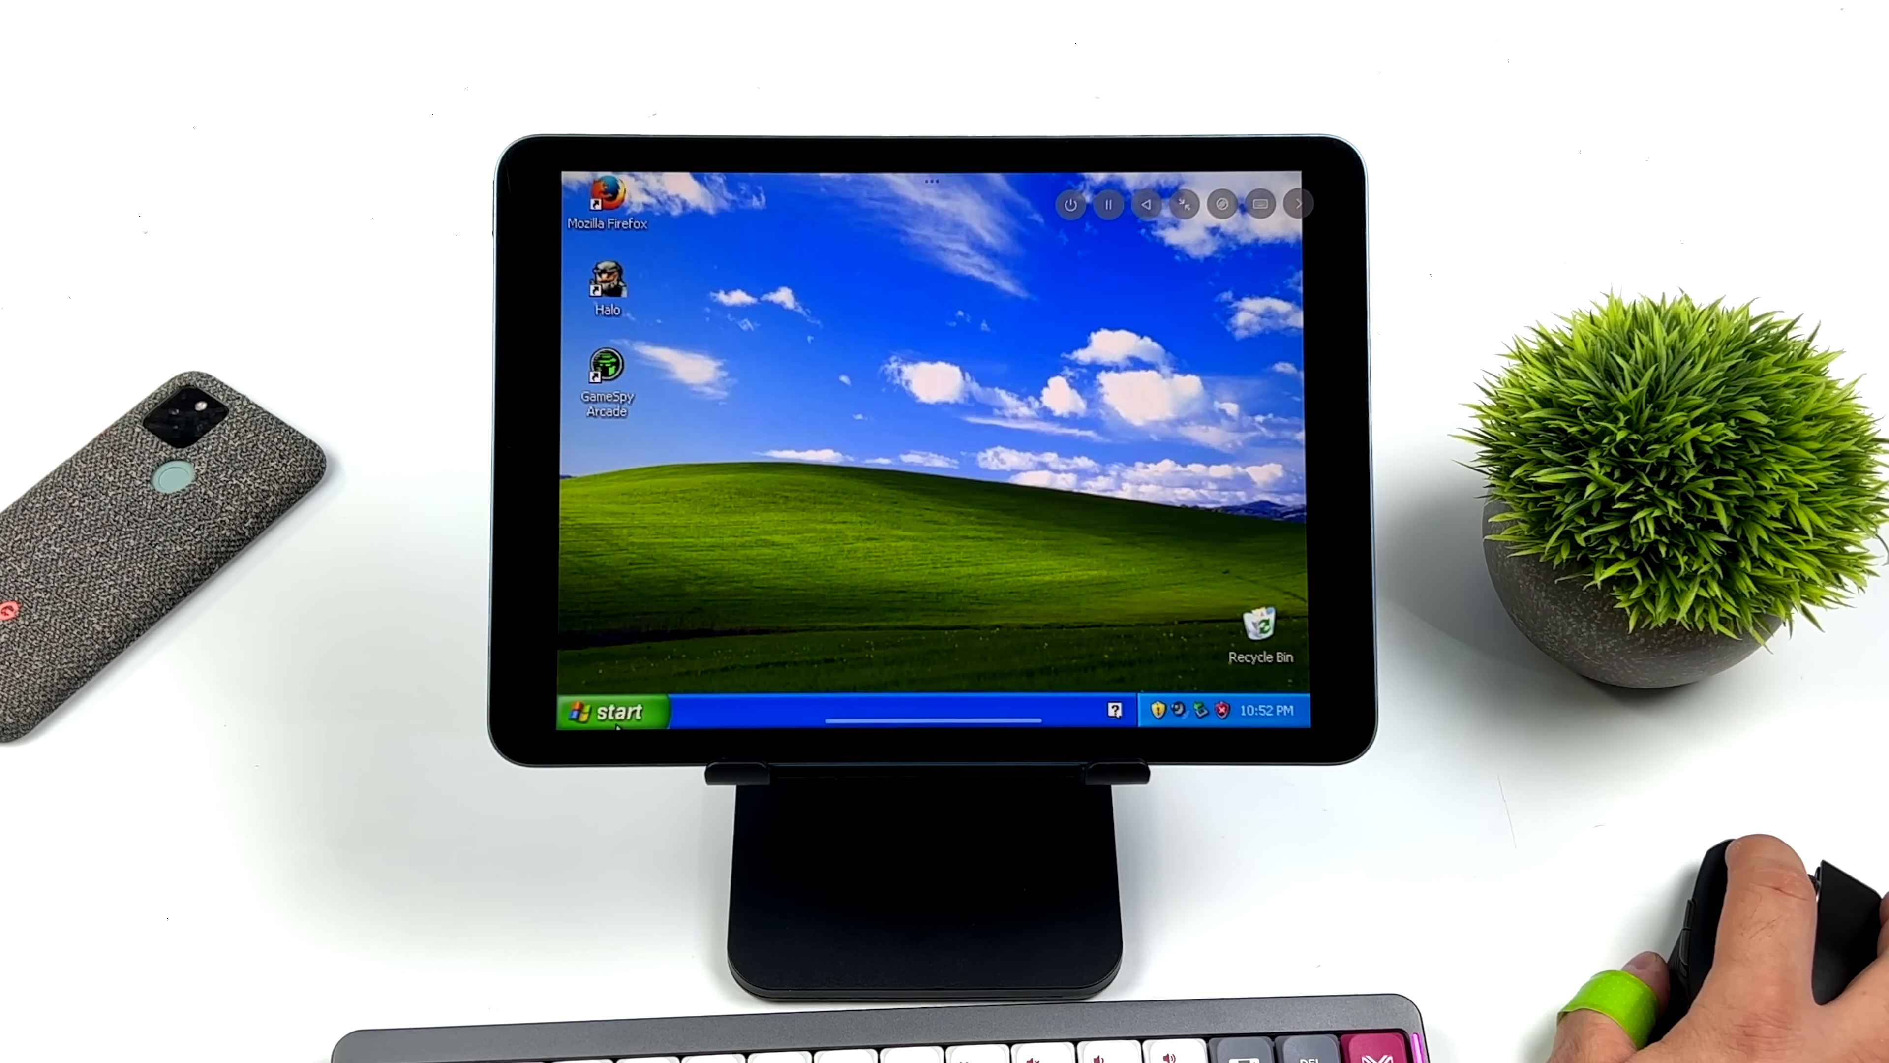
left_click(612, 710)
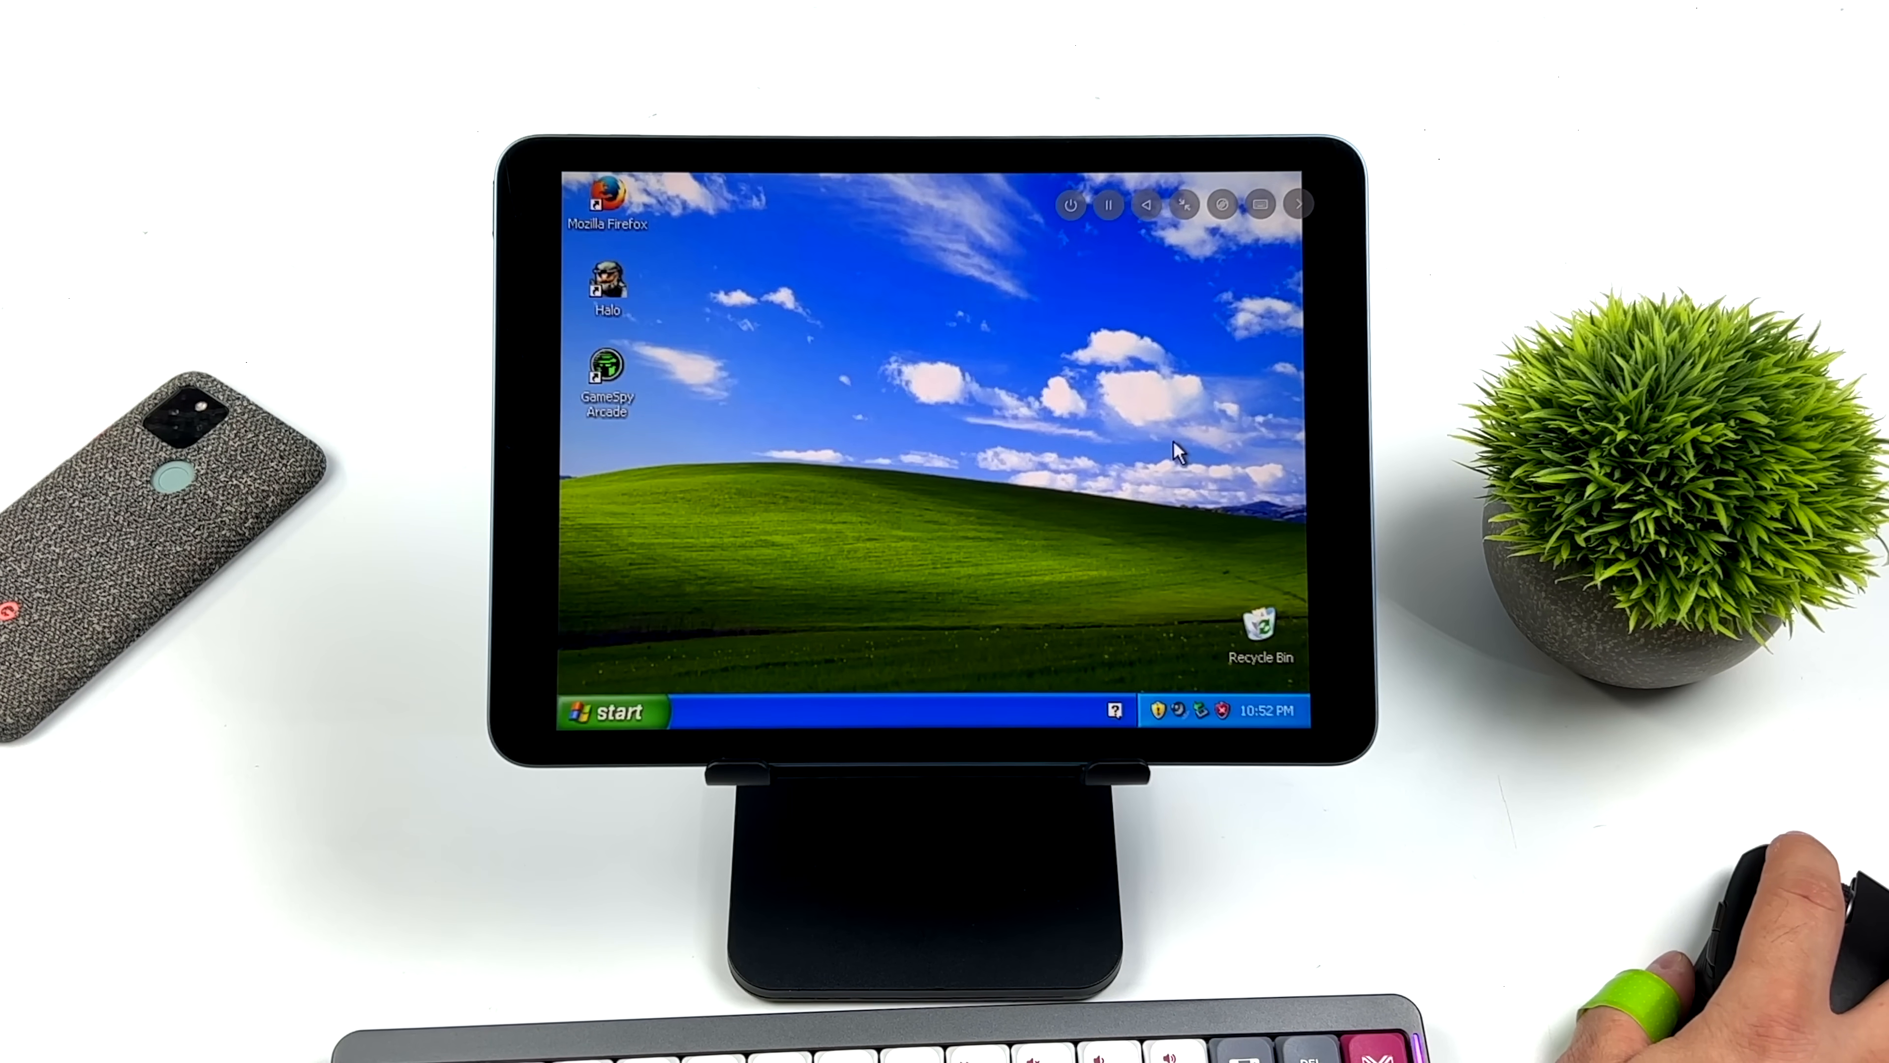
left_click(612, 710)
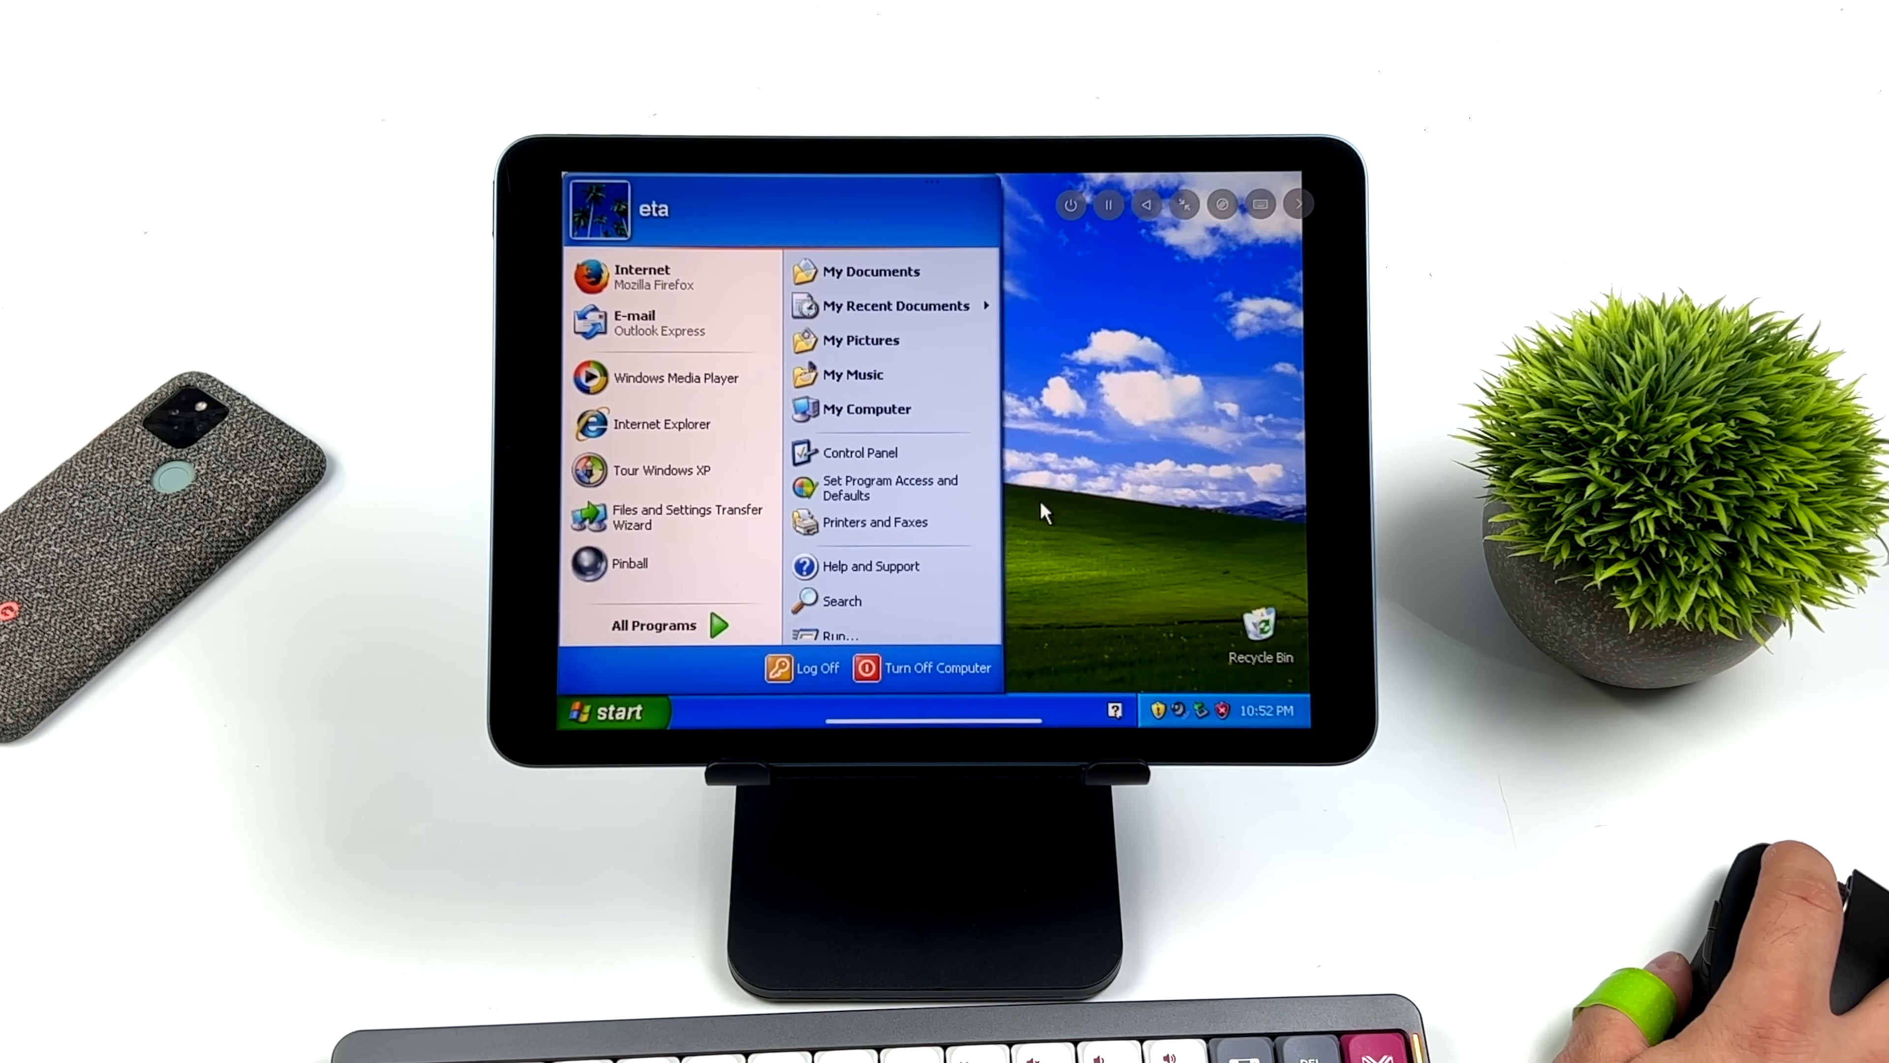
mouse_move(663, 424)
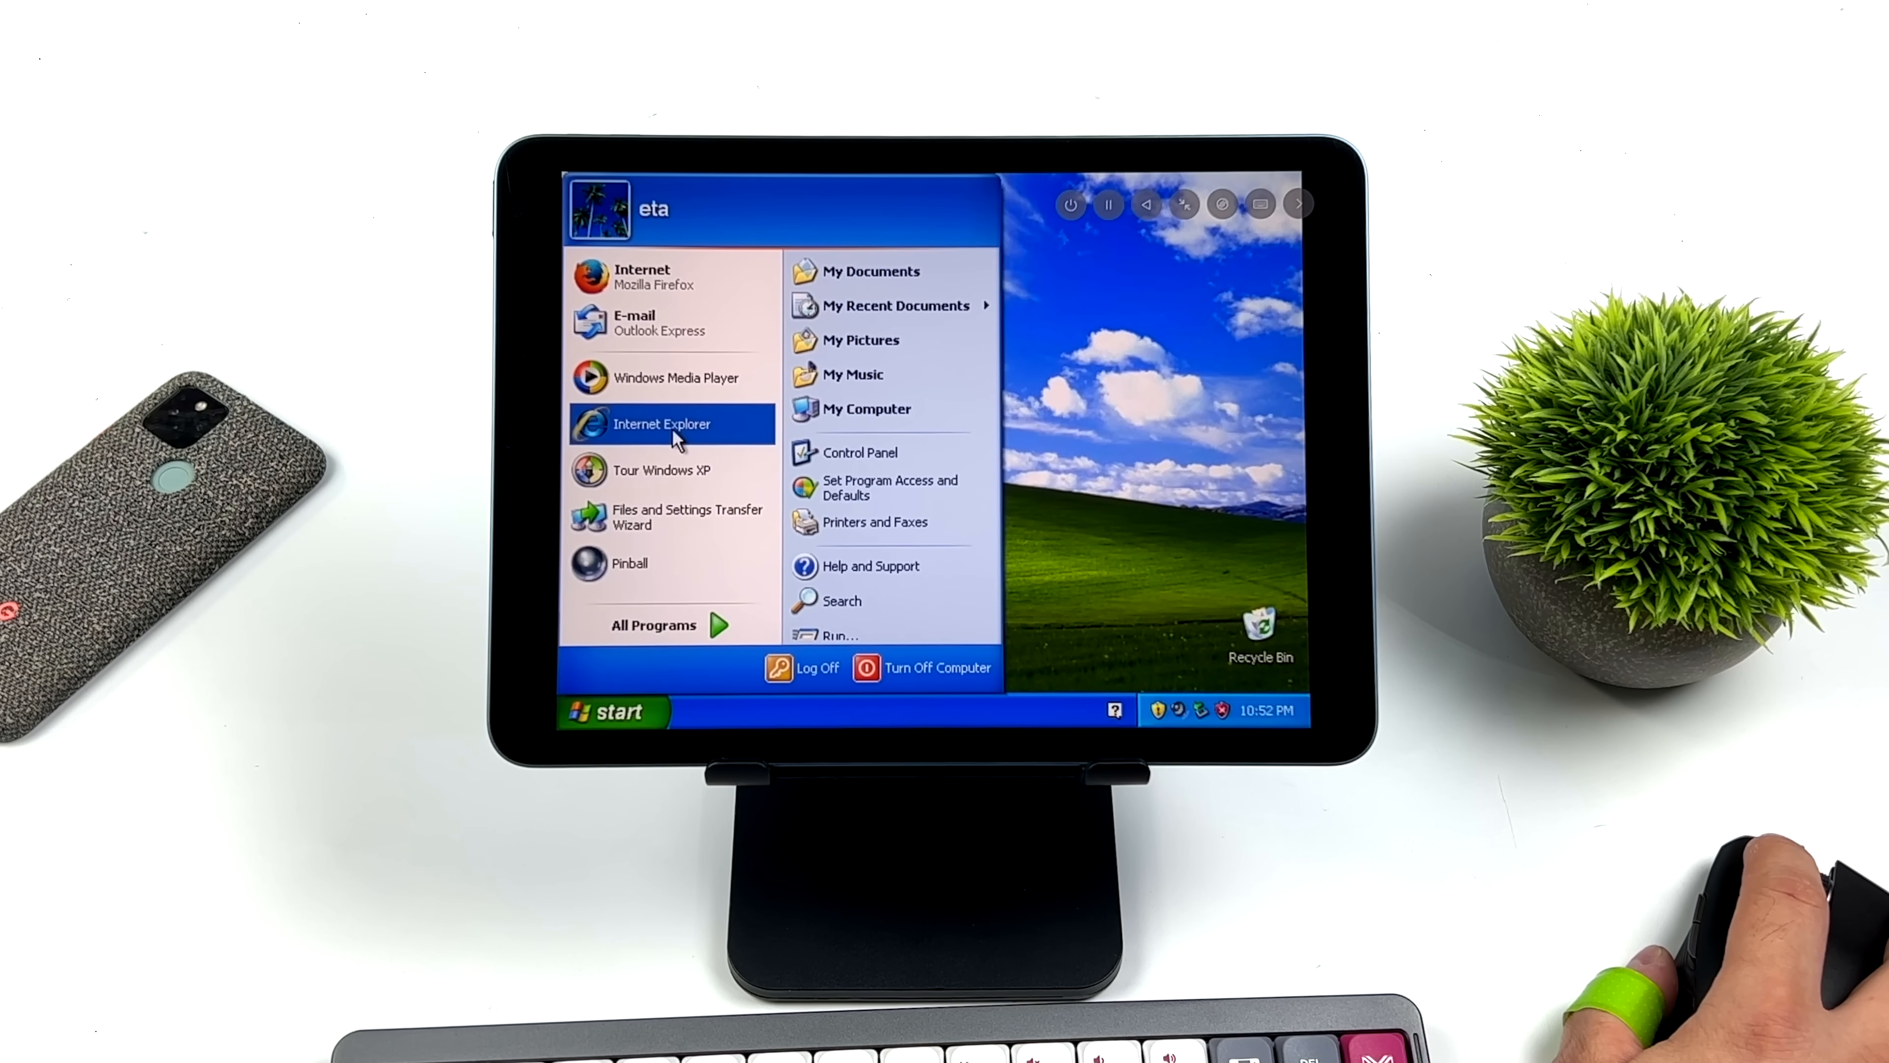
left_click(660, 423)
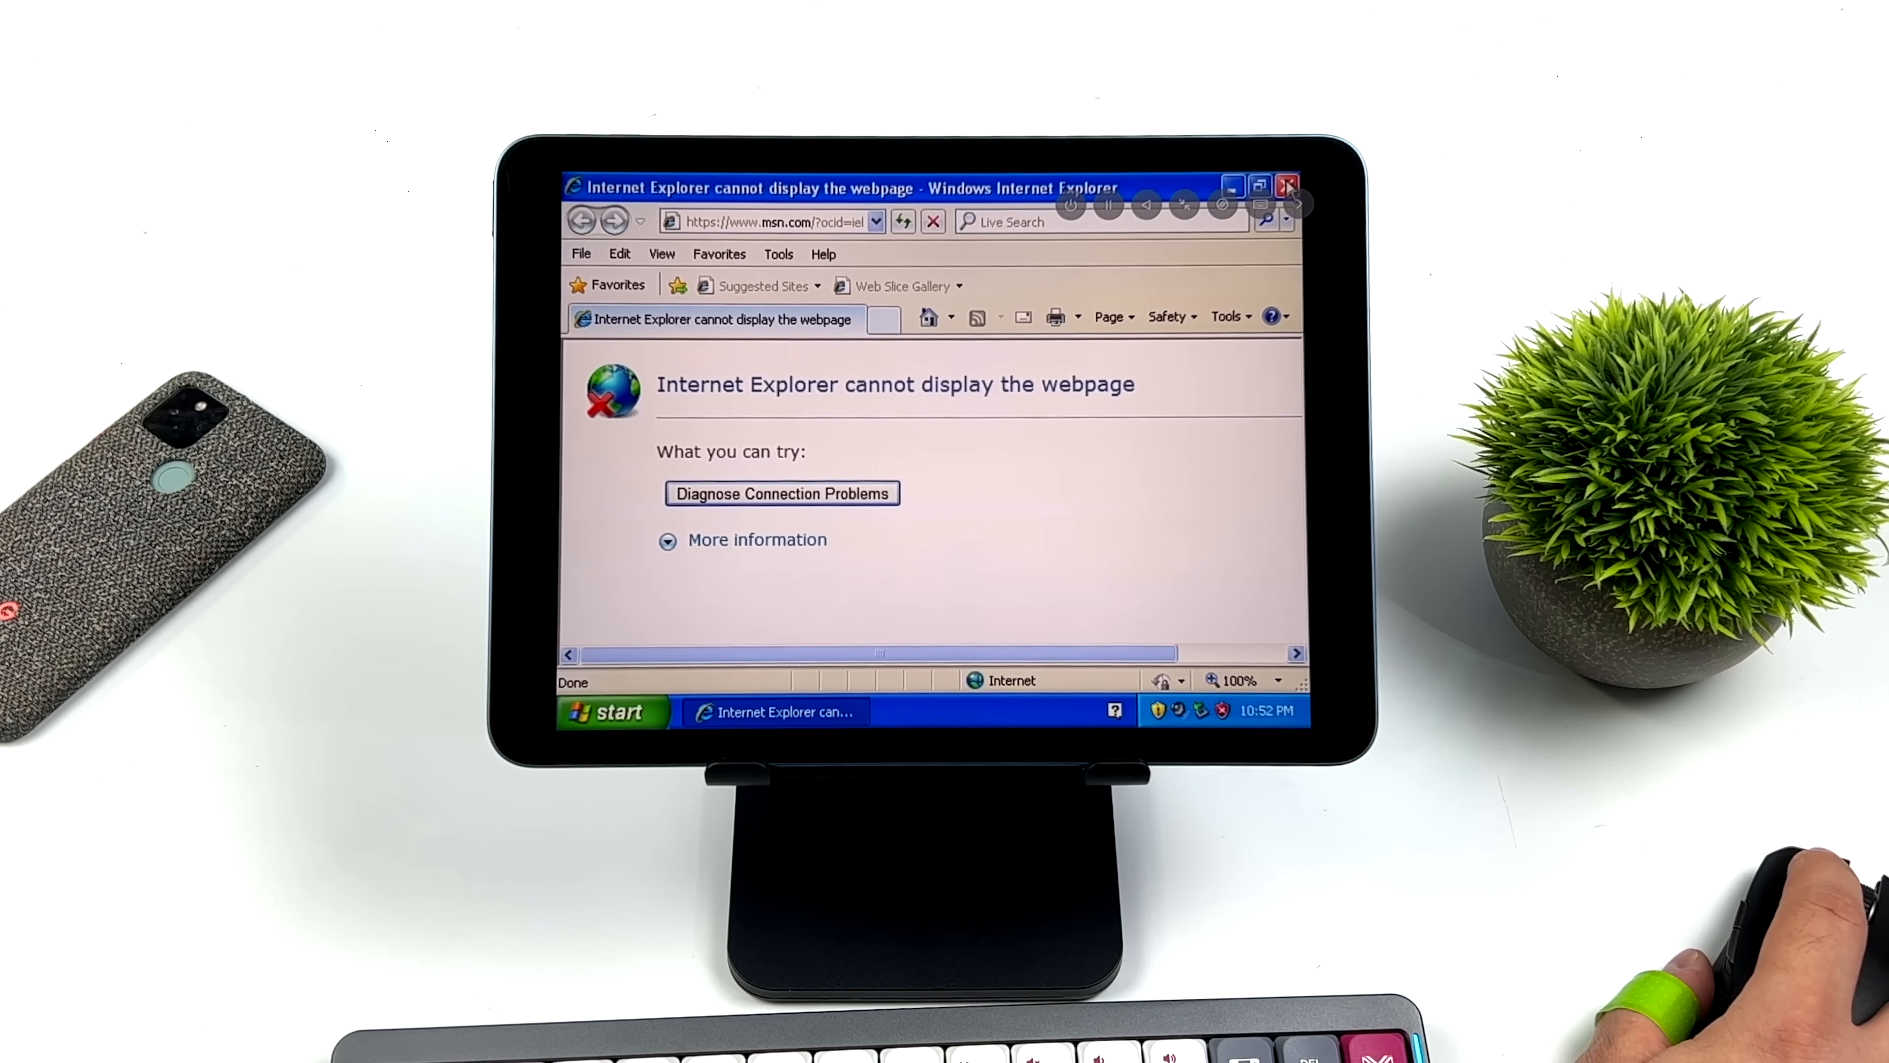
left_click(1287, 186)
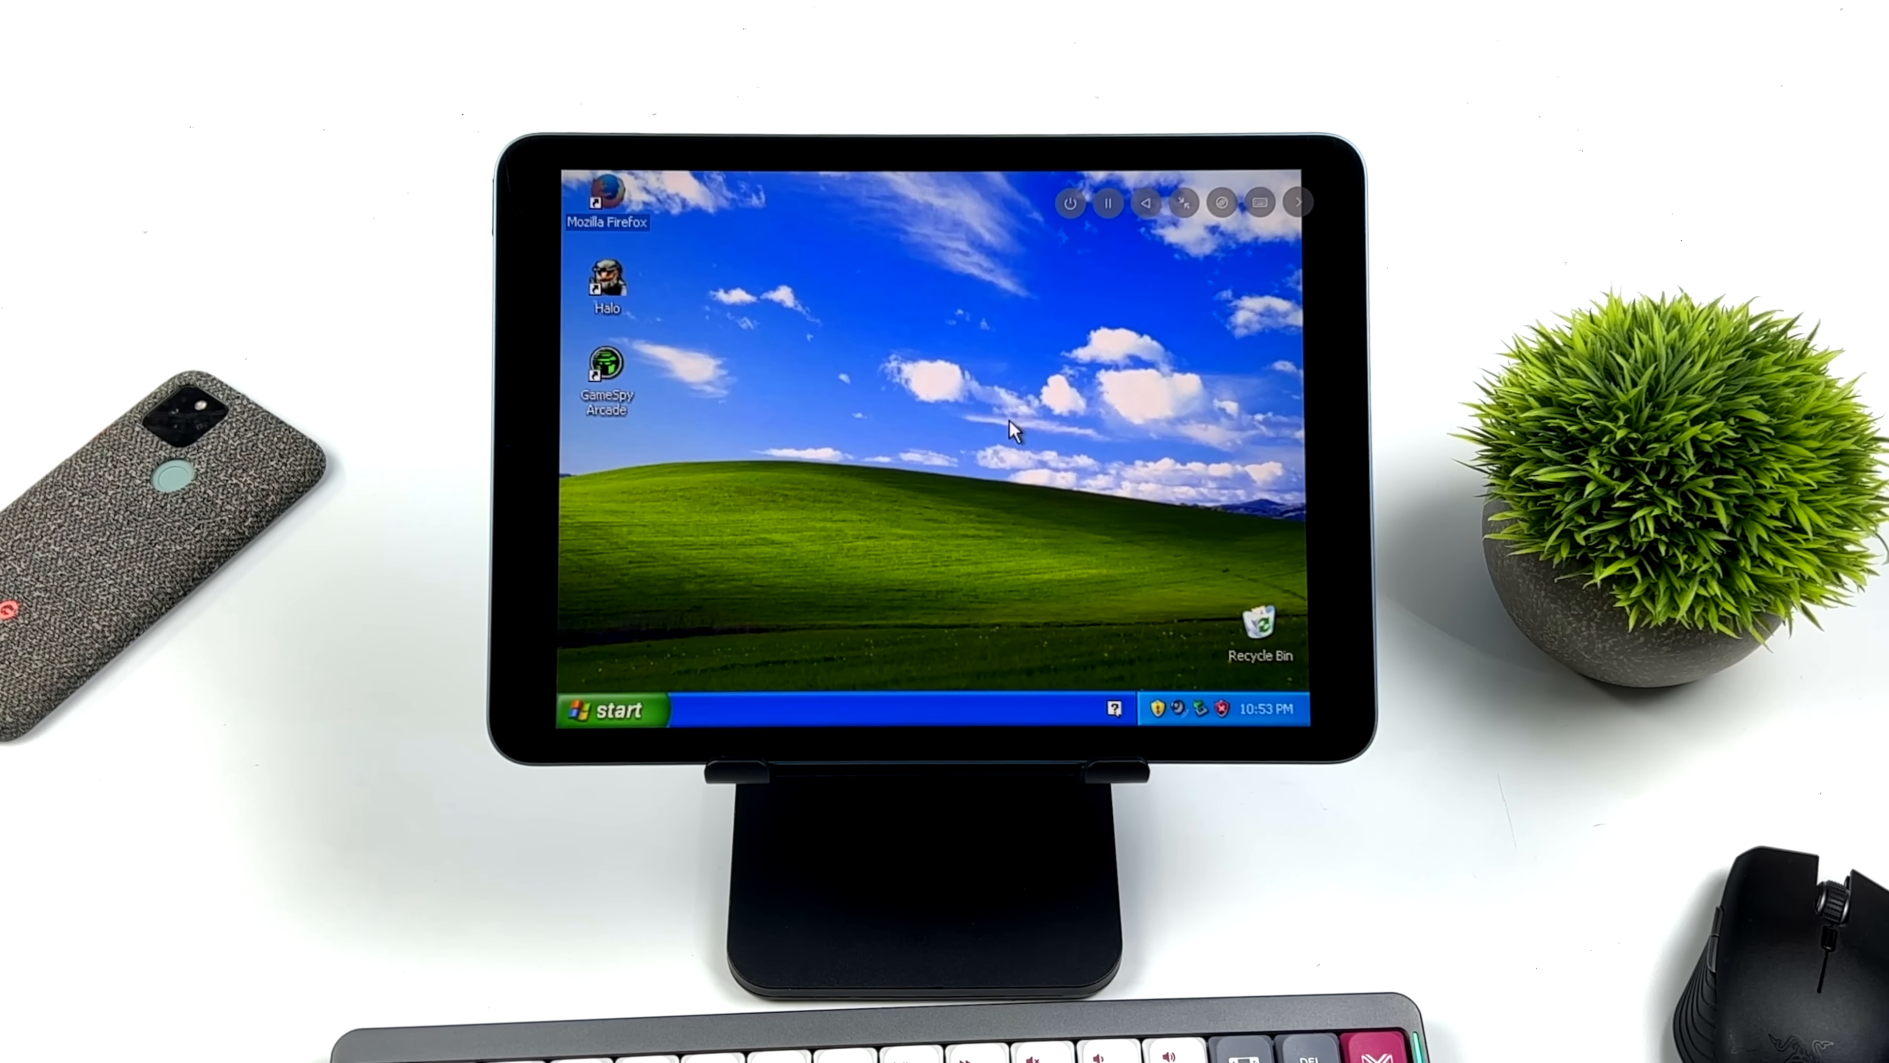
Launch Firefox, run a web search for 'tree im' tree images, then close the browser.
double_click(608, 199)
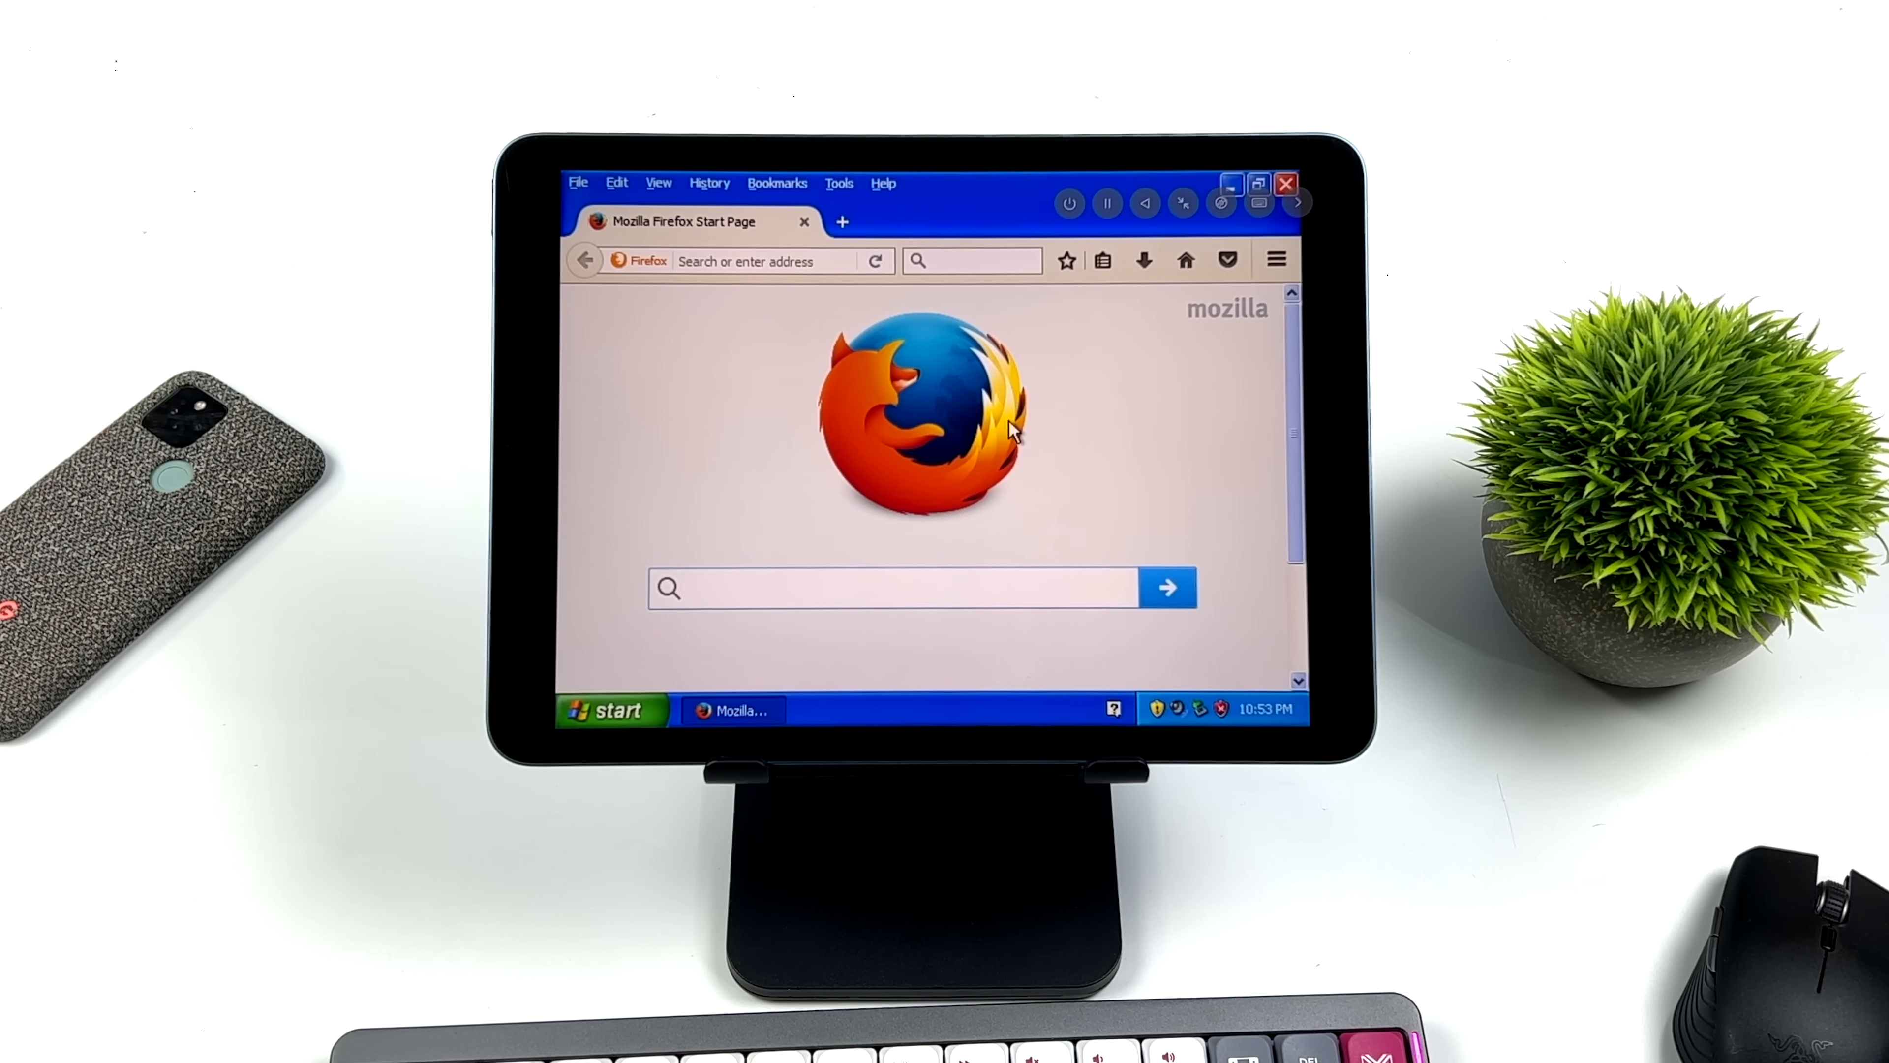
left_click(897, 589)
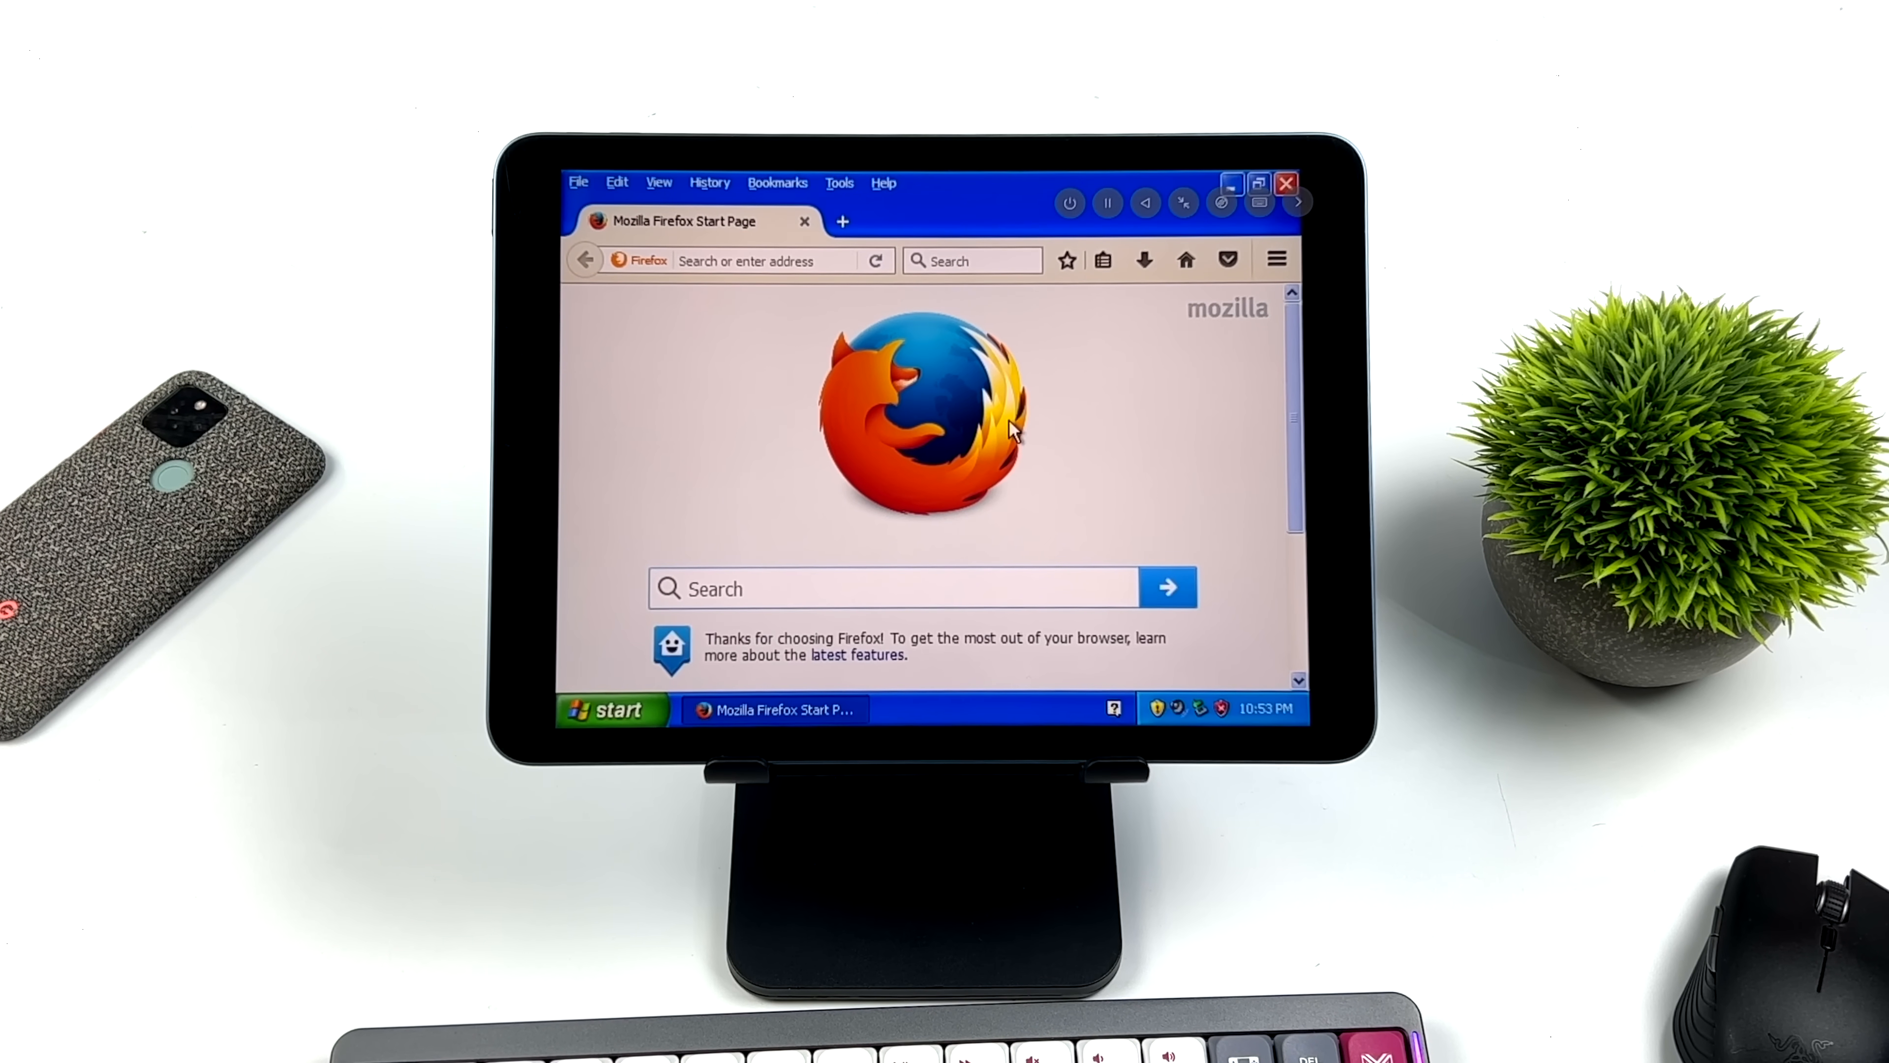
type("t")
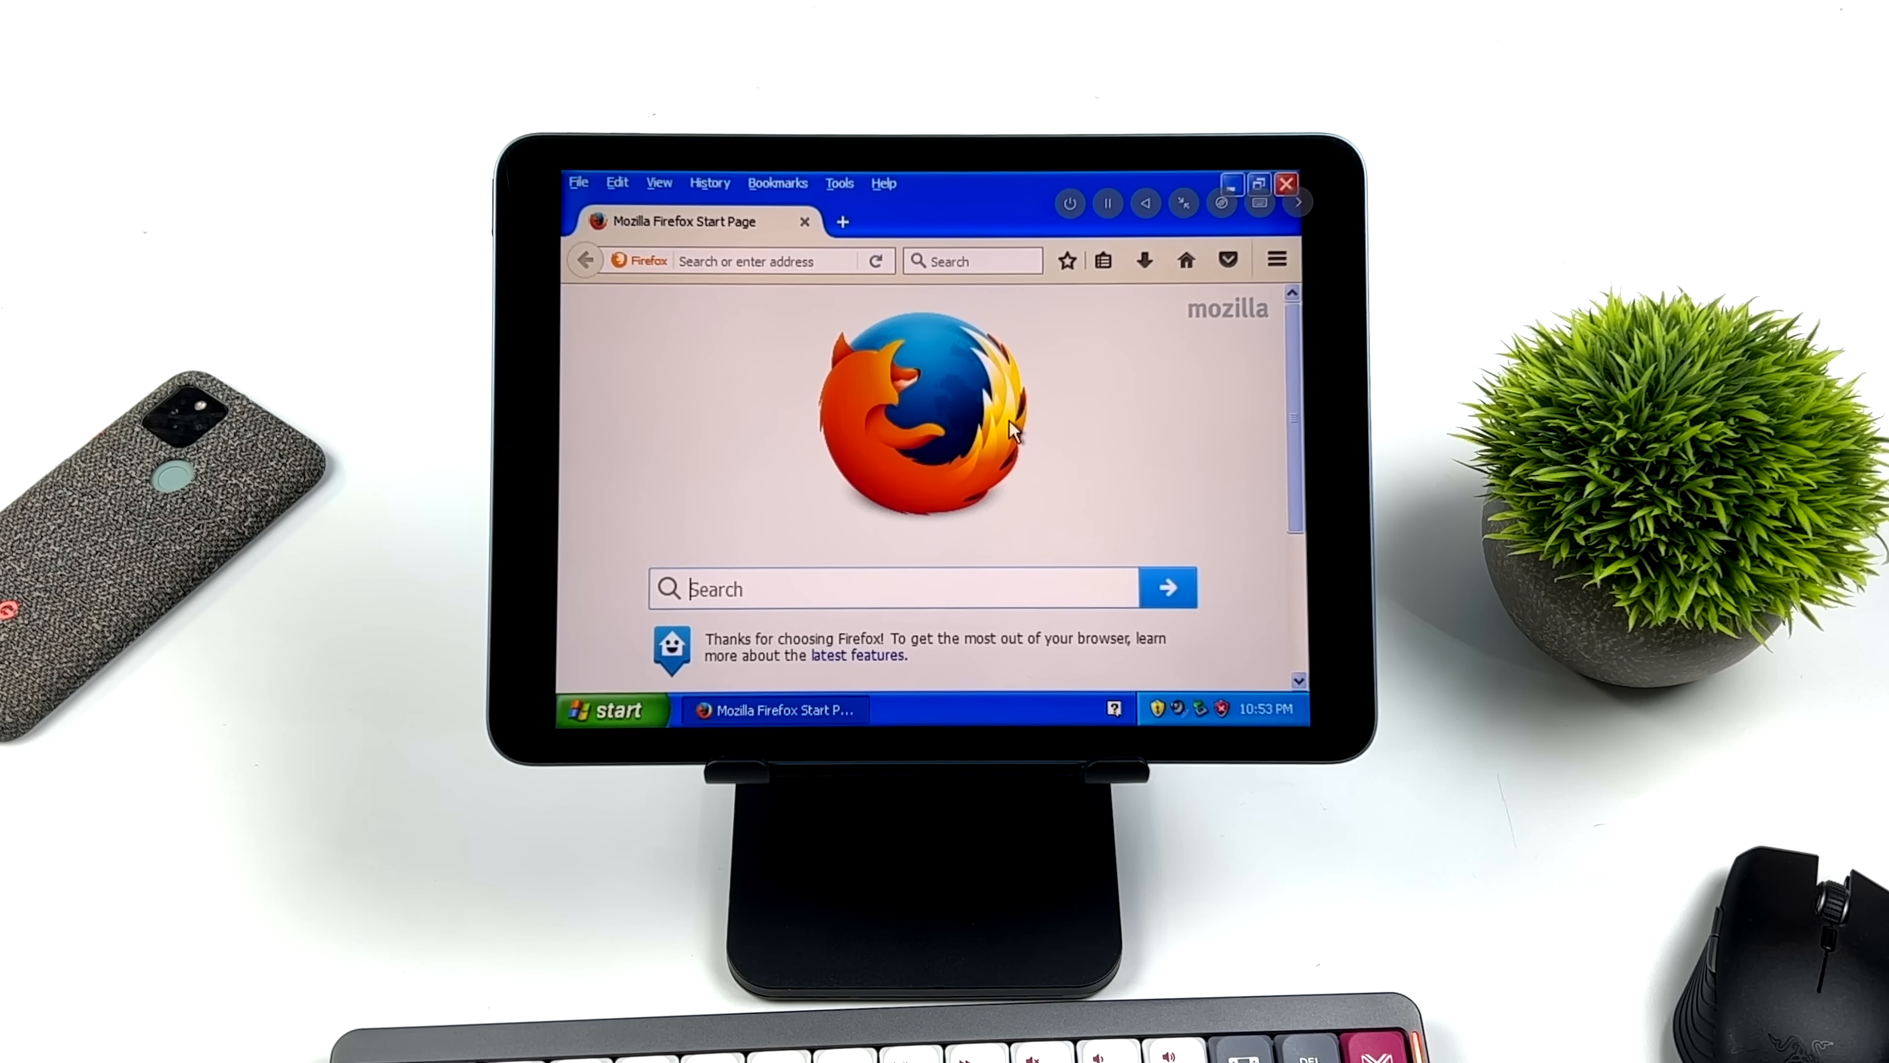
type("tree im")
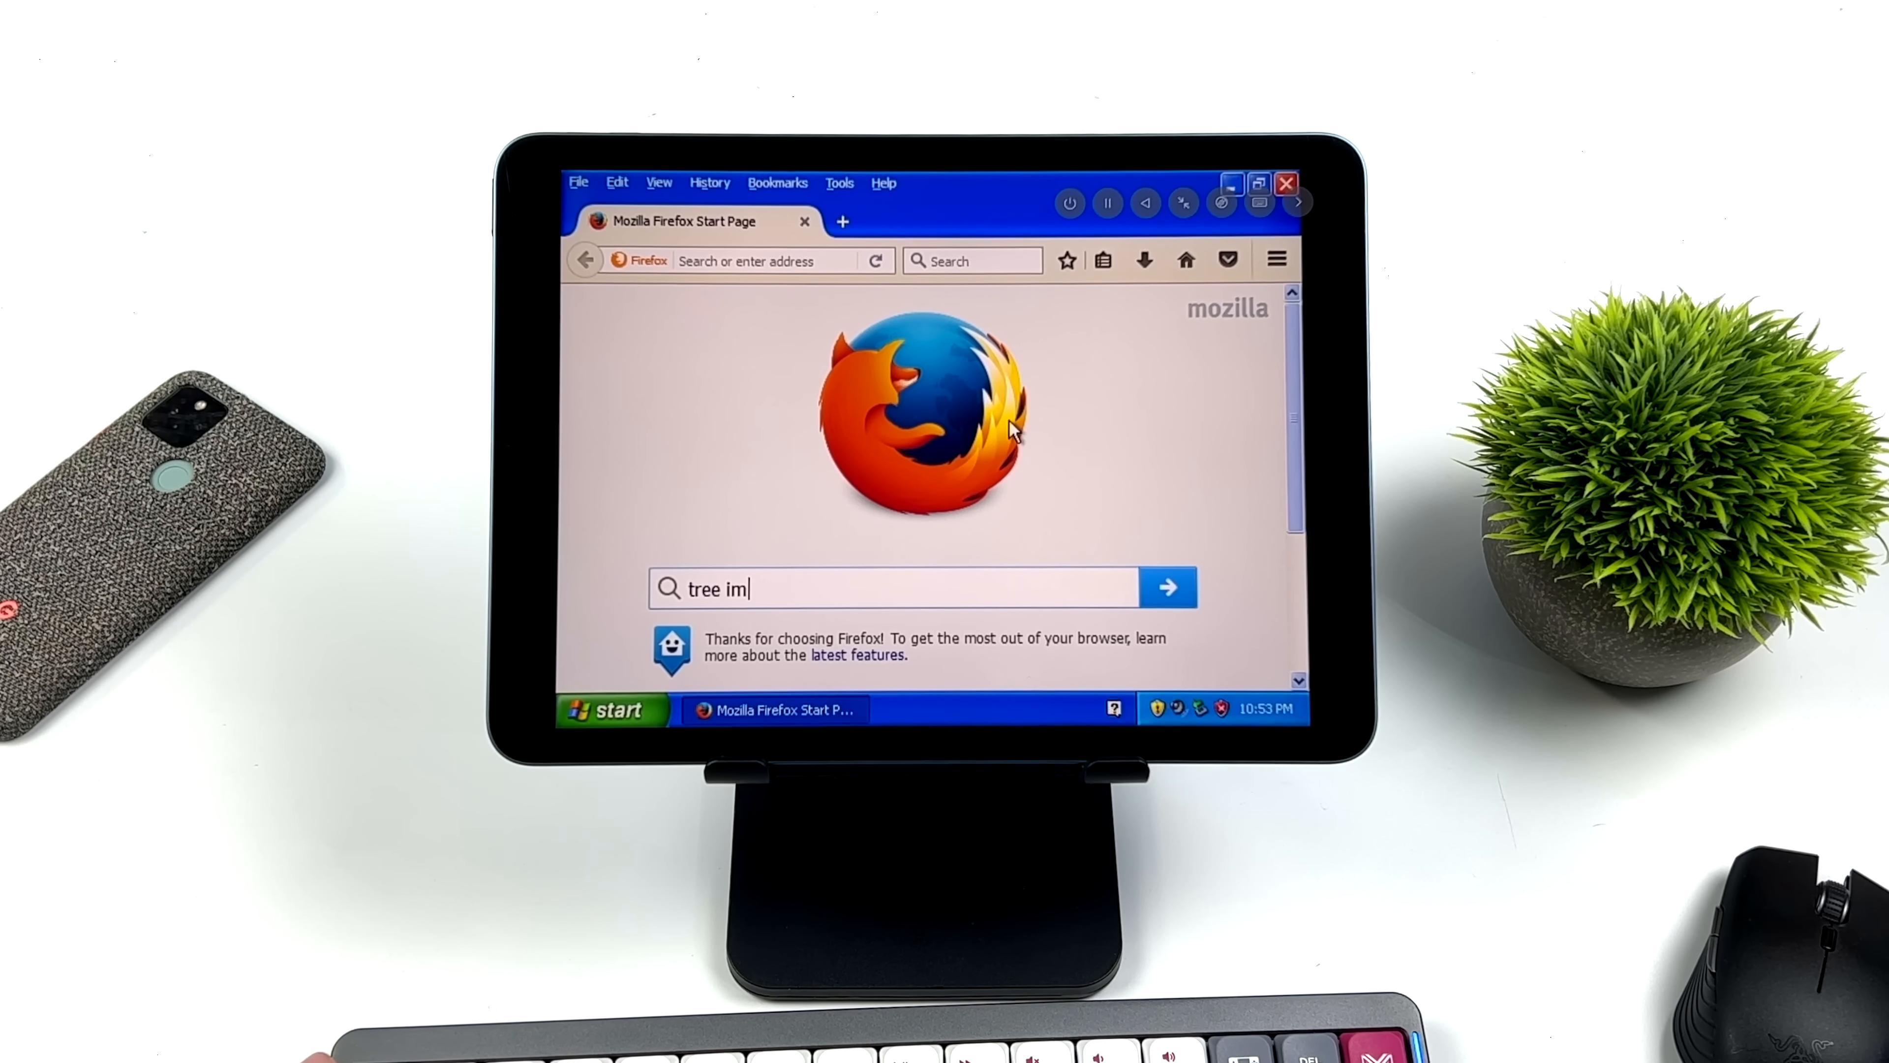
left_click(1168, 589)
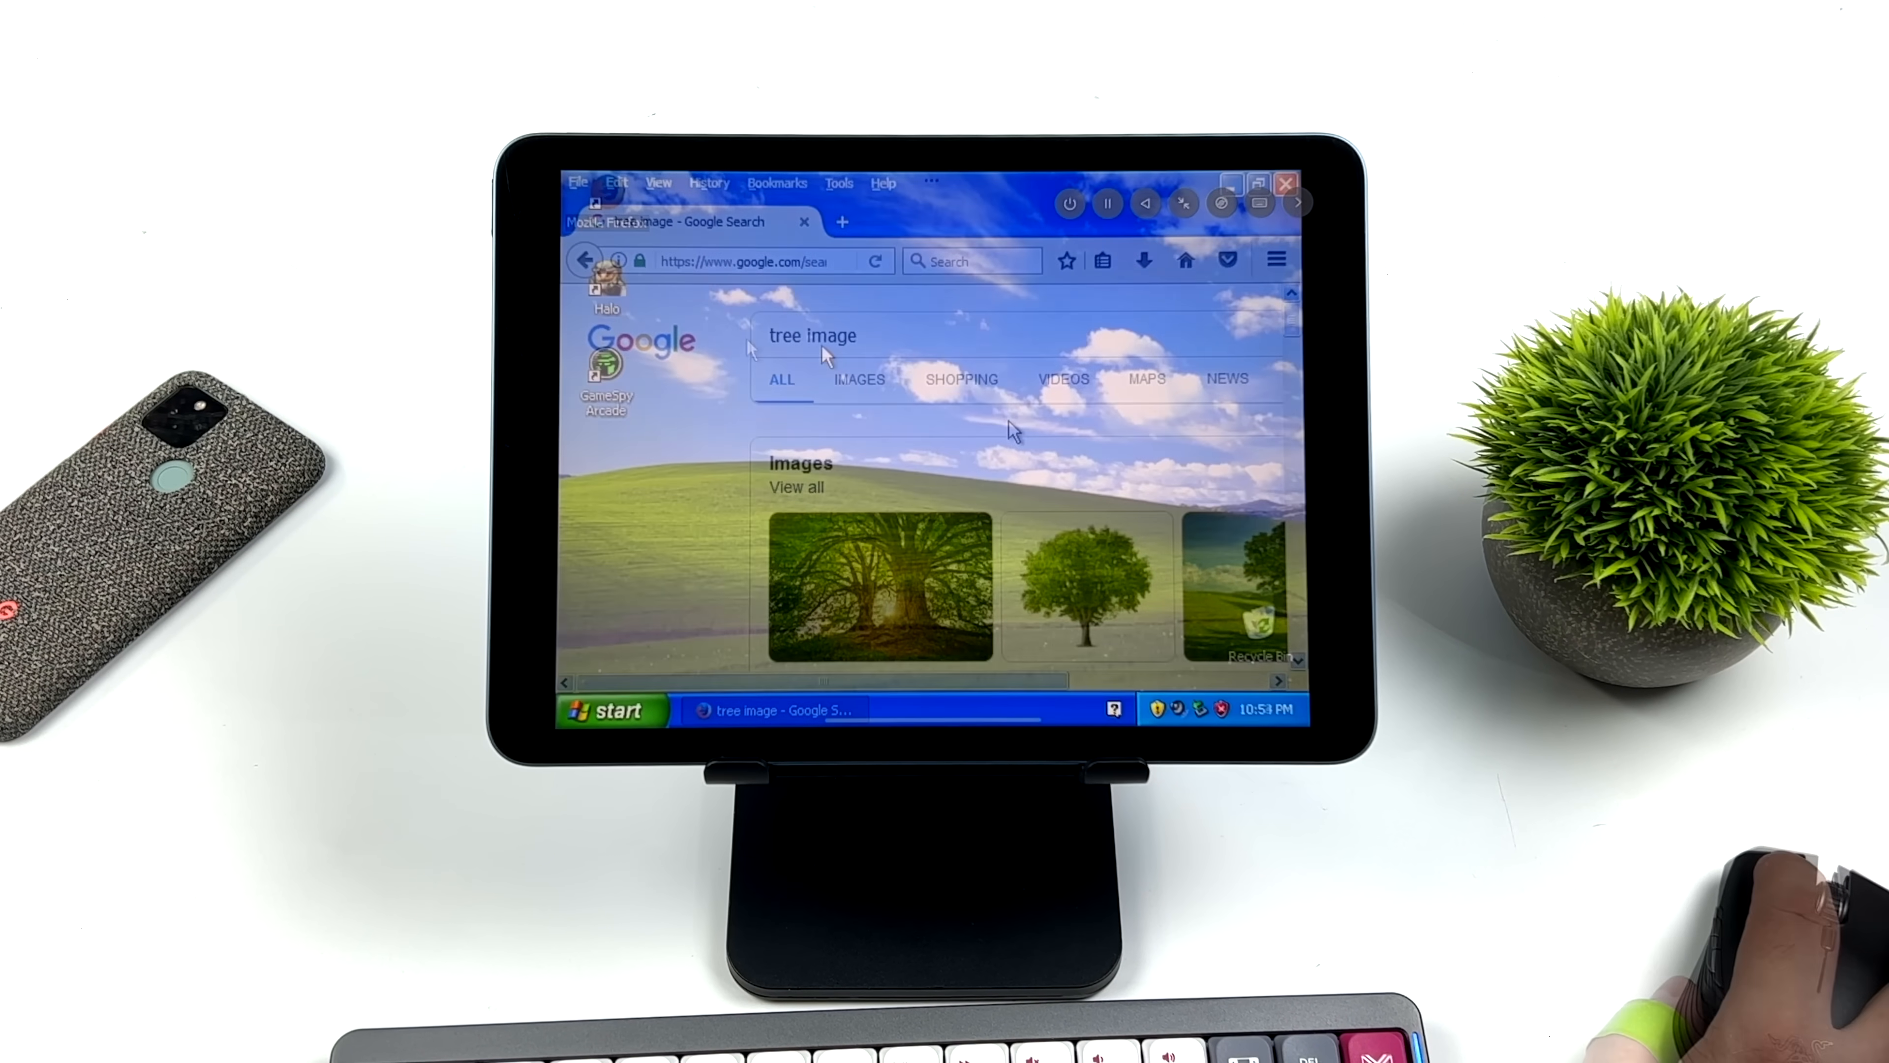
left_click(1287, 183)
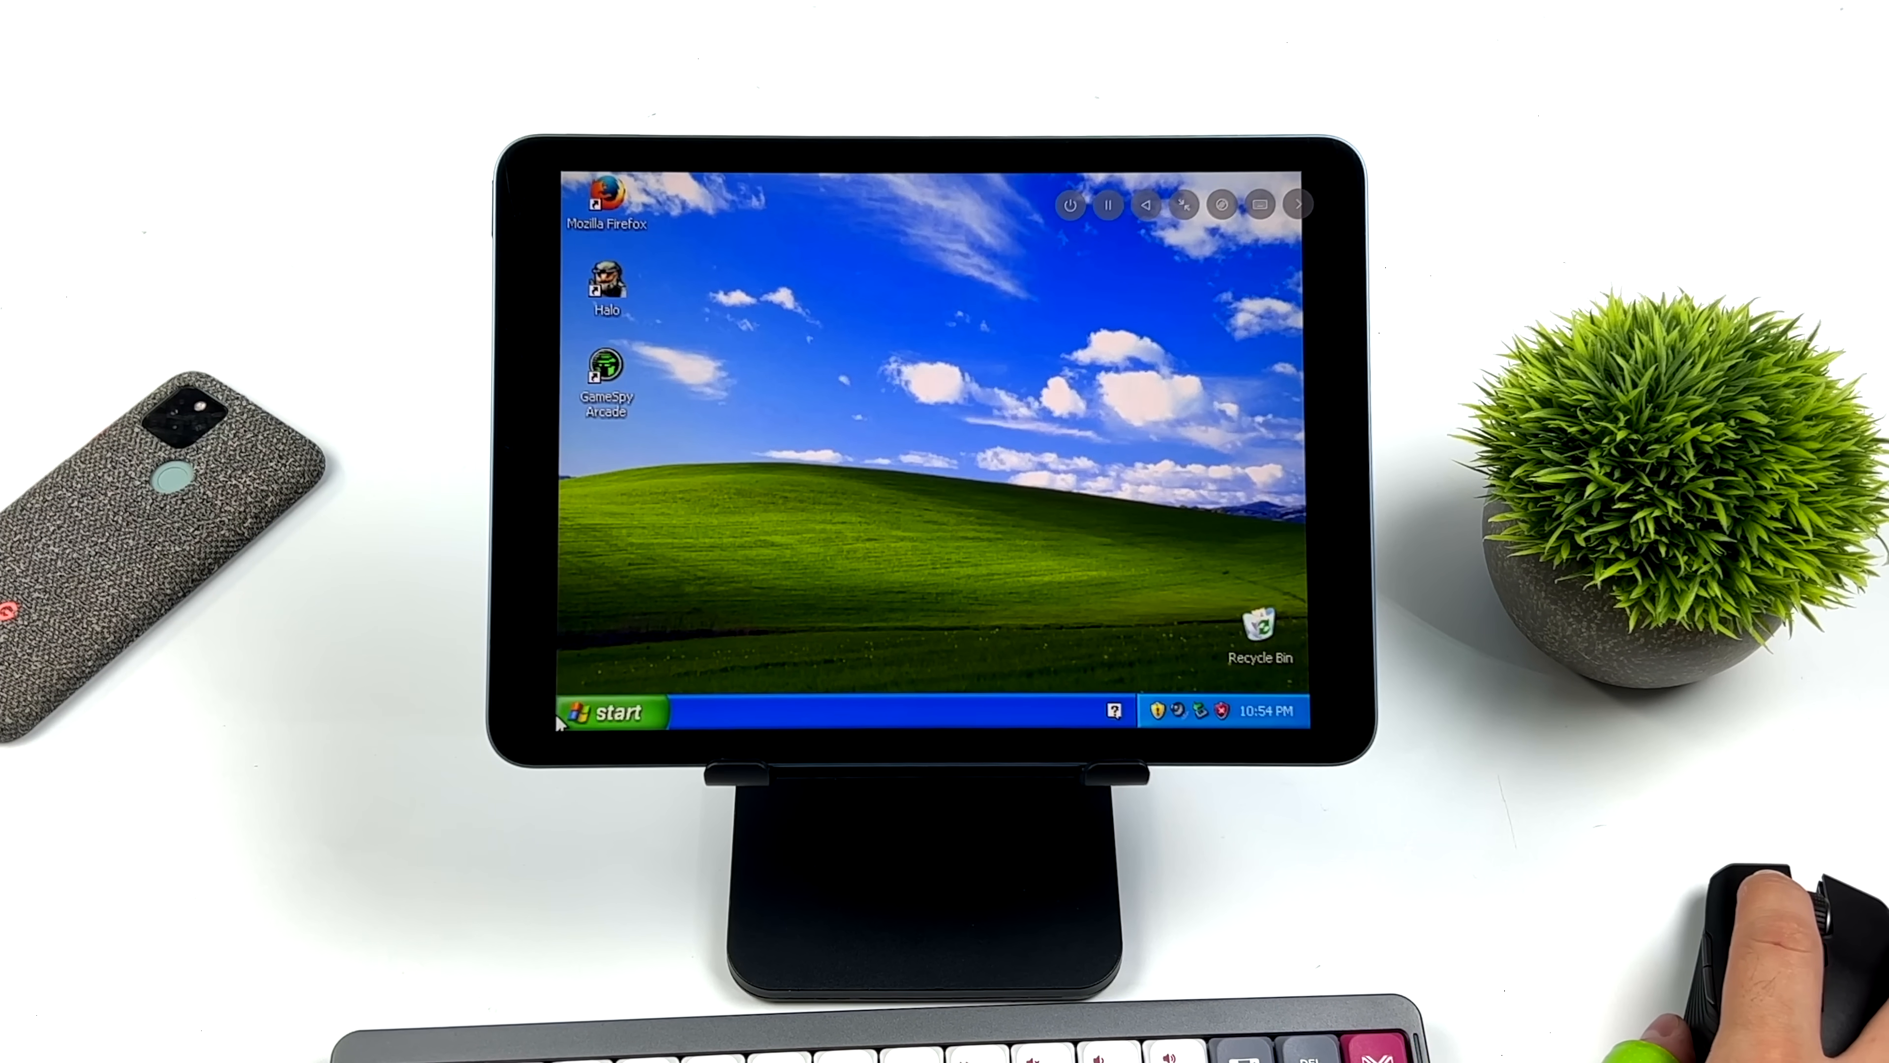
left_click(609, 711)
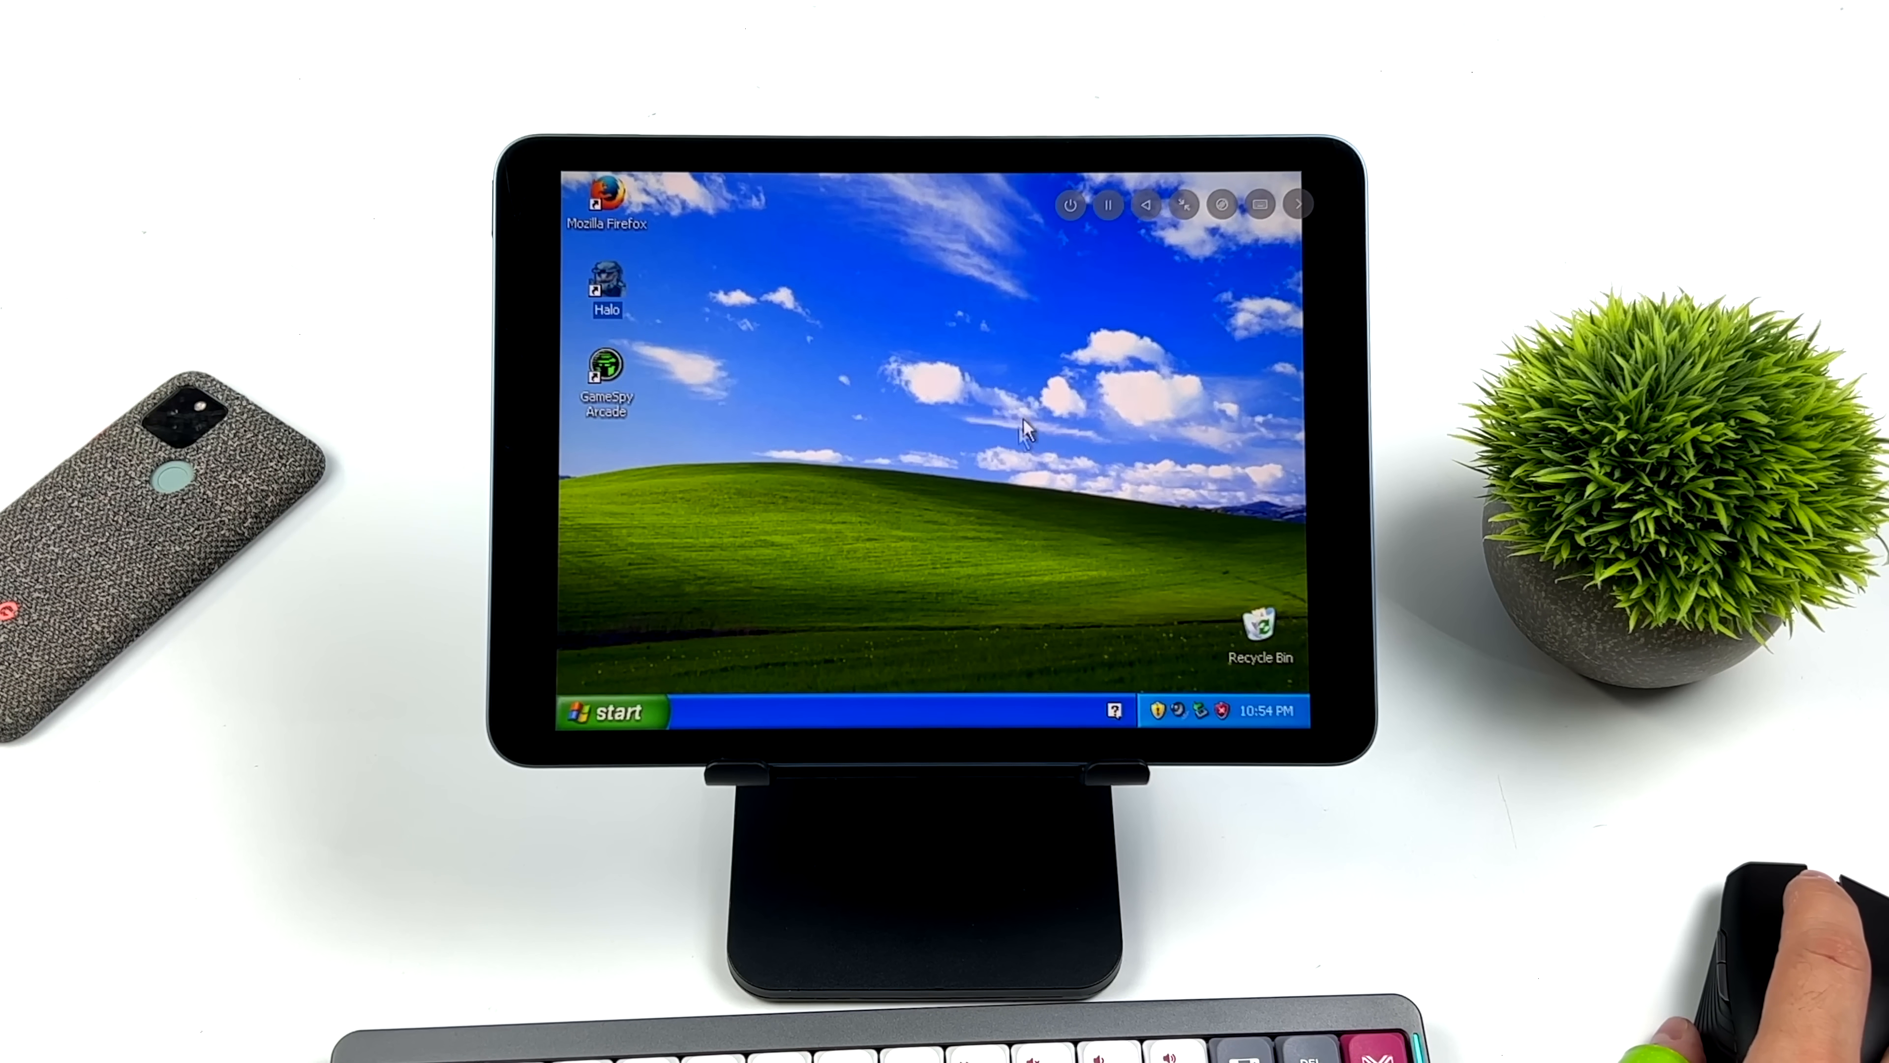
double_click(606, 283)
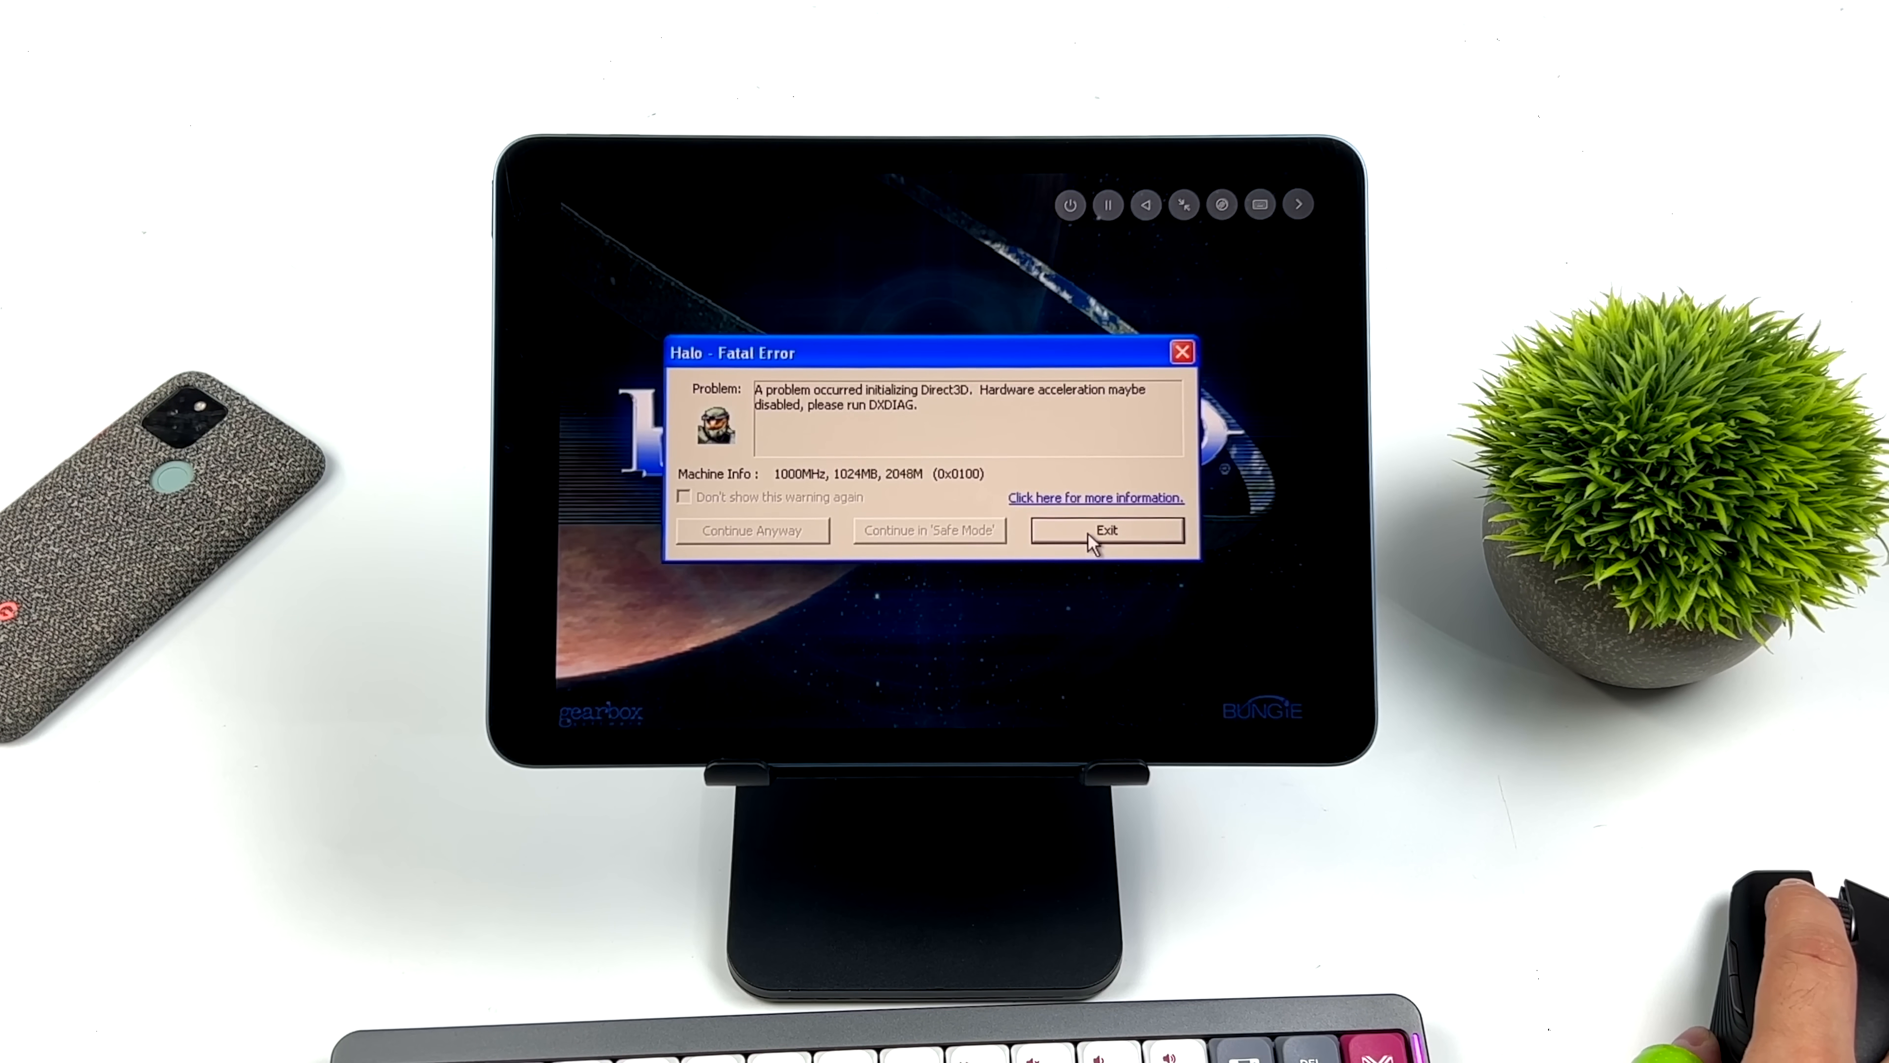
left_click(1106, 530)
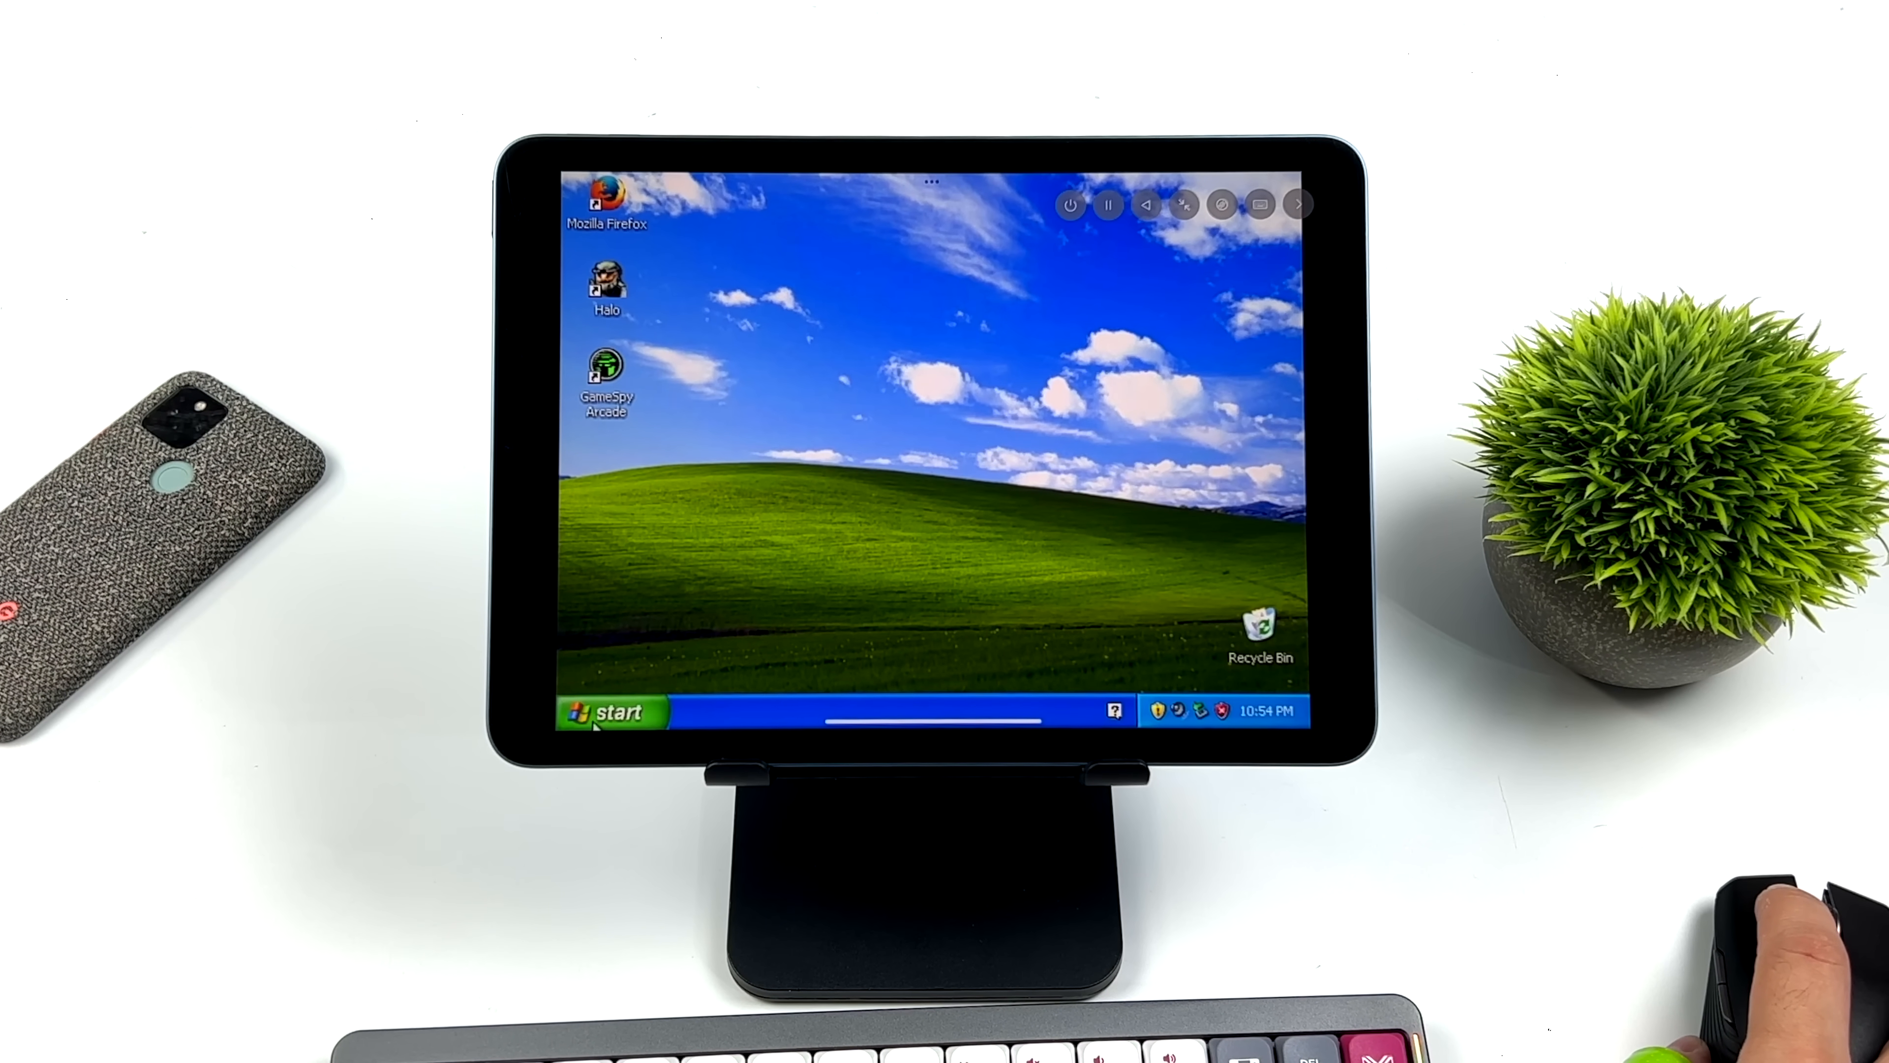
Launch Windows Media Player, switch to its compact skin and choose the All Video Clips collection.
left_click(610, 710)
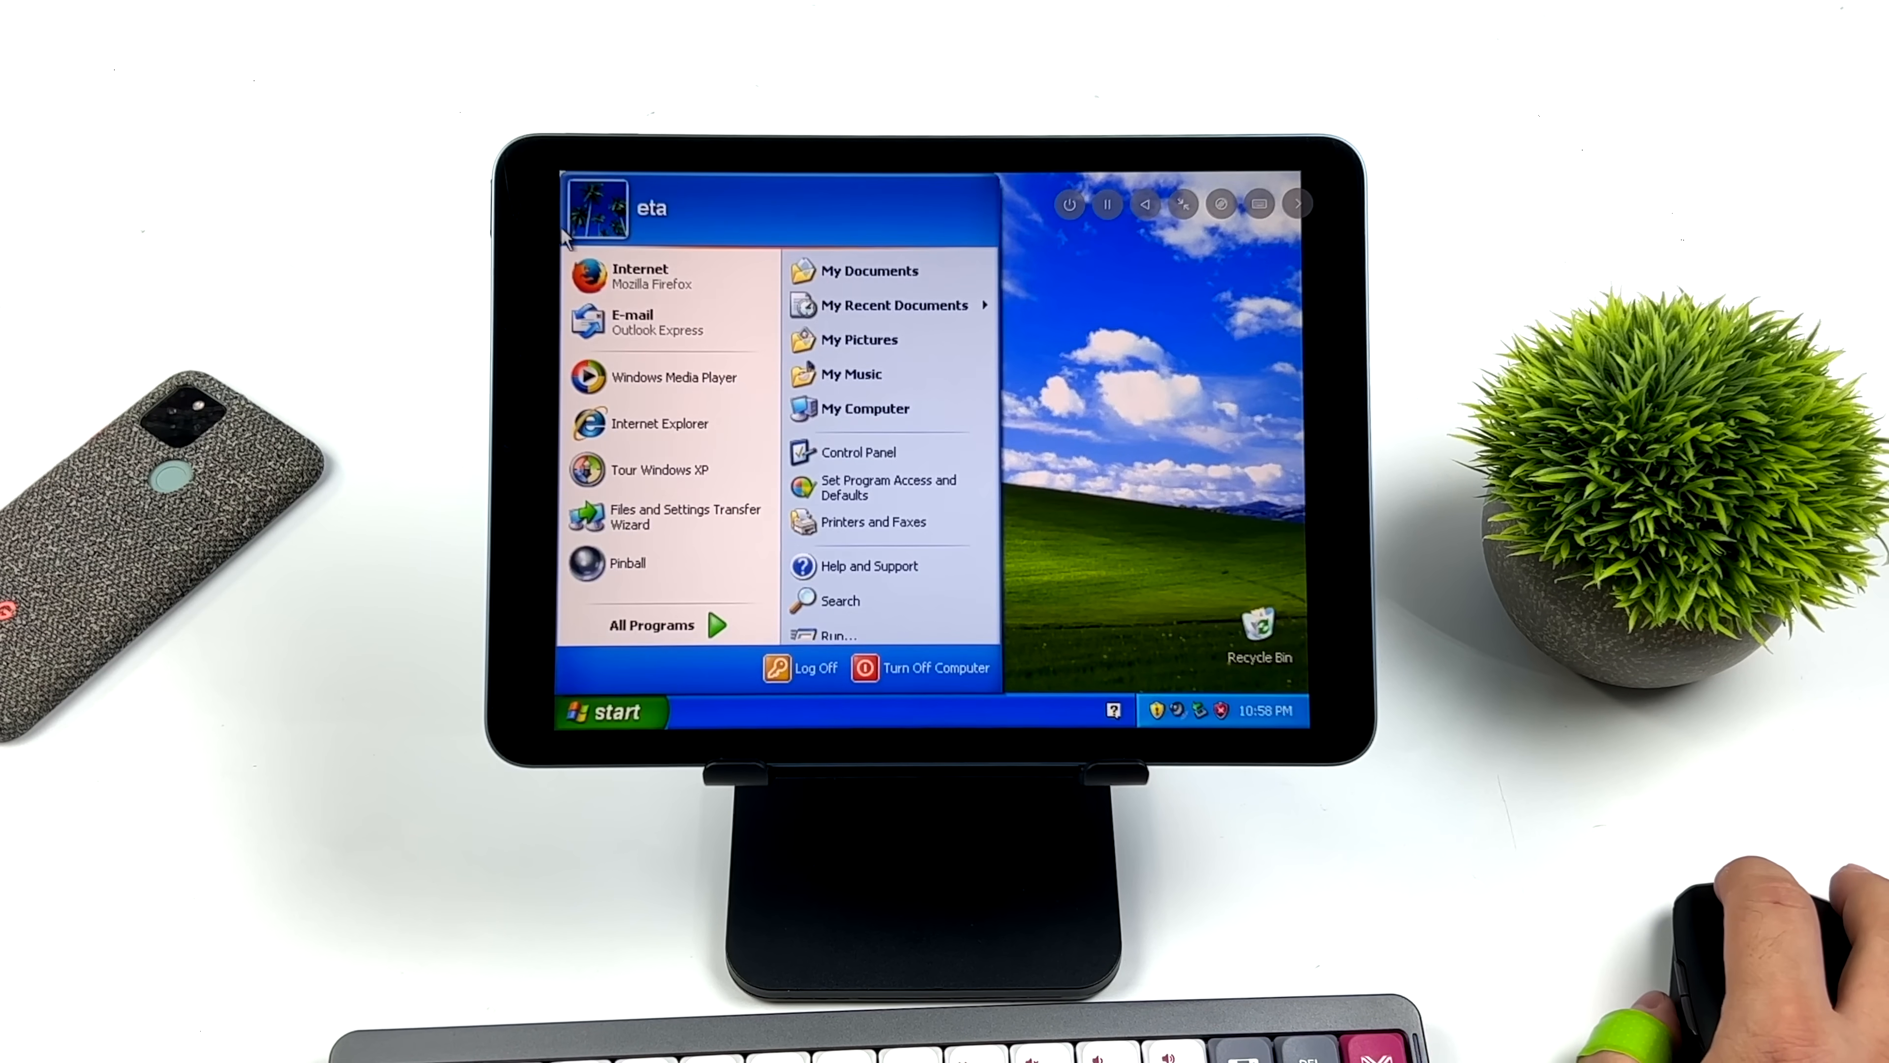
left_click(672, 376)
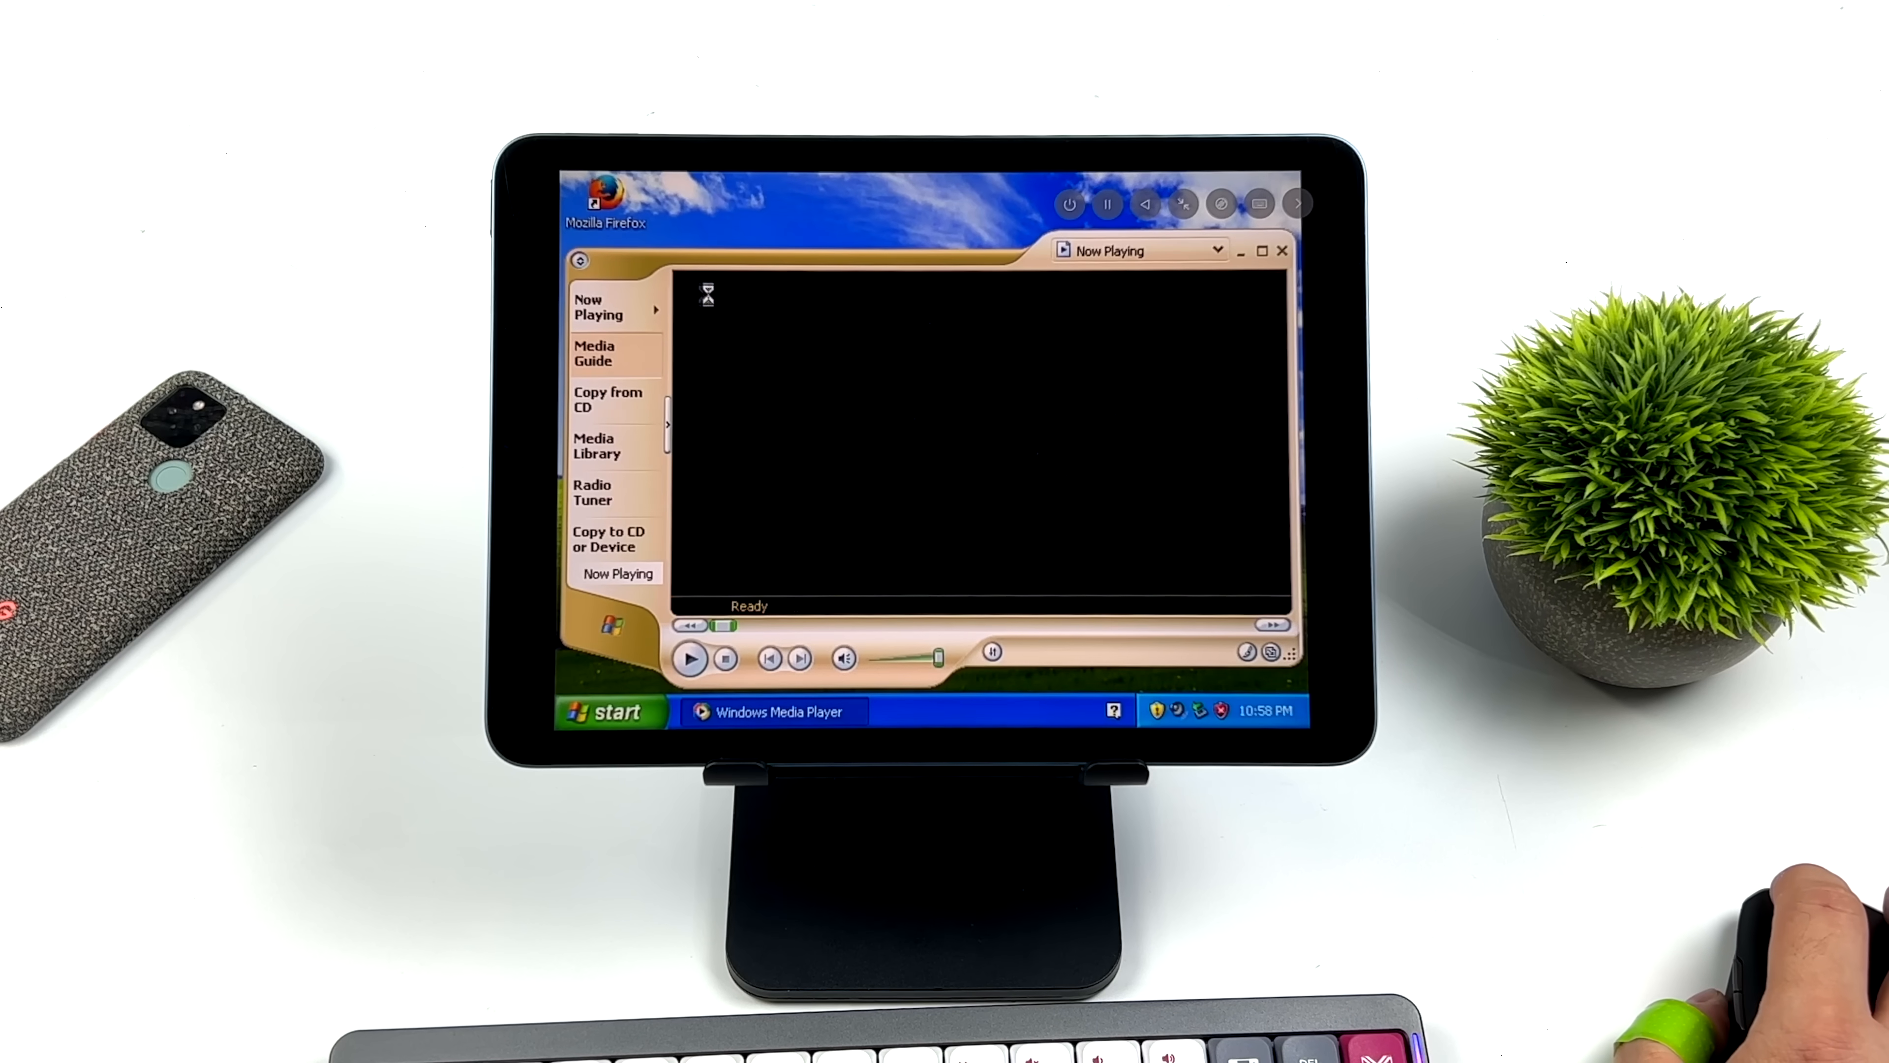
left_click(1283, 251)
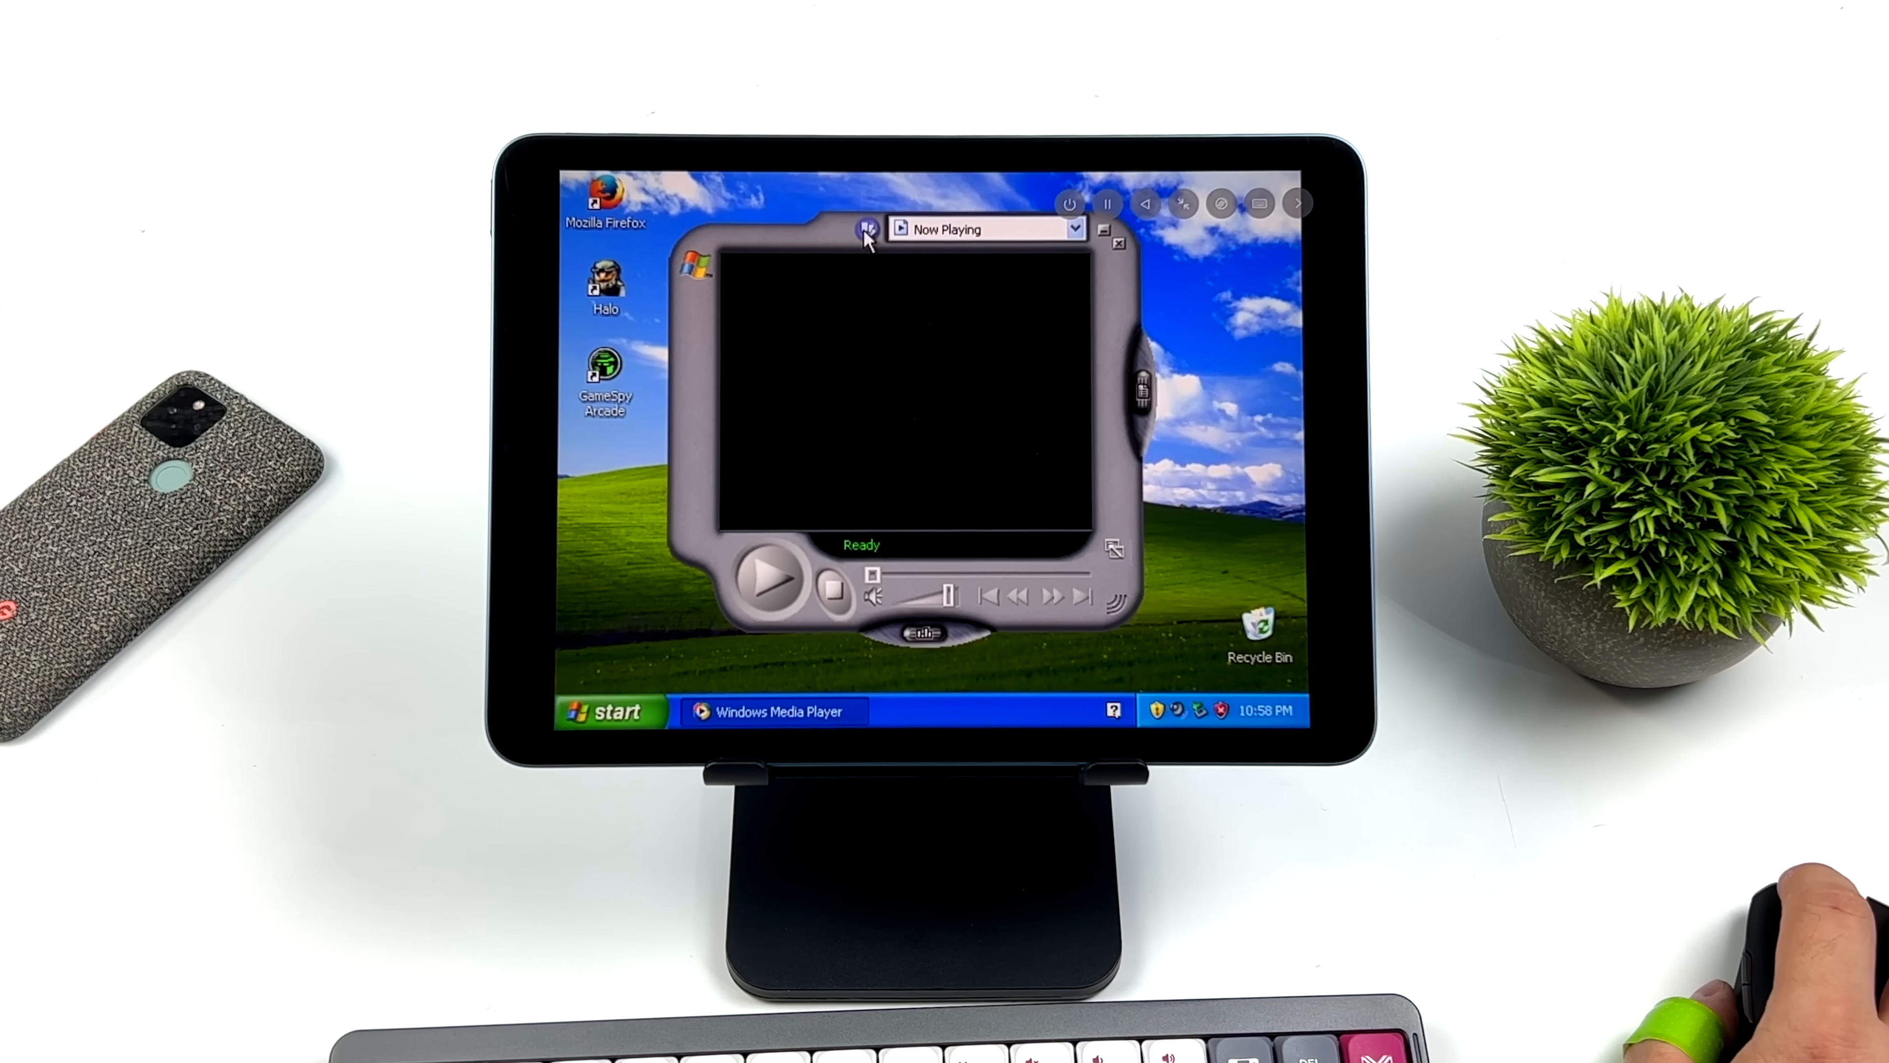
left_click(1073, 229)
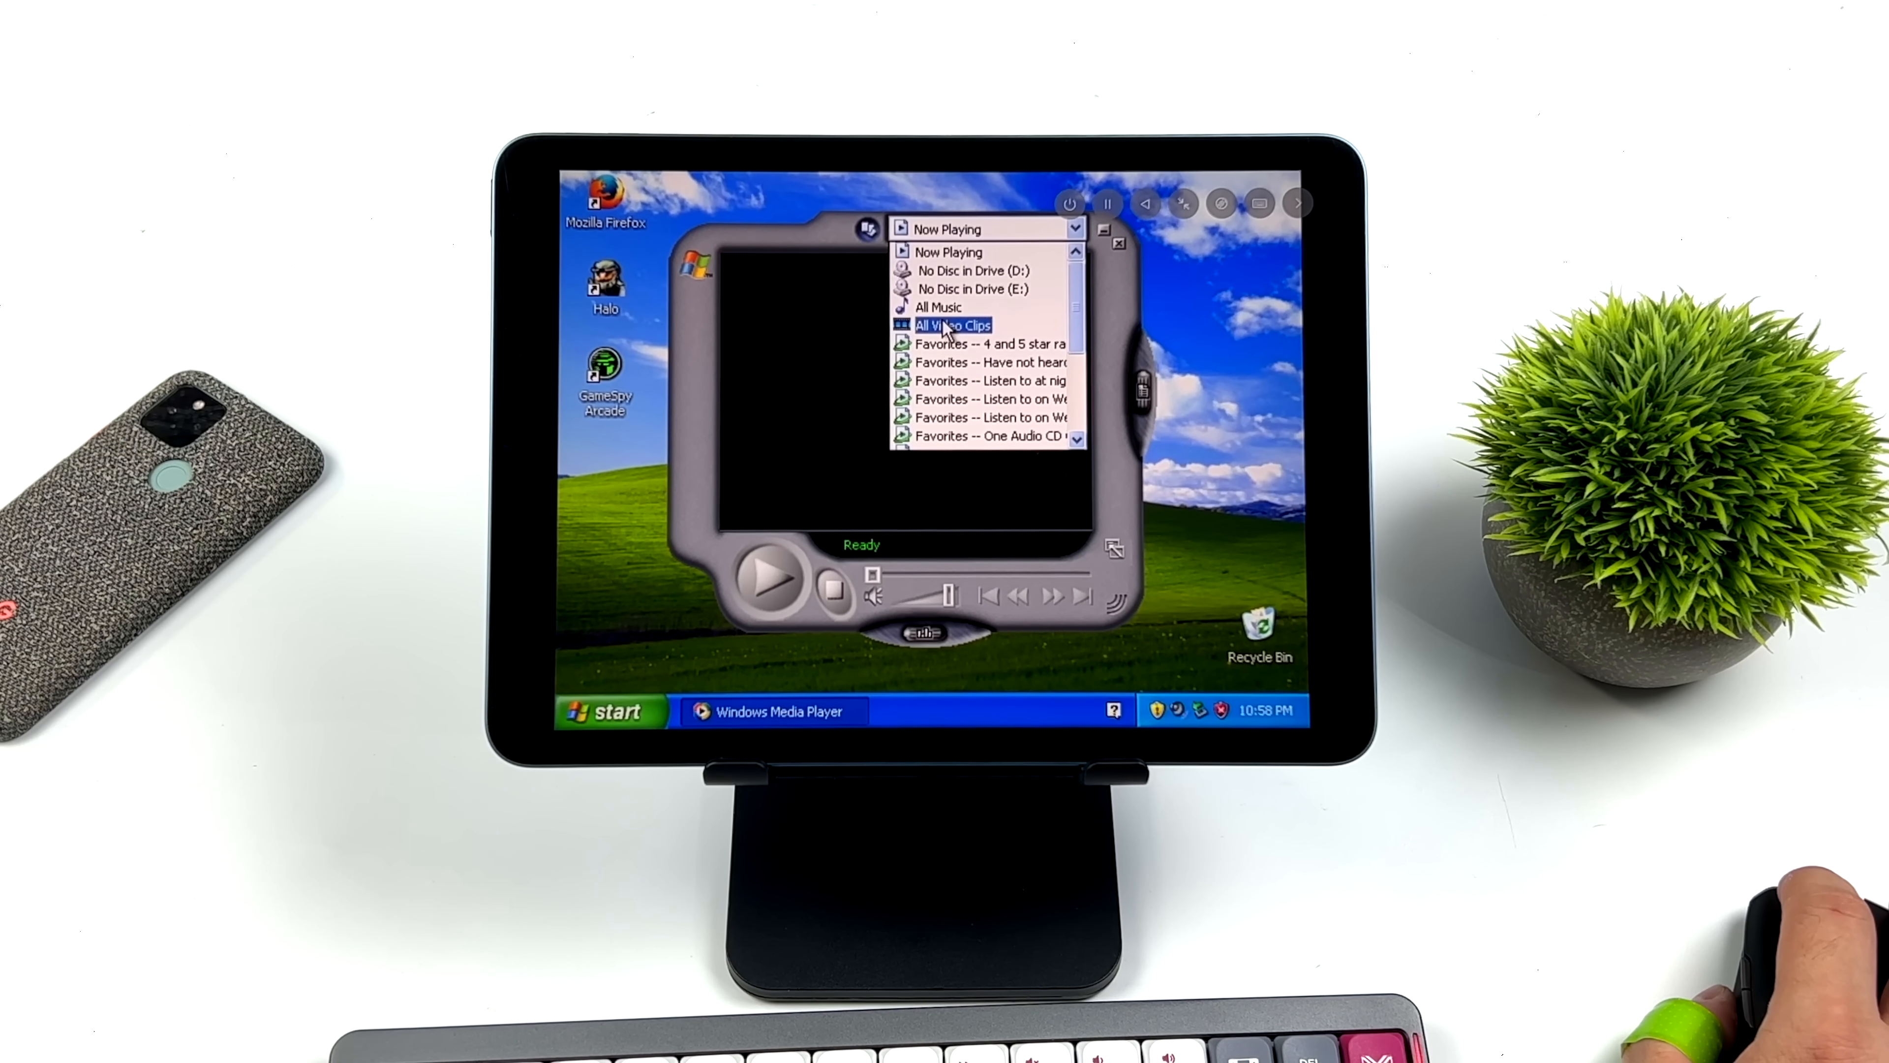
left_click(952, 326)
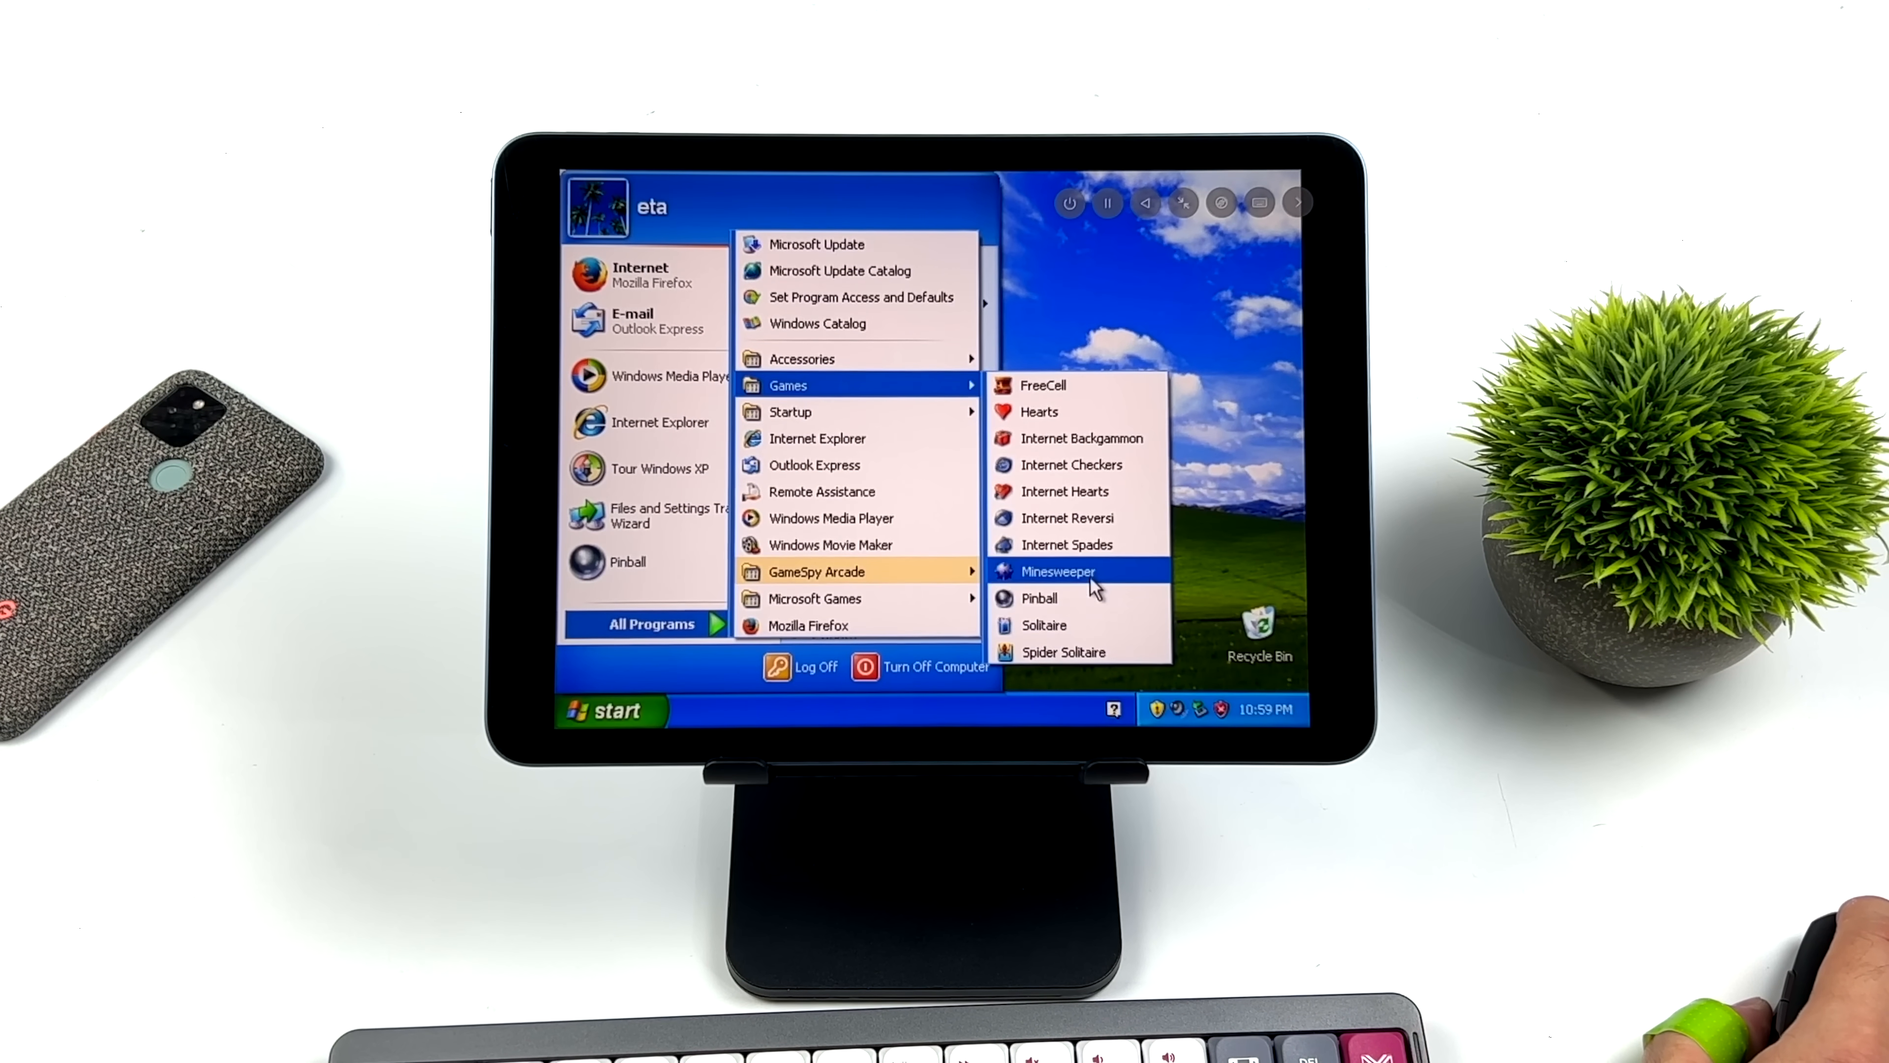
Launch Minesweeper, uncover squares across several restarted games until hitting a mine, then close it.
left_click(1058, 570)
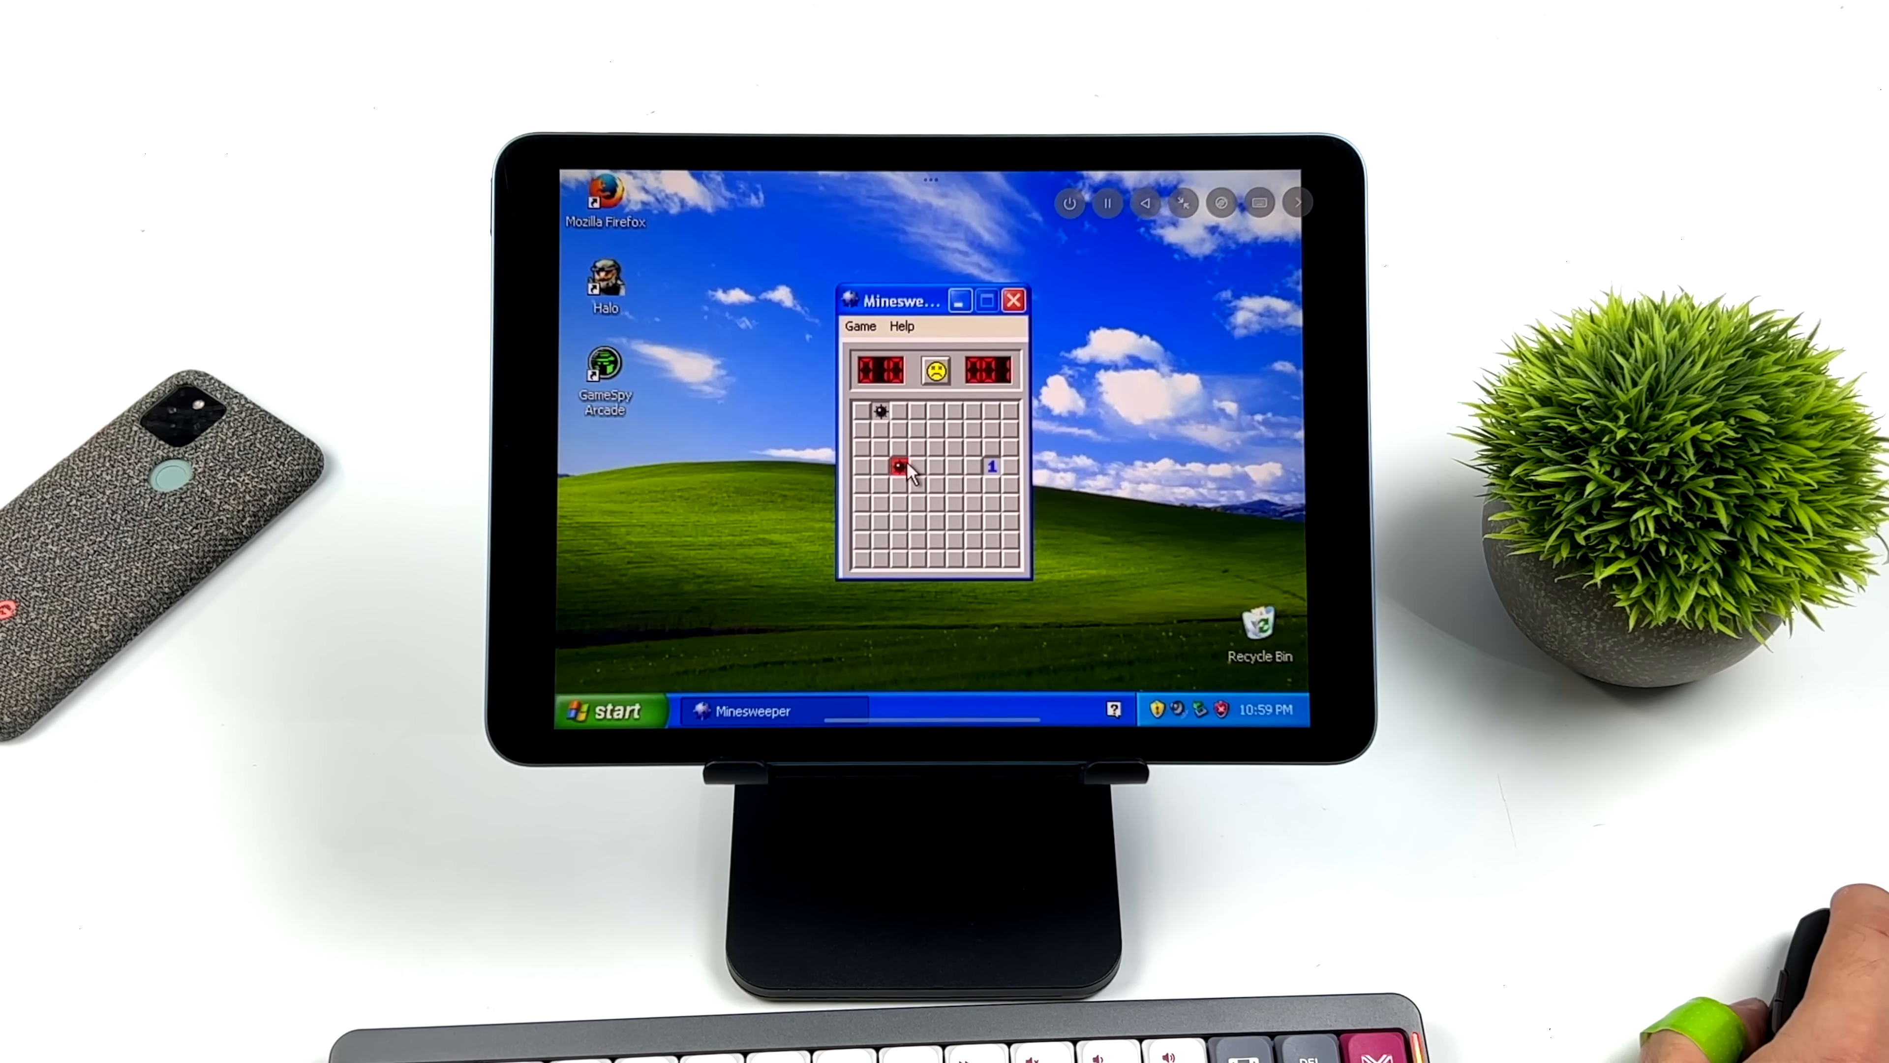
left_click(902, 468)
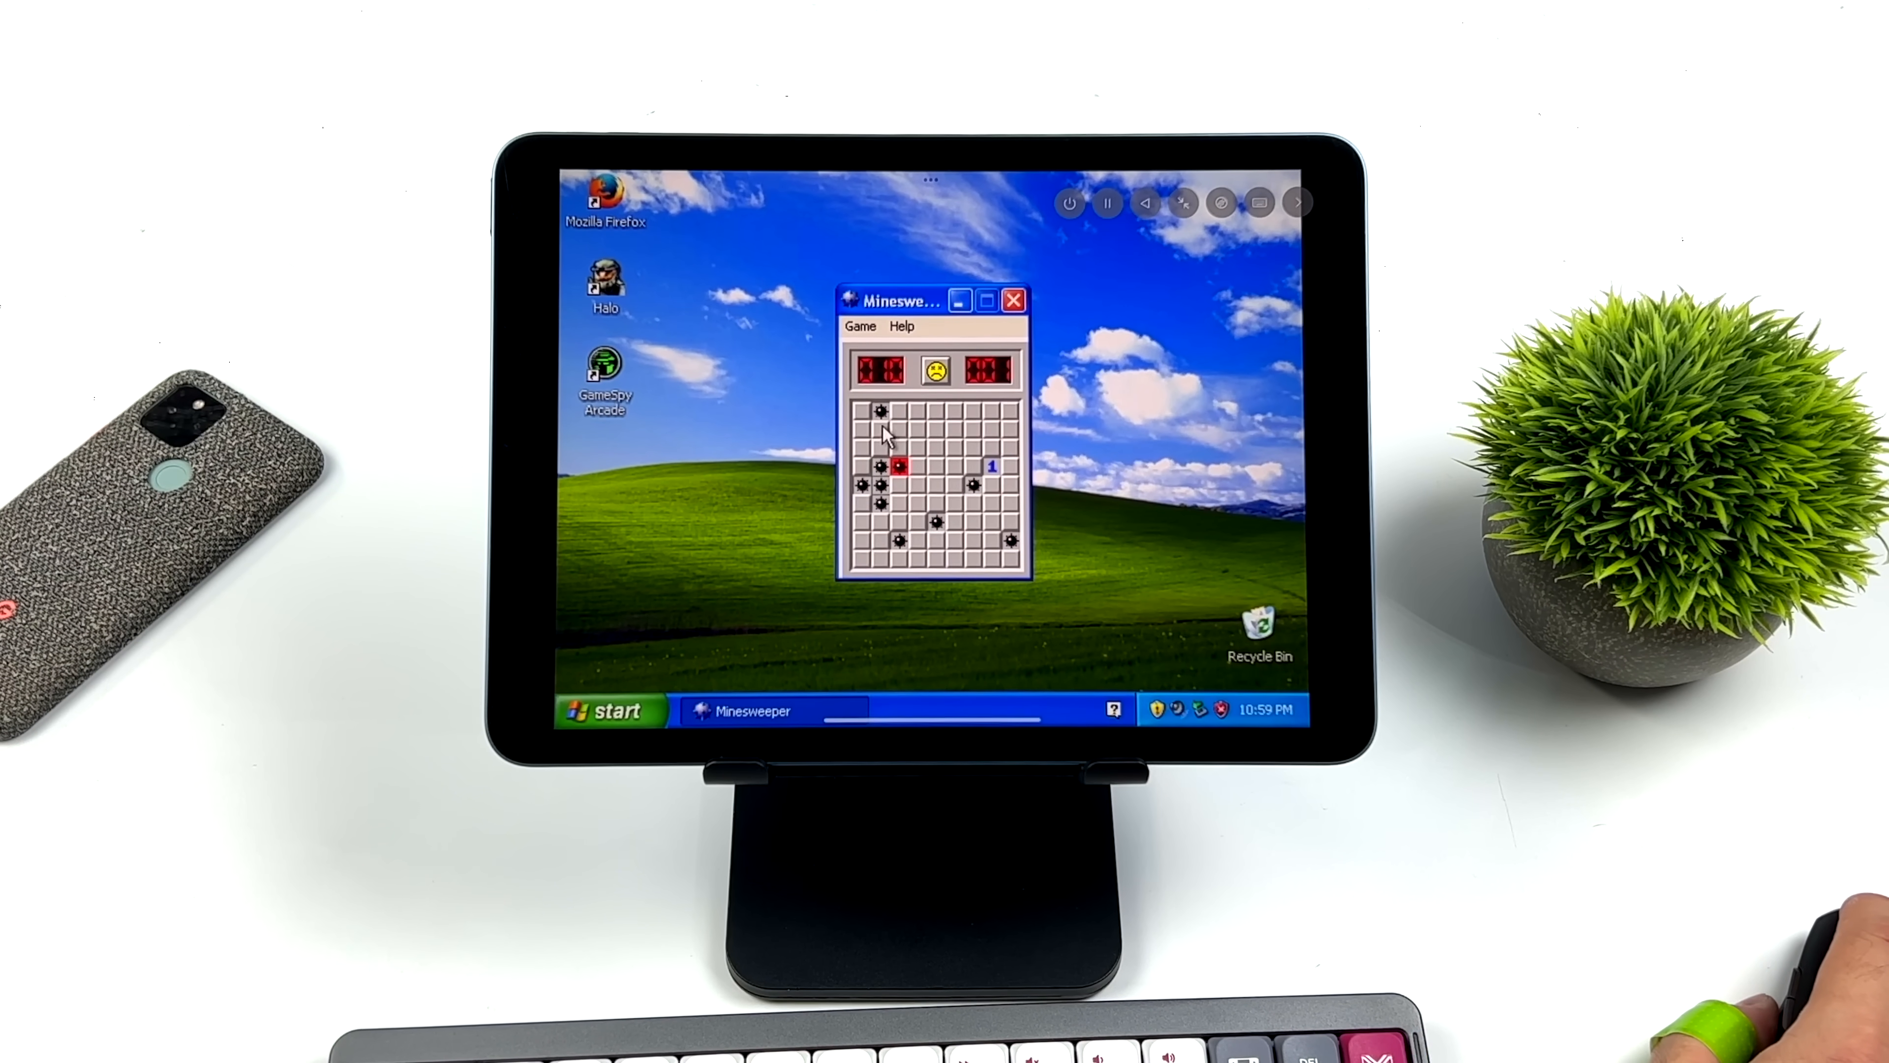
left_click(860, 326)
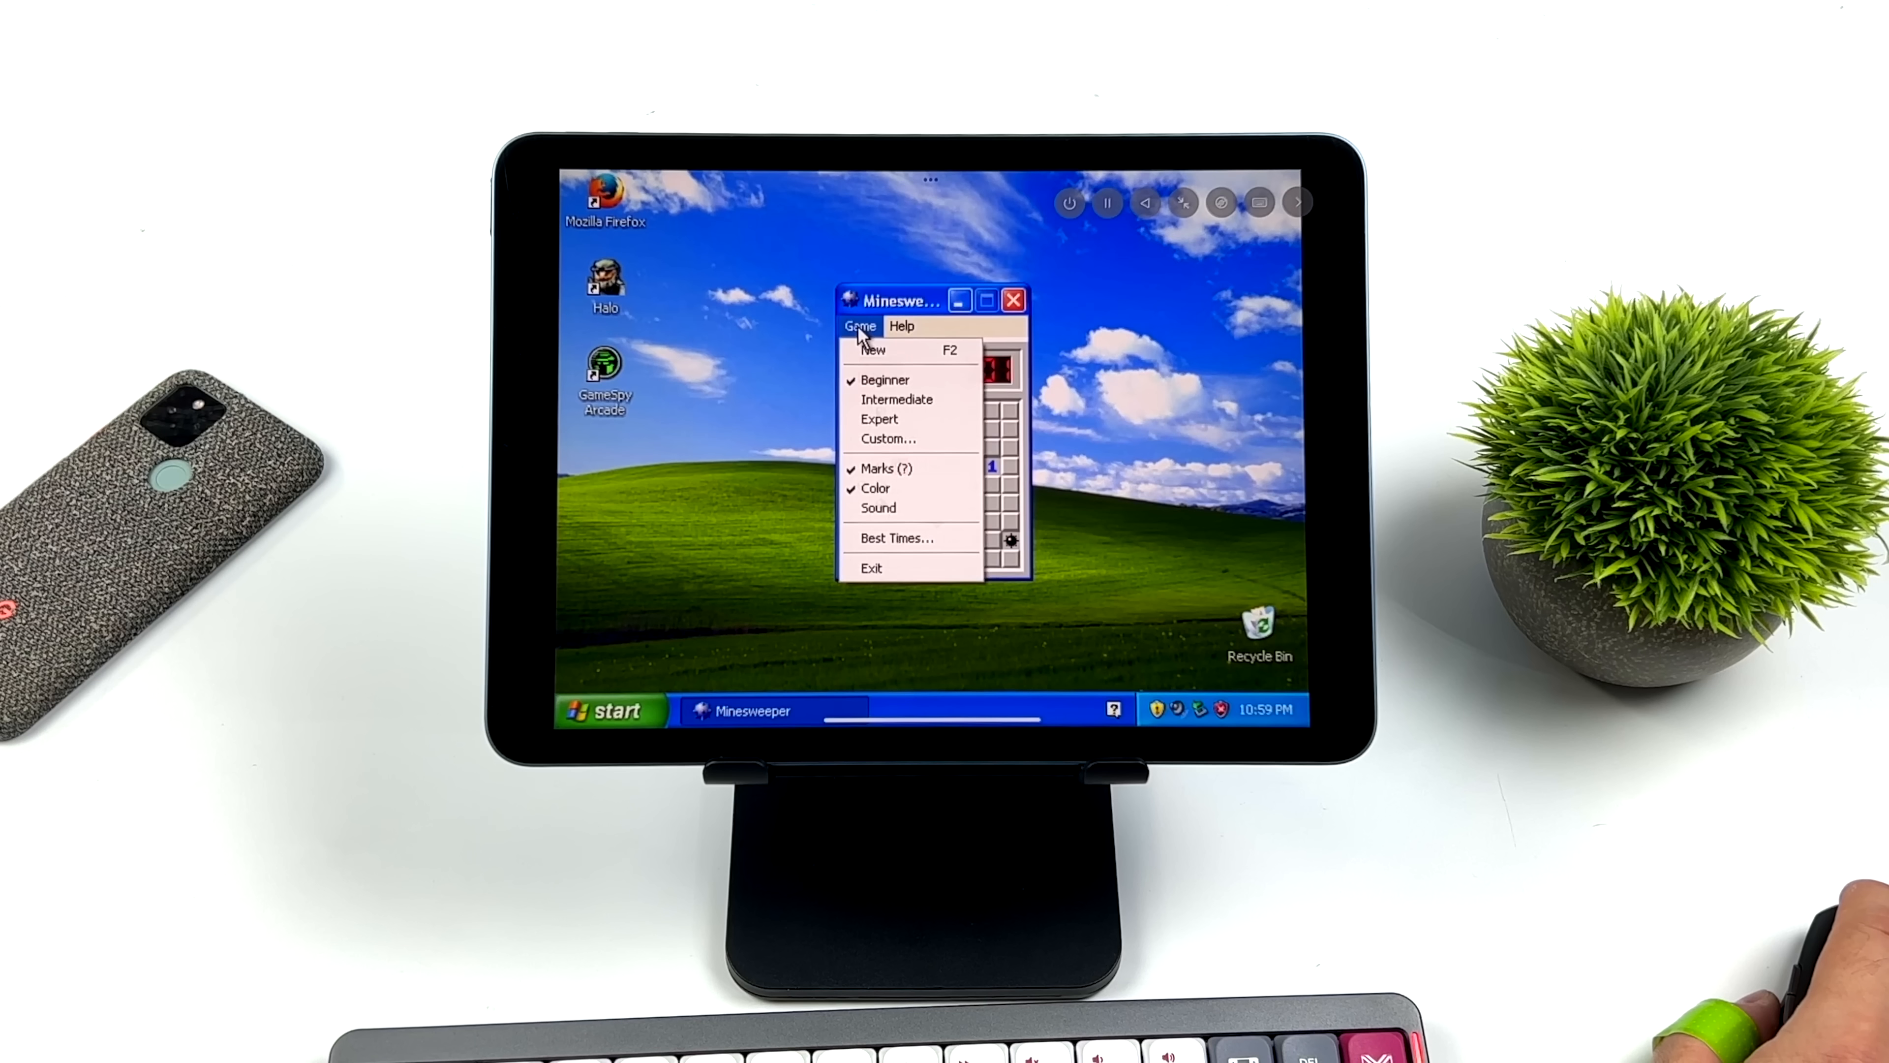
left_click(871, 350)
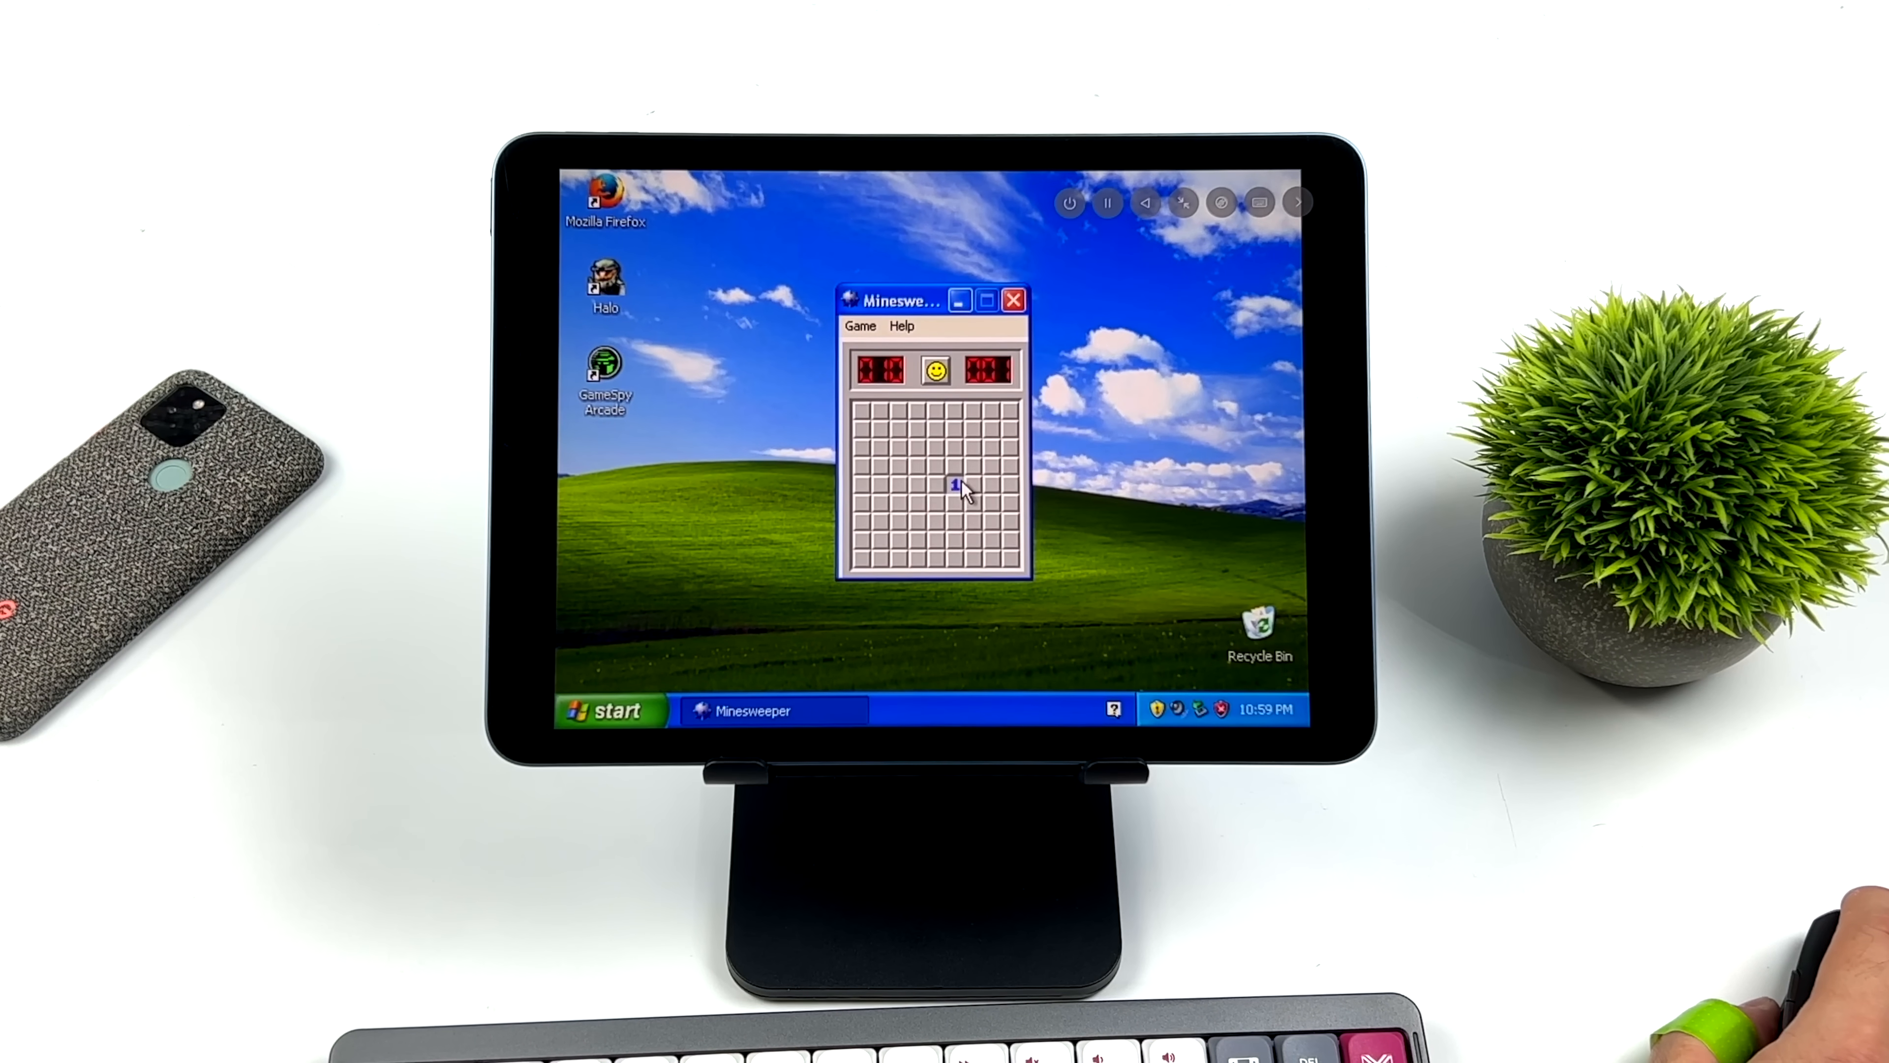
left_click(958, 488)
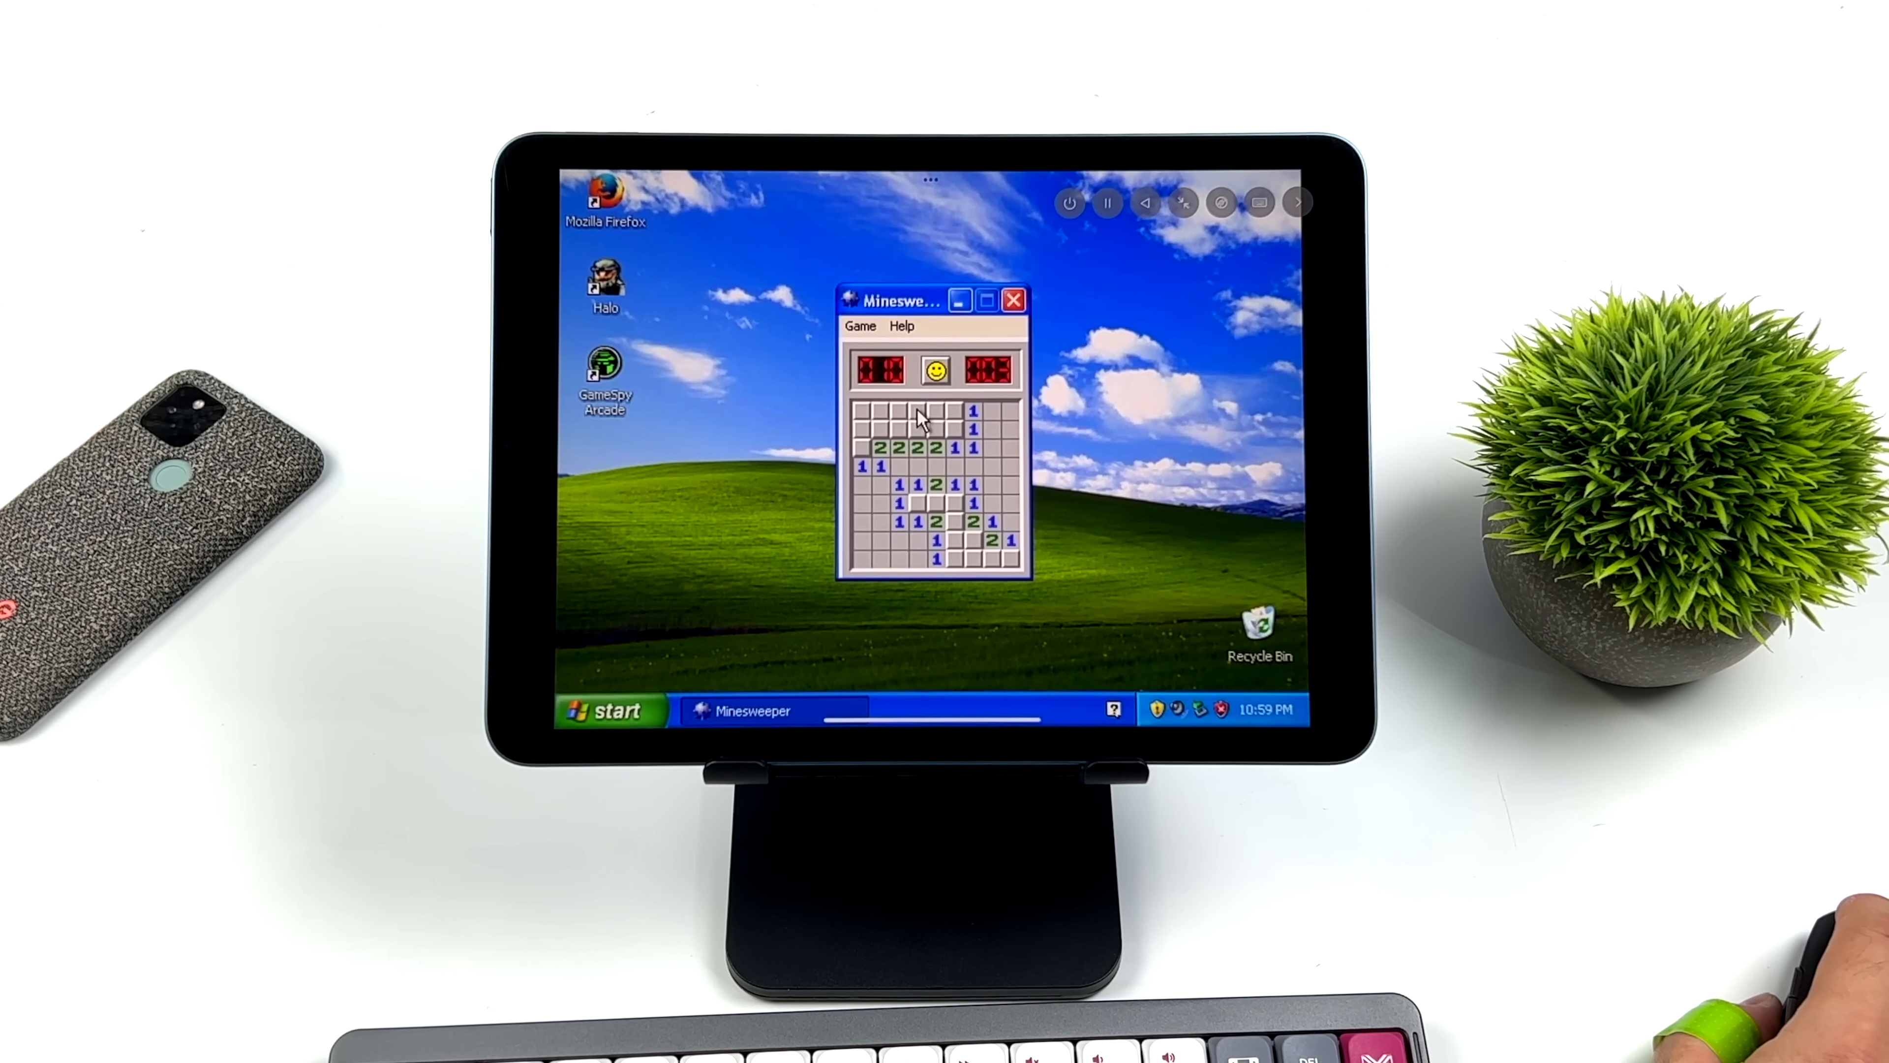
left_click(934, 413)
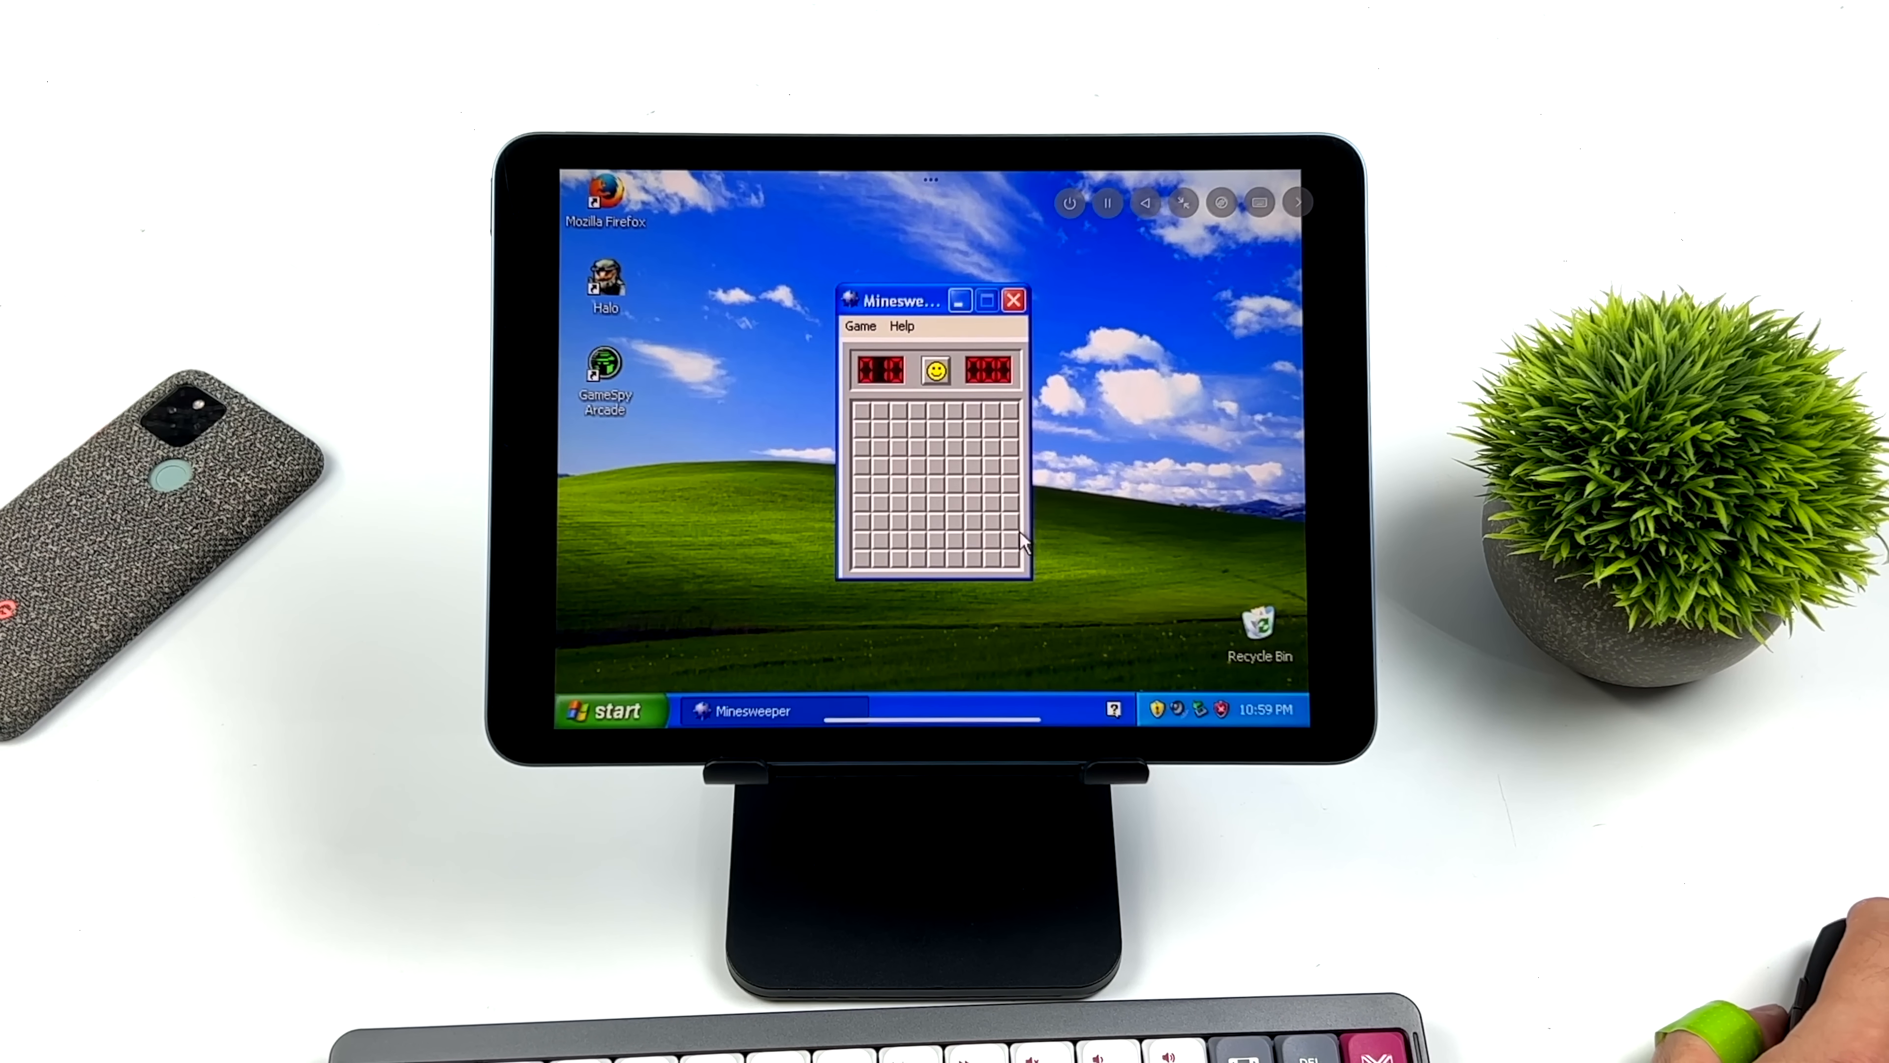
left_click(977, 531)
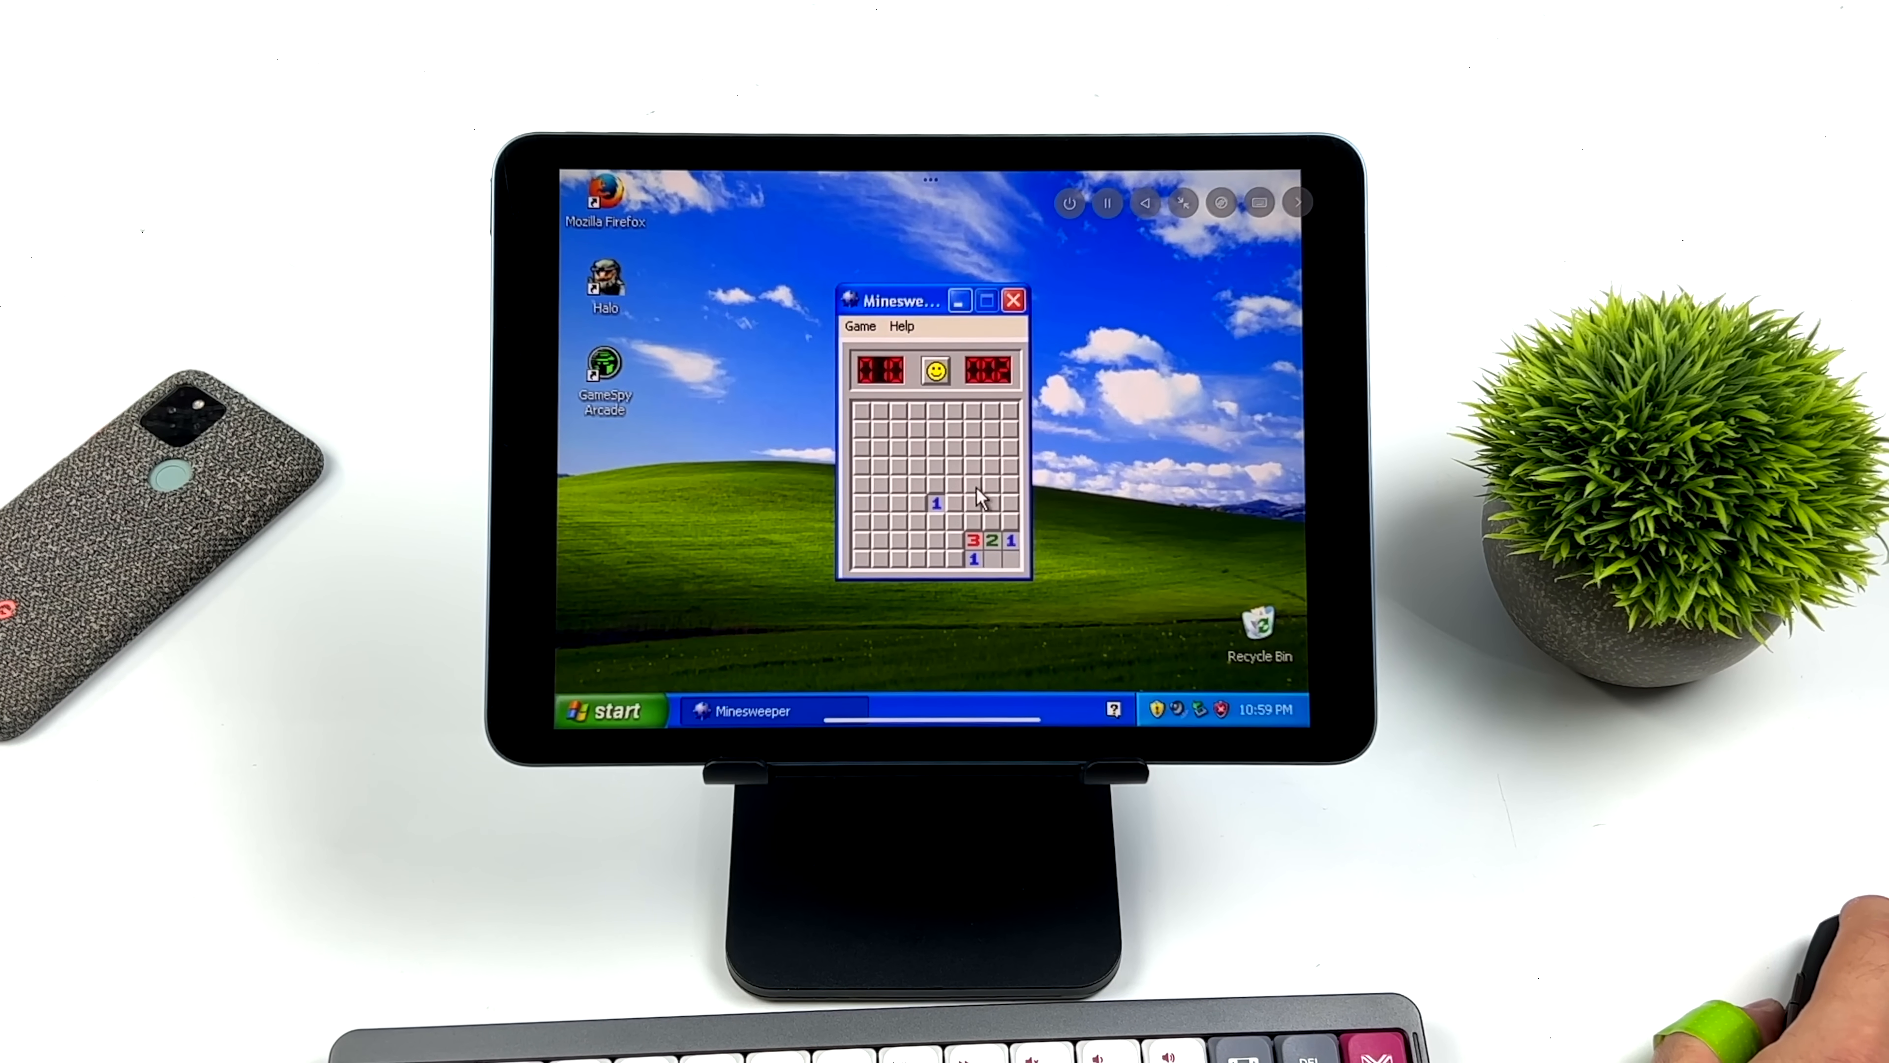
left_click(880, 449)
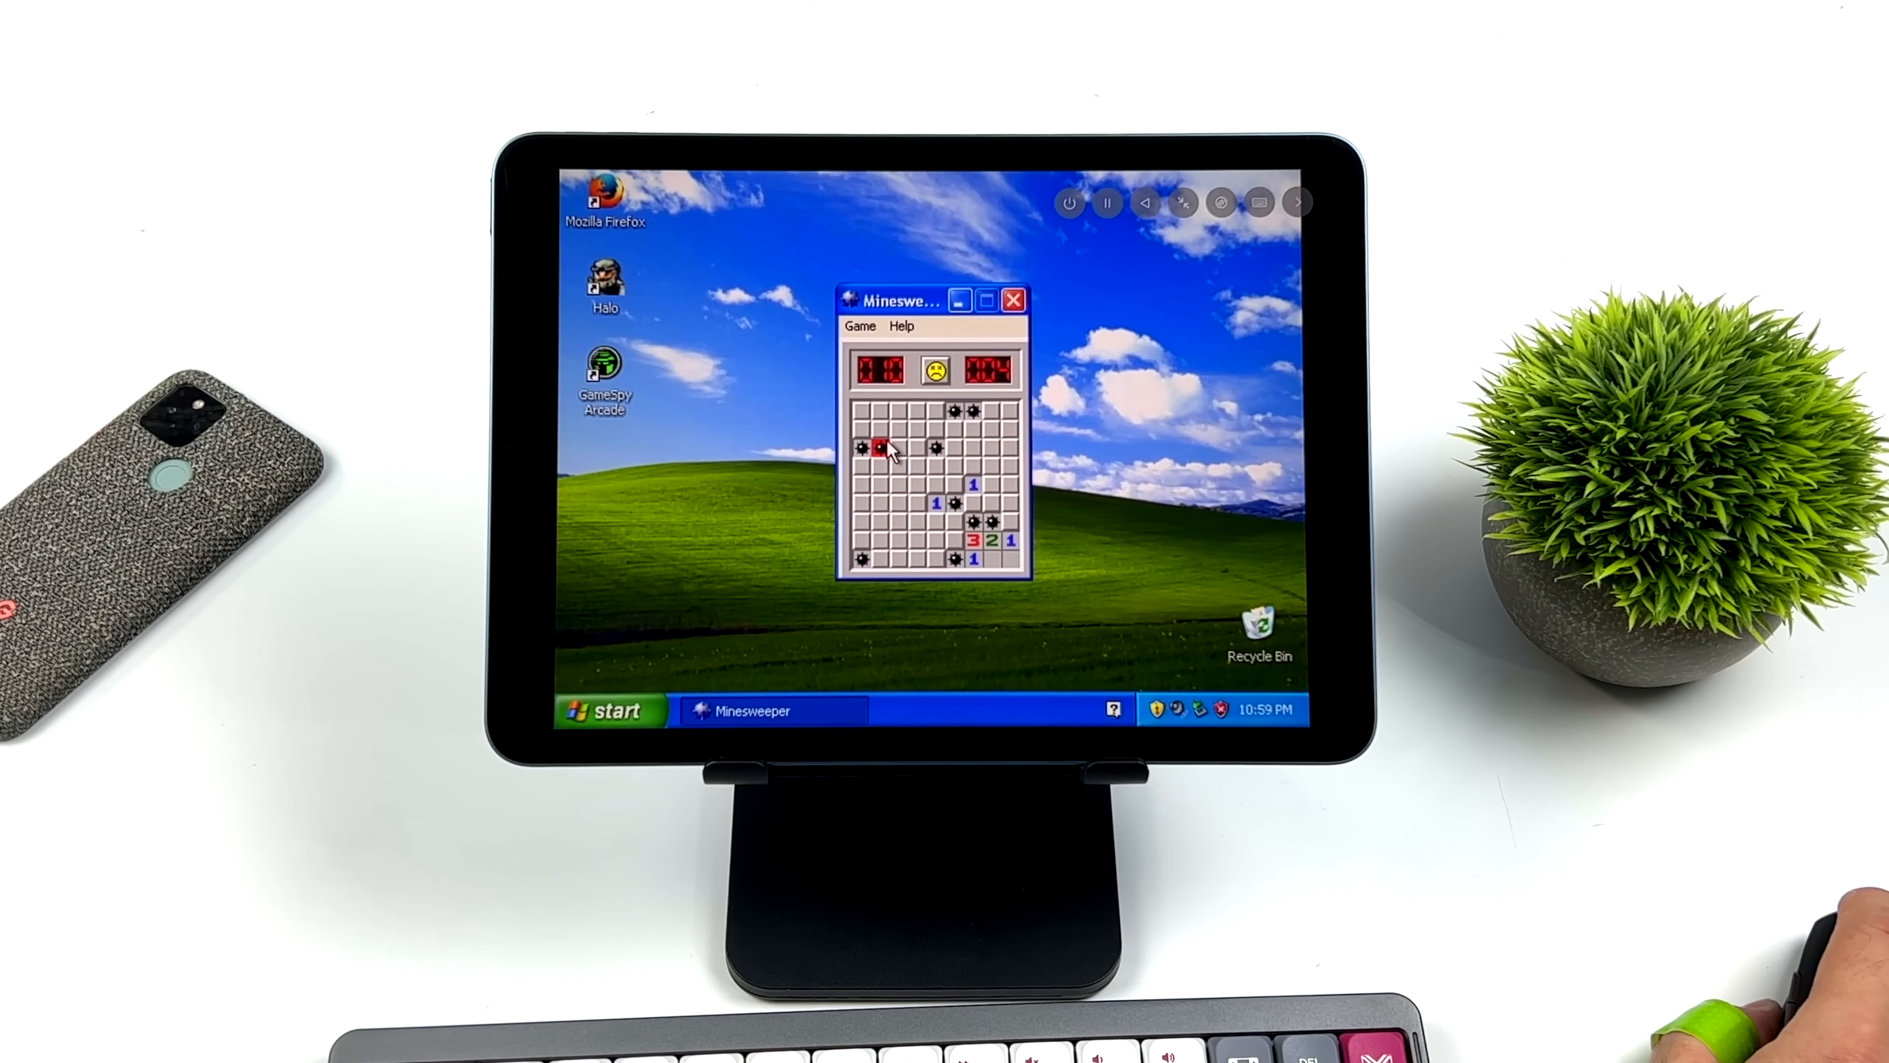
left_click(1012, 300)
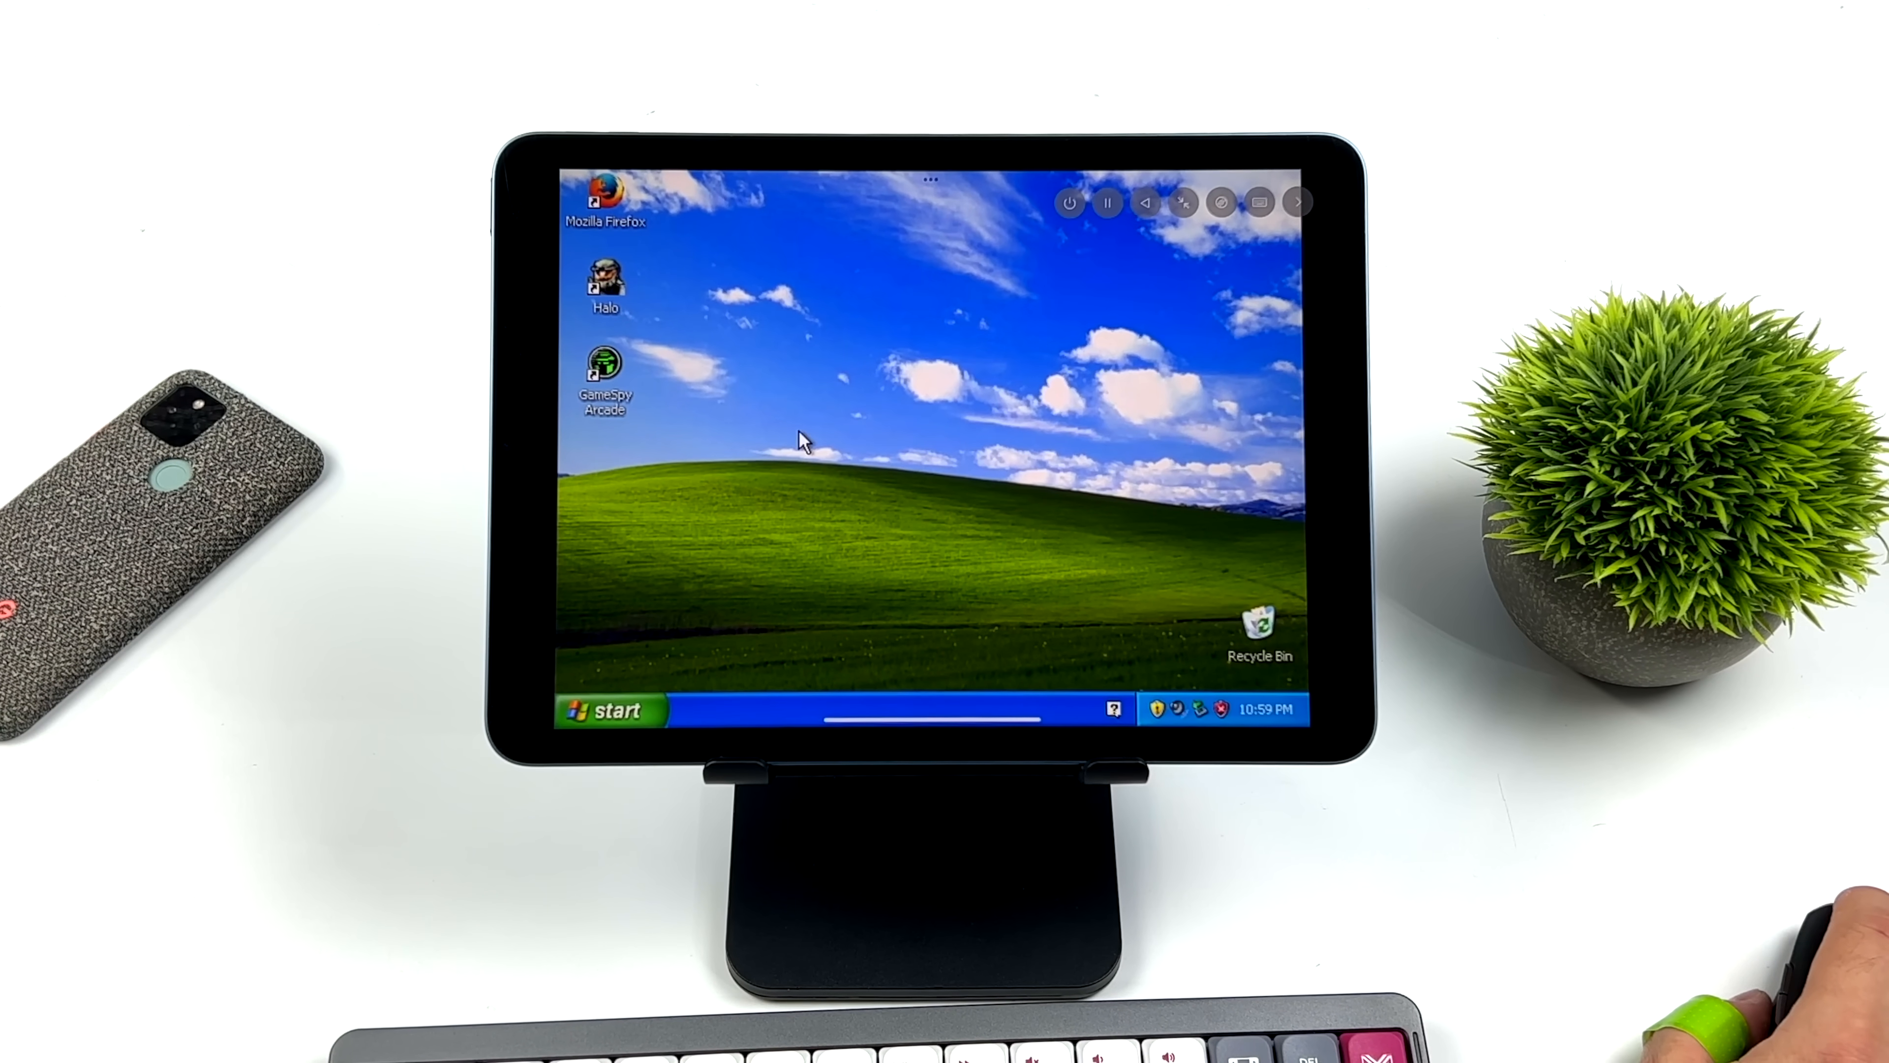
Launch 3D Pinball from Start > All Programs > Games.
left_click(611, 709)
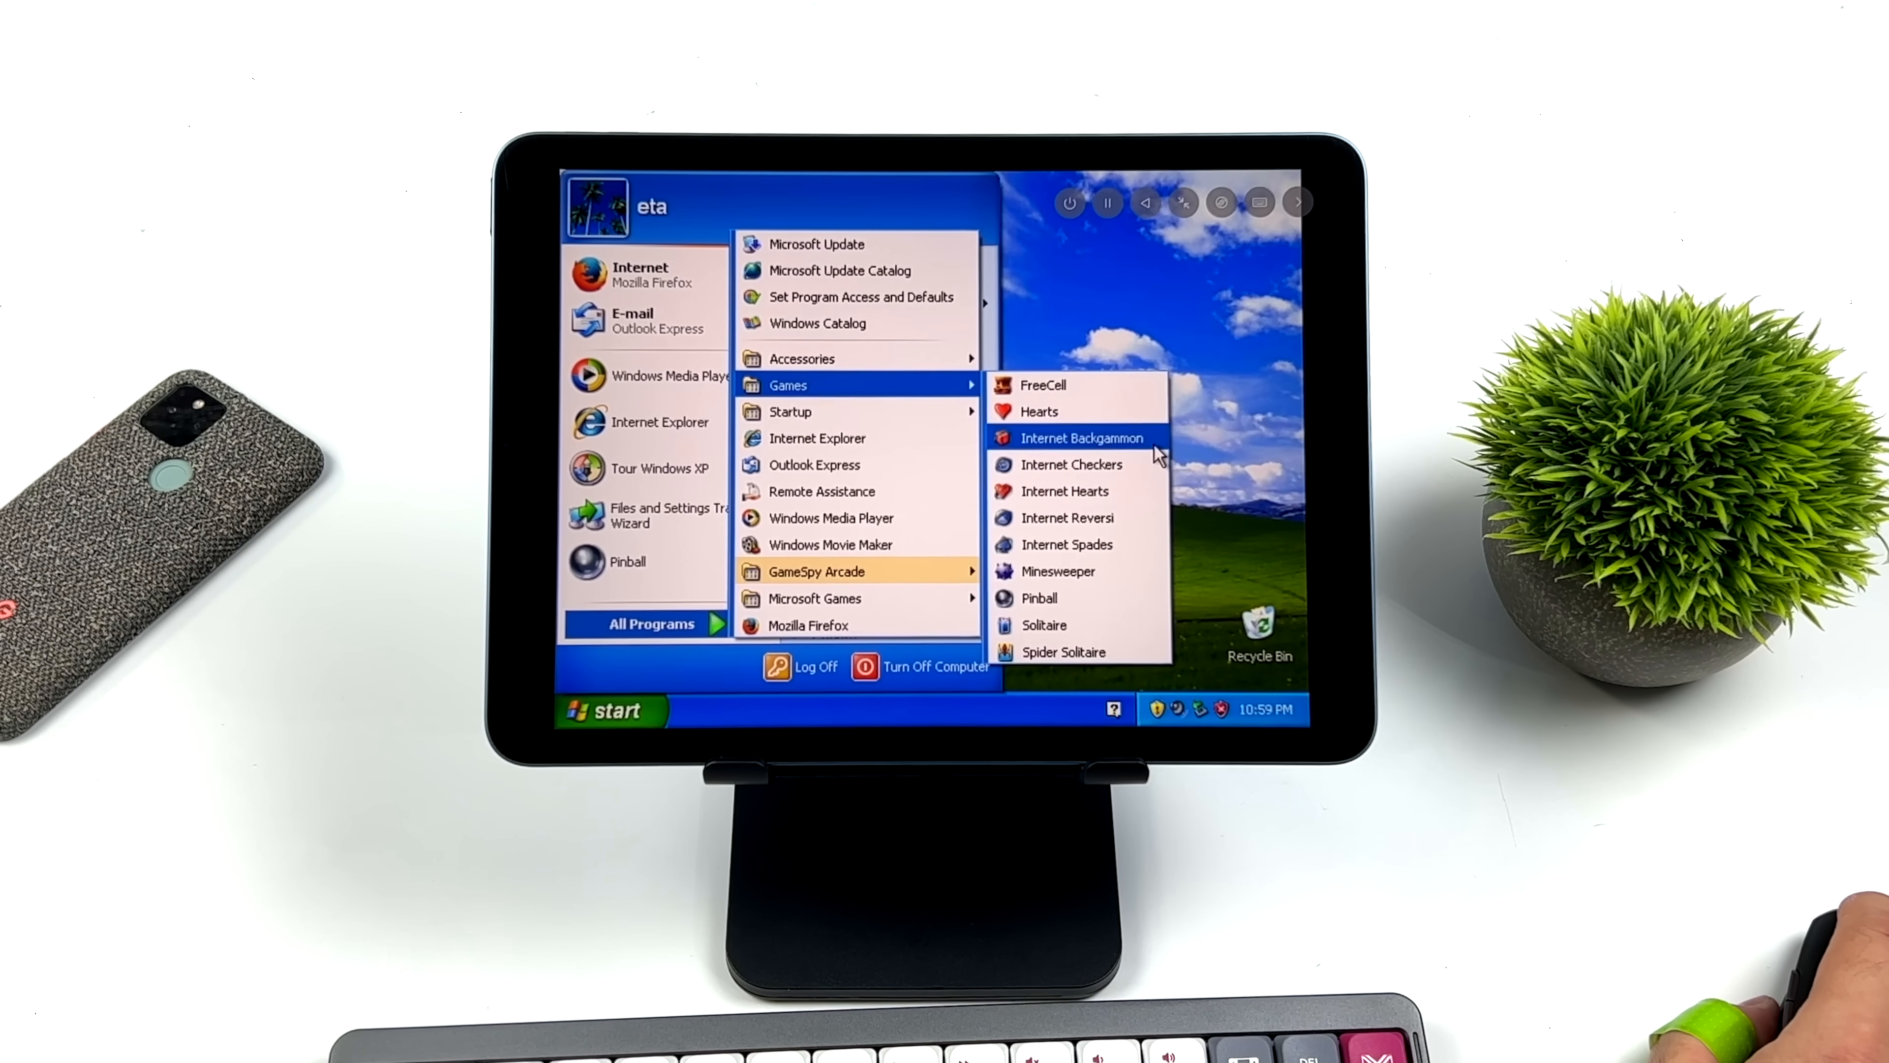
mouse_move(1097, 517)
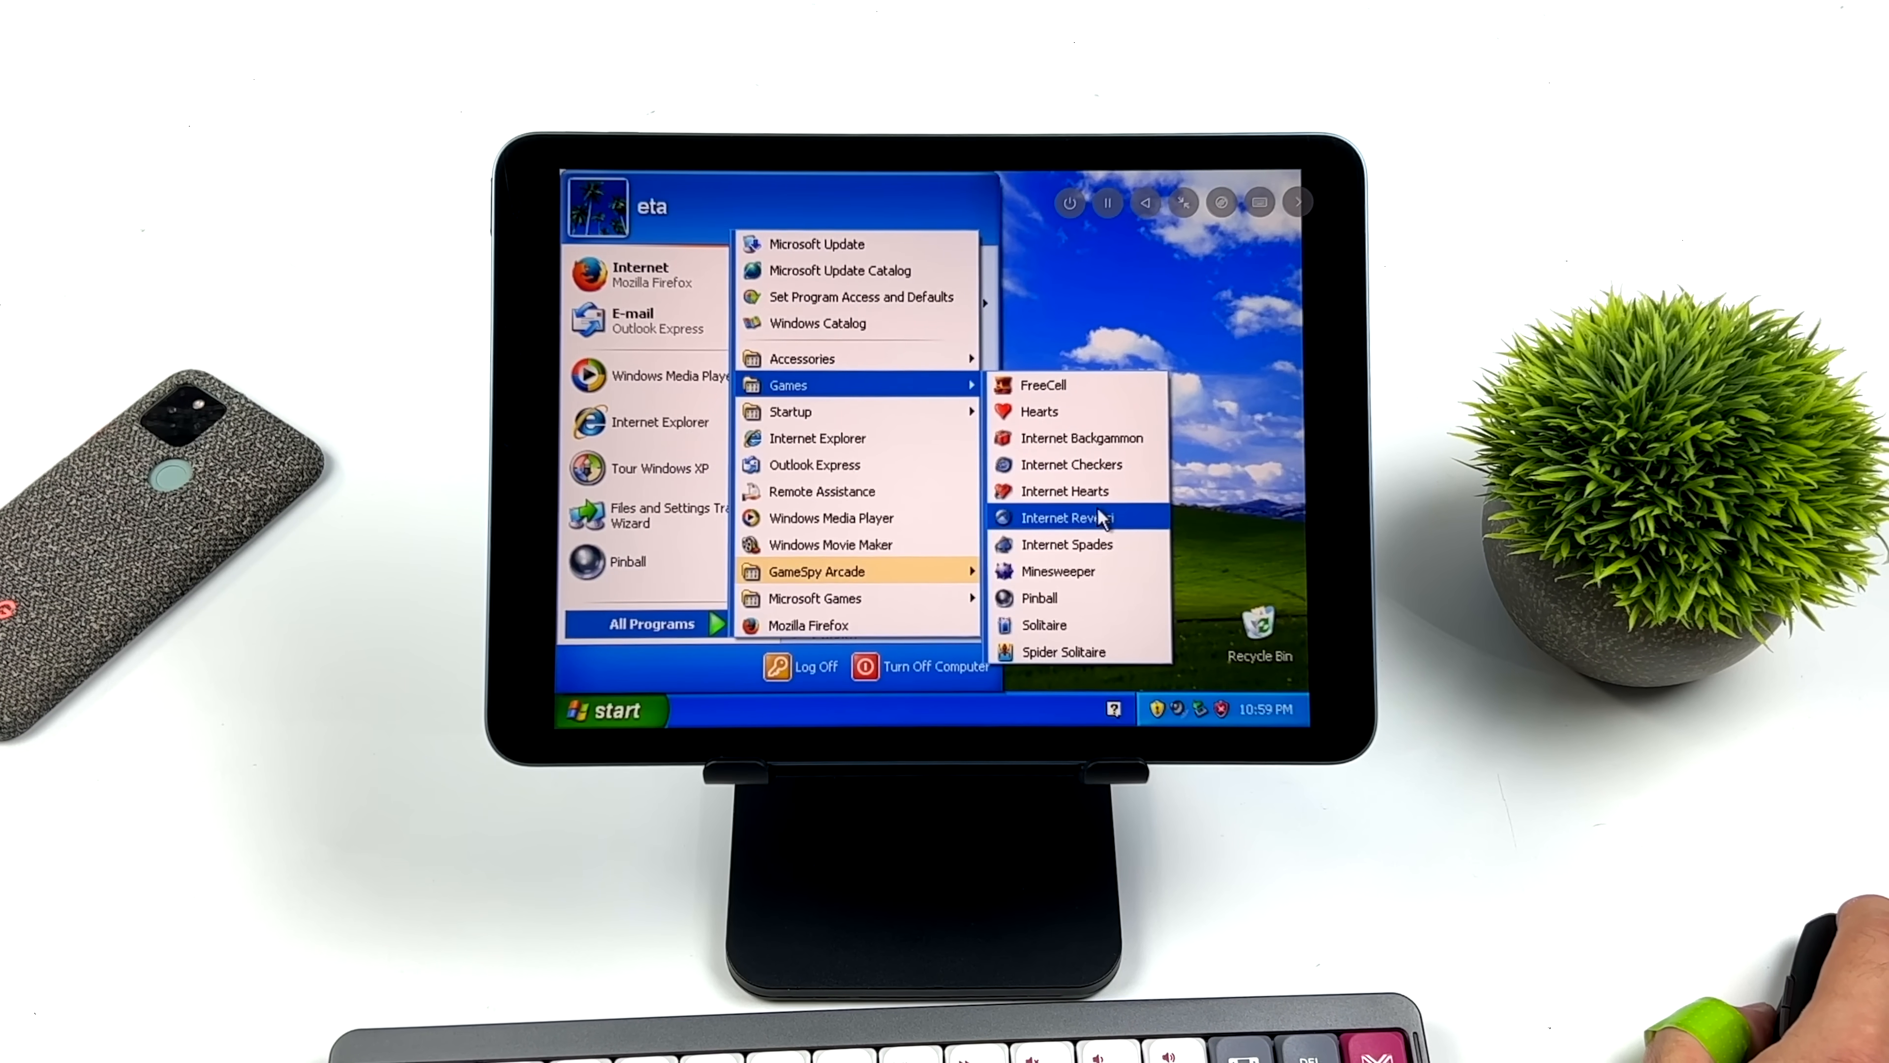
mouse_move(1110, 607)
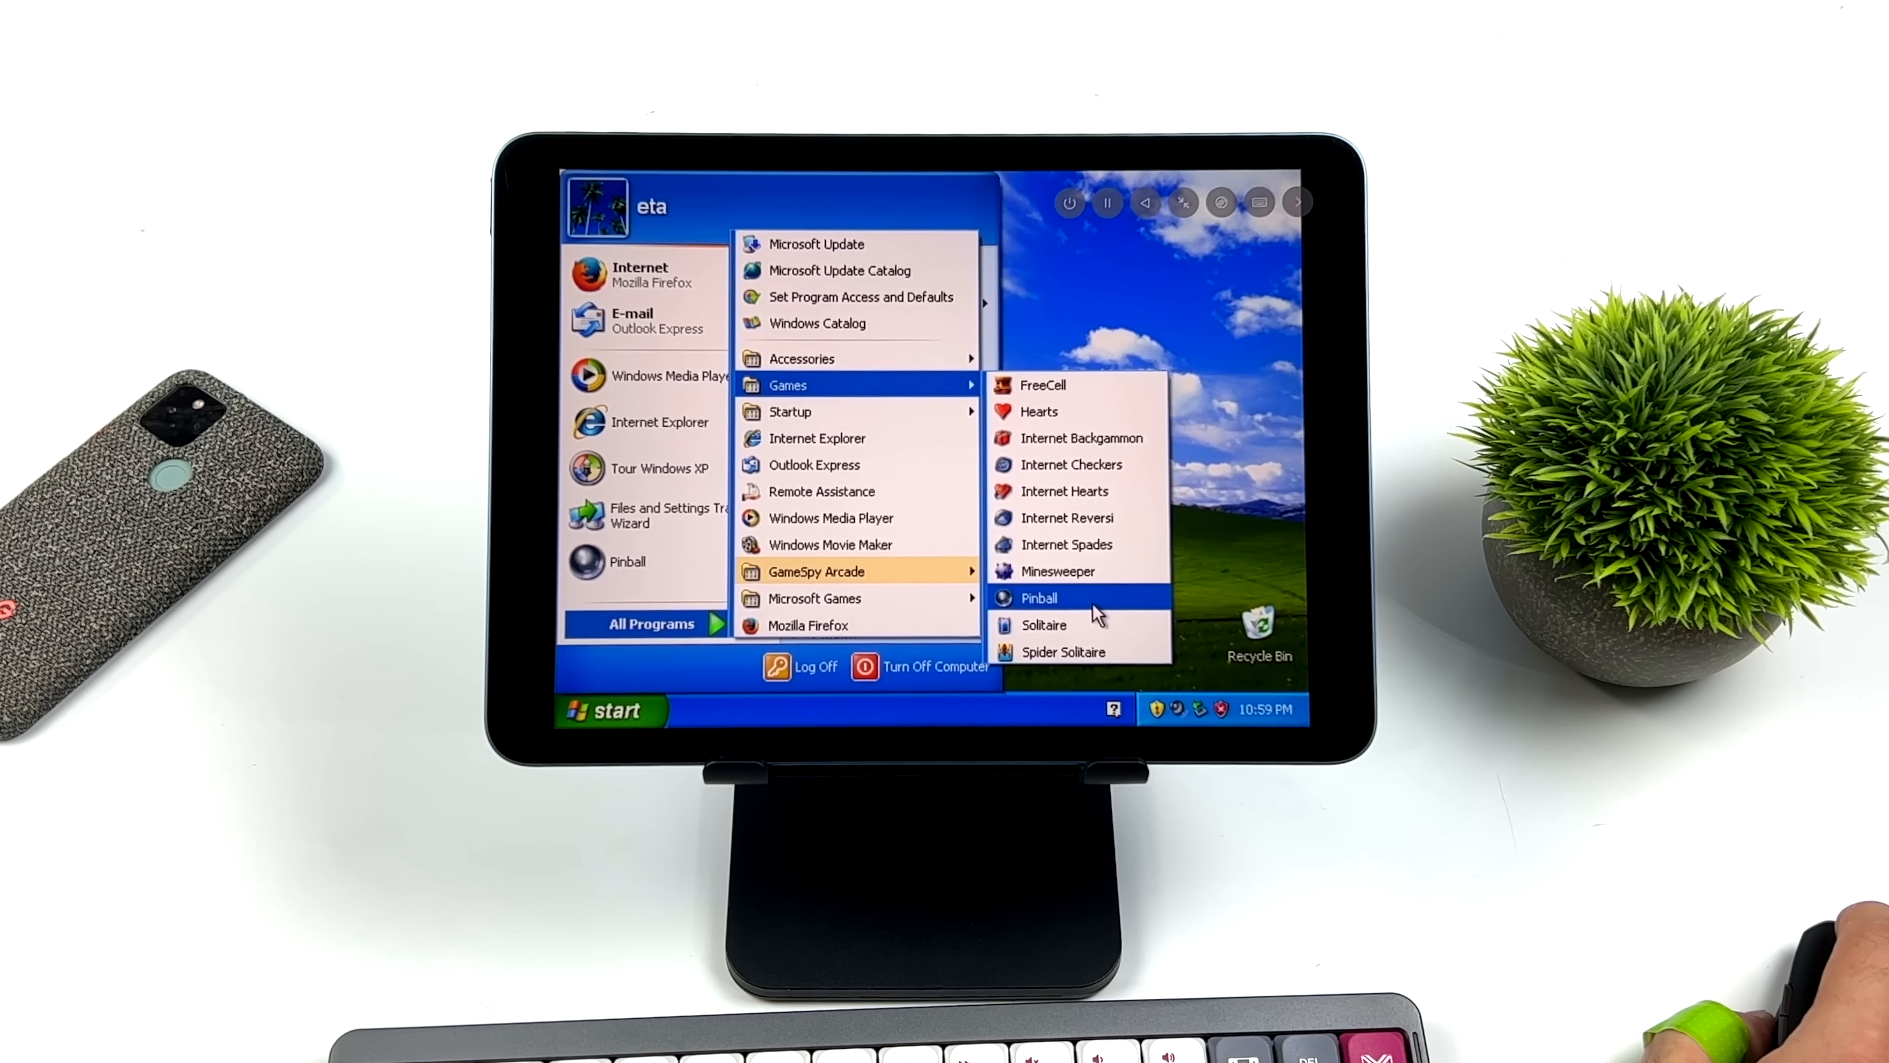
left_click(1039, 597)
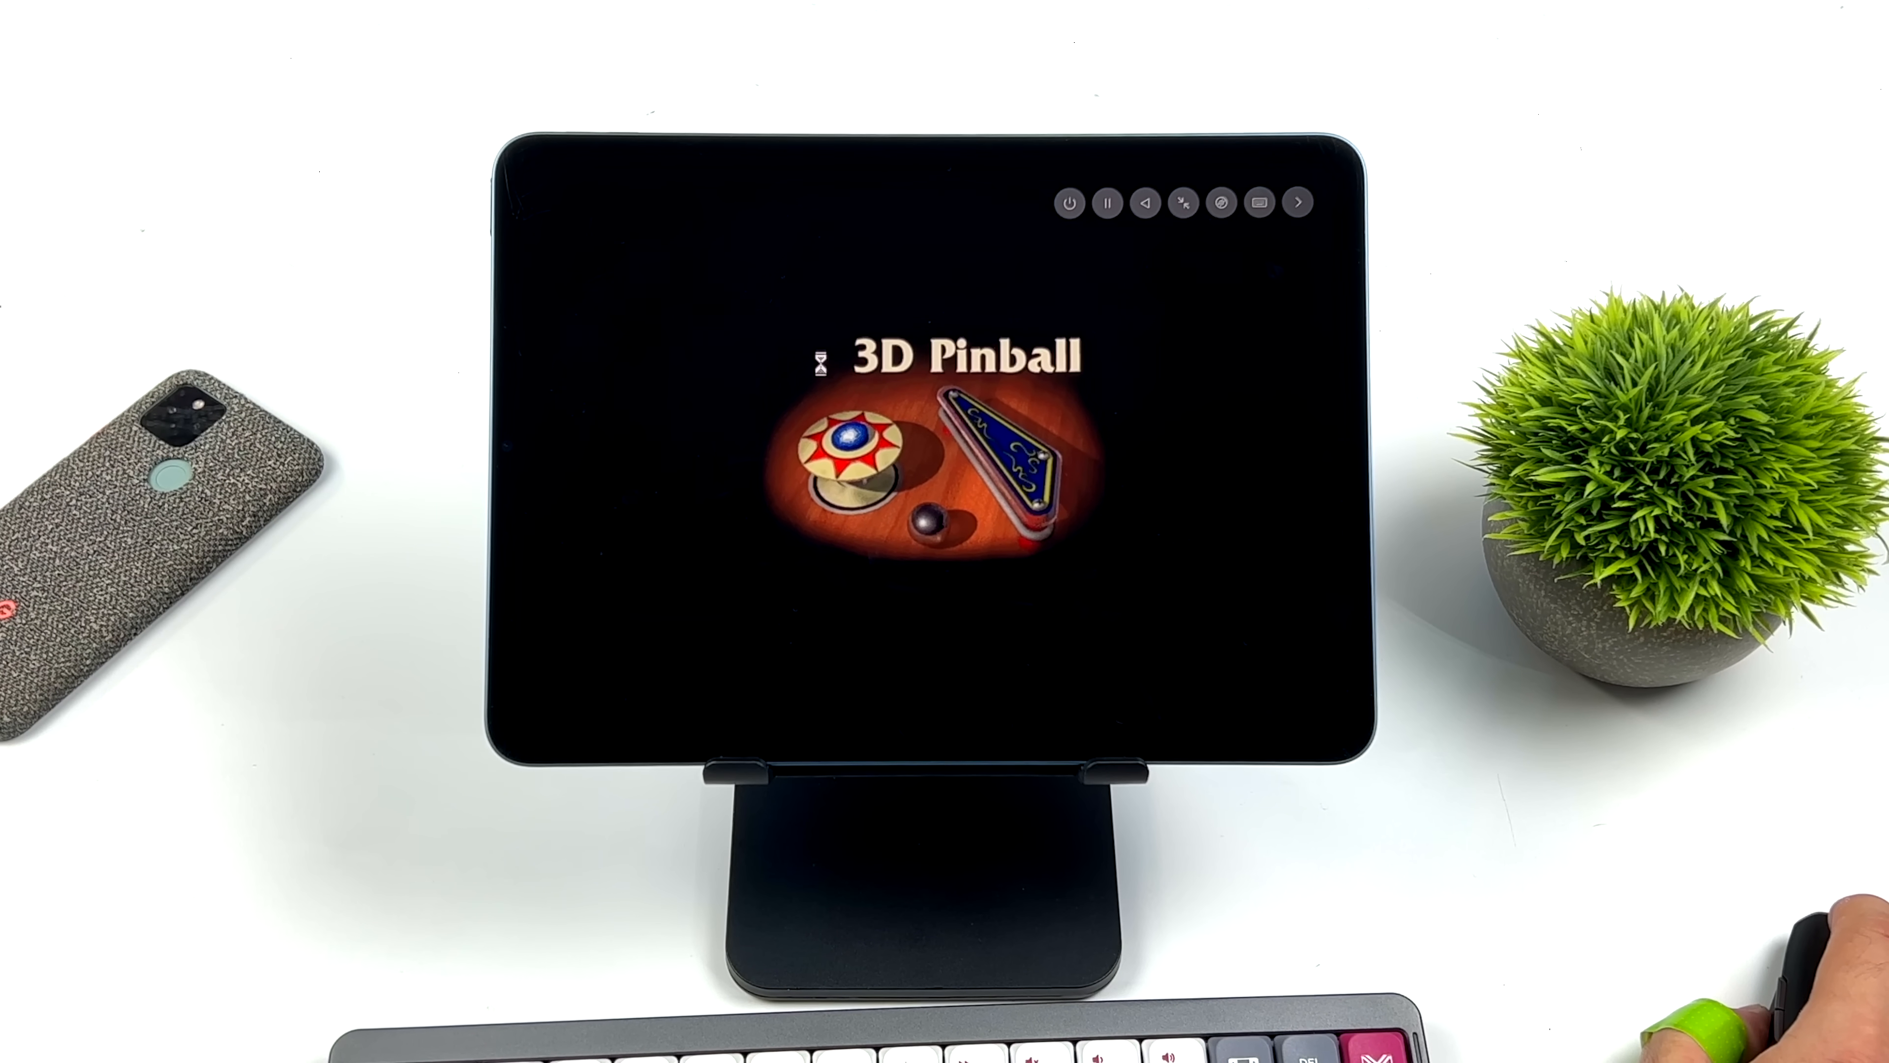
mouse_move(1235, 540)
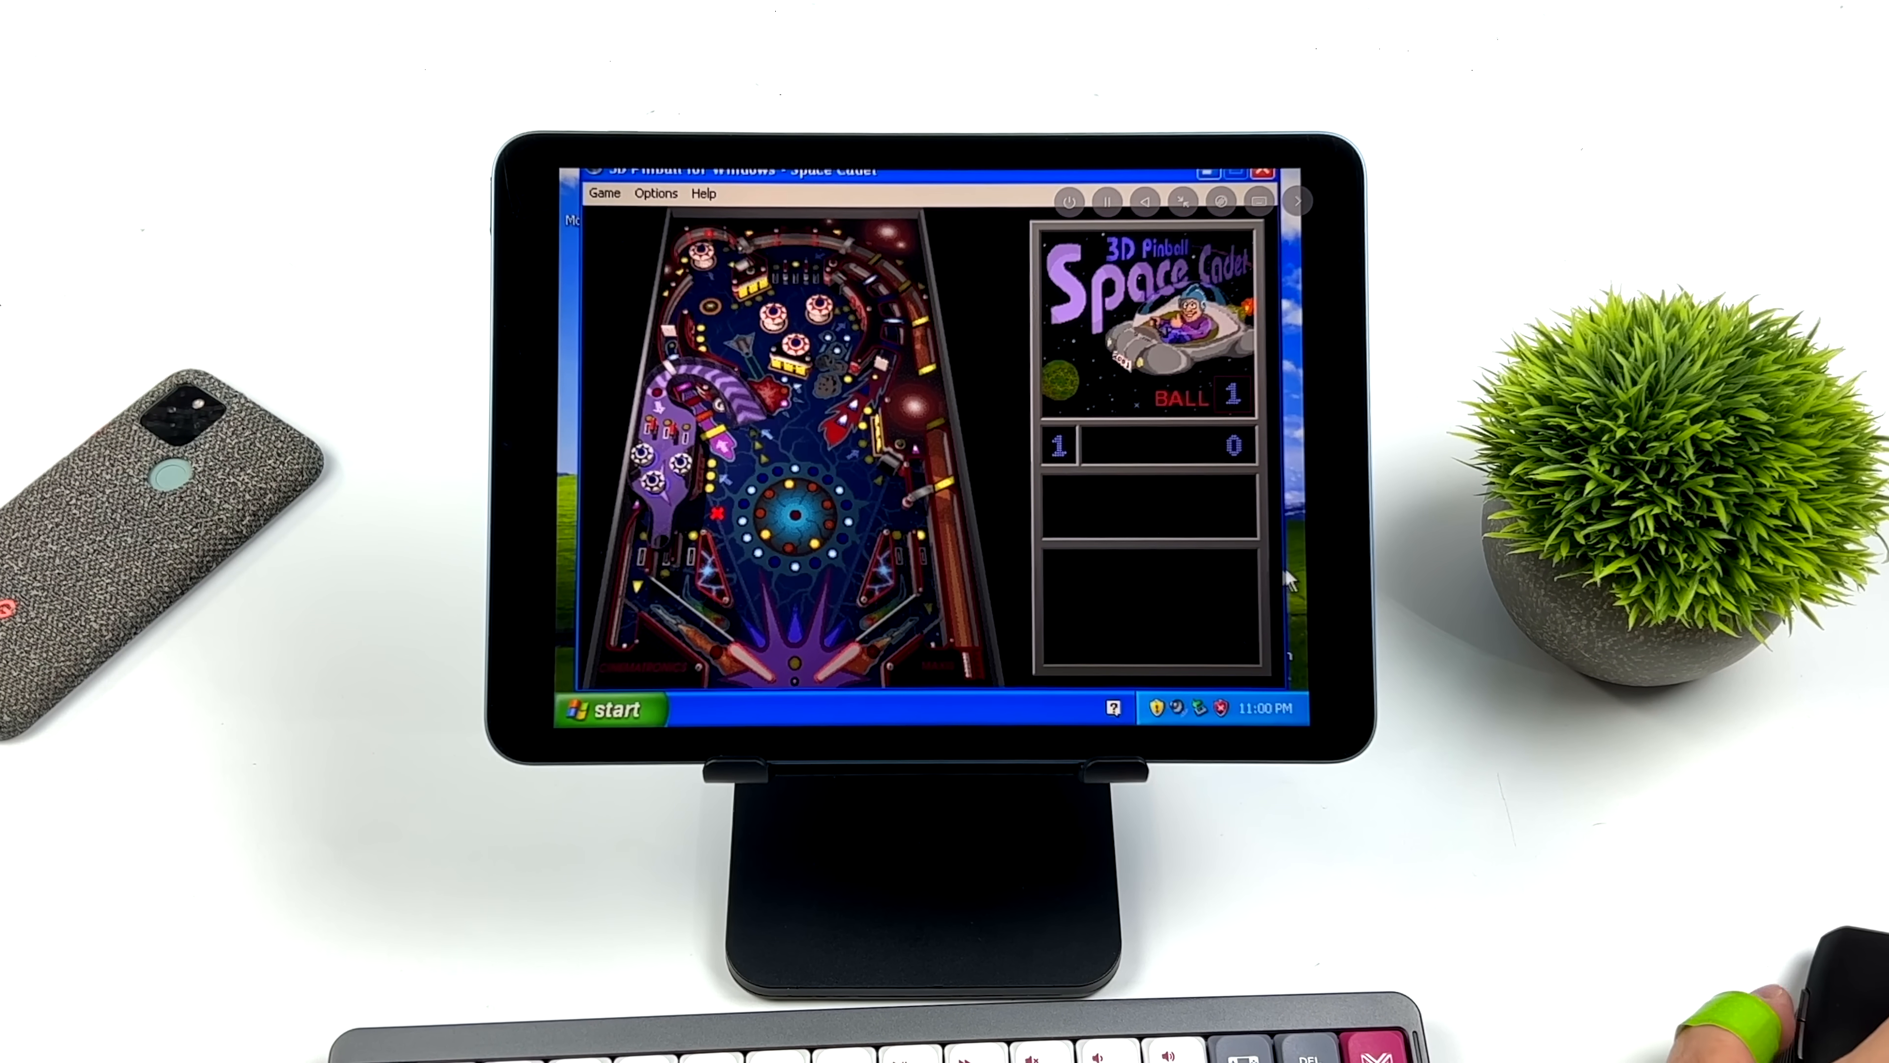
left_click(656, 194)
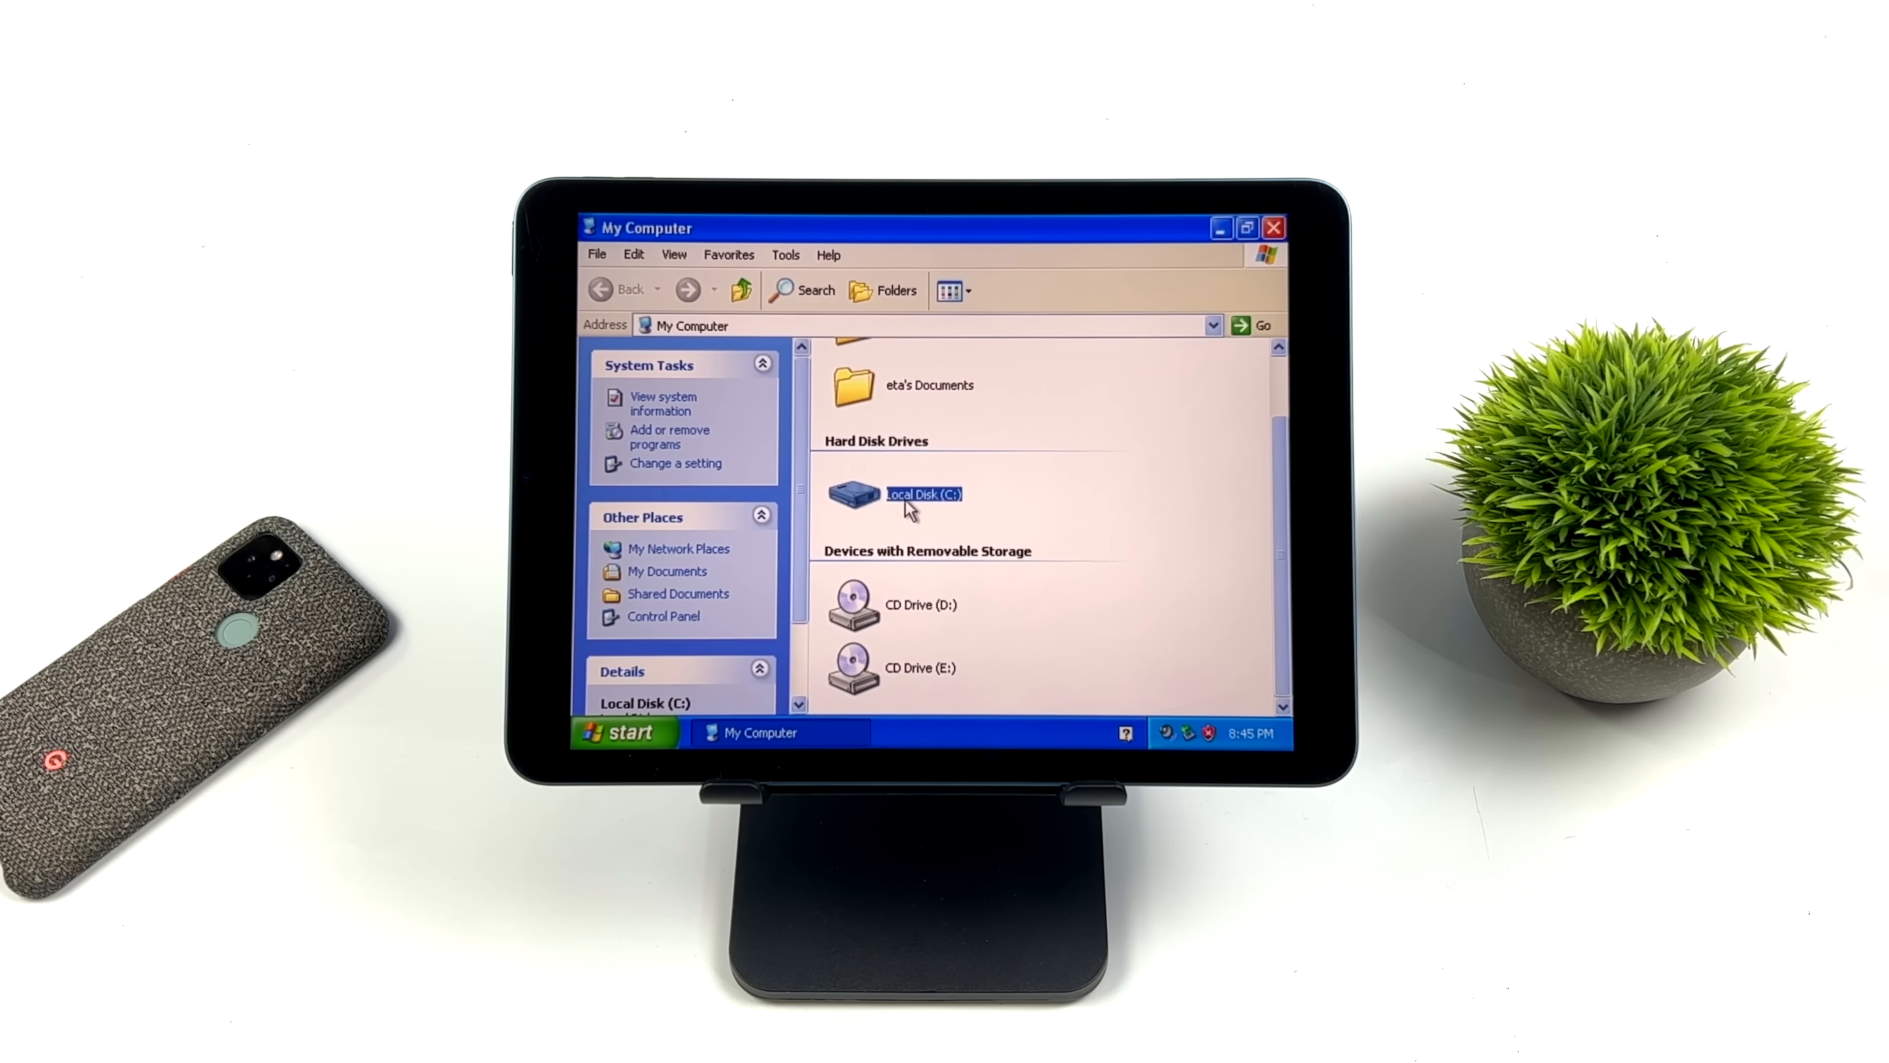
Run the OTS program from C:\OregonTrail5, accepting the unverified publisher security warning.
double_click(903, 494)
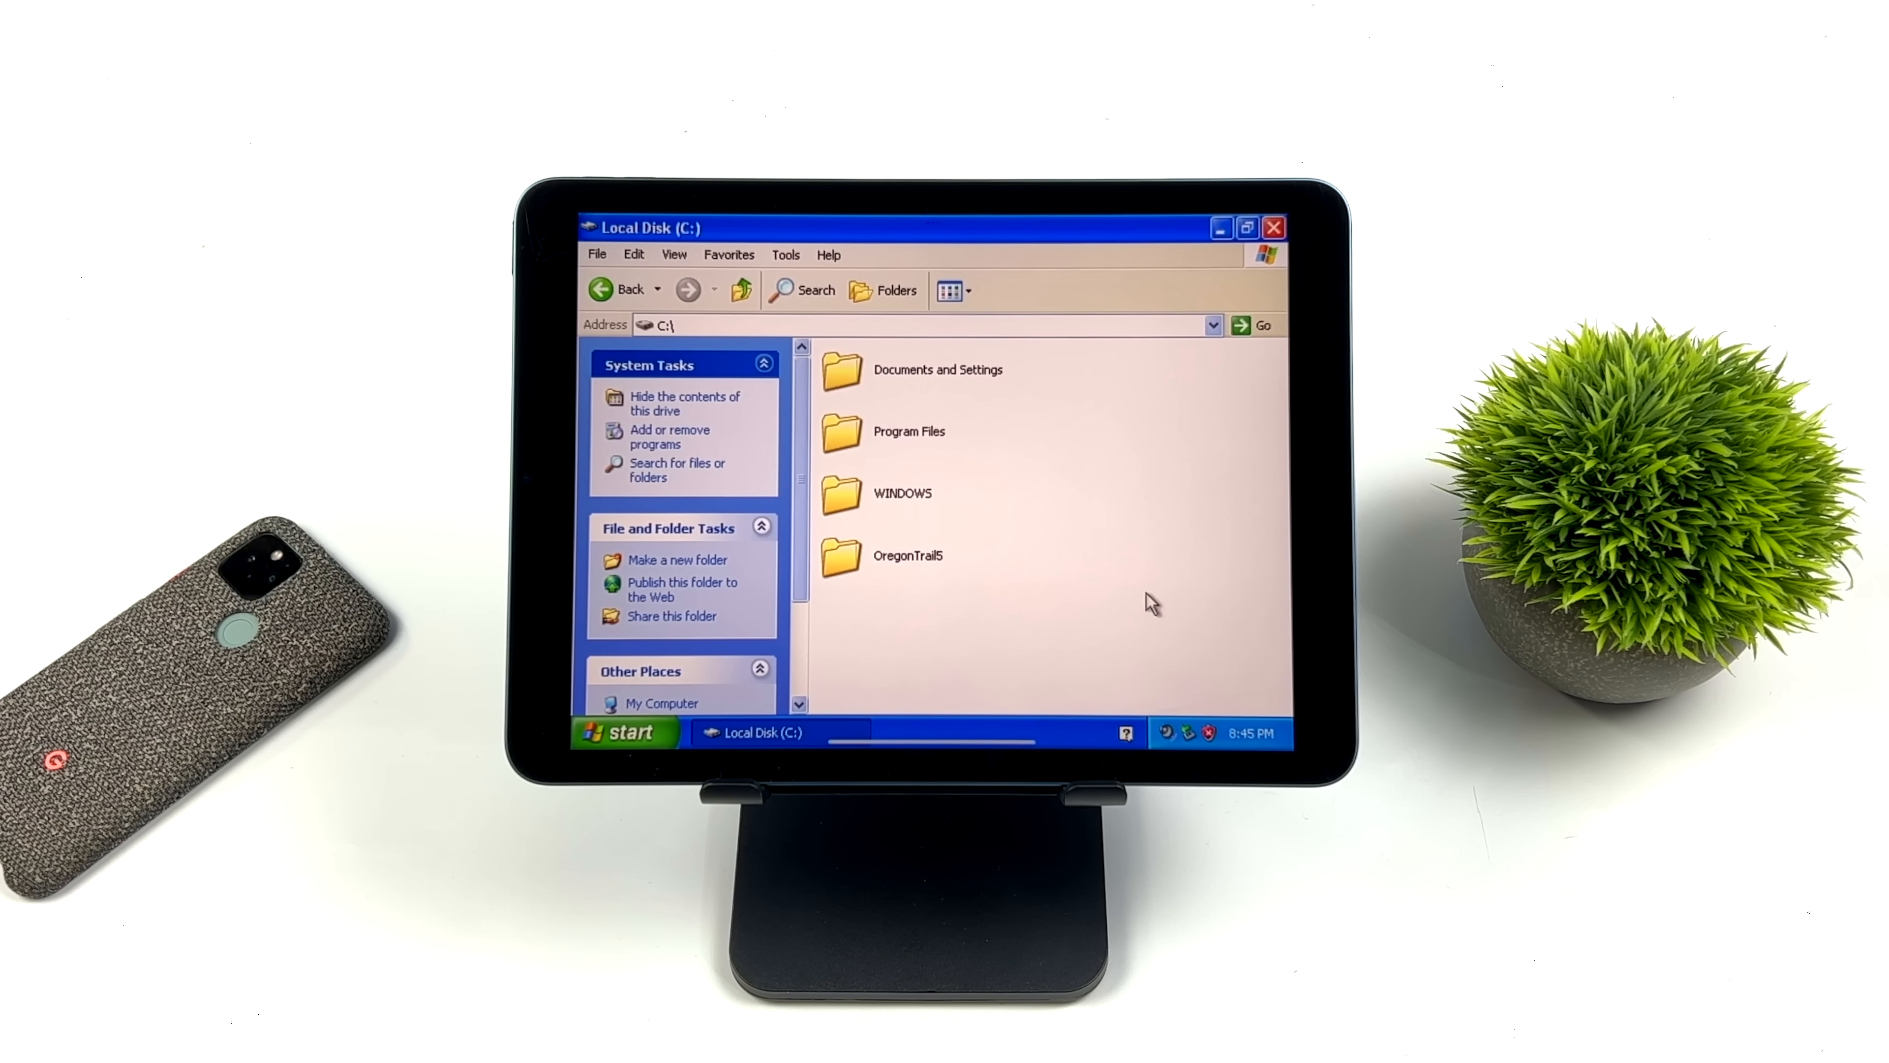
double_click(907, 555)
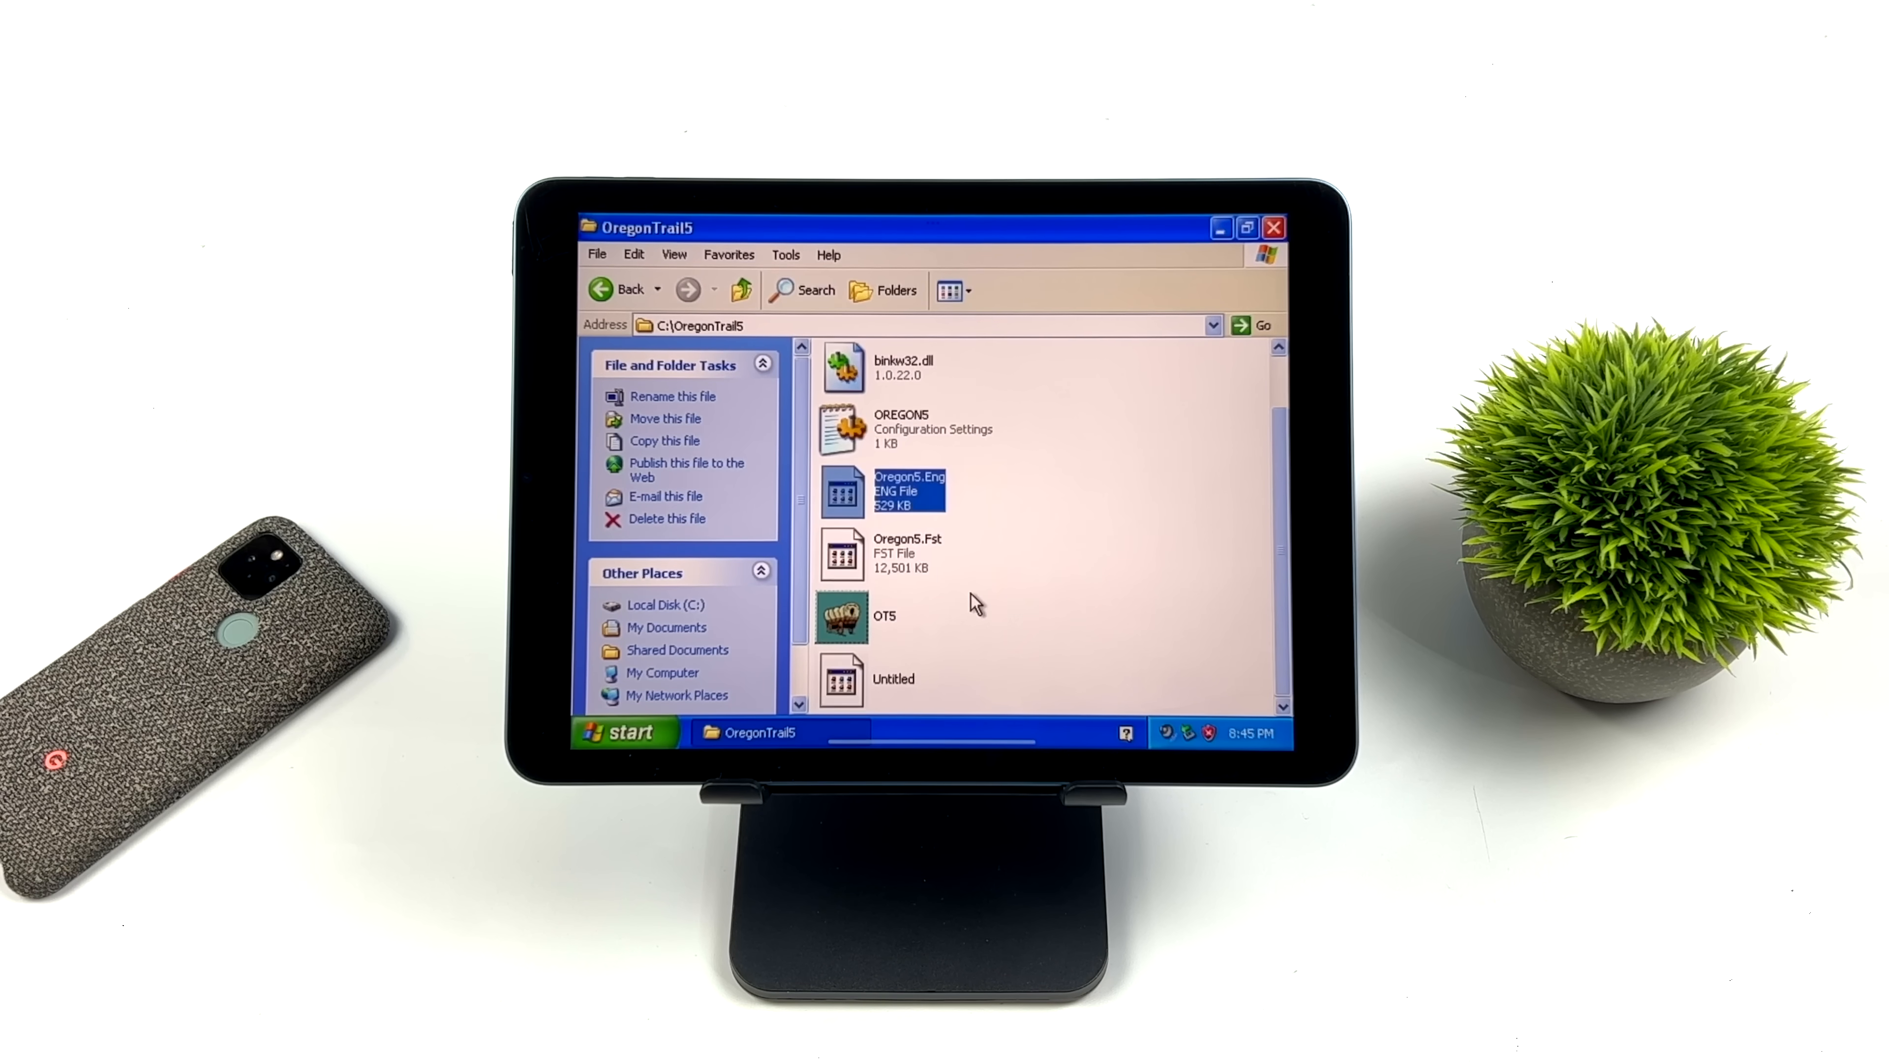
left_click(883, 616)
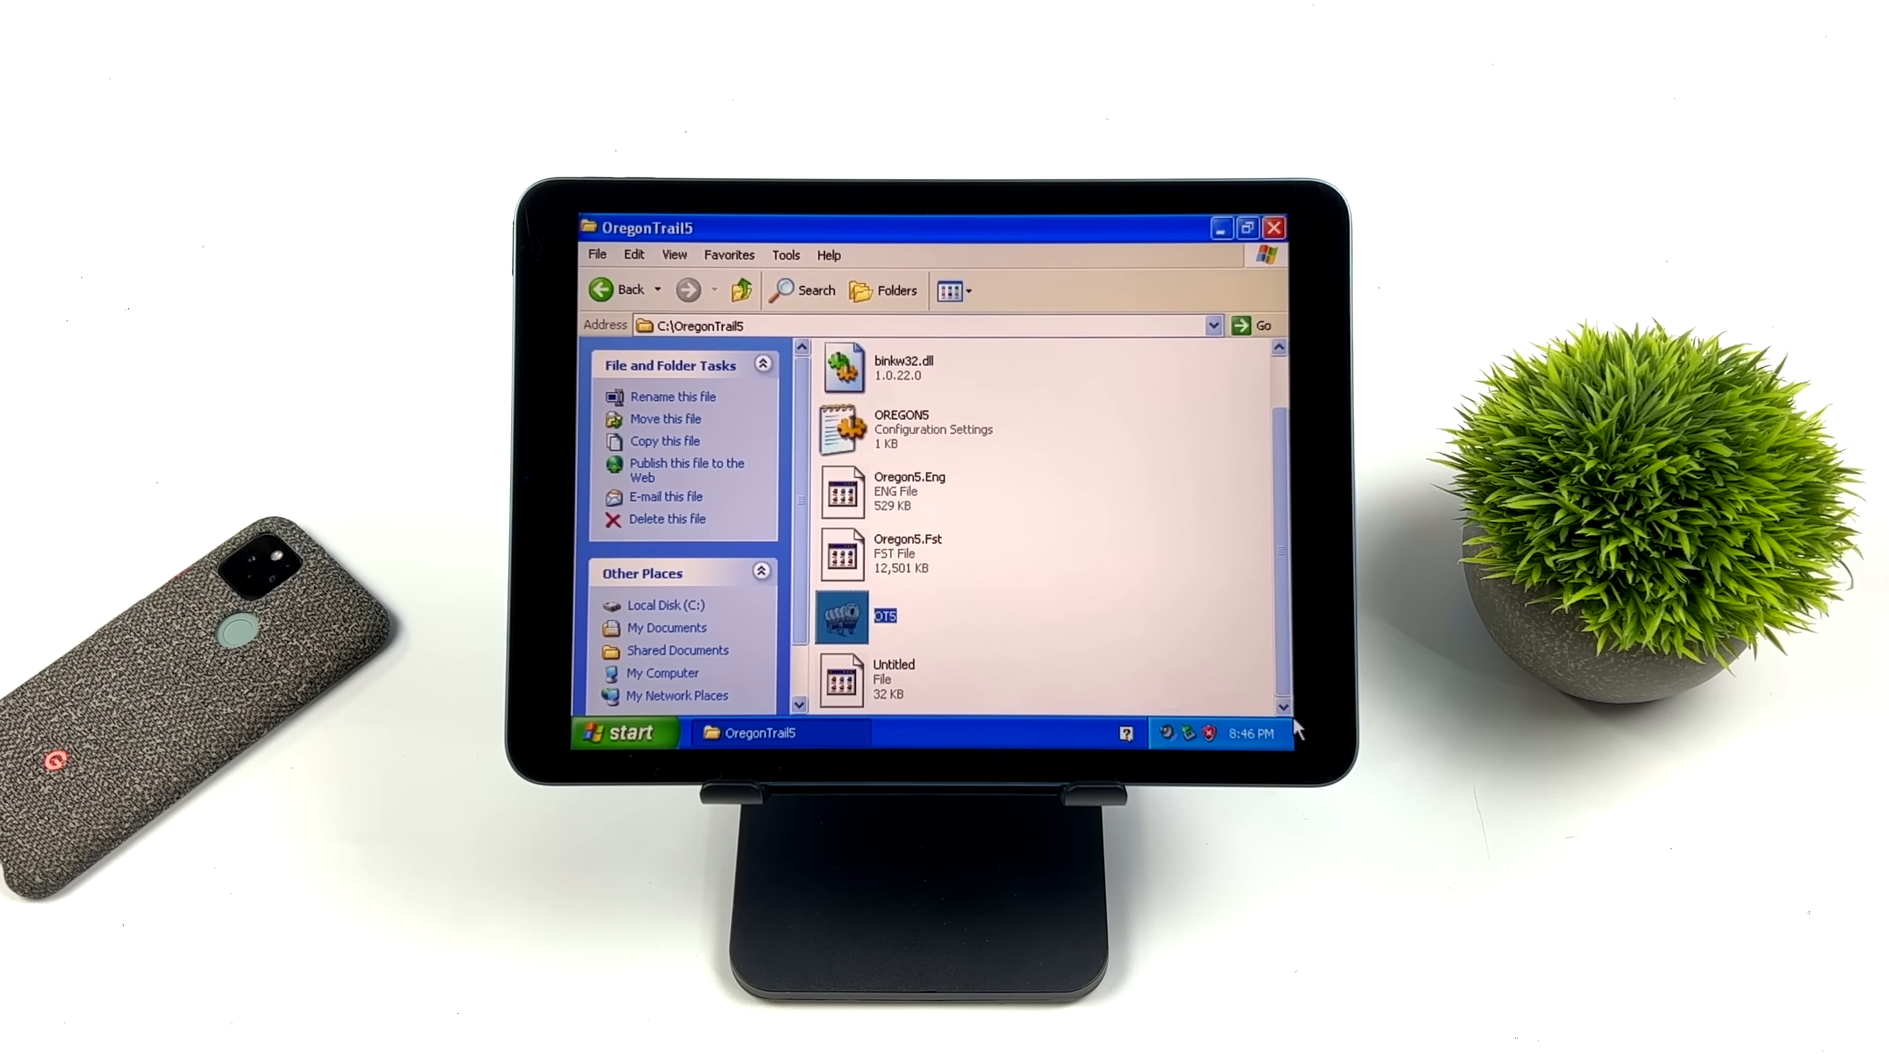
double_click(844, 617)
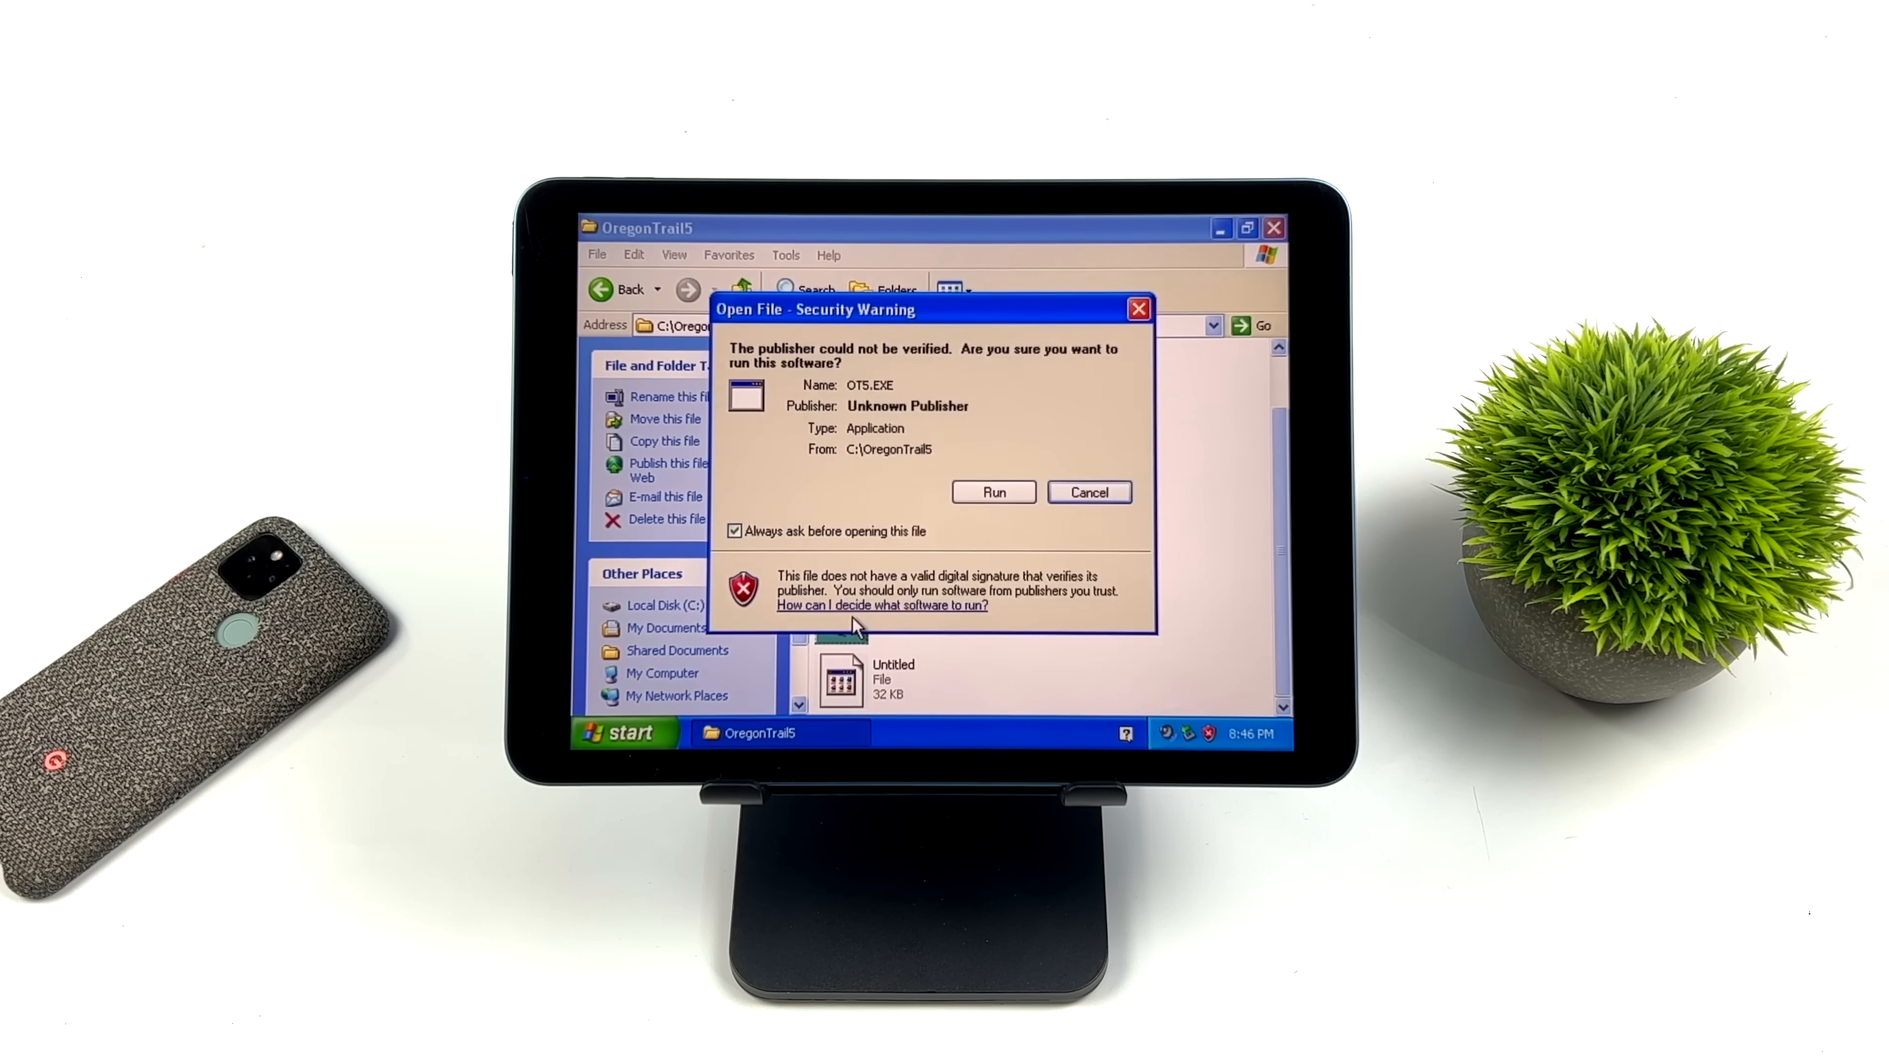
left_click(993, 492)
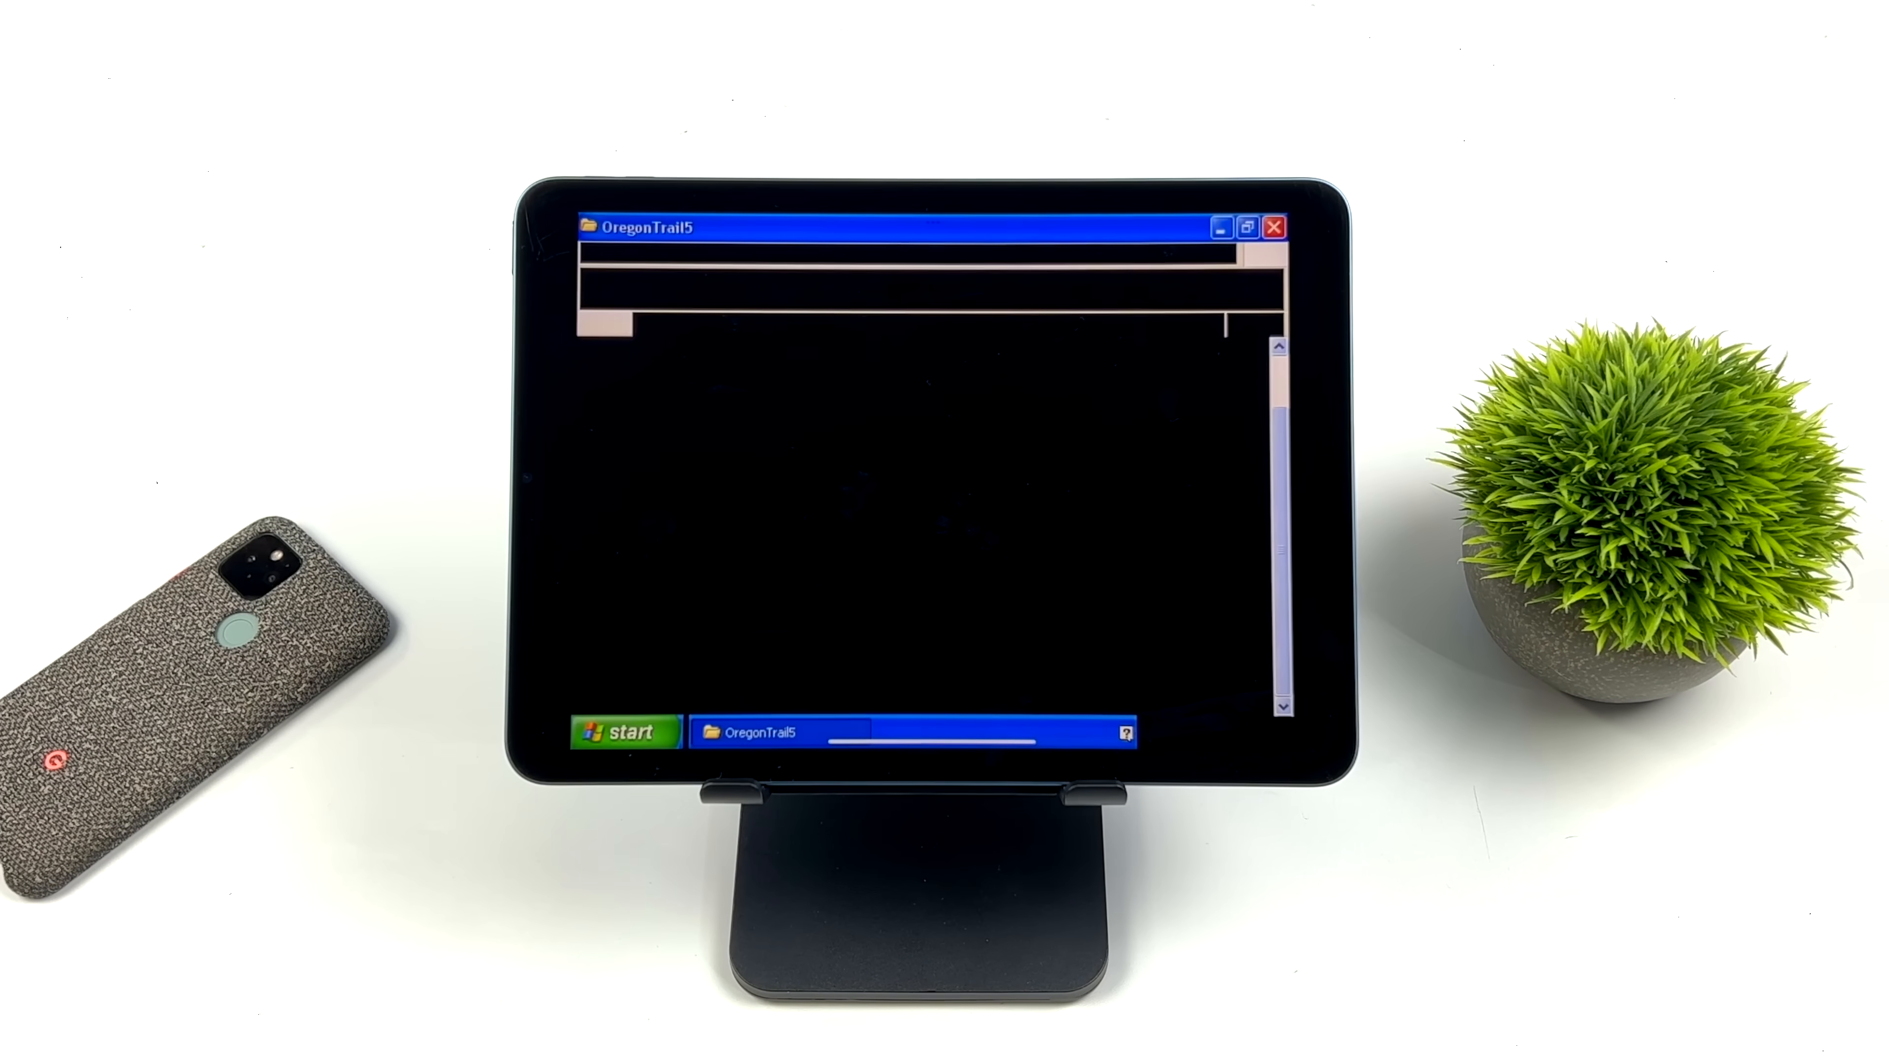
left_click(1275, 227)
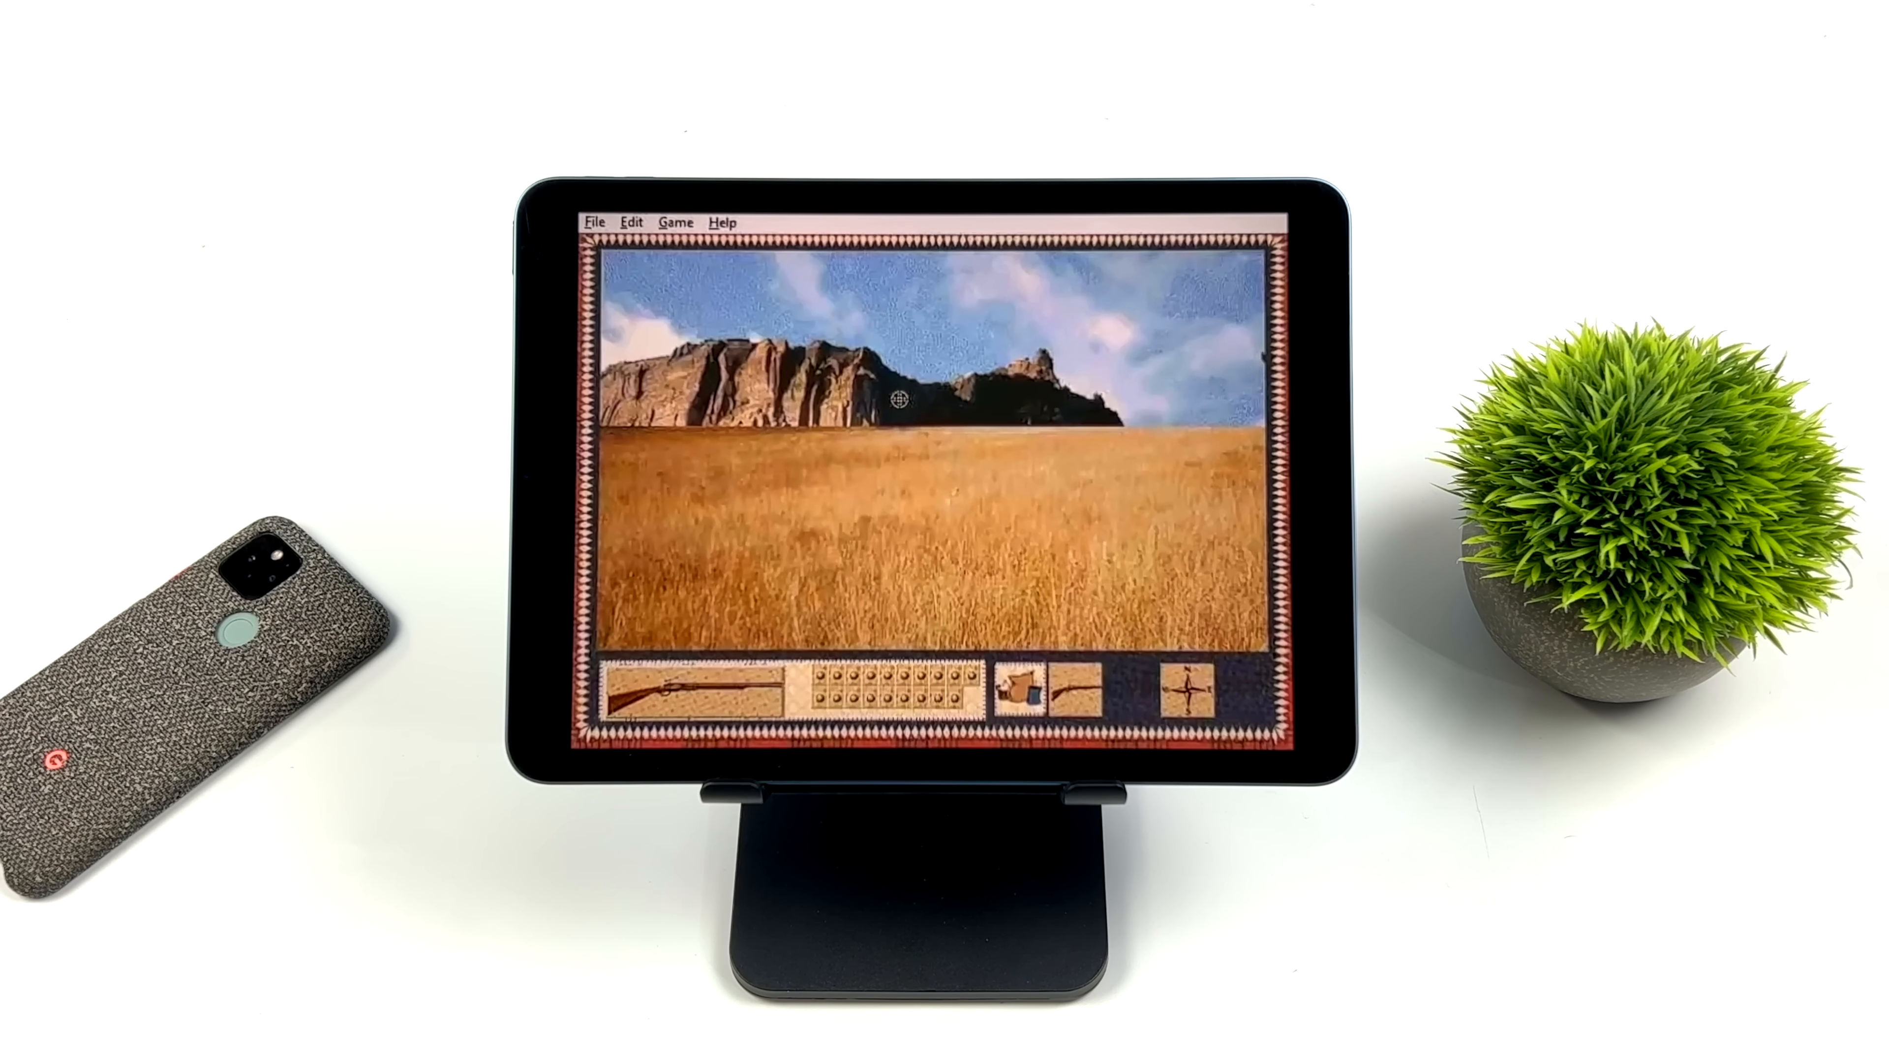
mouse_move(968, 492)
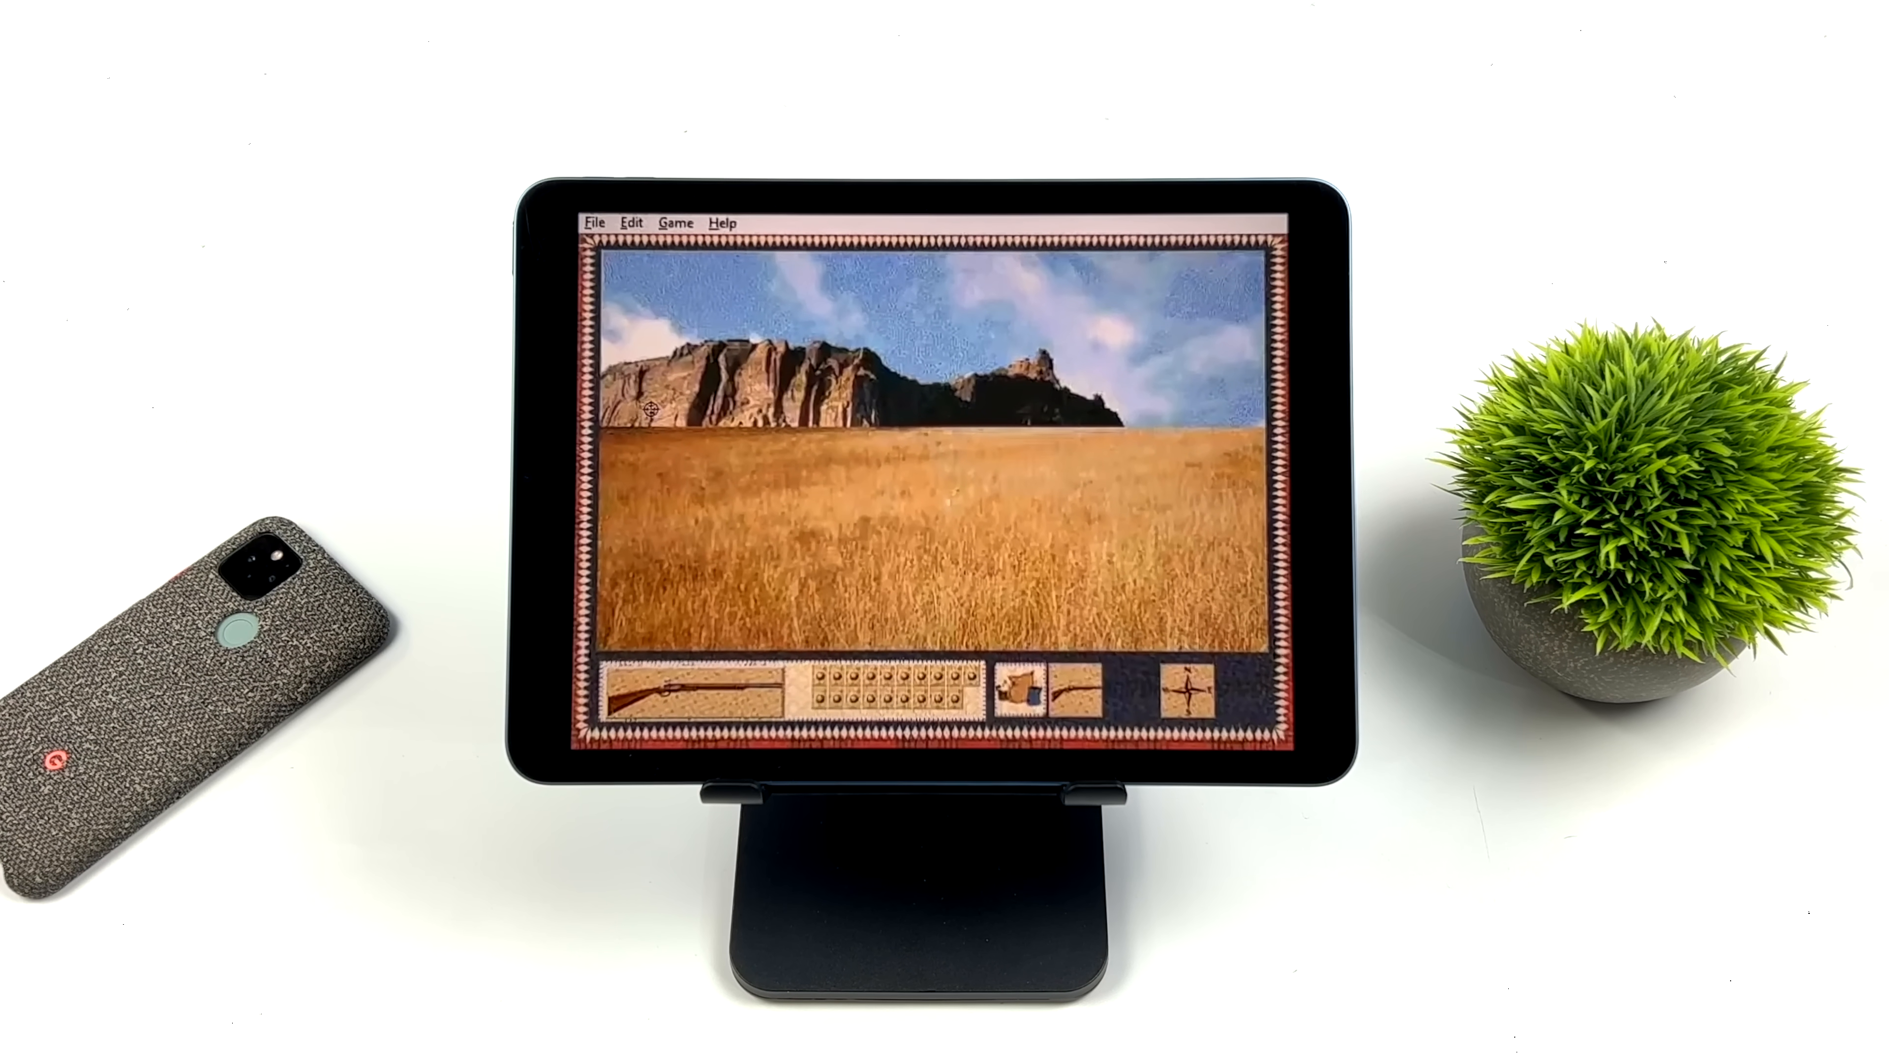
mouse_move(986, 482)
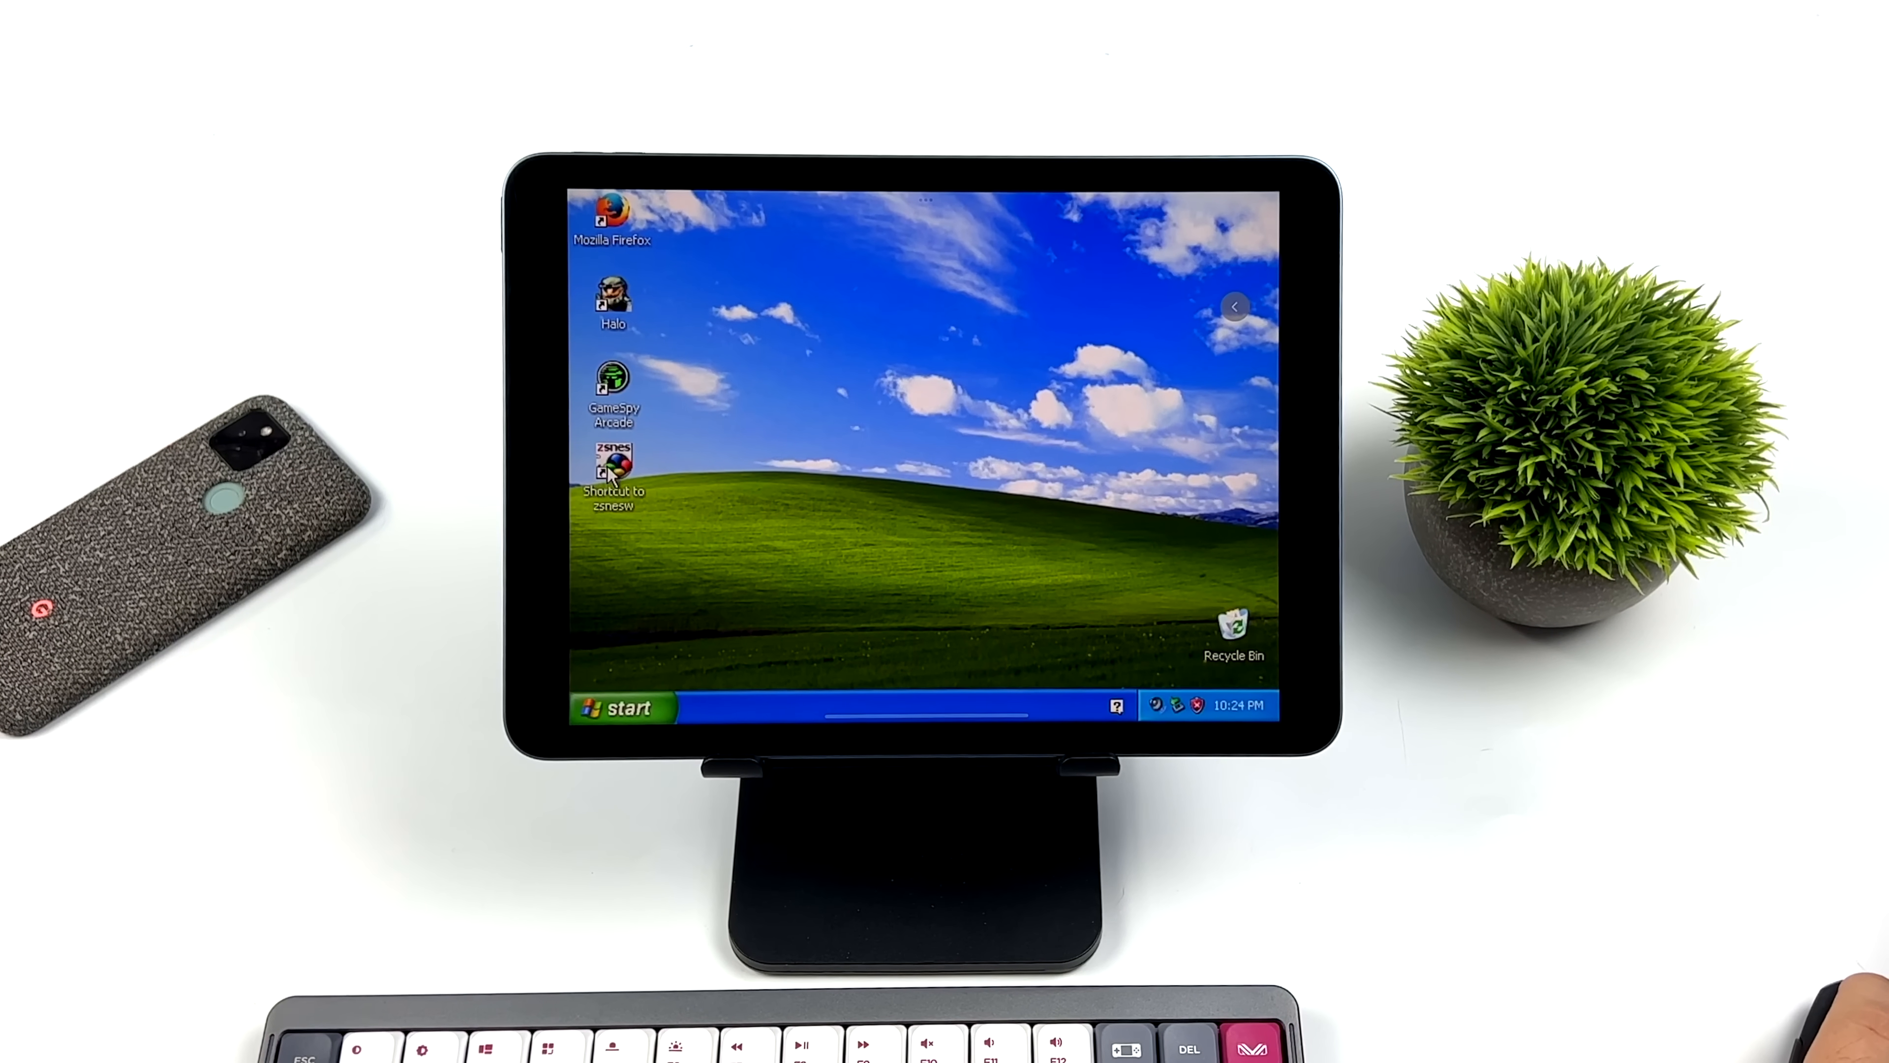
Start ZSNES, look over its CONFIG > VIDEO modes, then bring up the GAME > LOAD file list.
double_click(613, 468)
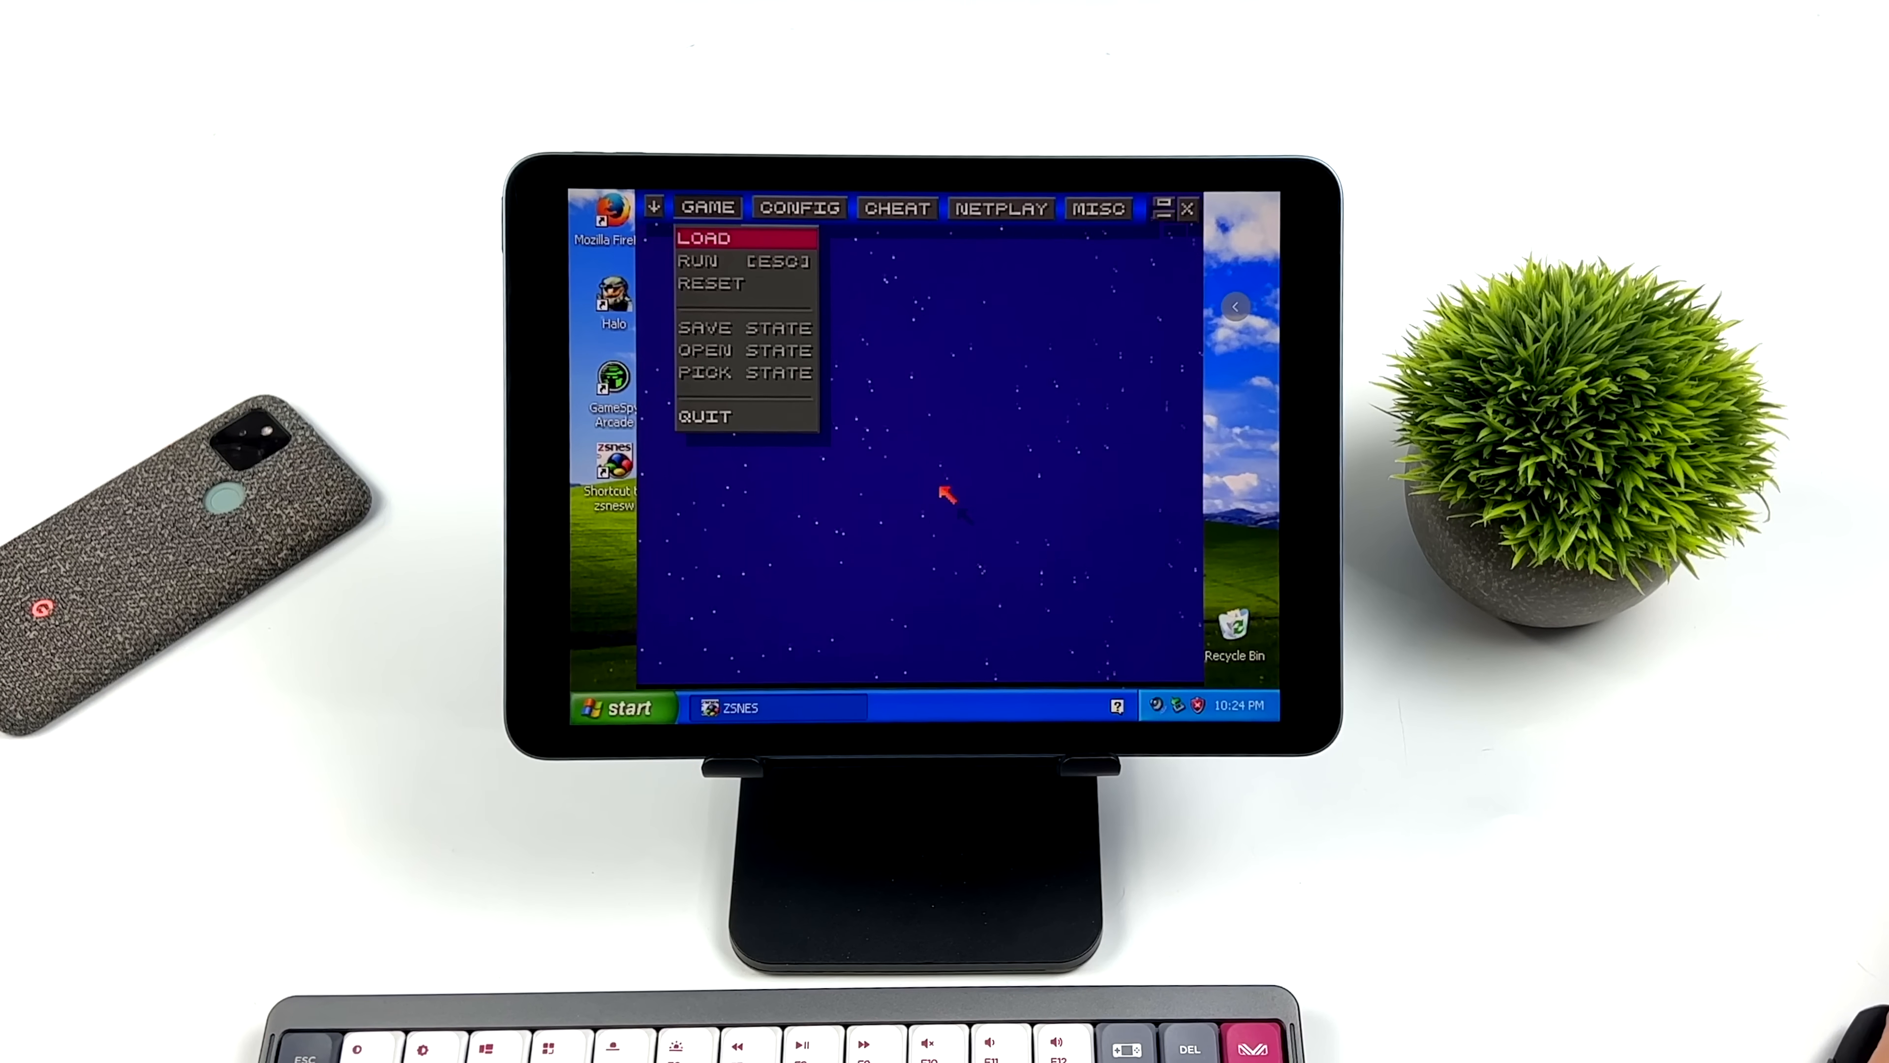
left_click(799, 207)
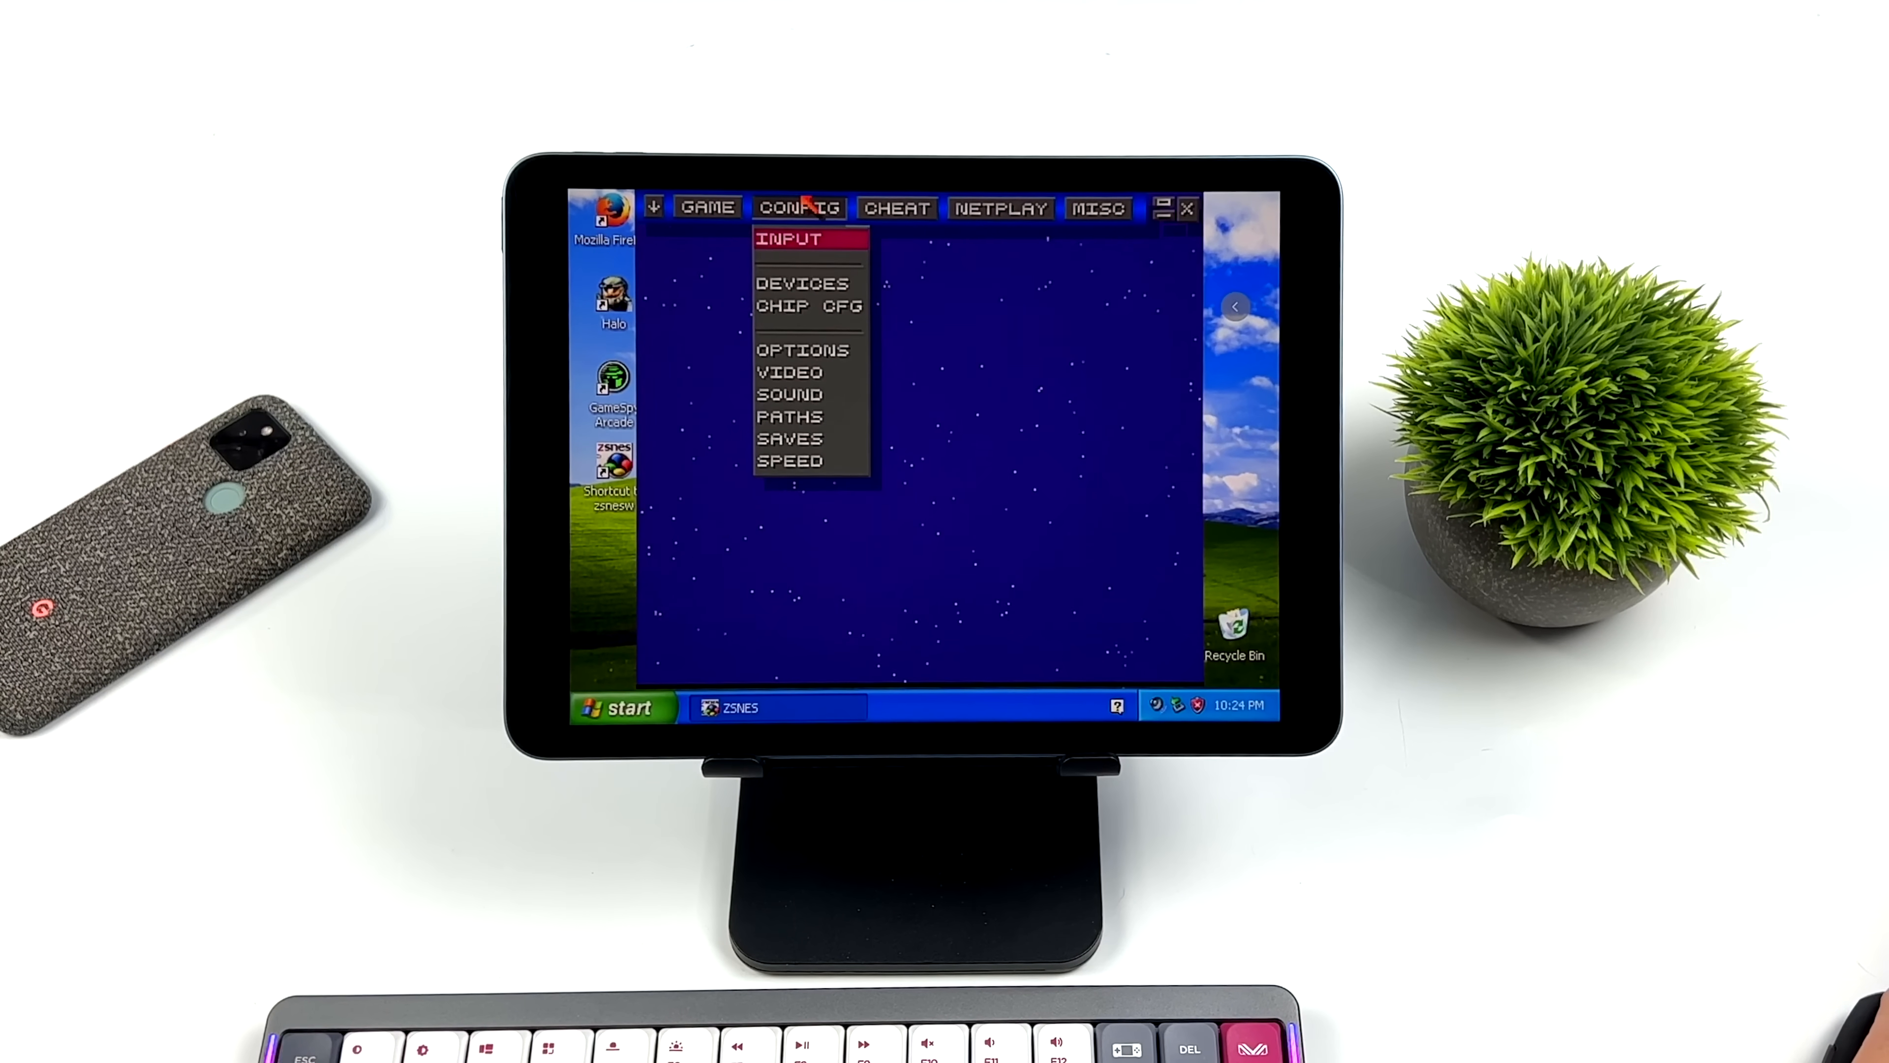
left_click(790, 371)
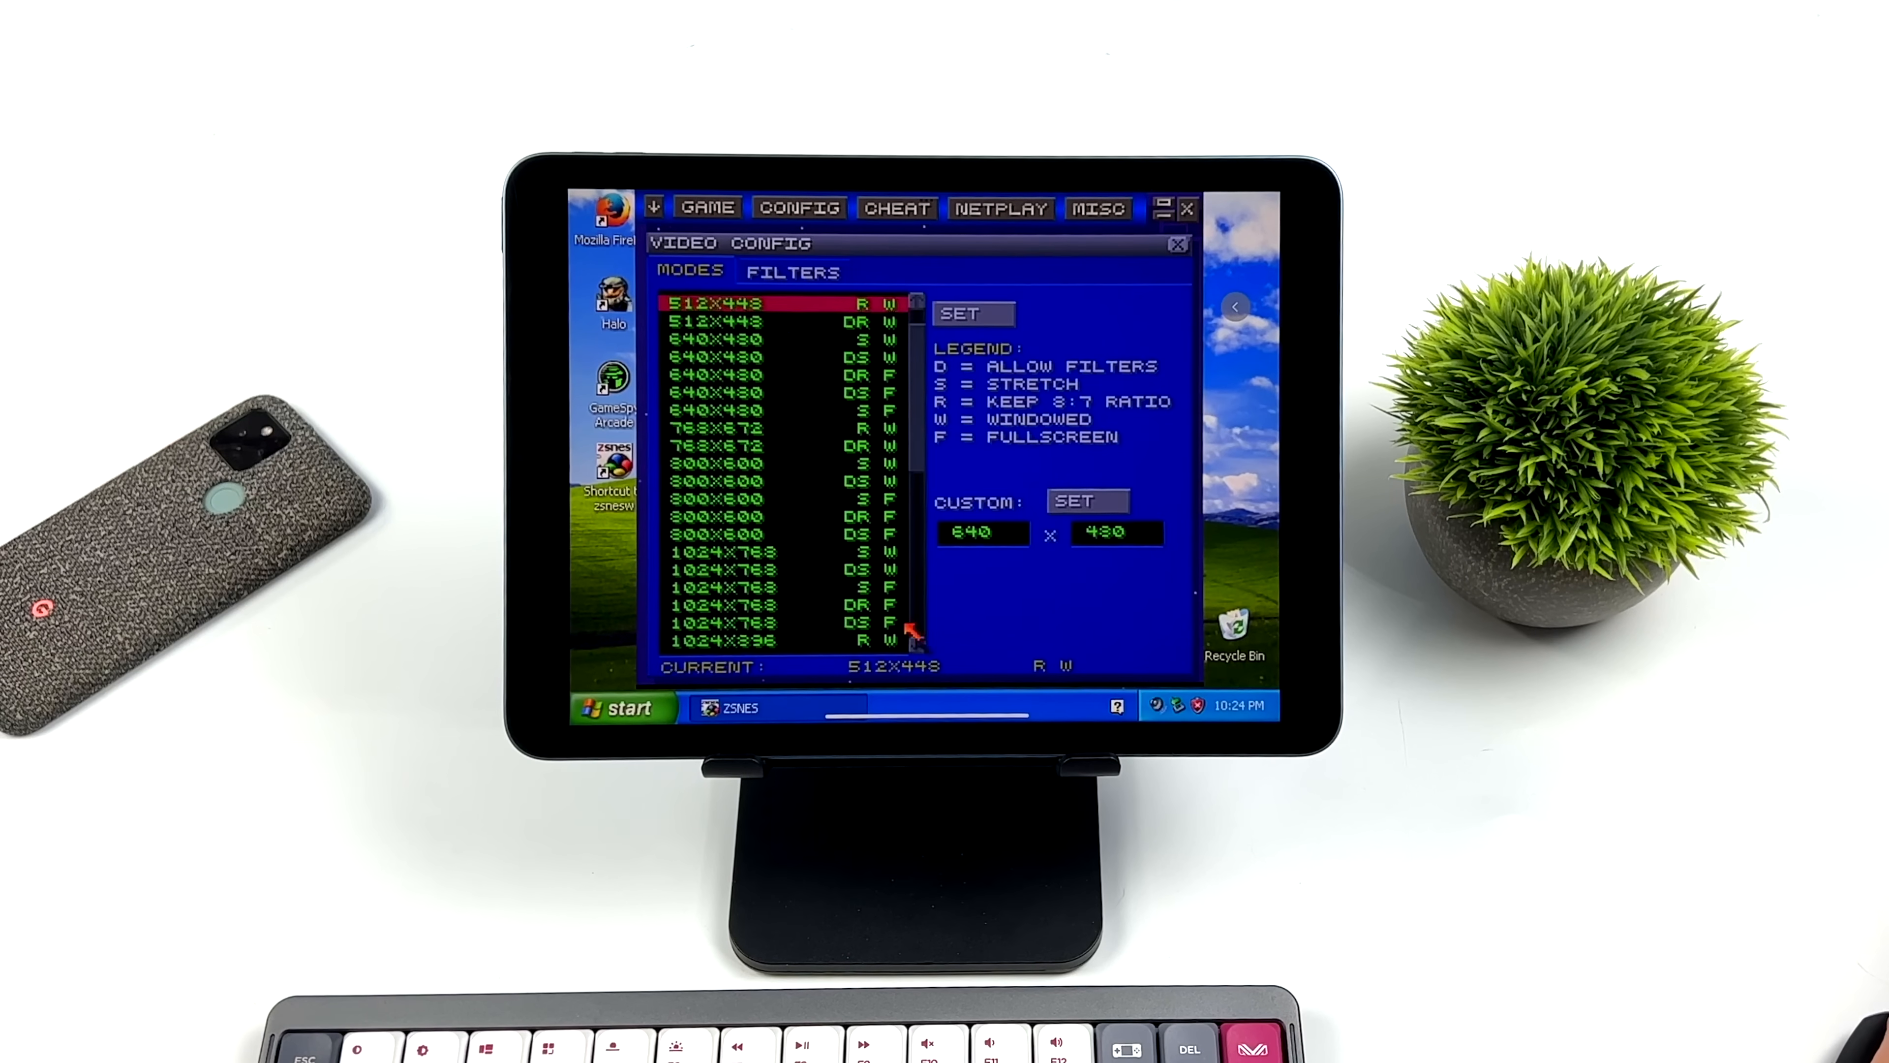
mouse_move(916, 241)
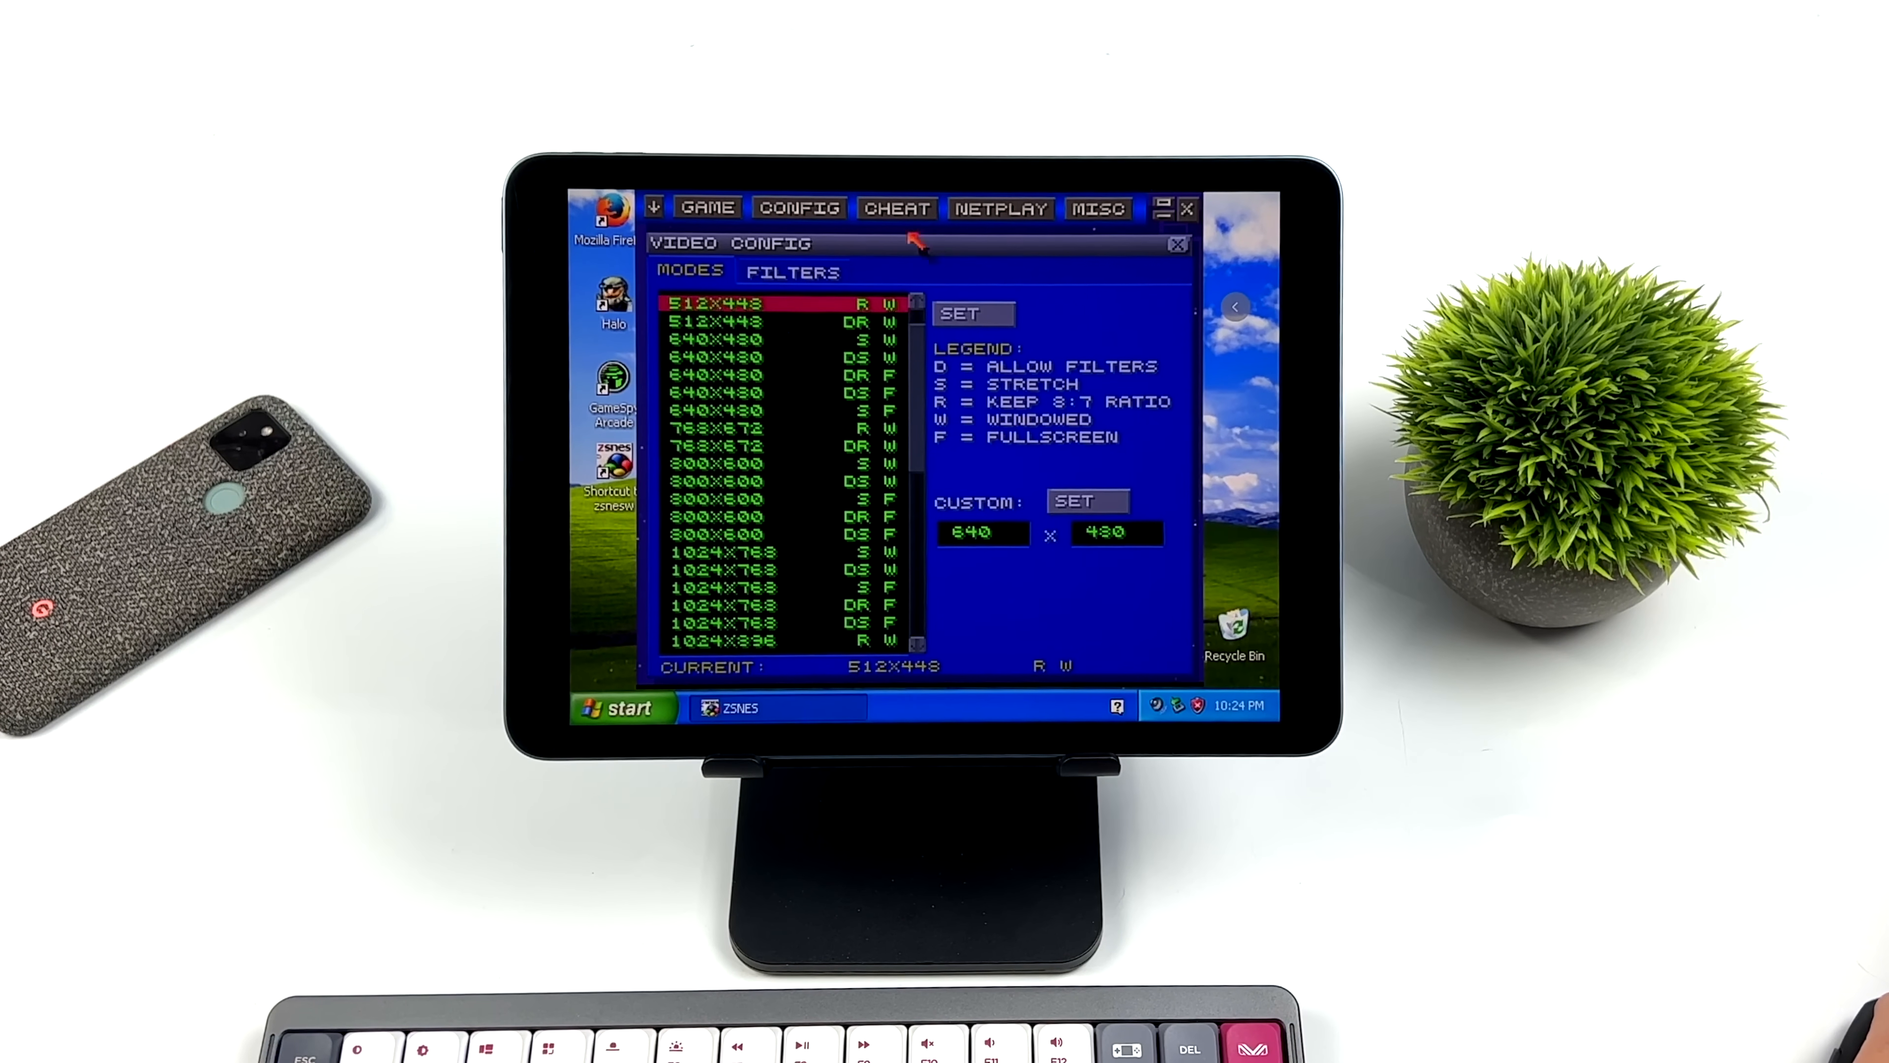
left_click(799, 207)
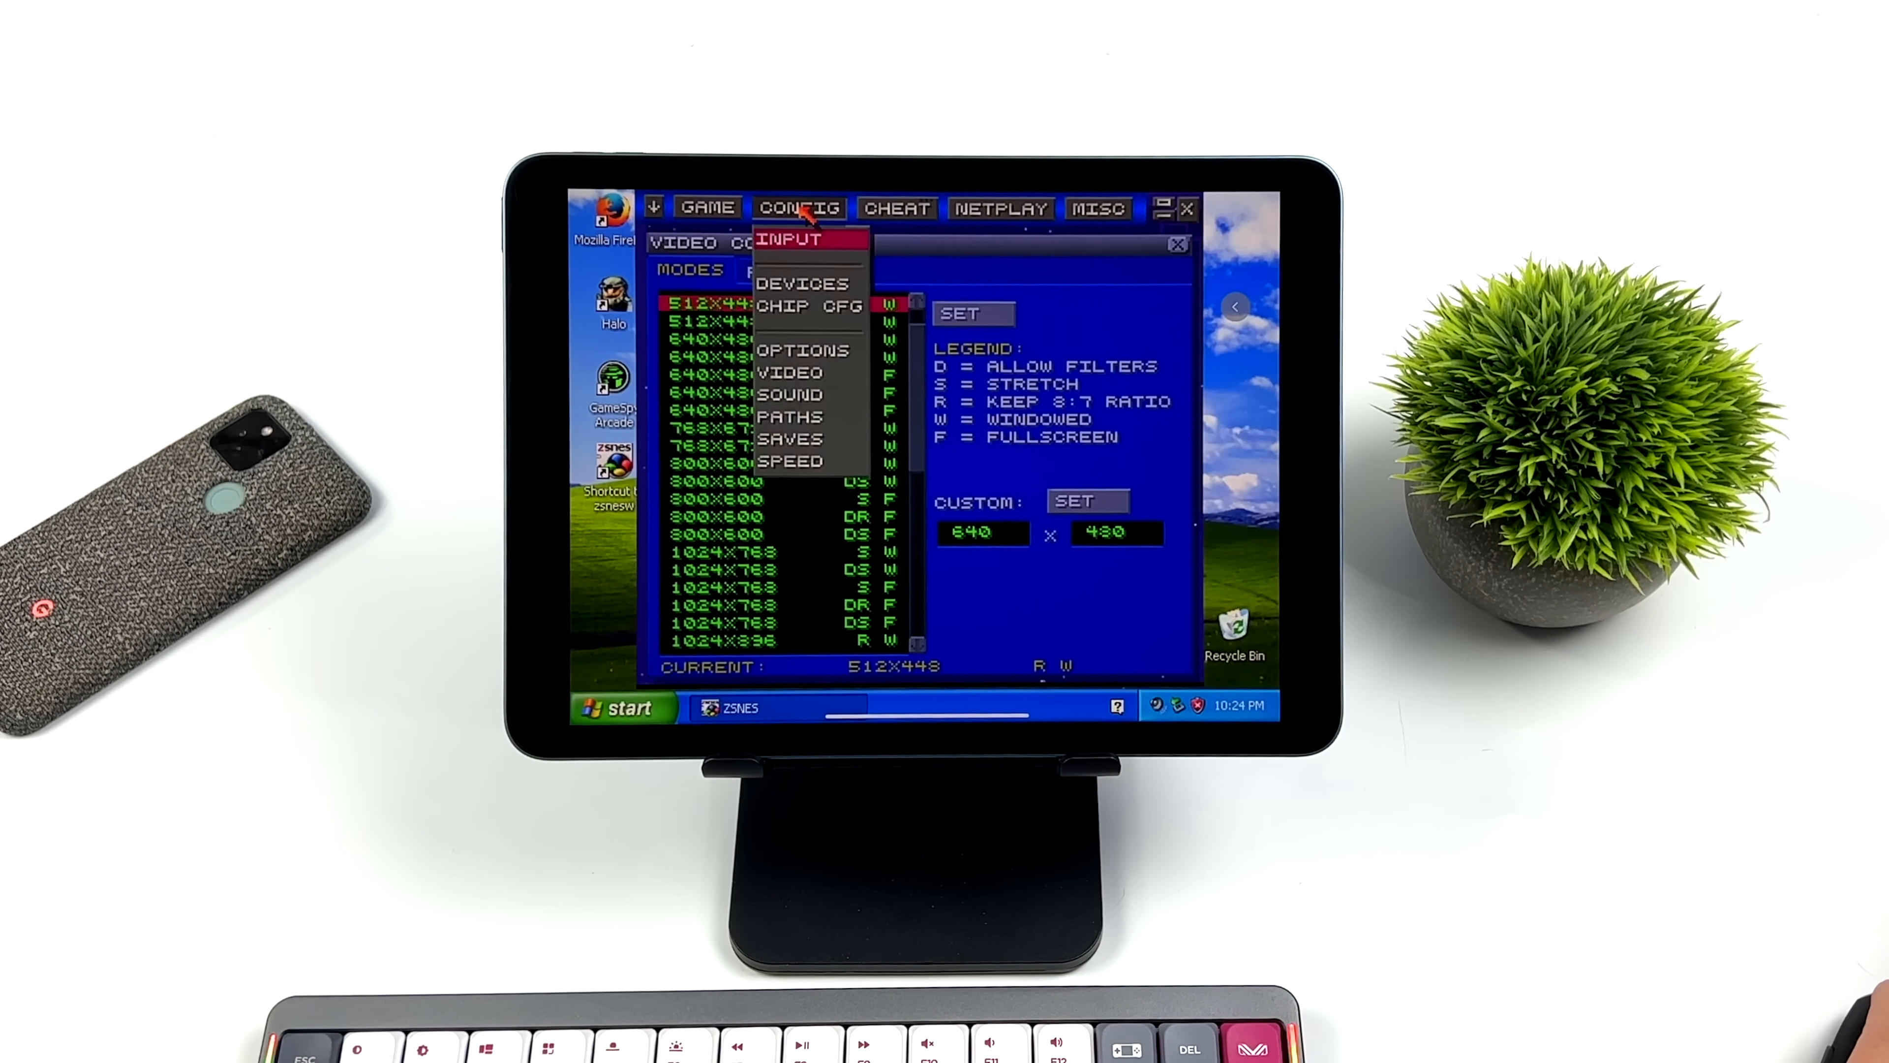
left_click(804, 284)
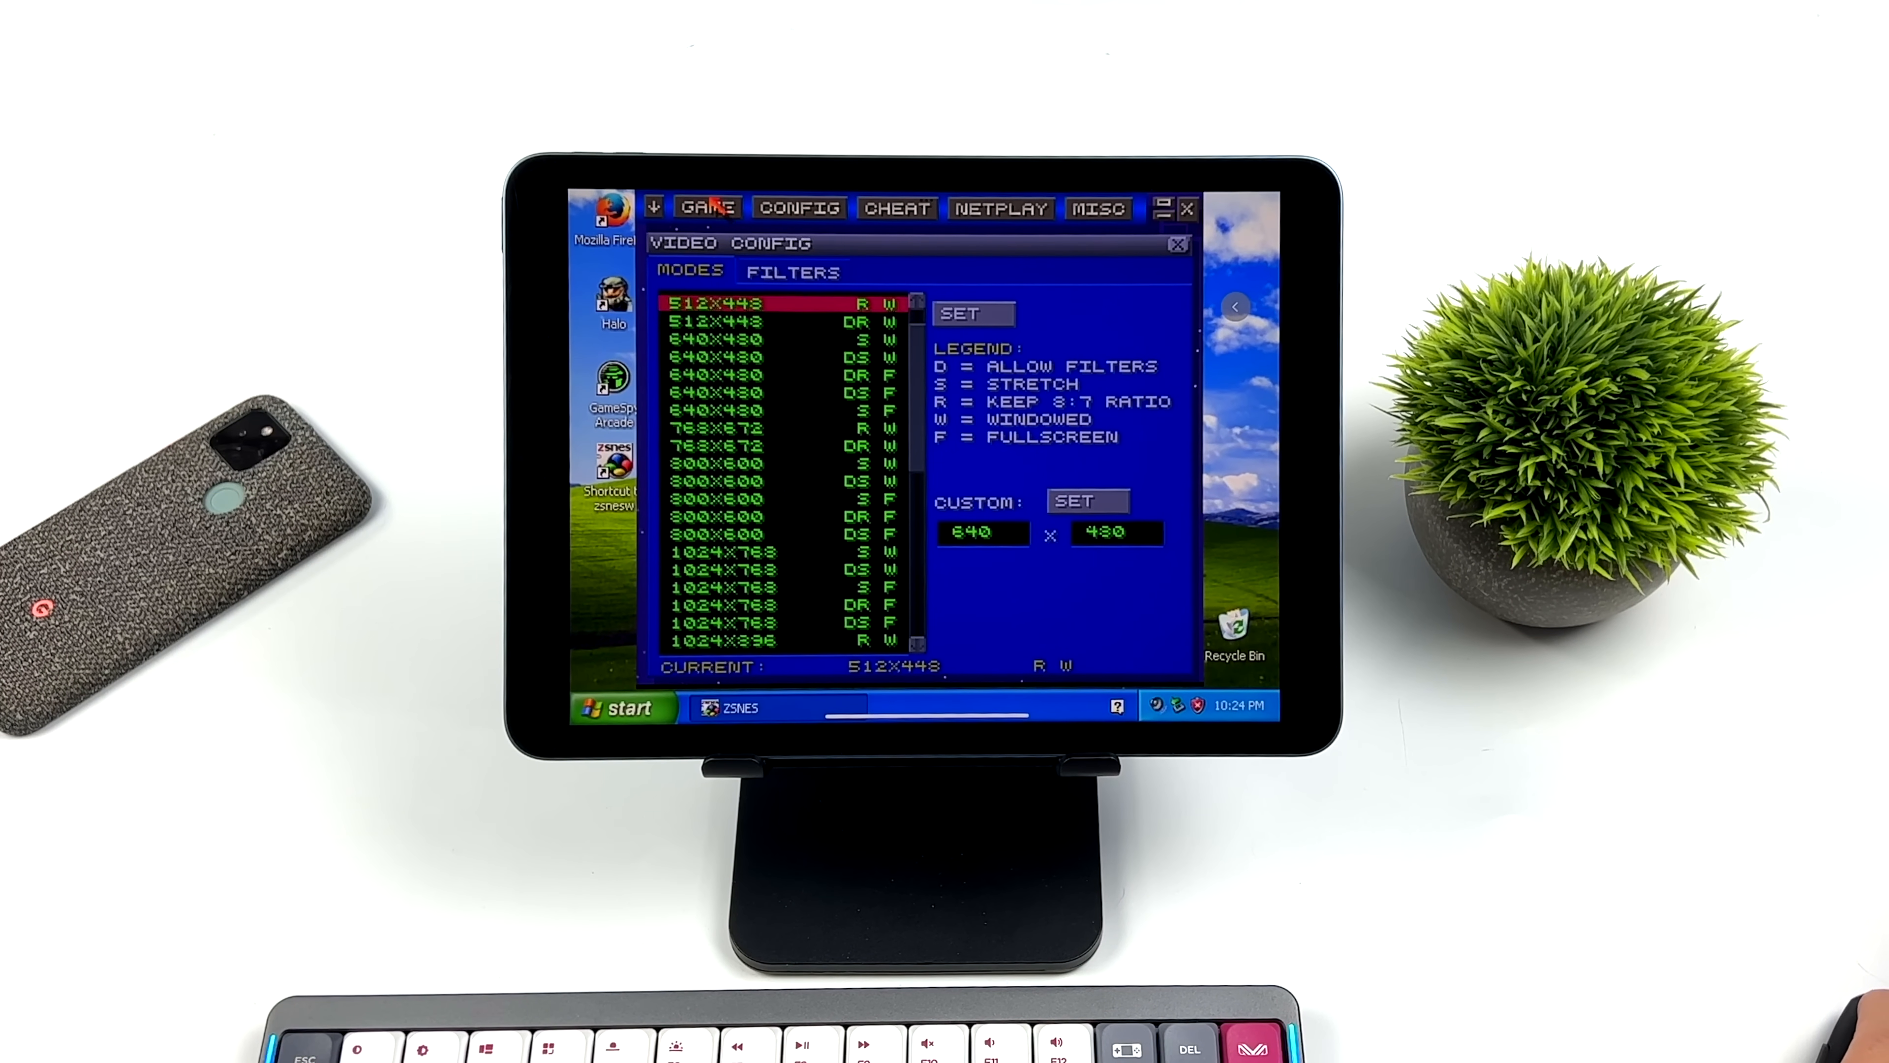
left_click(708, 208)
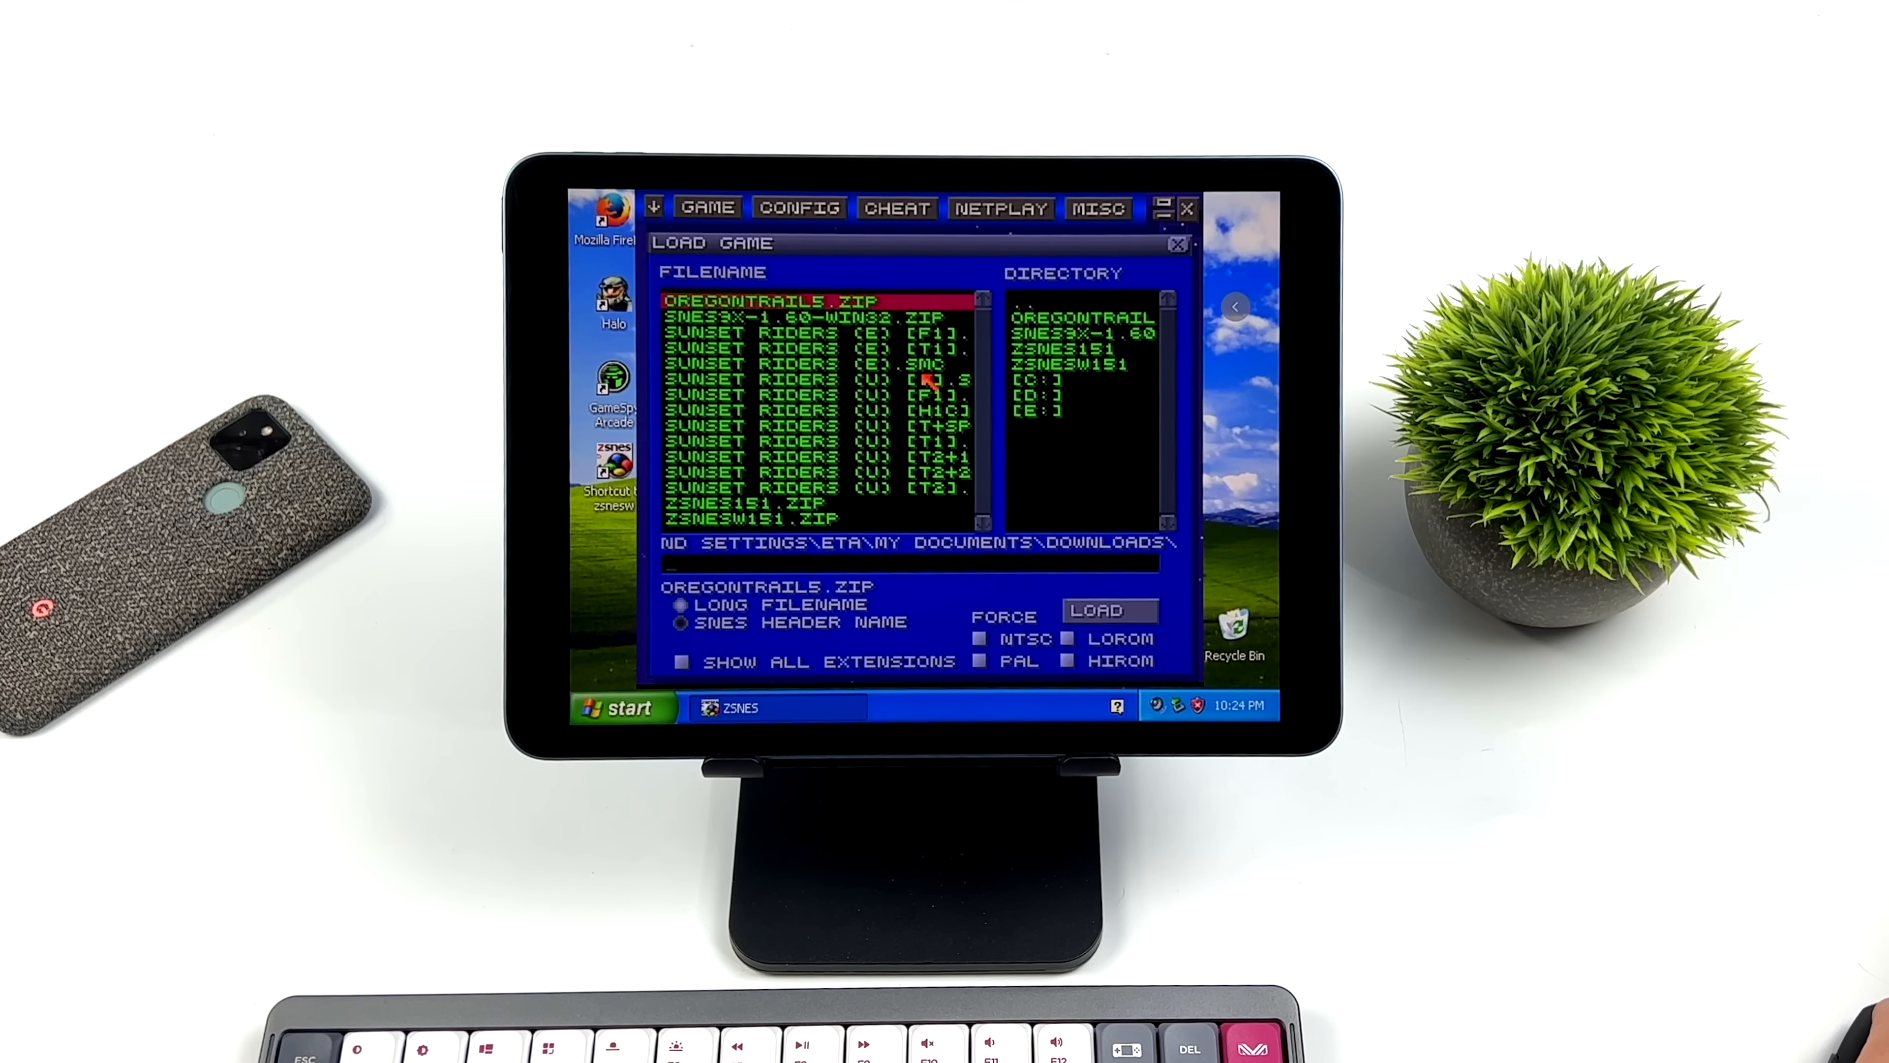
Load the Sunset Riders ROM and start playing from its title screen.
left_click(1099, 611)
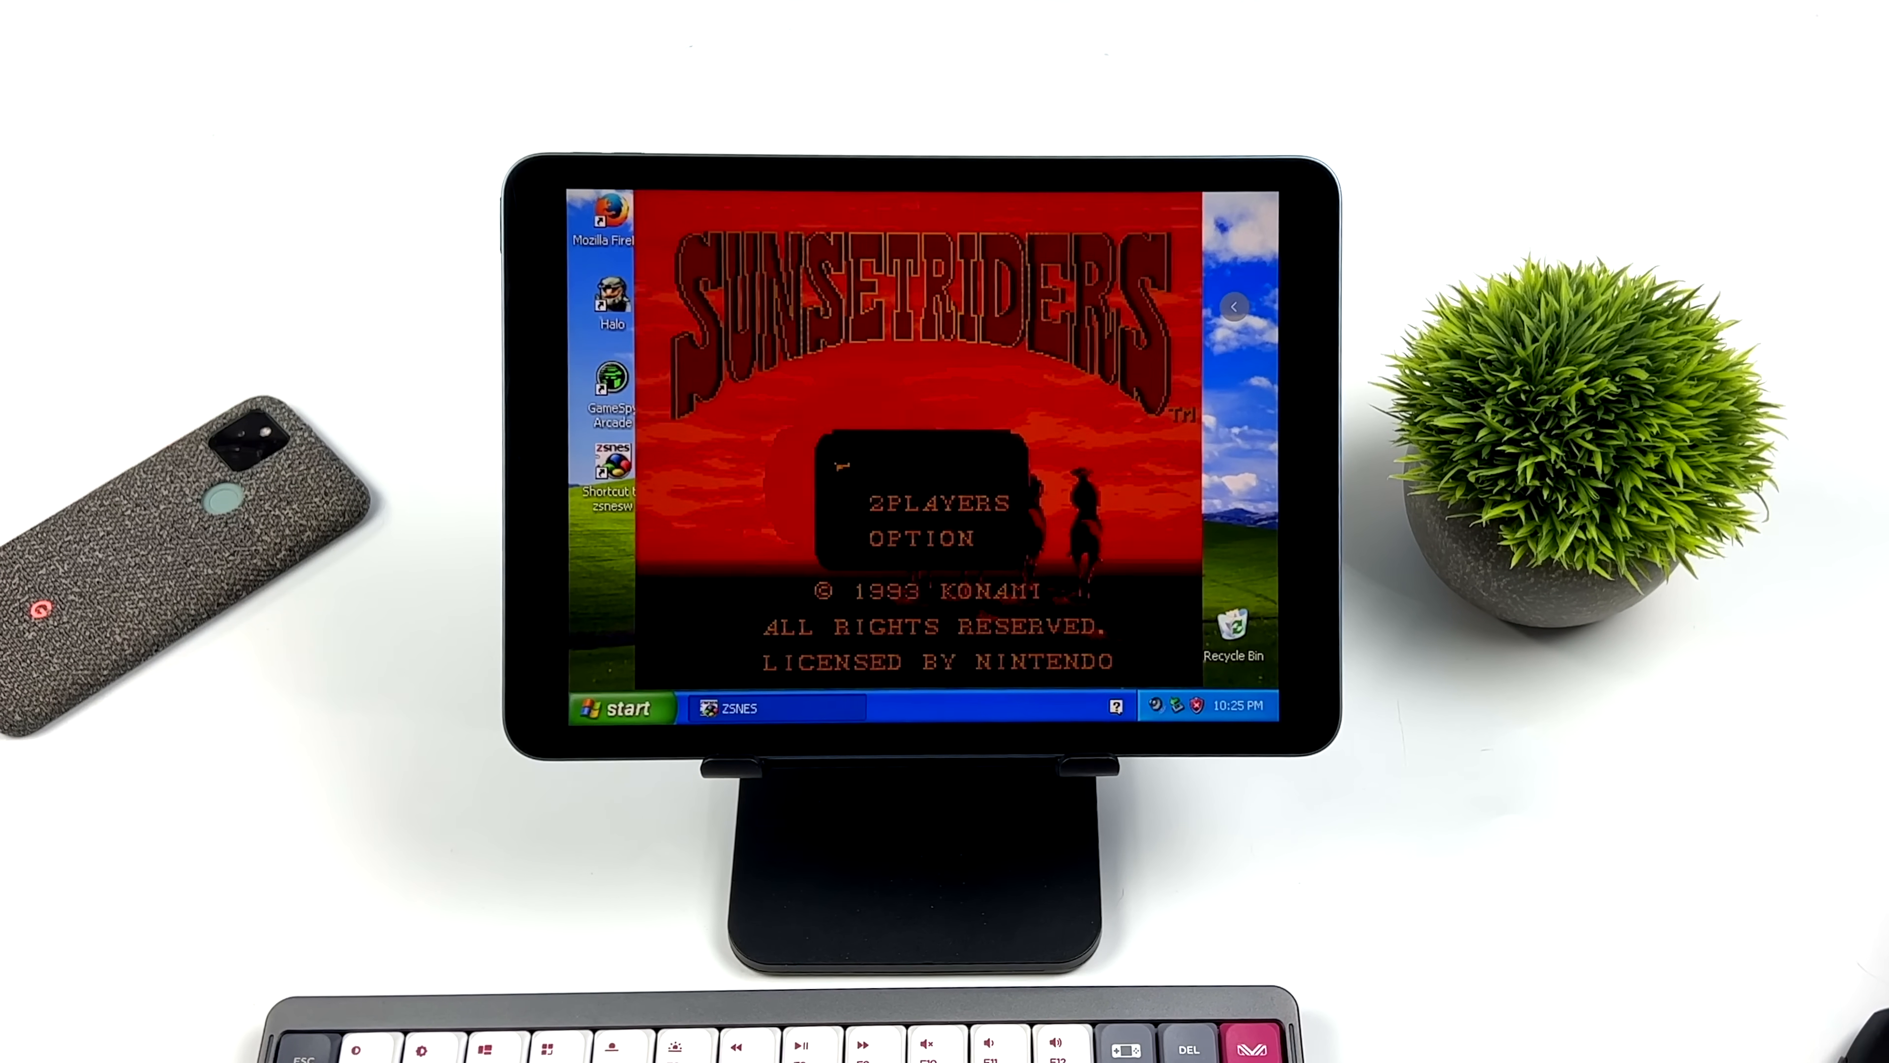
key("enter")
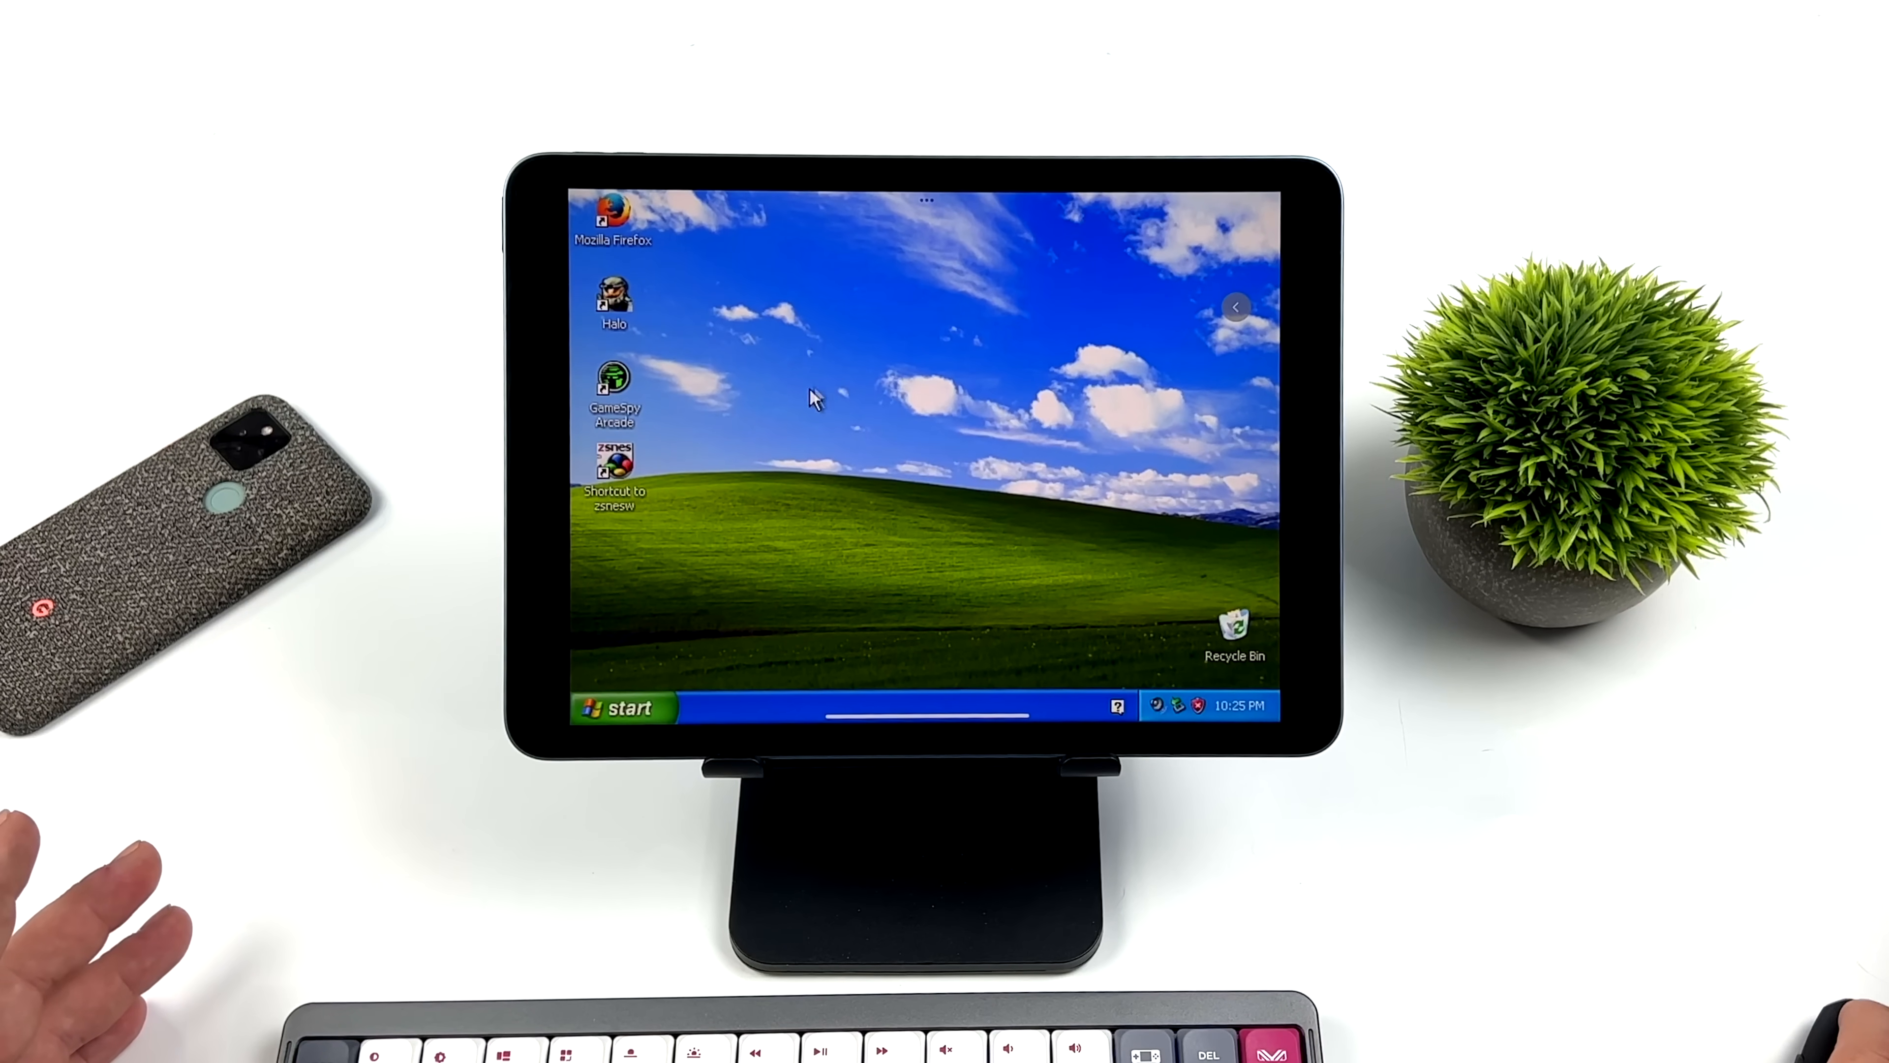
Launch Paint from Start > All Programs > Accessories with a blank canvas.
left_click(623, 707)
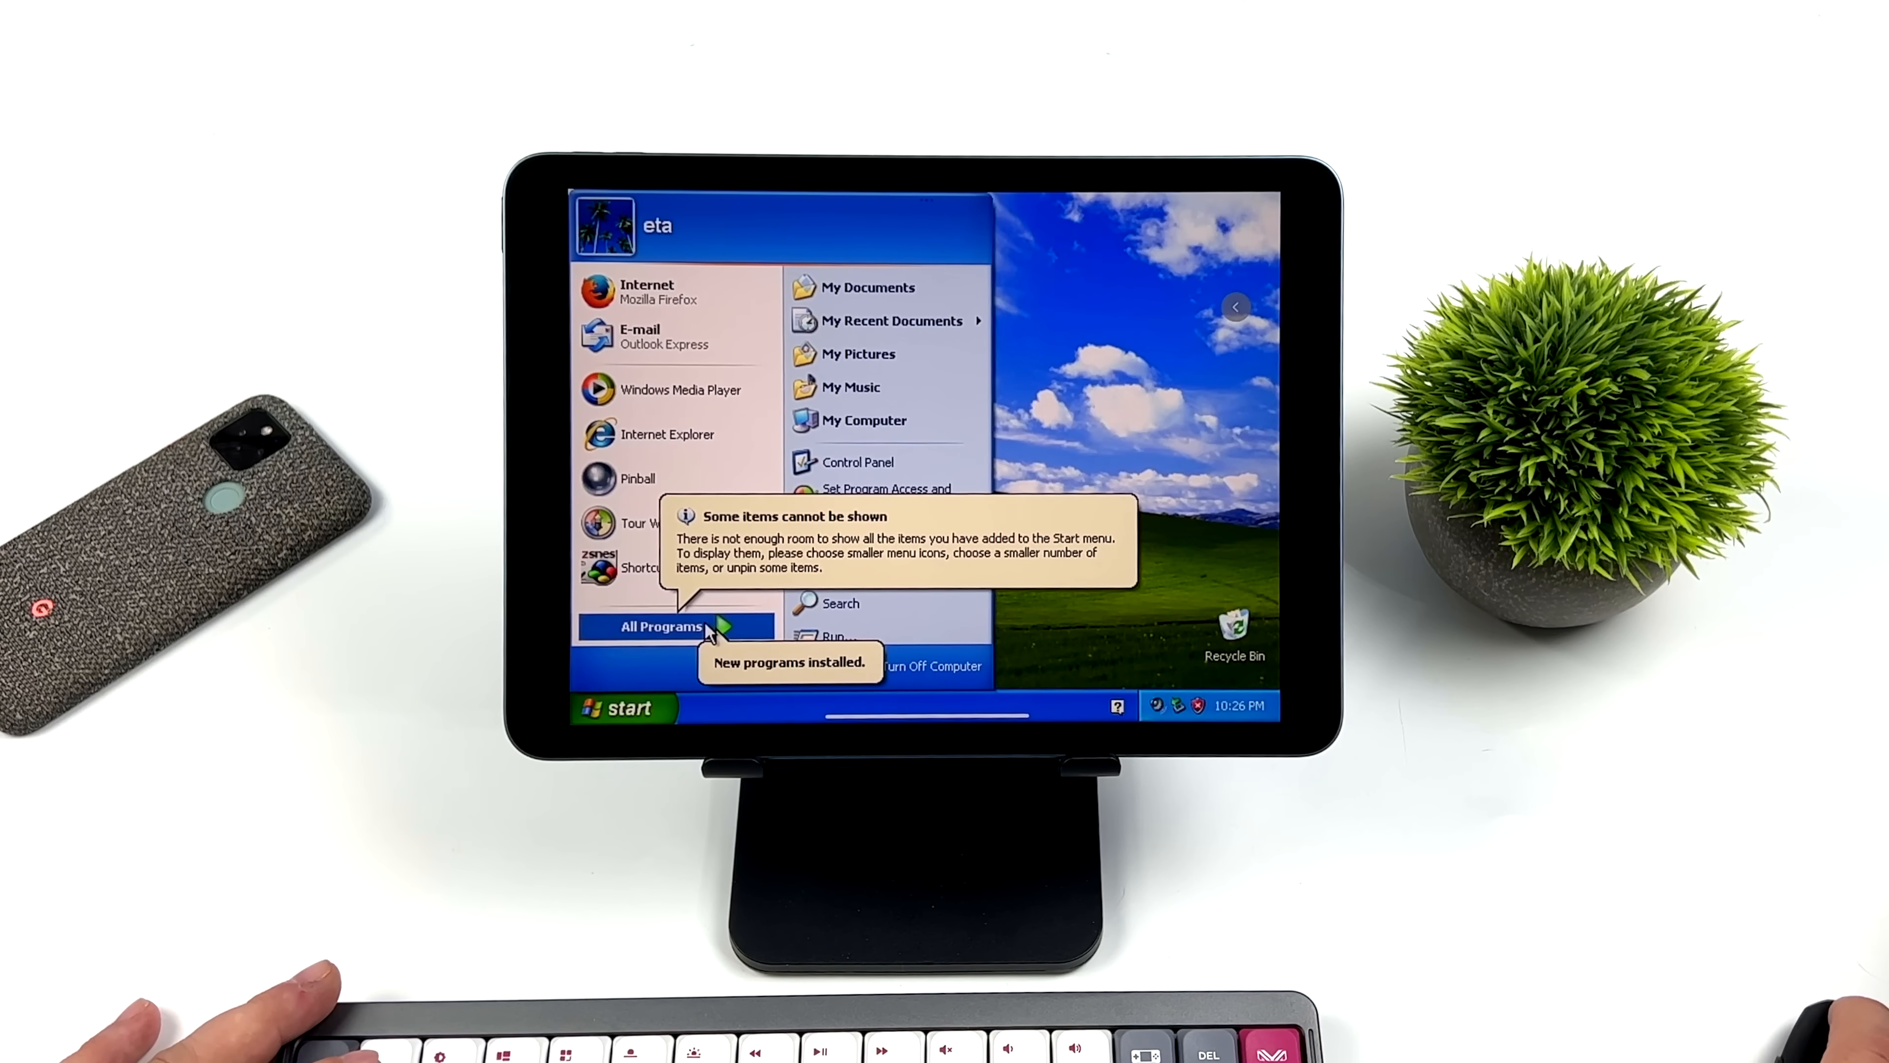
left_click(662, 625)
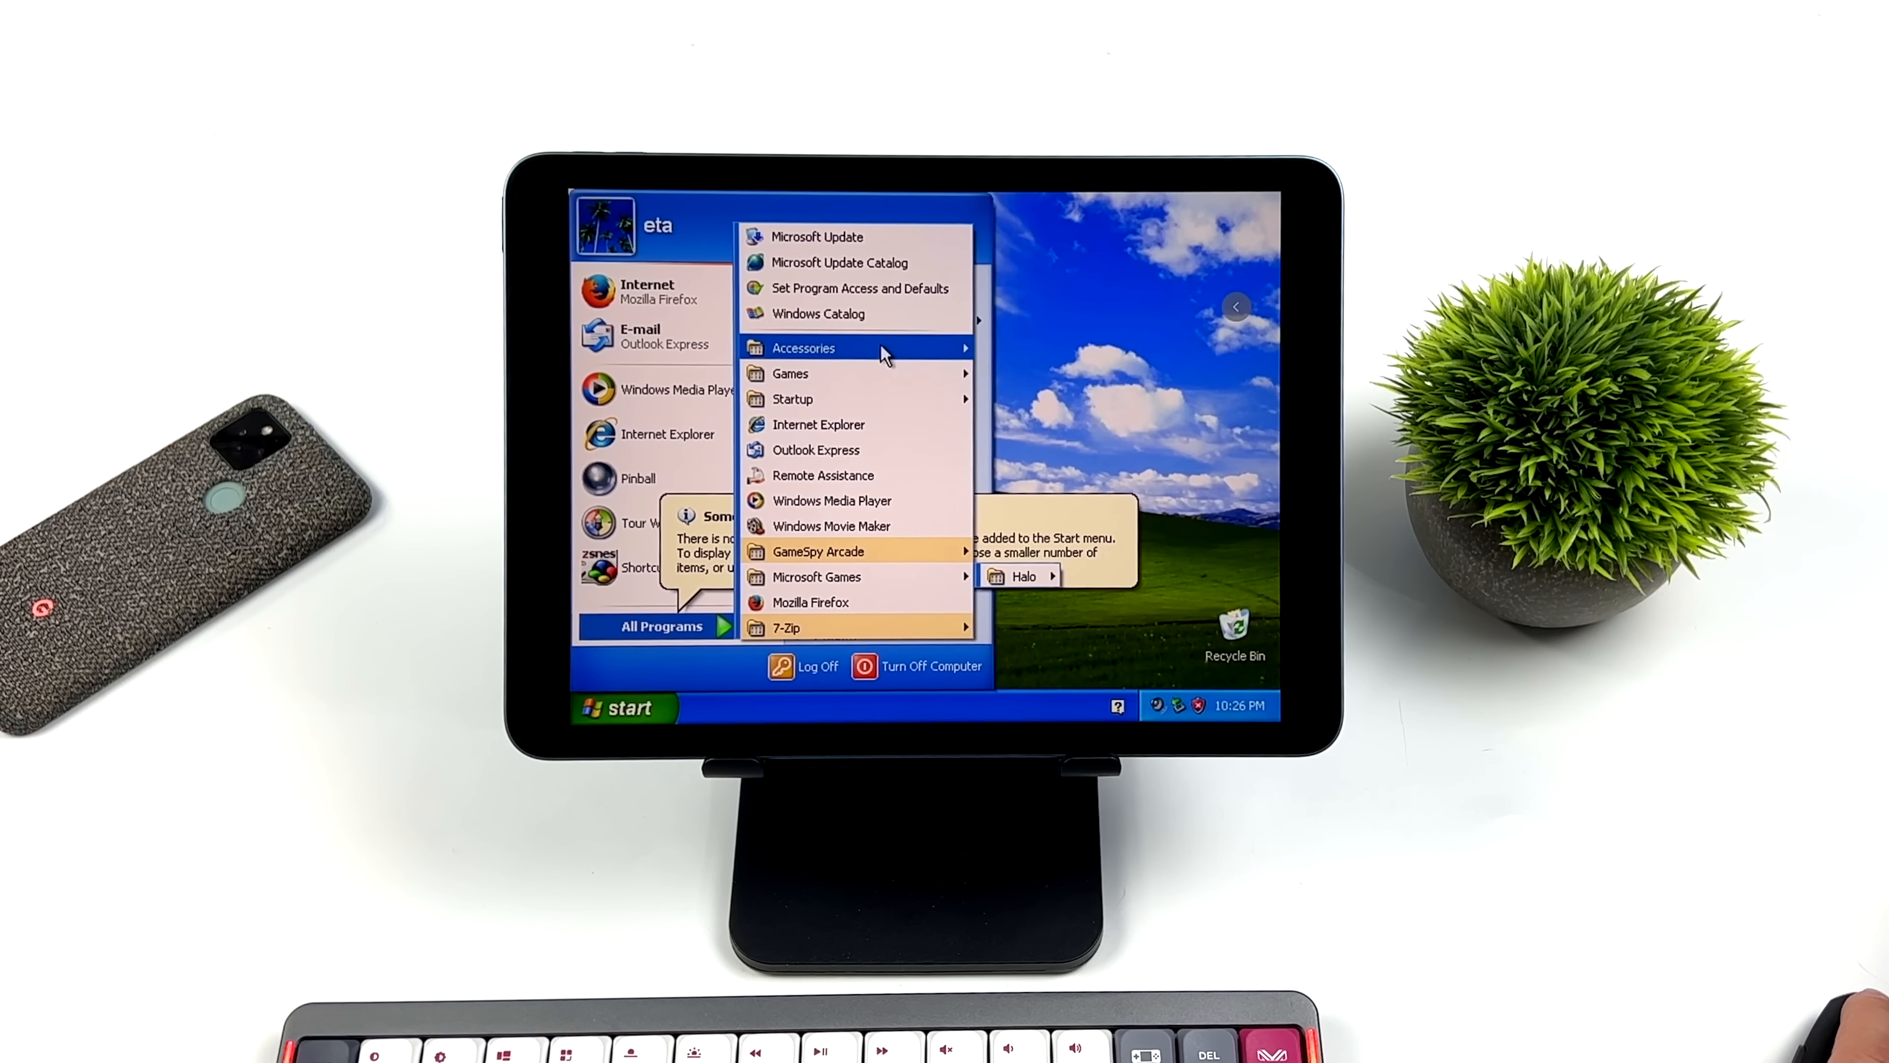
mouse_move(844, 349)
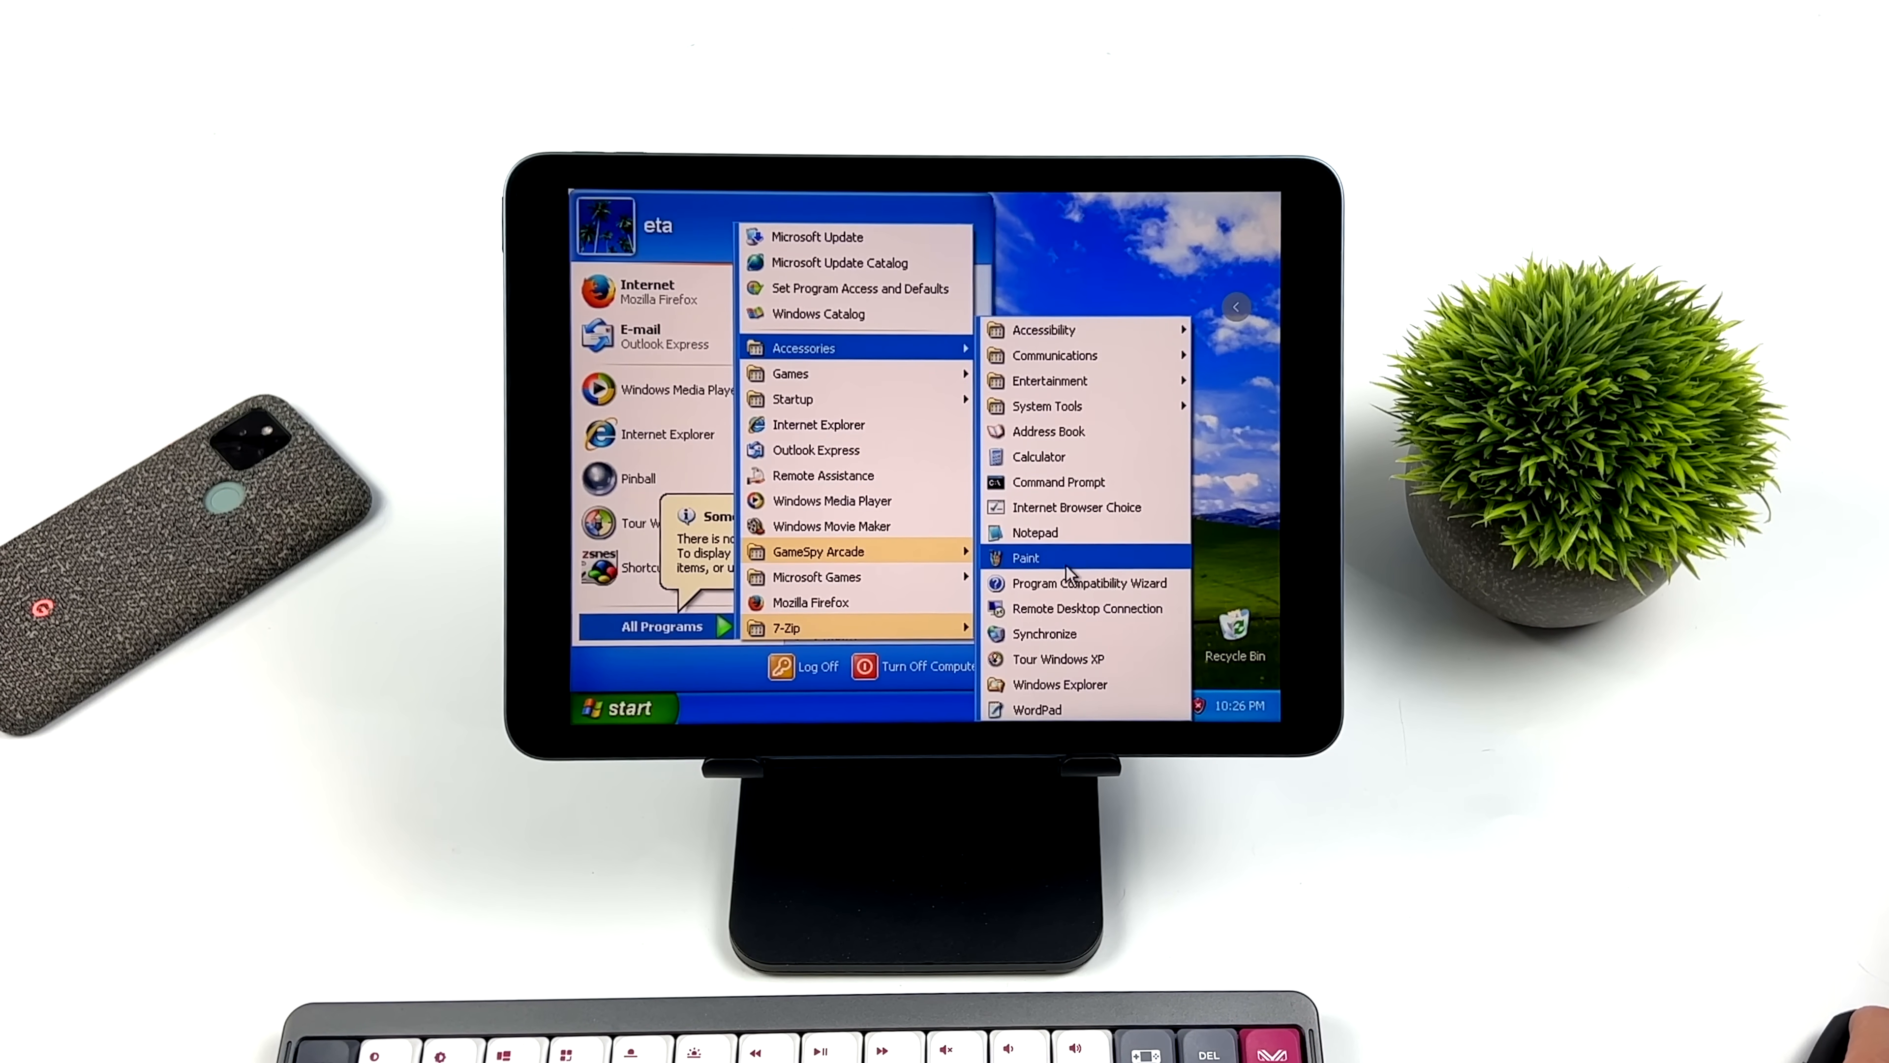
left_click(1025, 557)
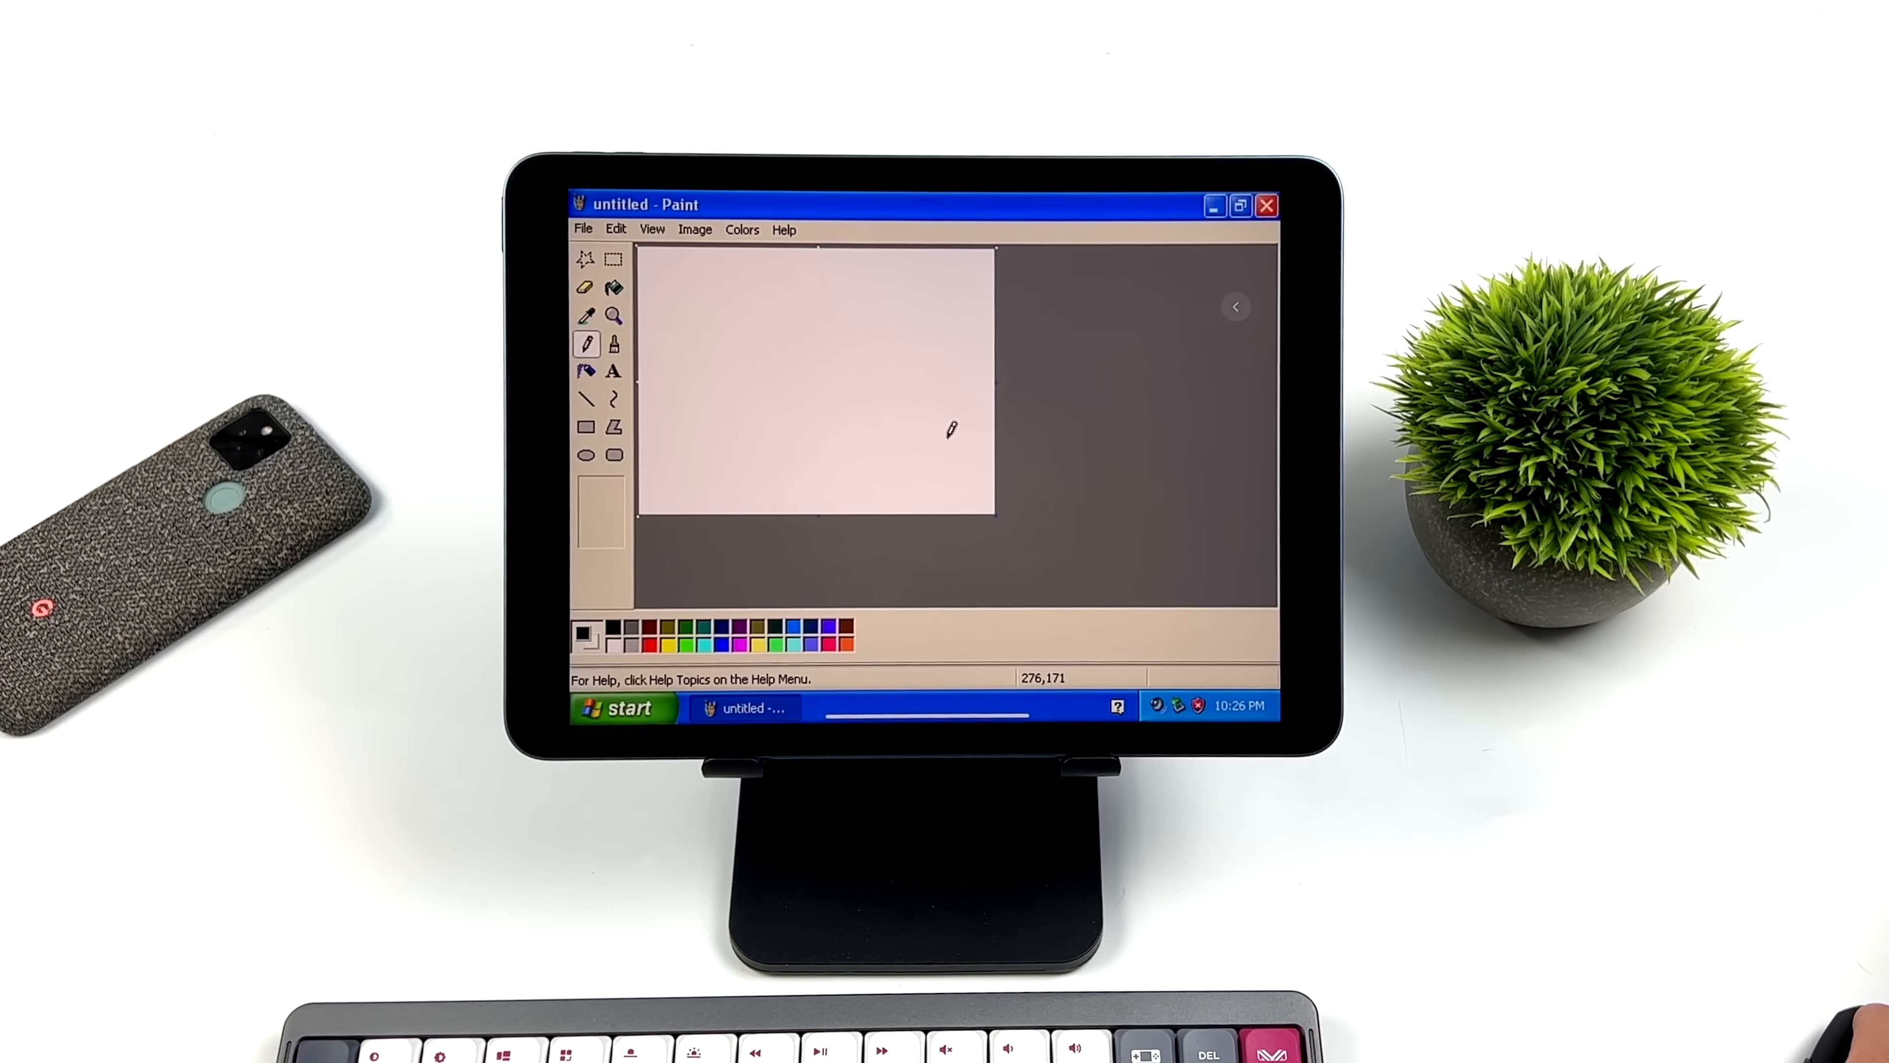
Spray a smiley face with the Airbrush, then close Paint choosing No at the save prompt.
left_click(613, 370)
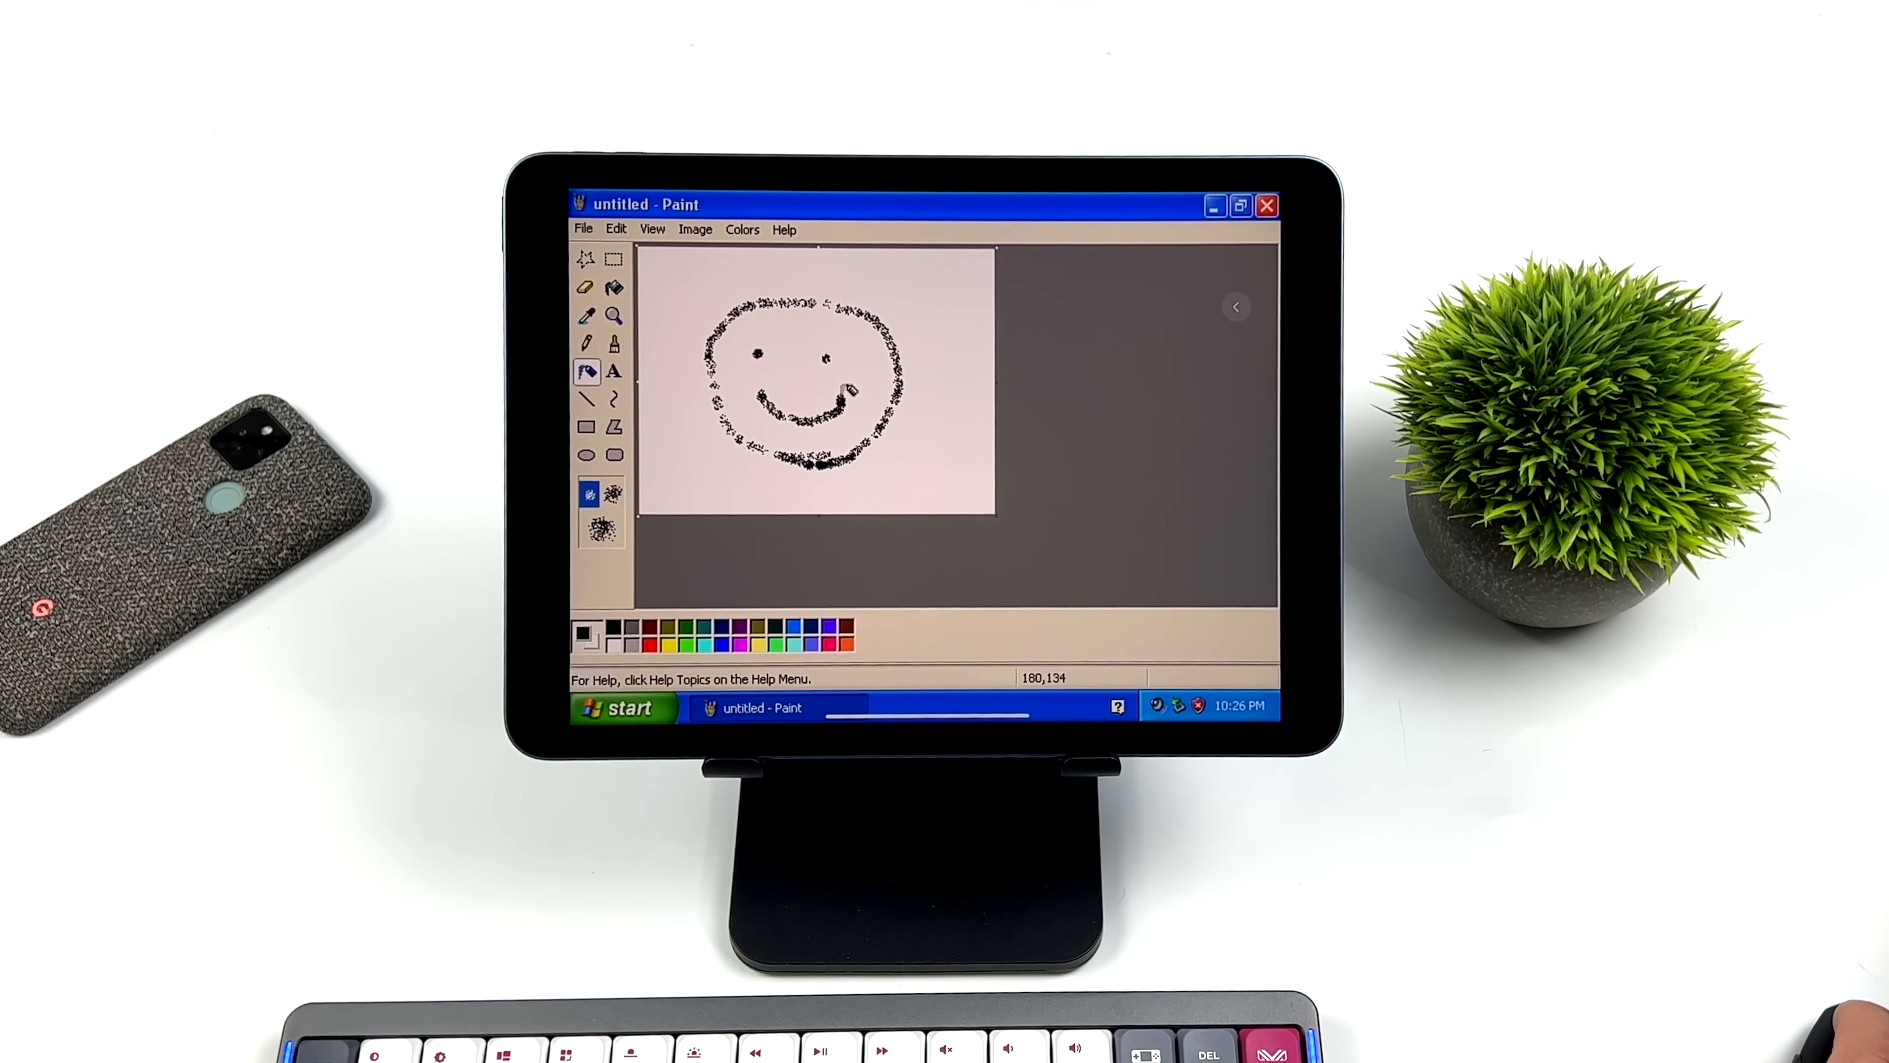
left_click(1266, 205)
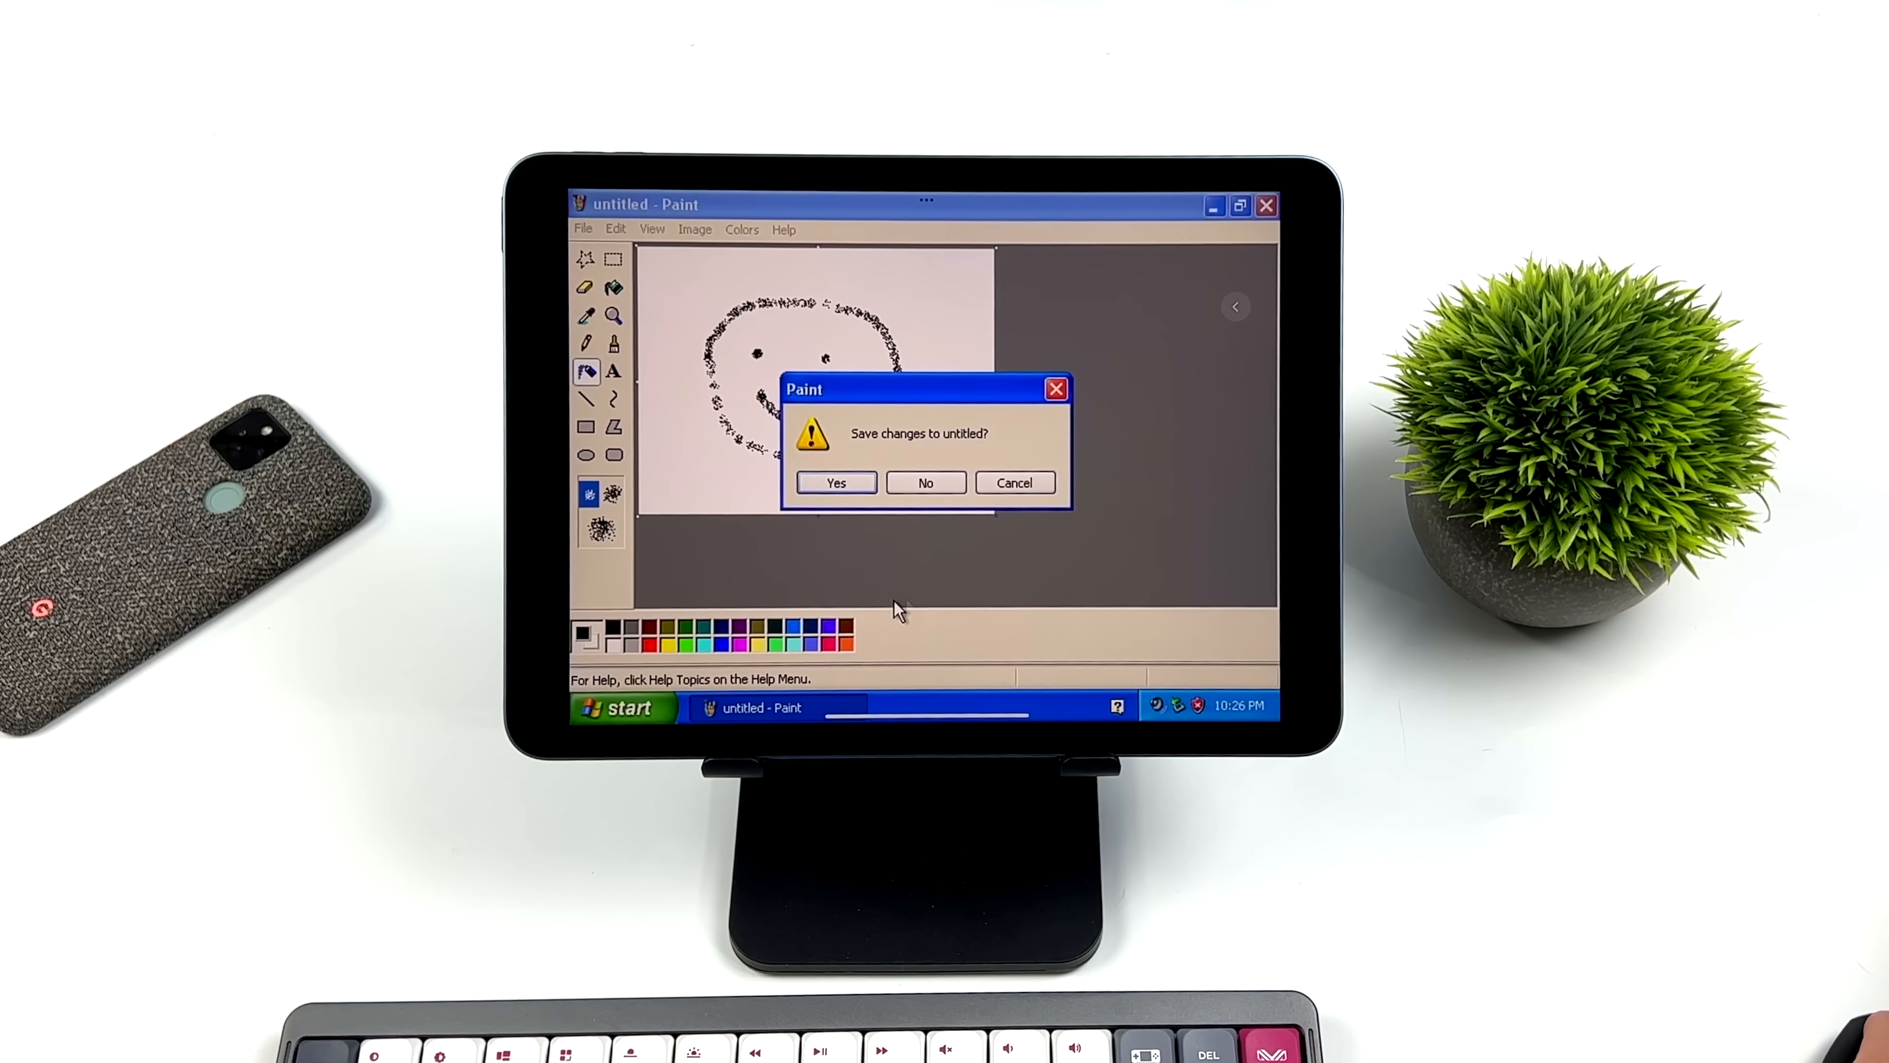
mouse_move(880, 552)
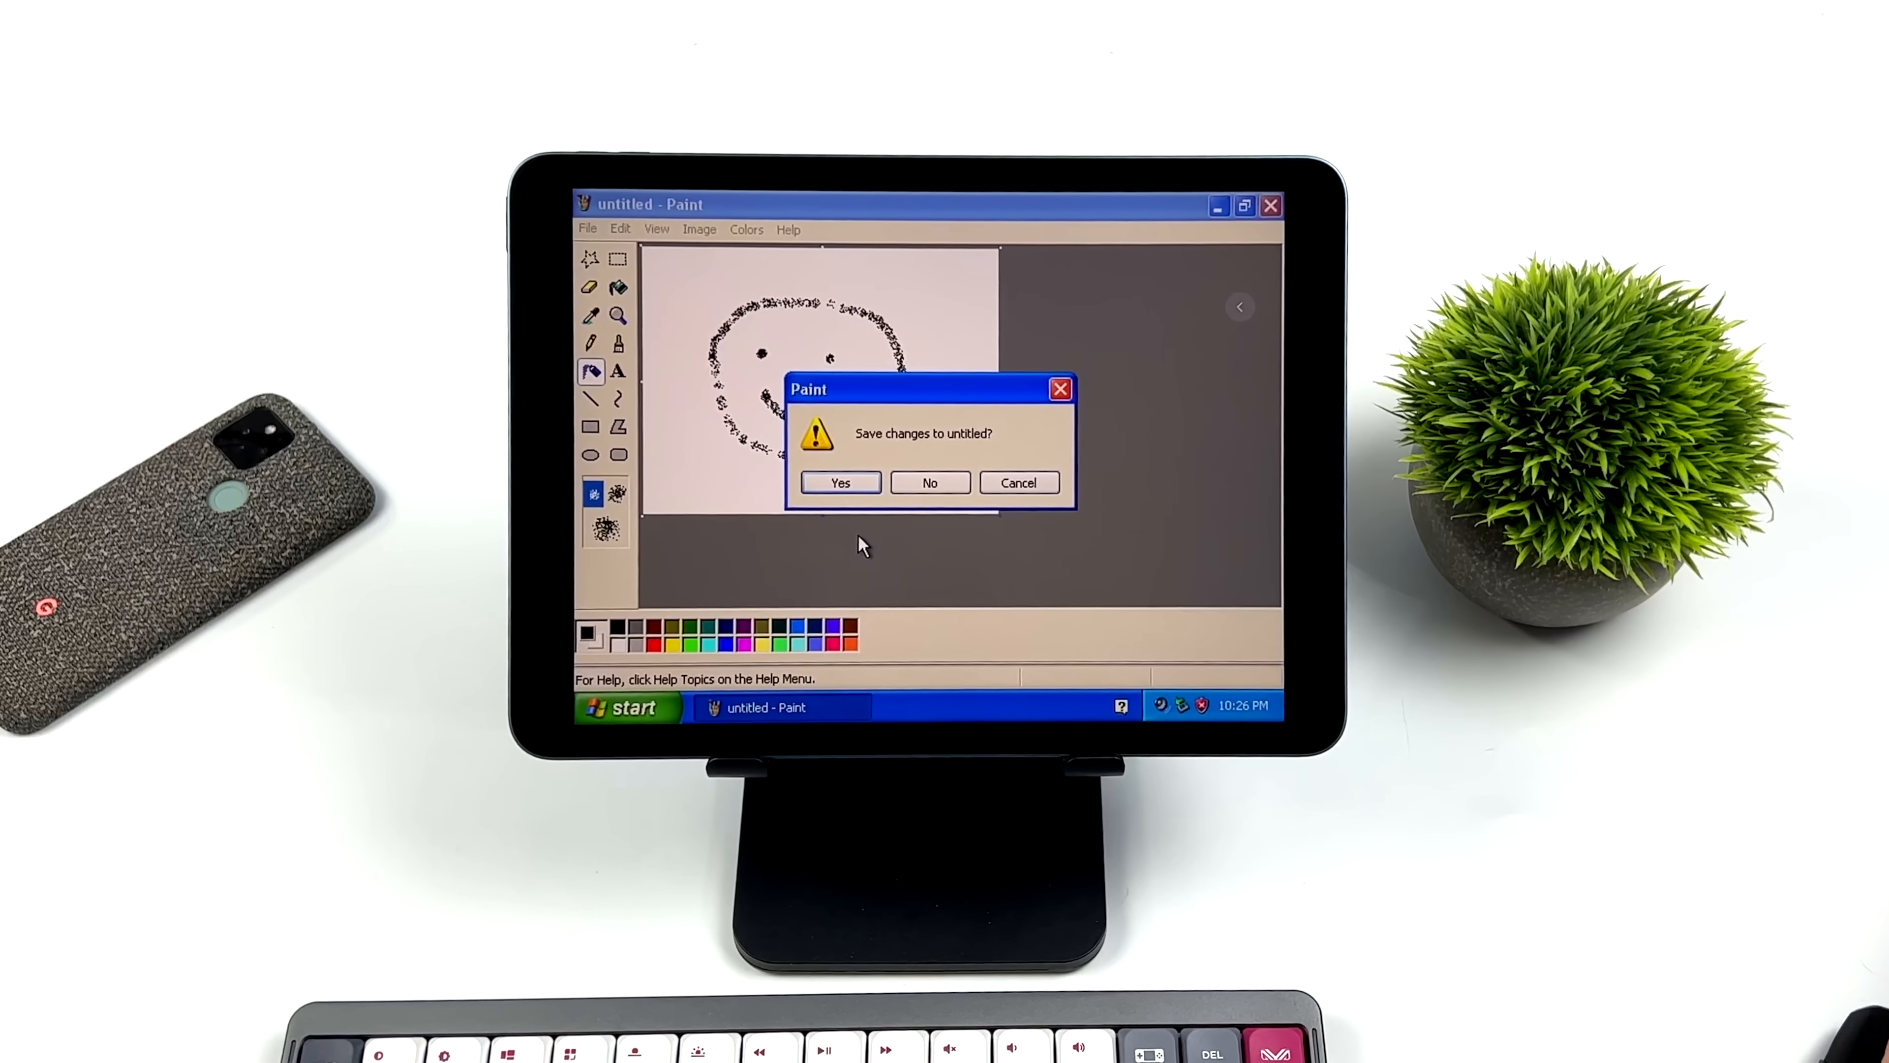
left_click(929, 483)
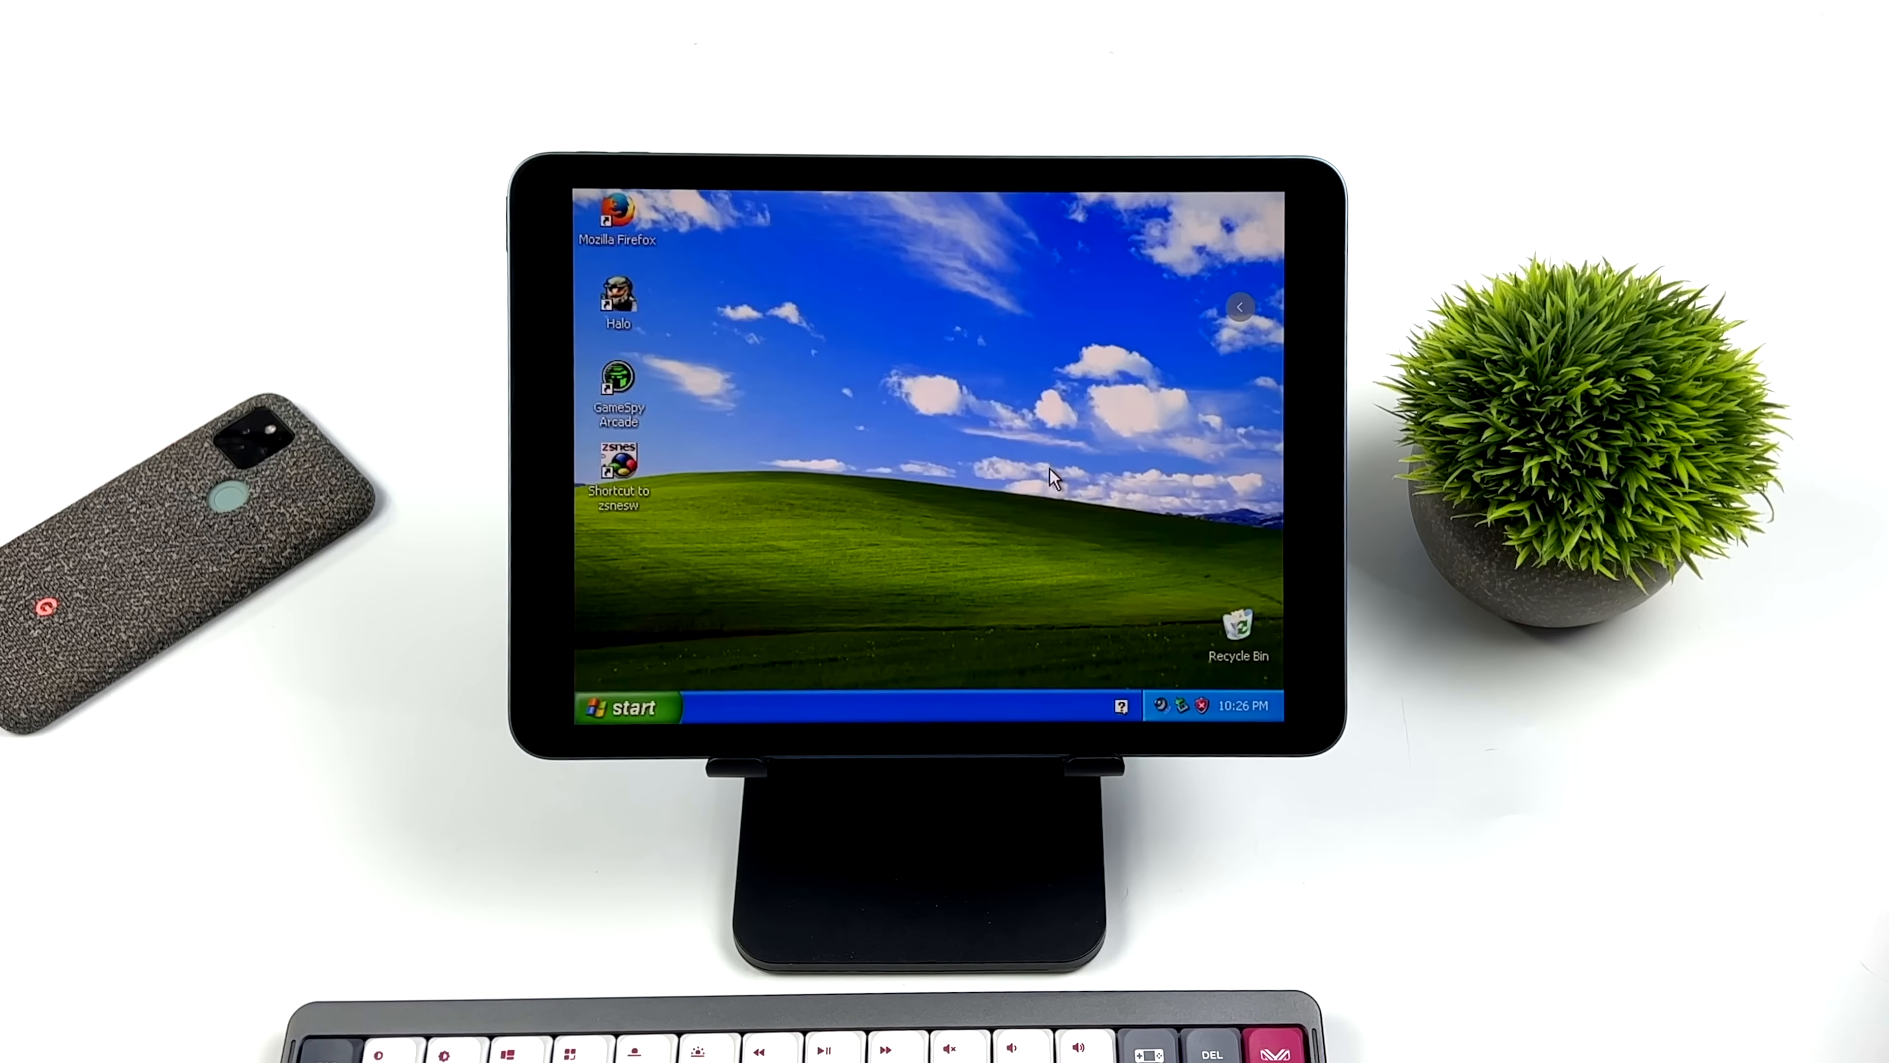
Bring up the Start menu over the clear Windows XP desktop.
left_click(626, 707)
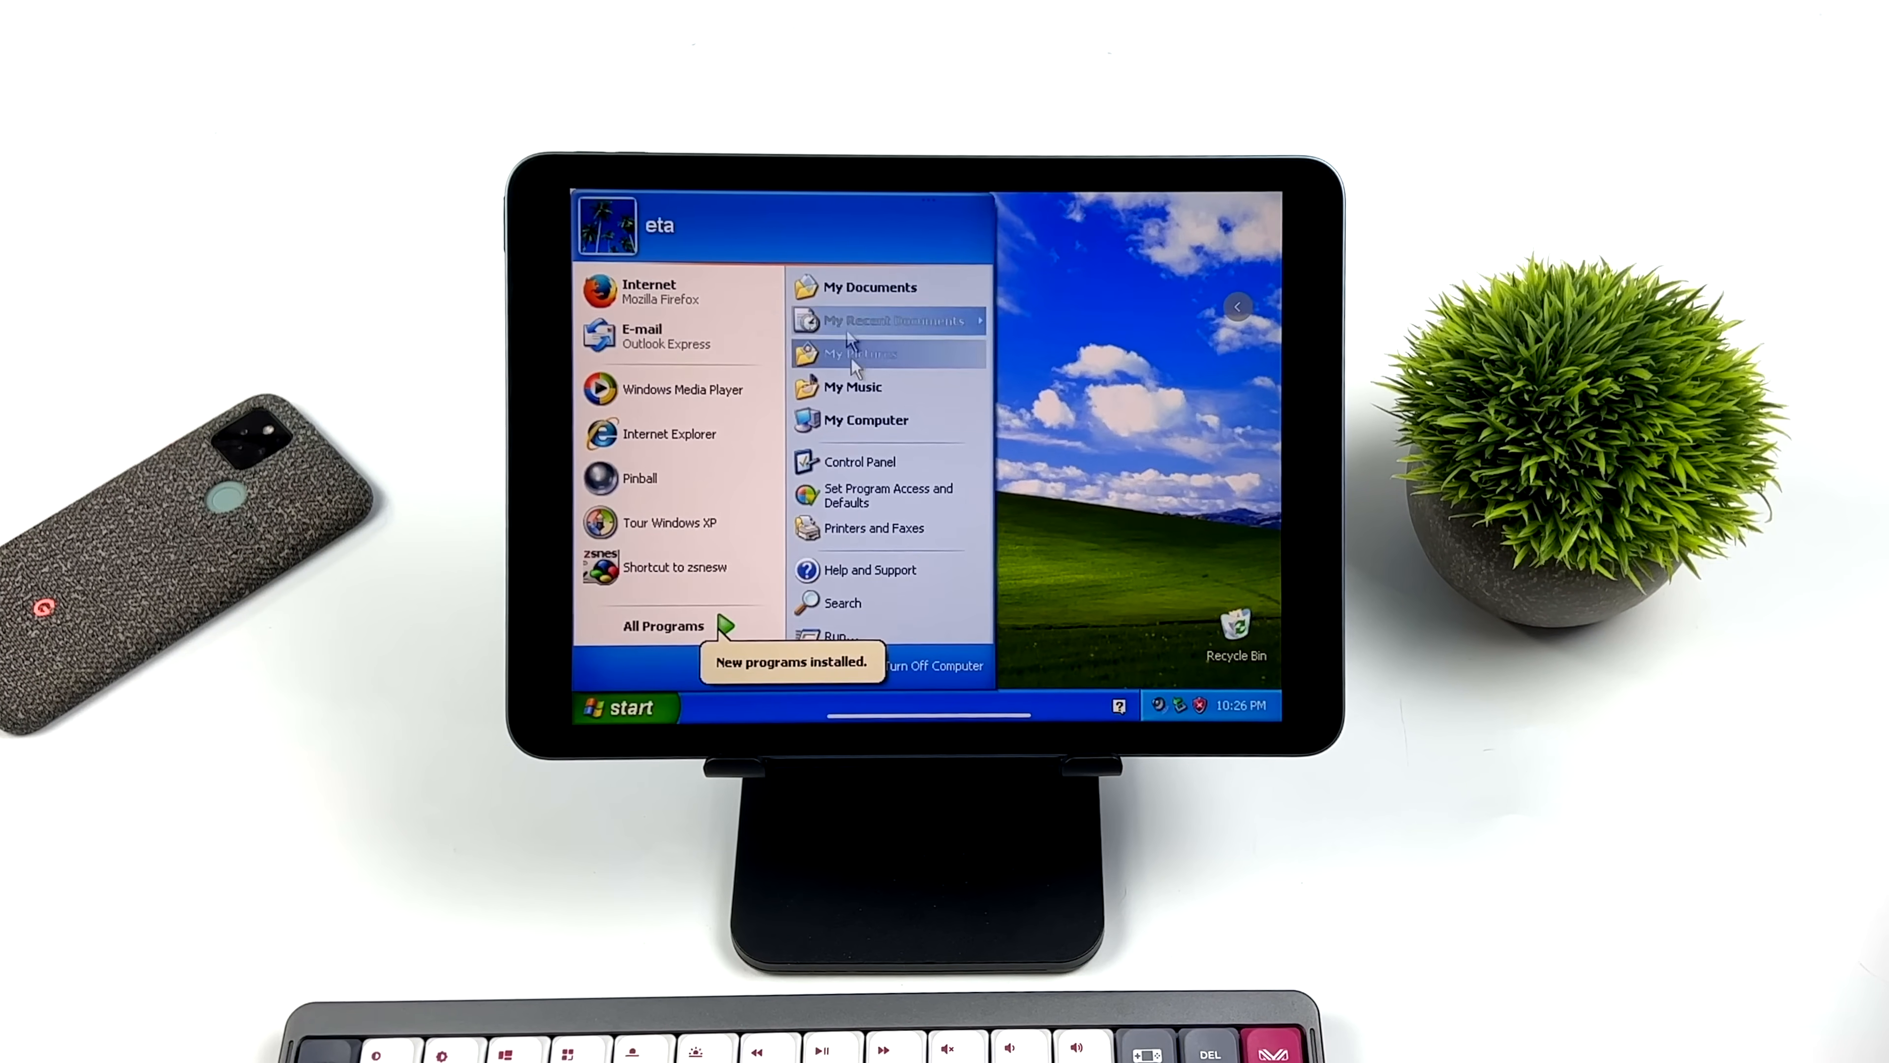
mouse_move(923, 434)
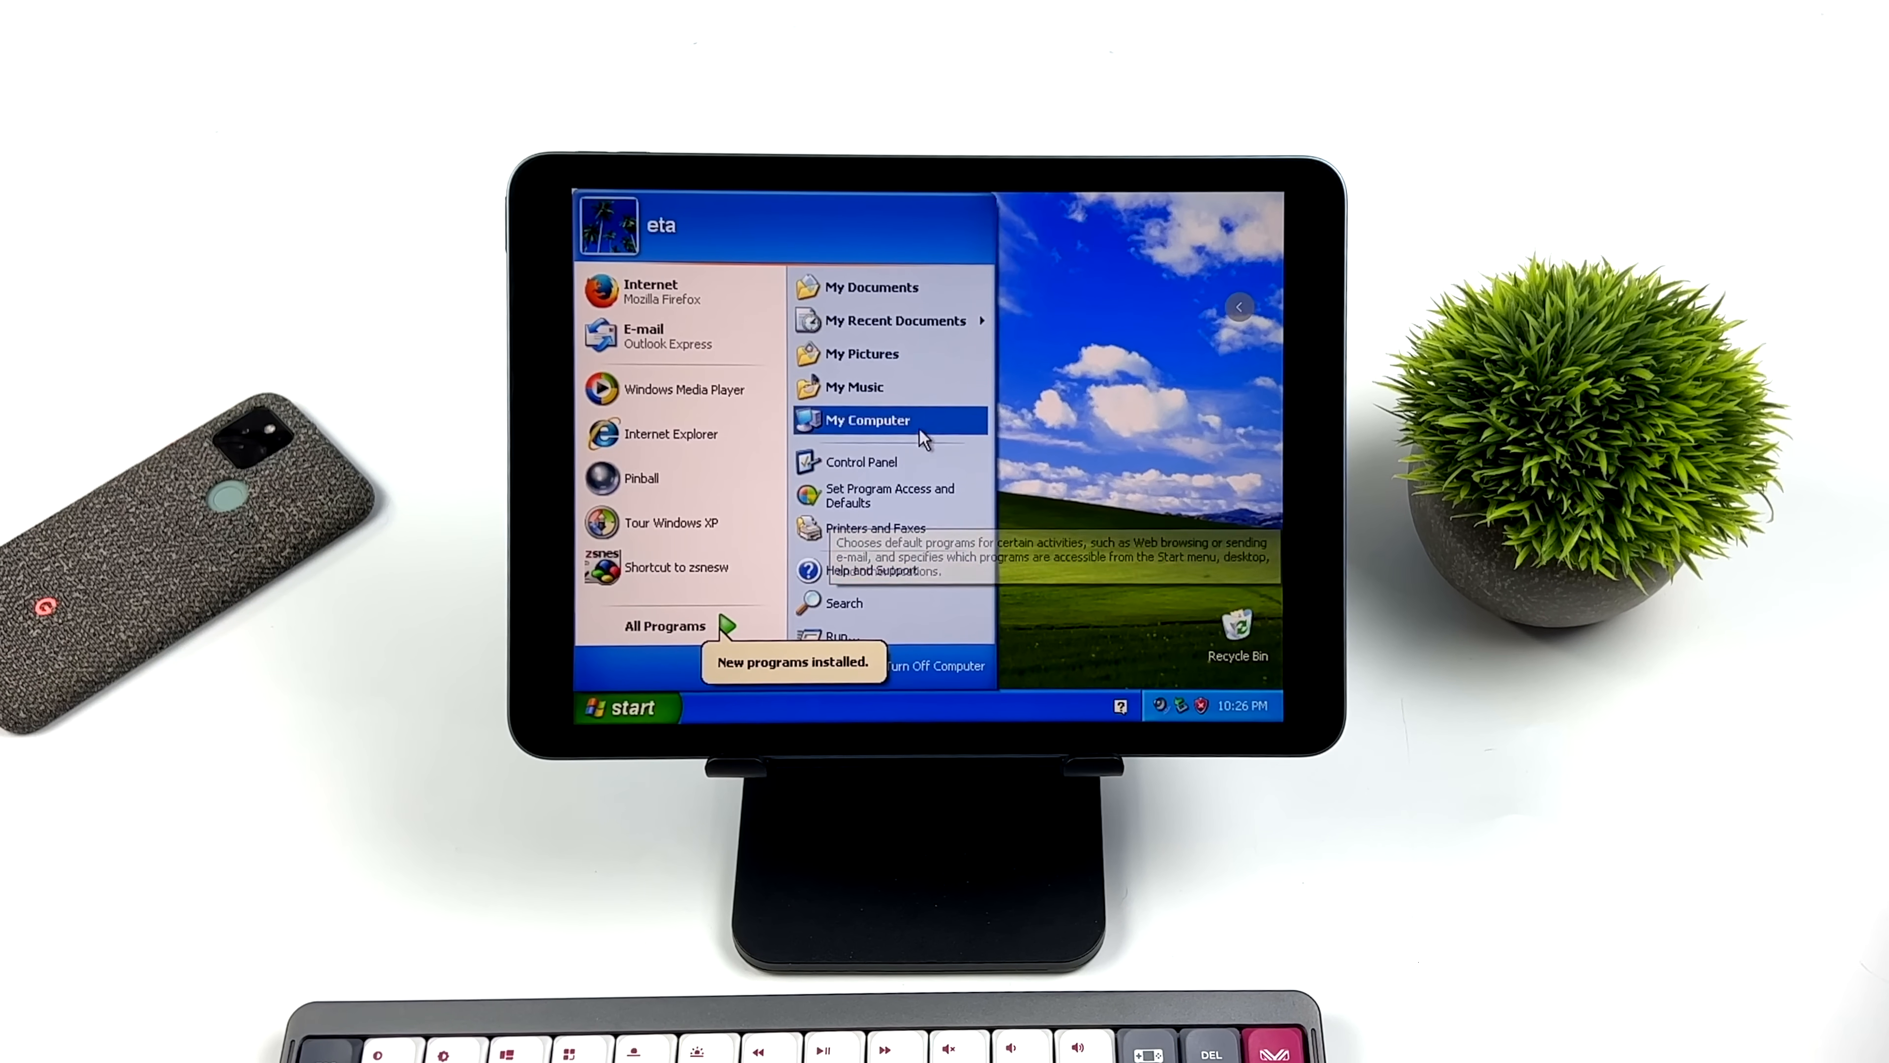
mouse_move(883, 286)
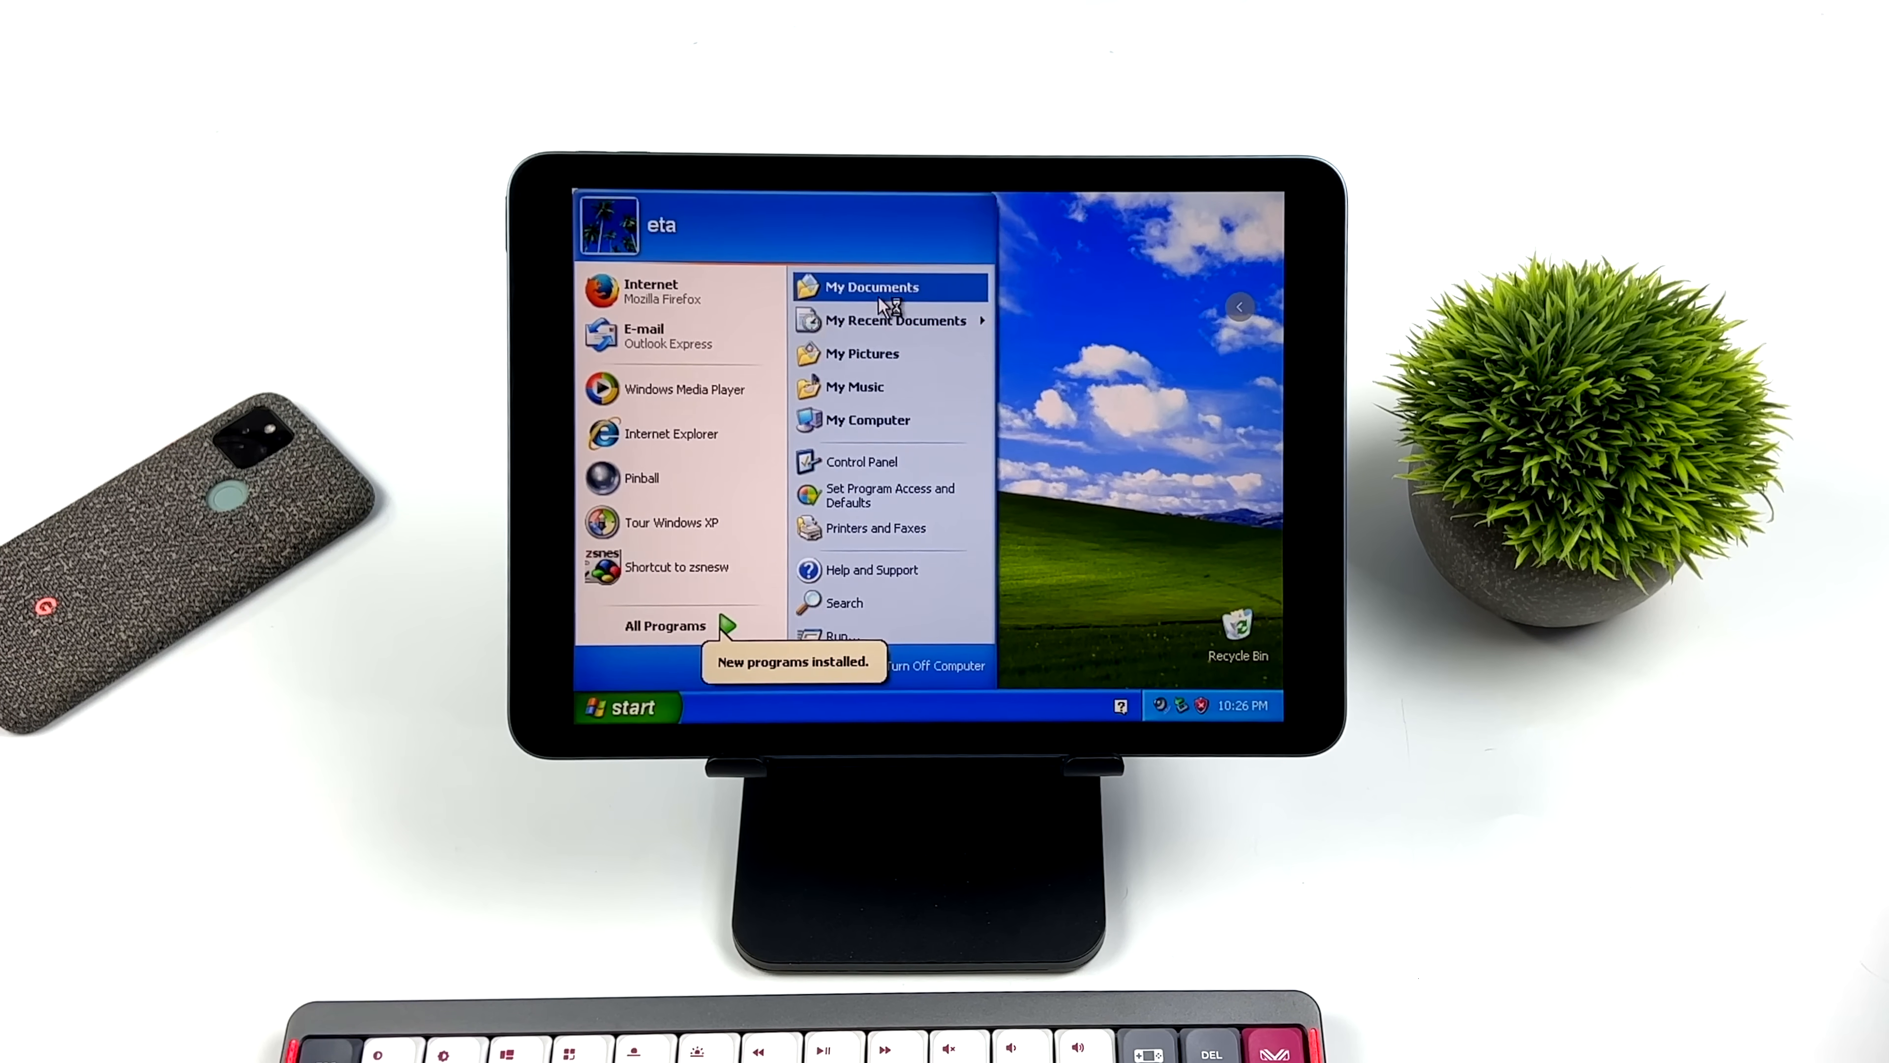